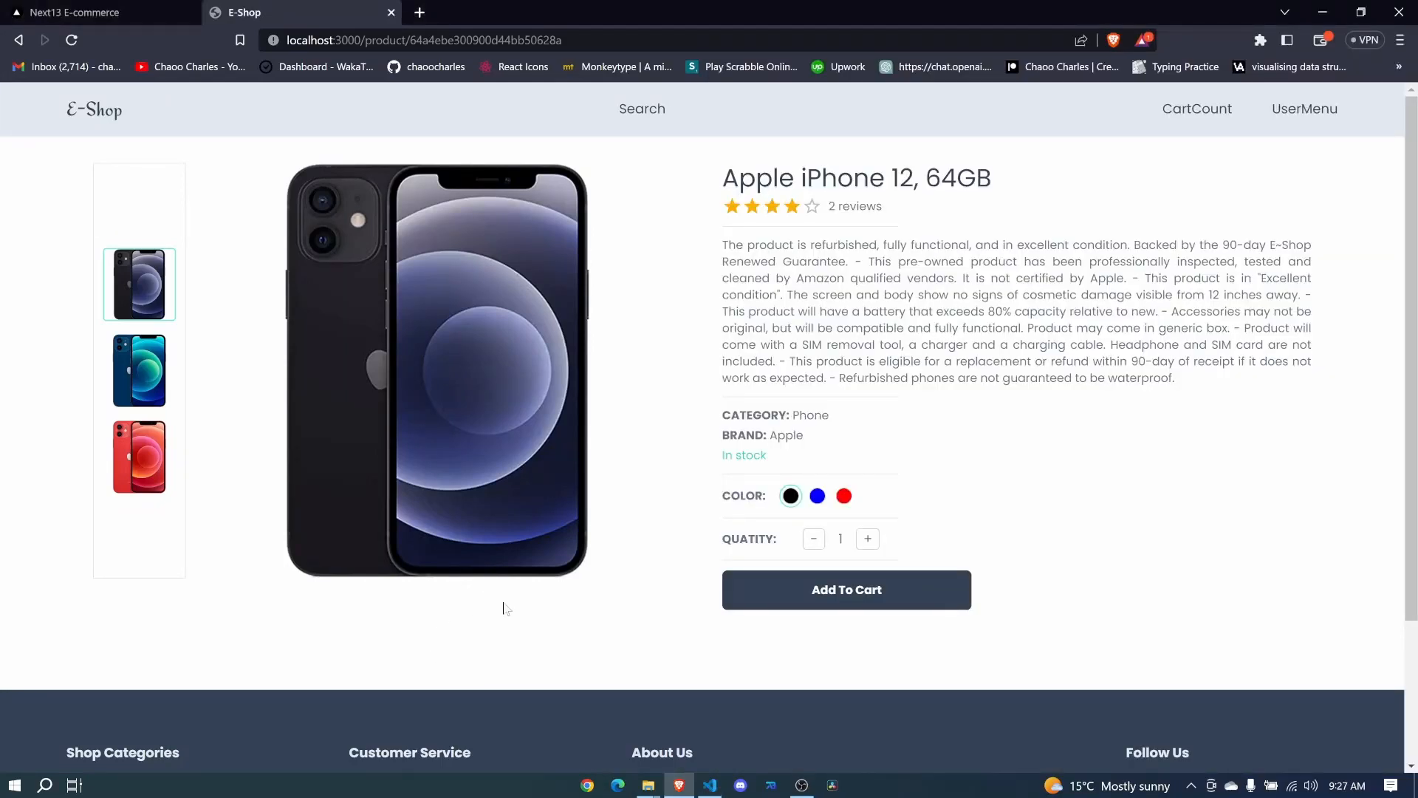
mouse_move(253, 655)
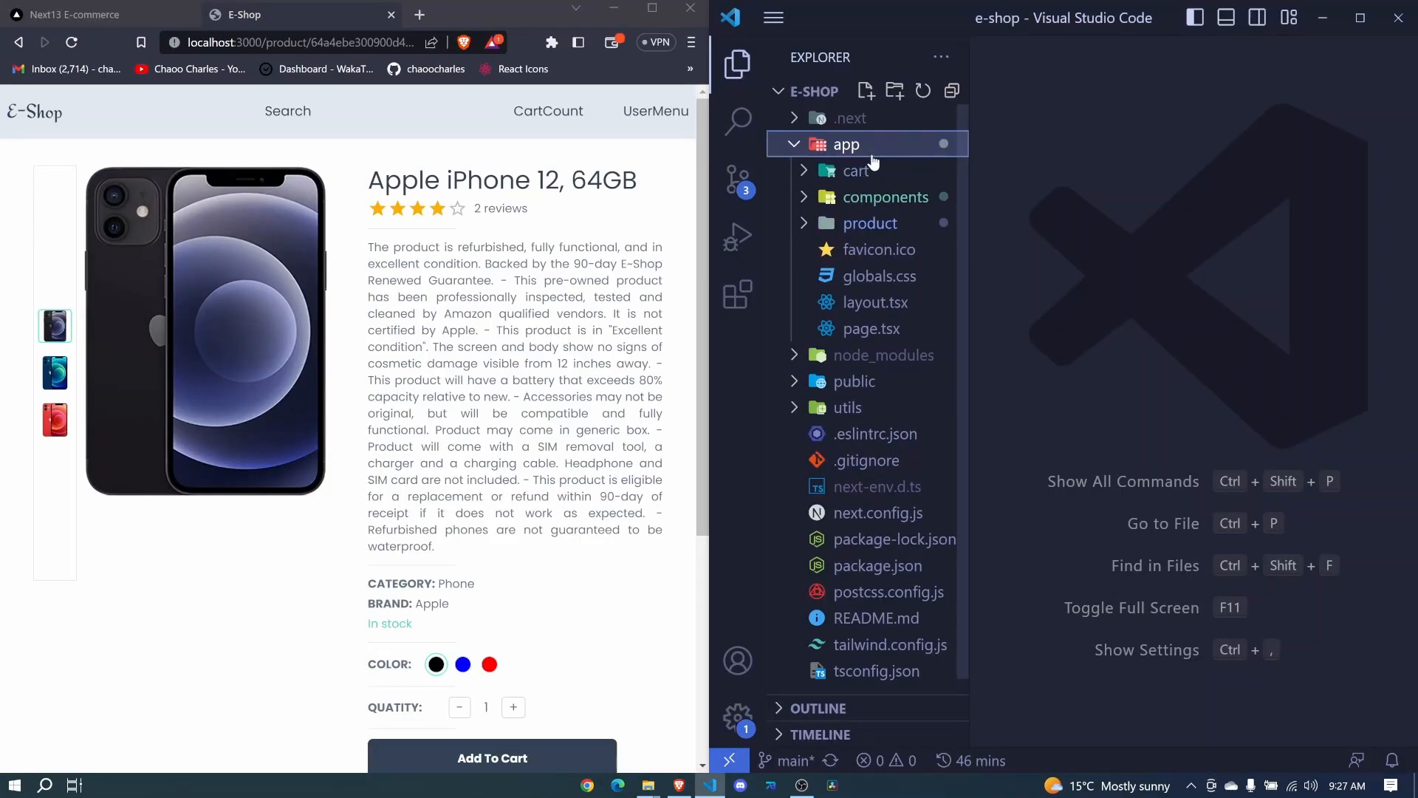
Step: Open app/product/[productId]/page.tsx and add an 'Add Rating' placeholder div
left_click(869, 222)
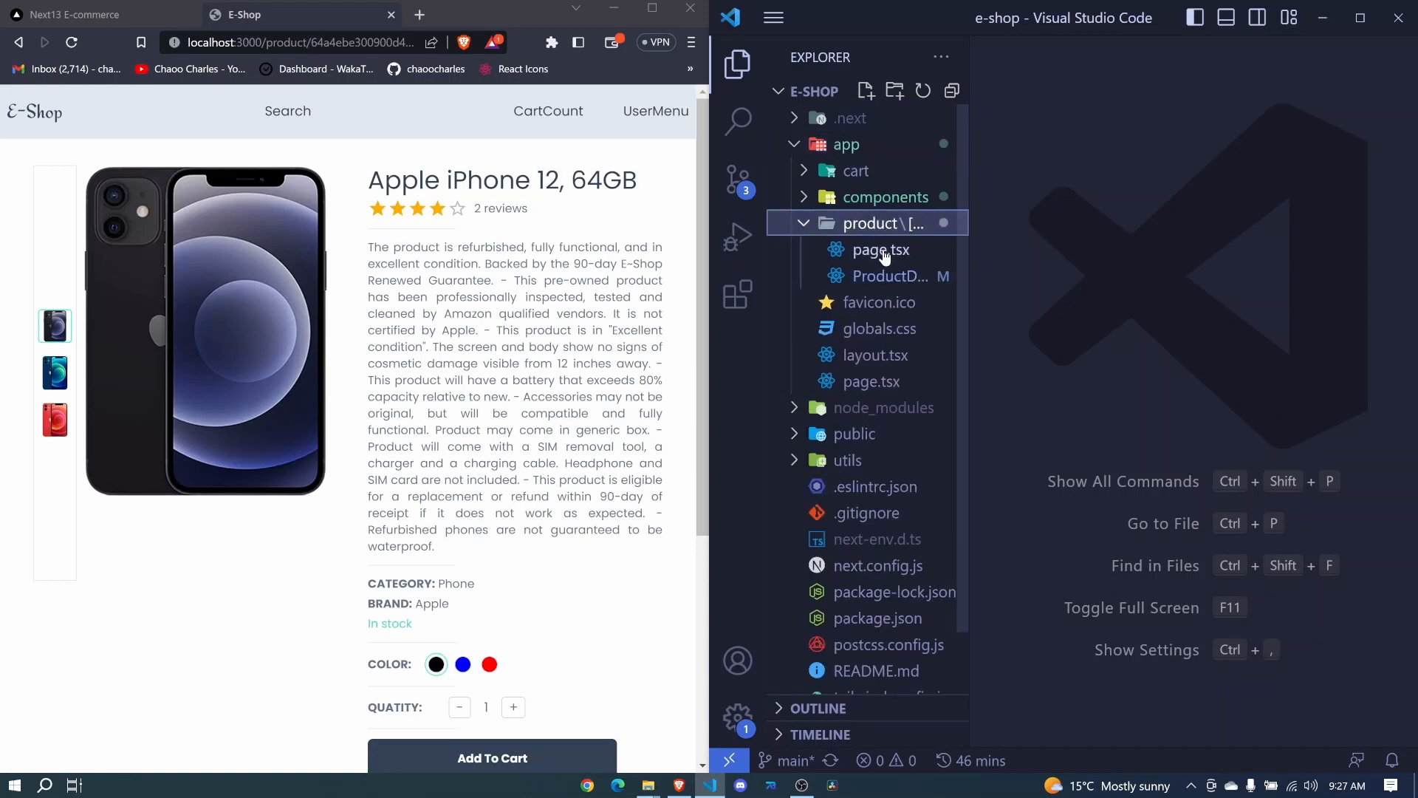
left_click(879, 250)
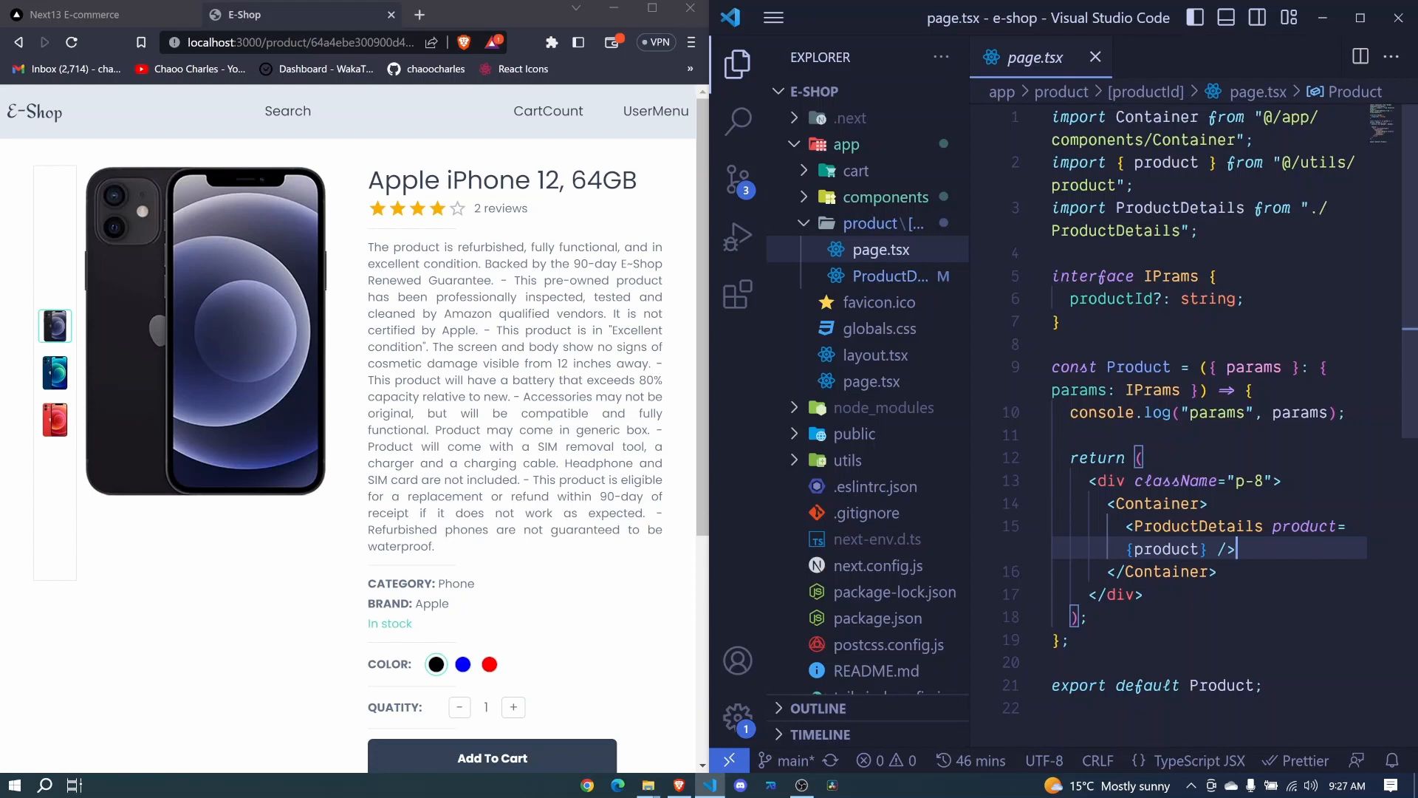
mouse_move(1196, 525)
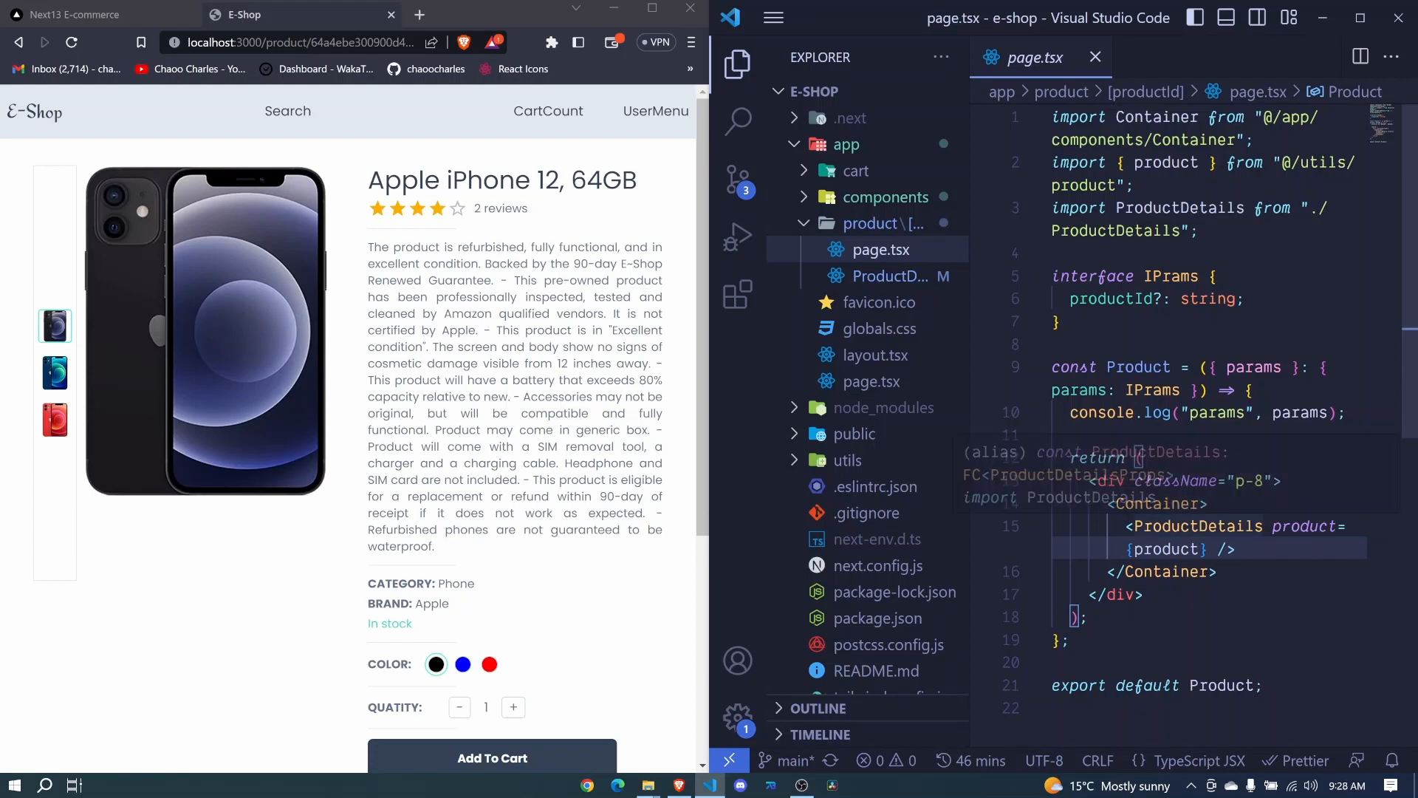
type("<div></div>")
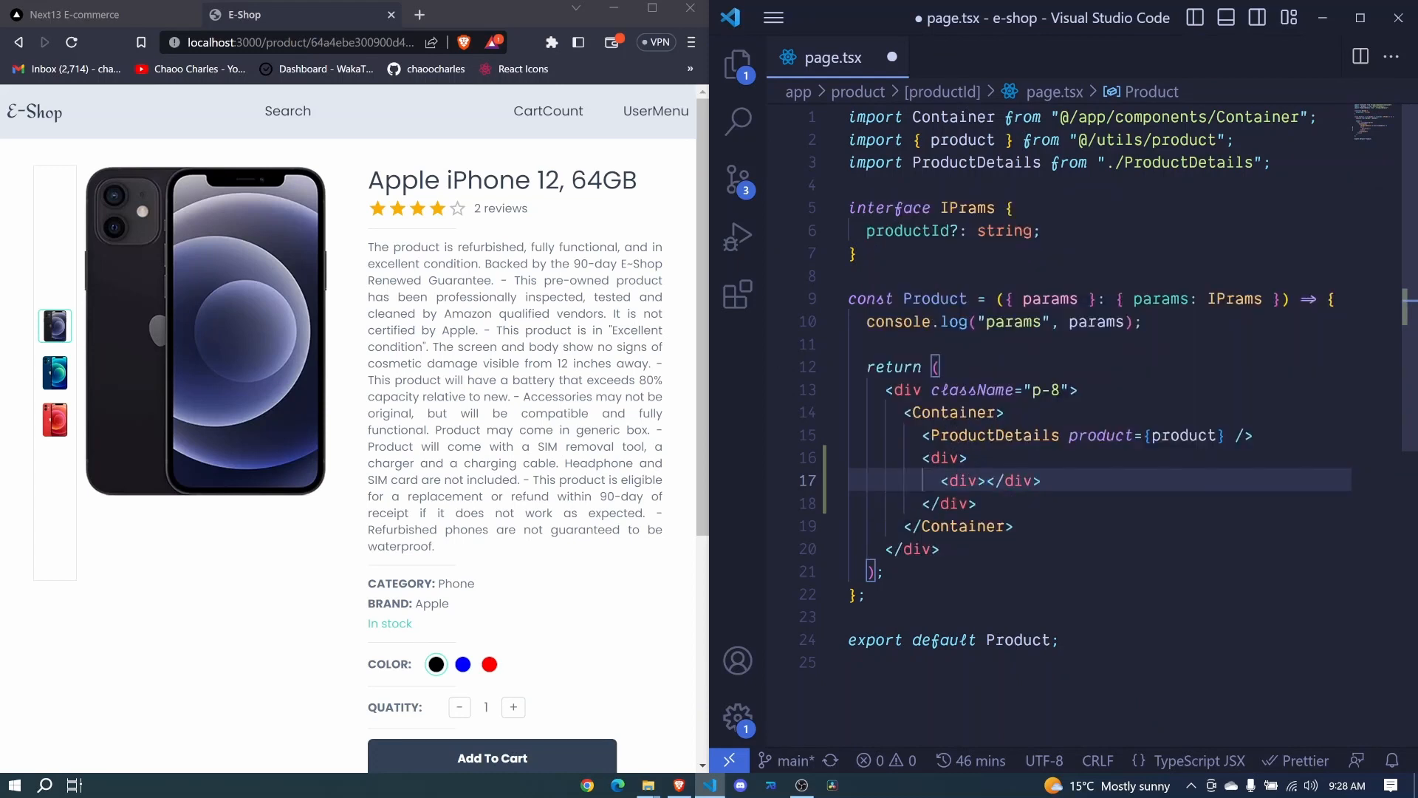
type("Add R")
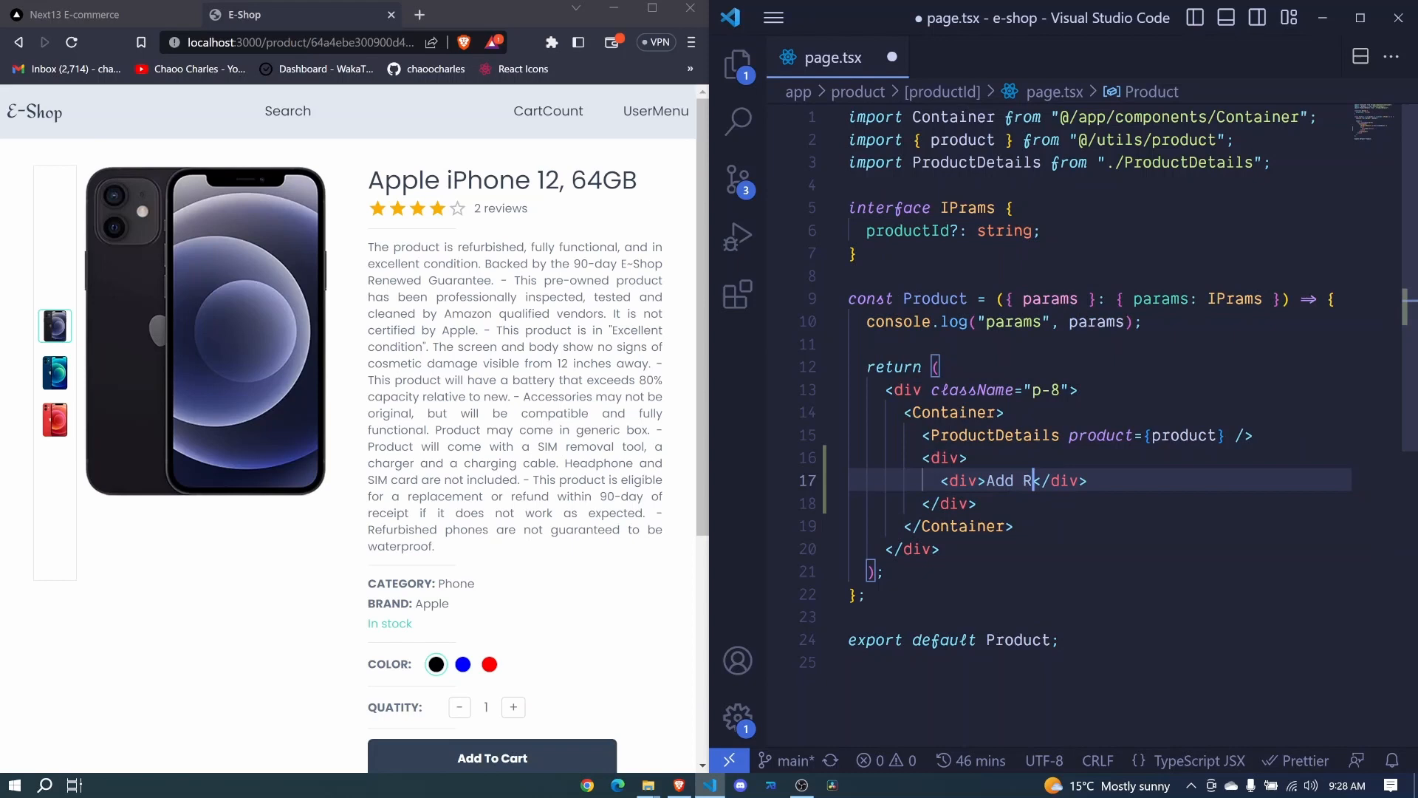
type("ating")
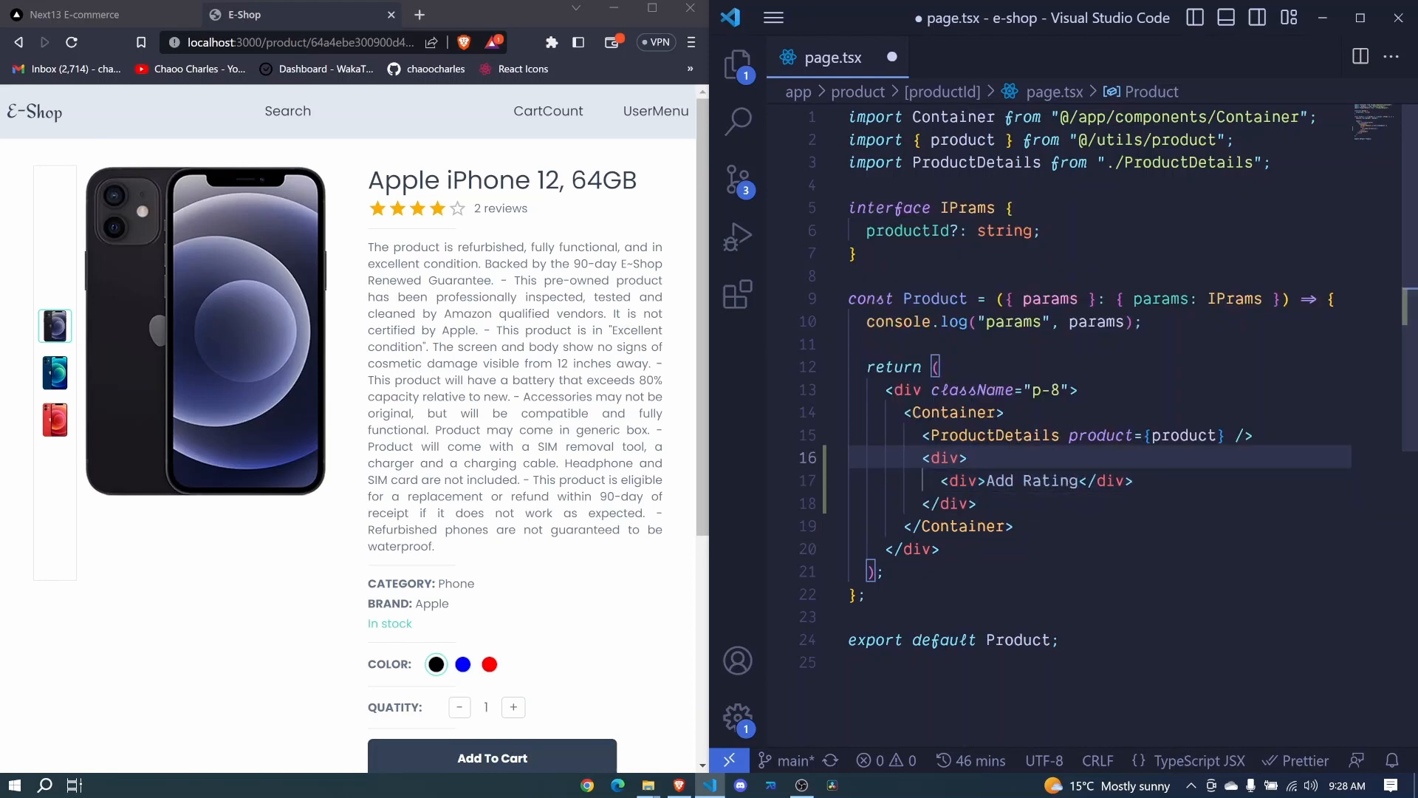
Step: Add a 'List' placeholder and wrap both in a div with className 'flex flex-col mt-20 gap-4'
type("div></div>")
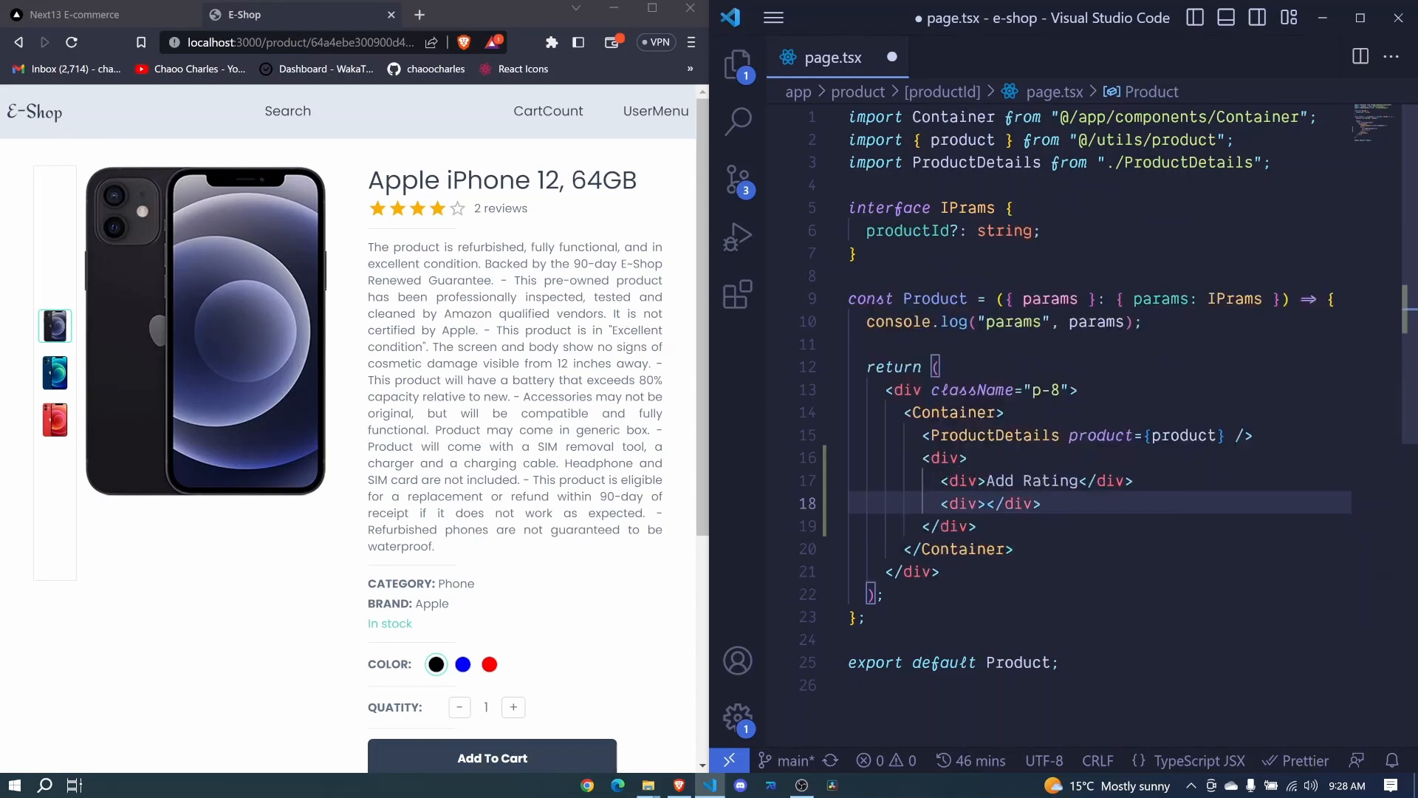
type("Lo")
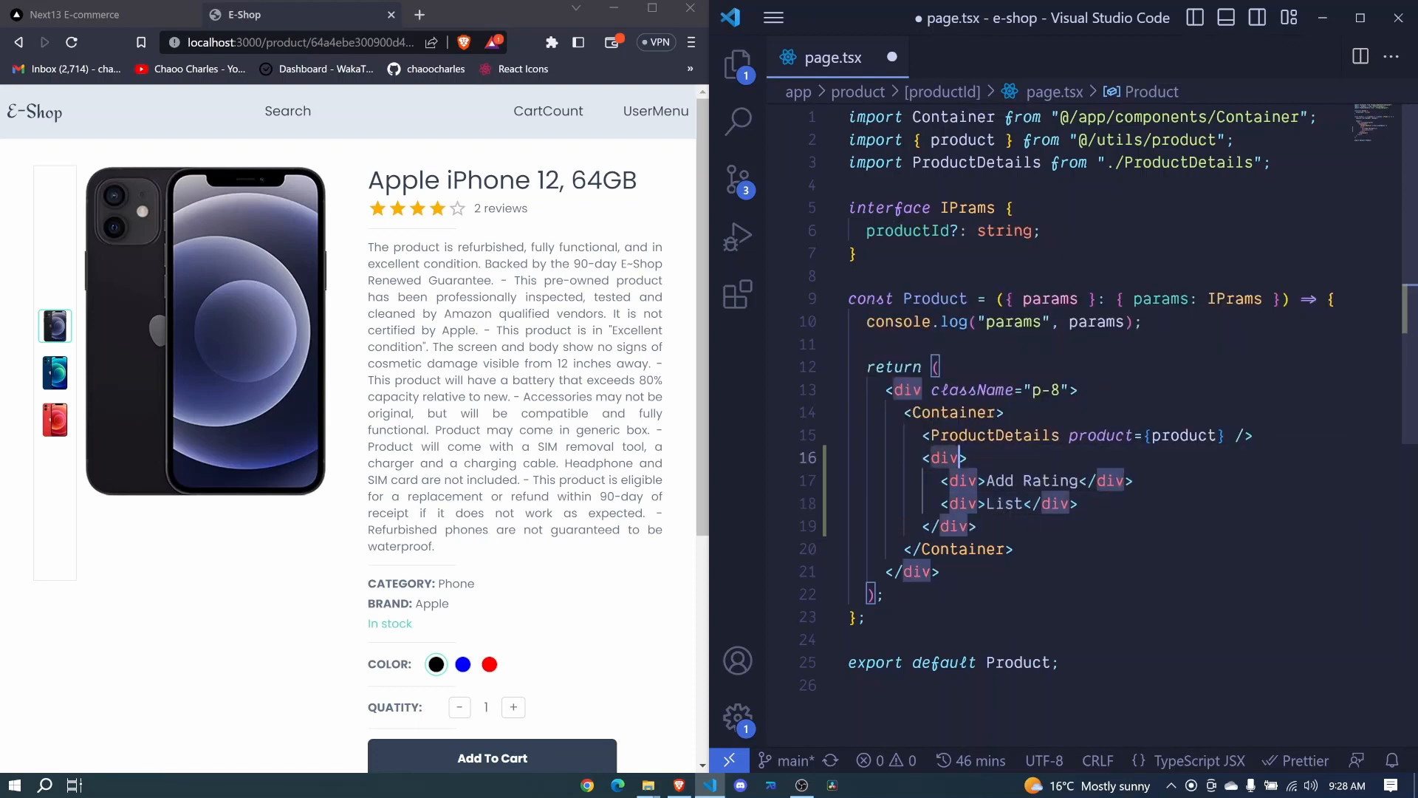
type("className=\"\"")
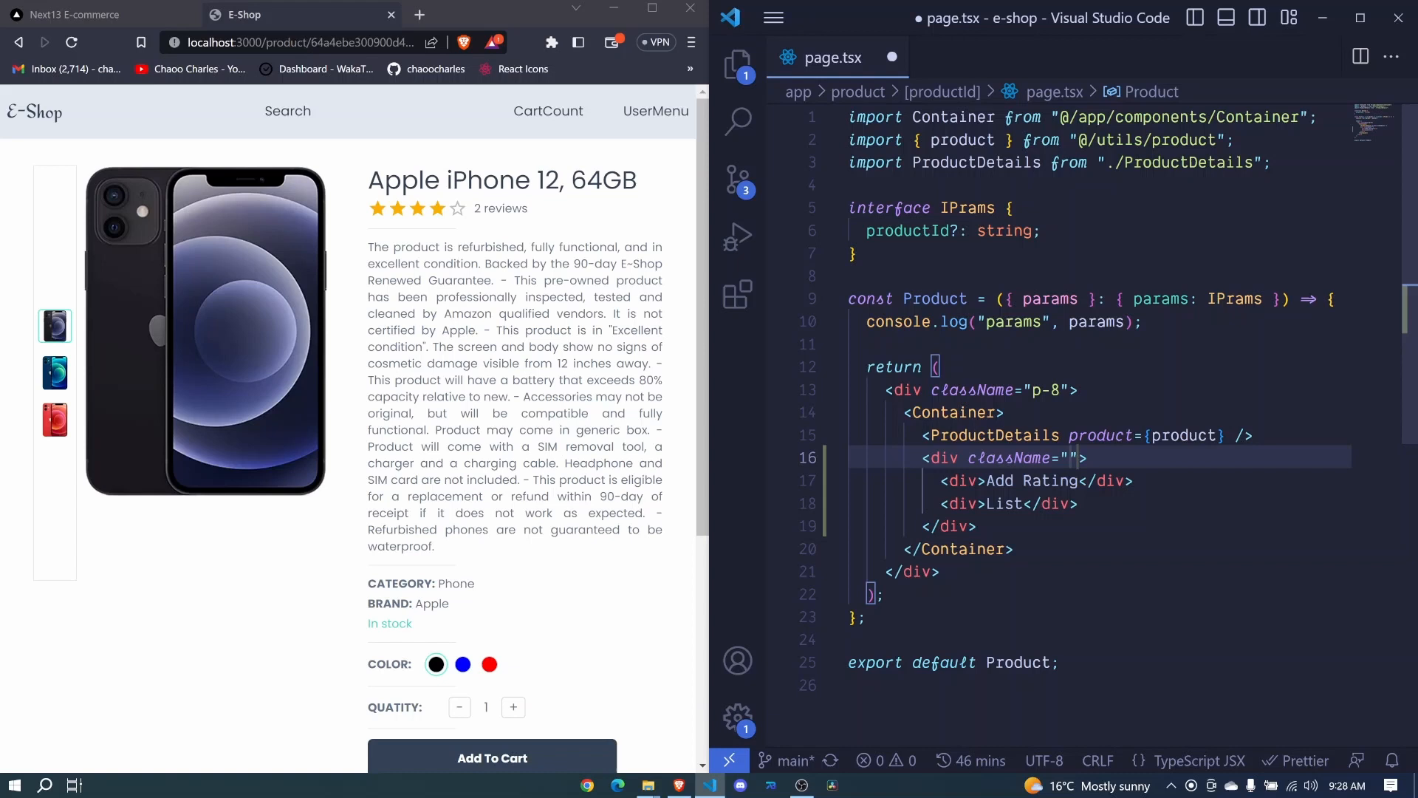
type("flex flex")
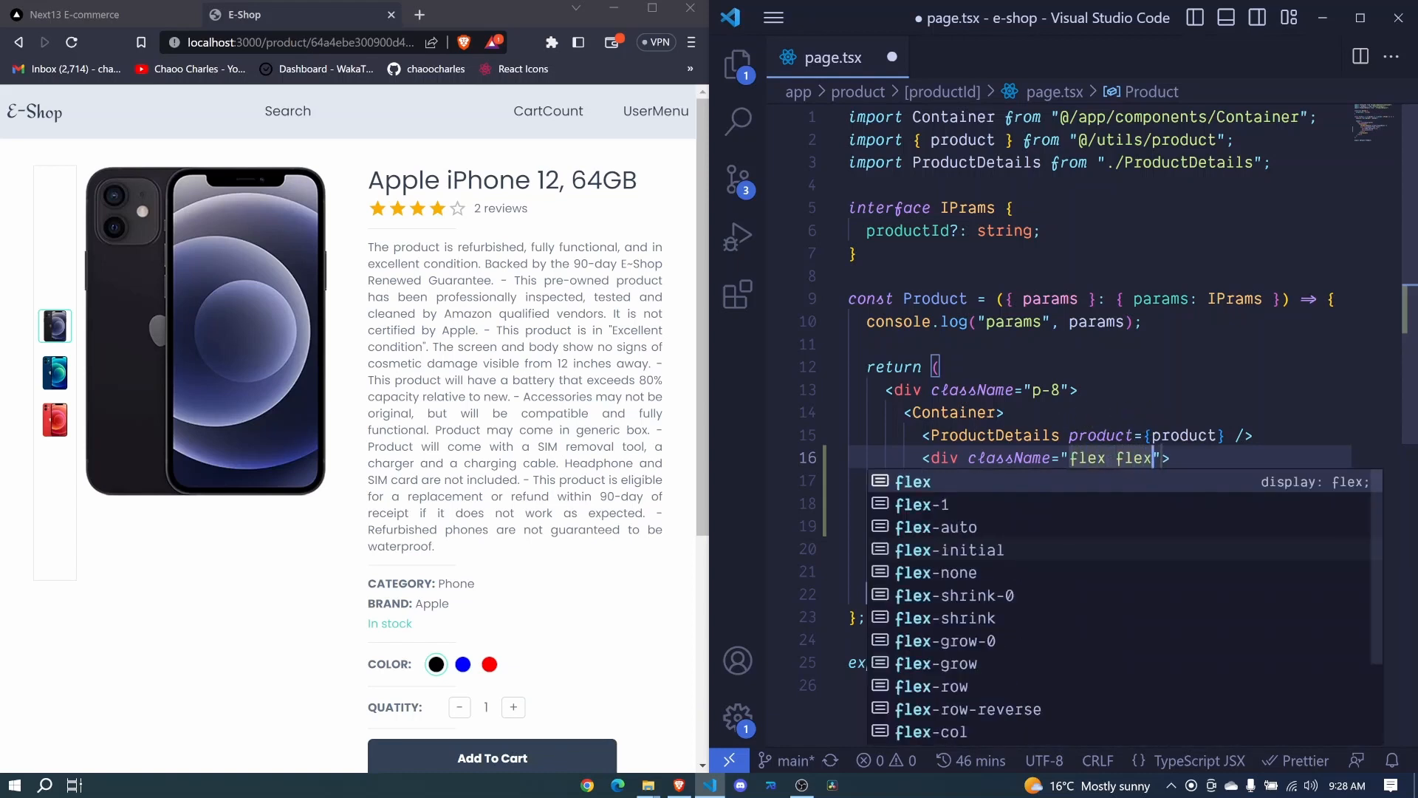
type("-col mt")
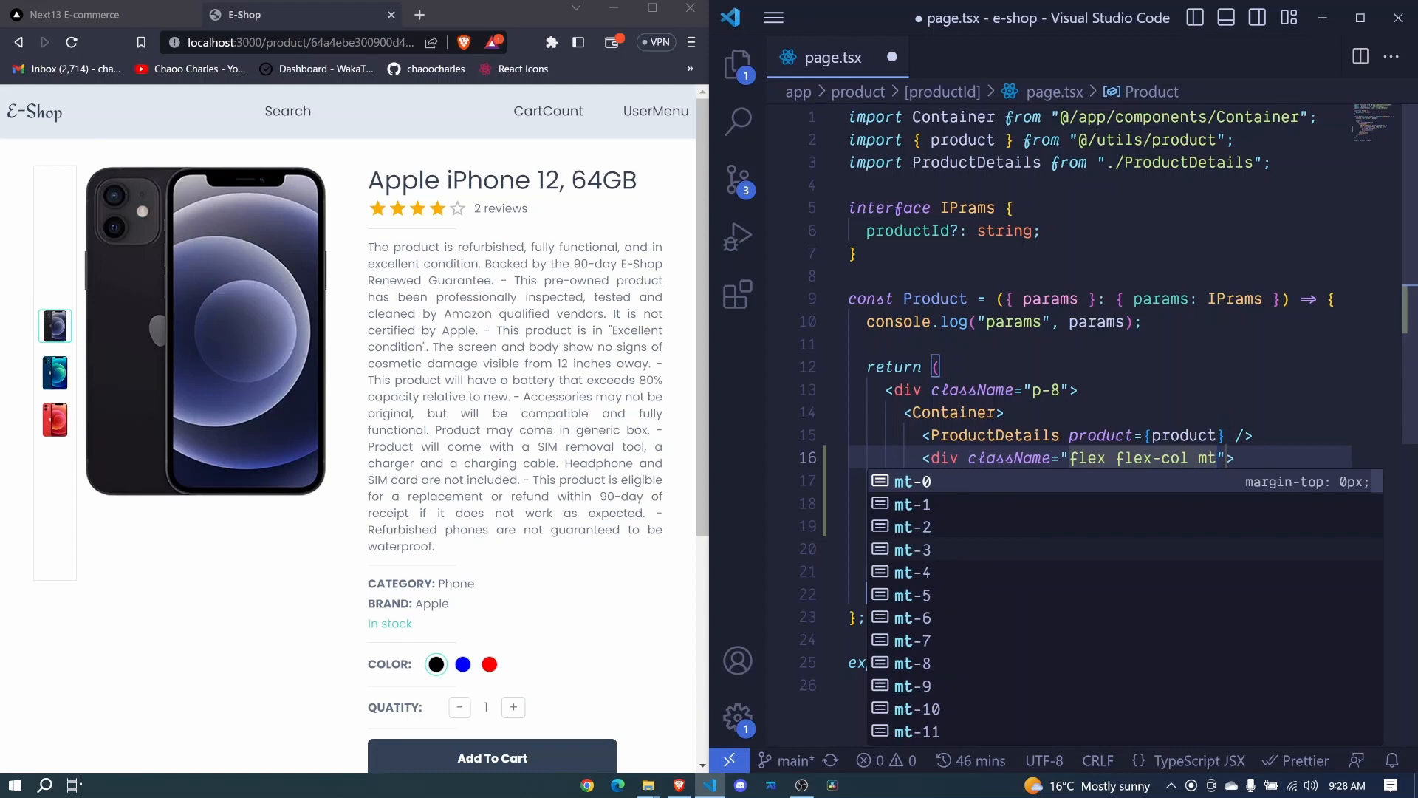
type("20")
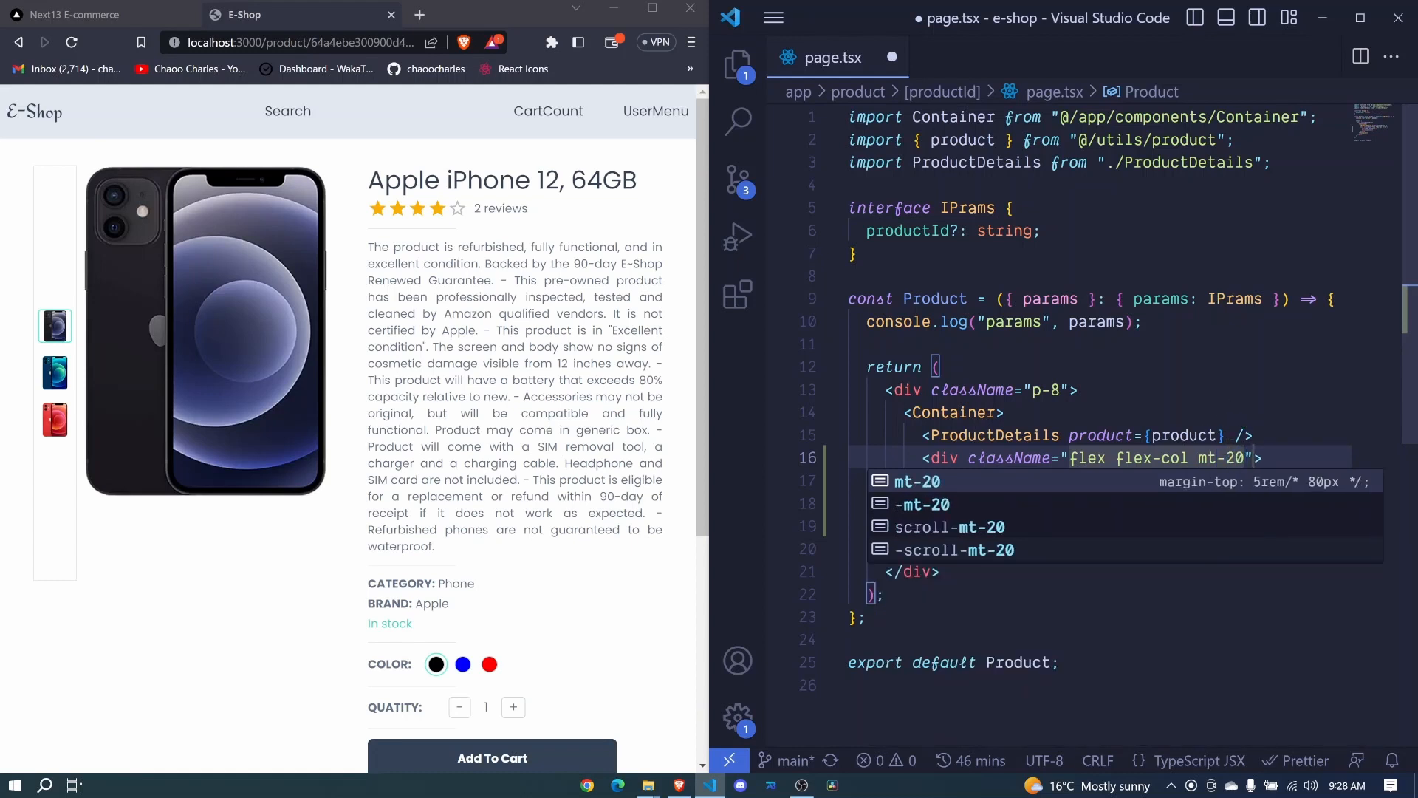
type("gap-")
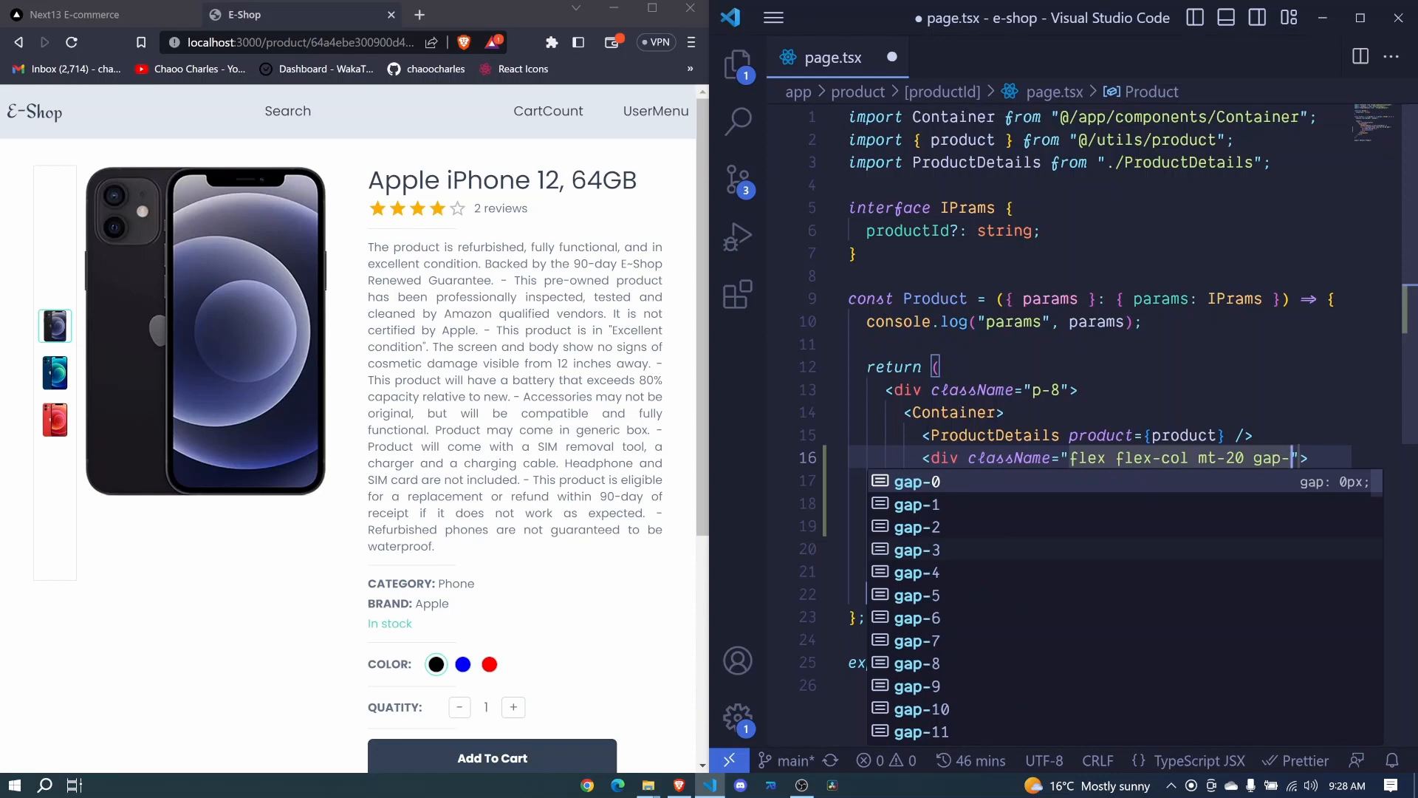
type("4")
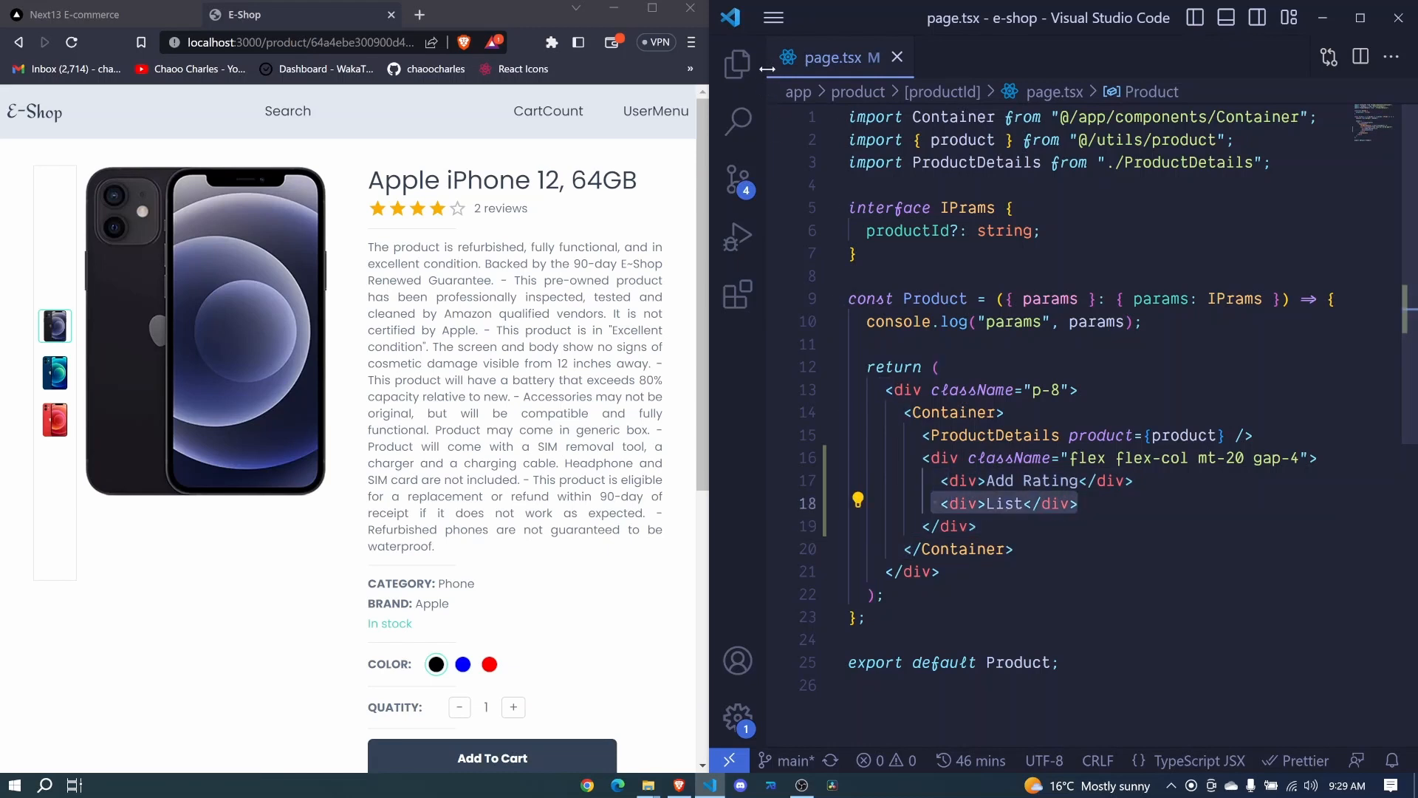
Step: Create a new ListRating.tsx file in the product folder
left_click(738, 63)
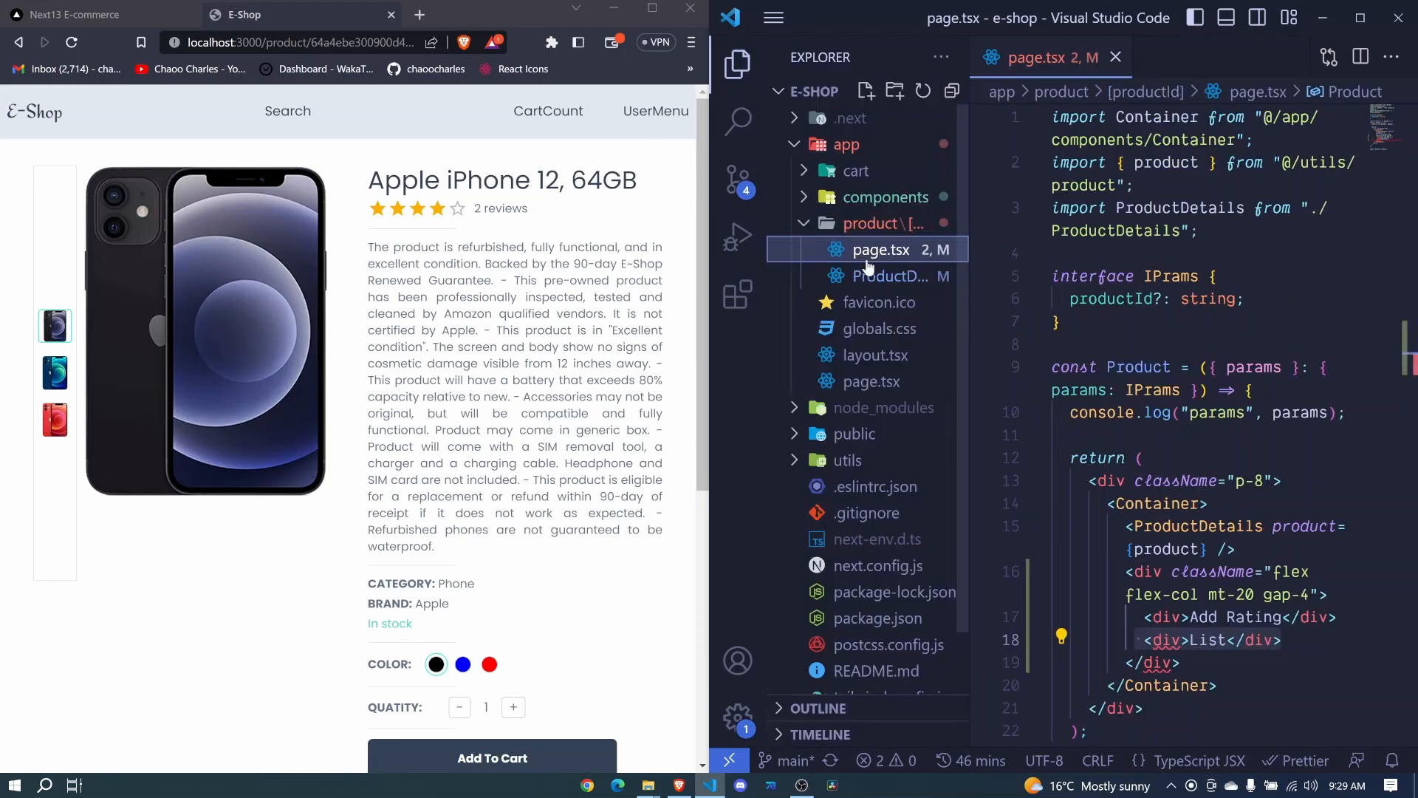
left_click(866, 90)
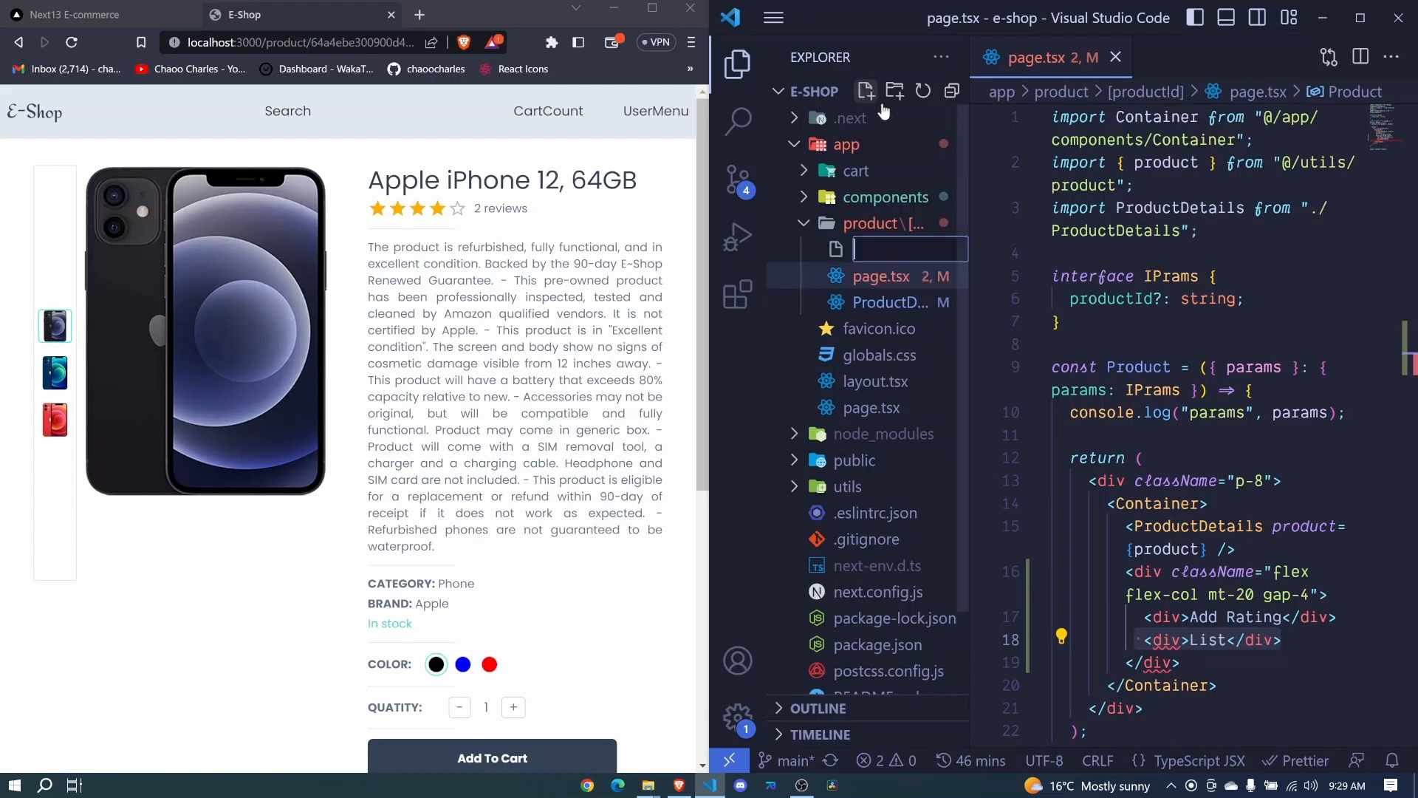
mouse_move(882, 276)
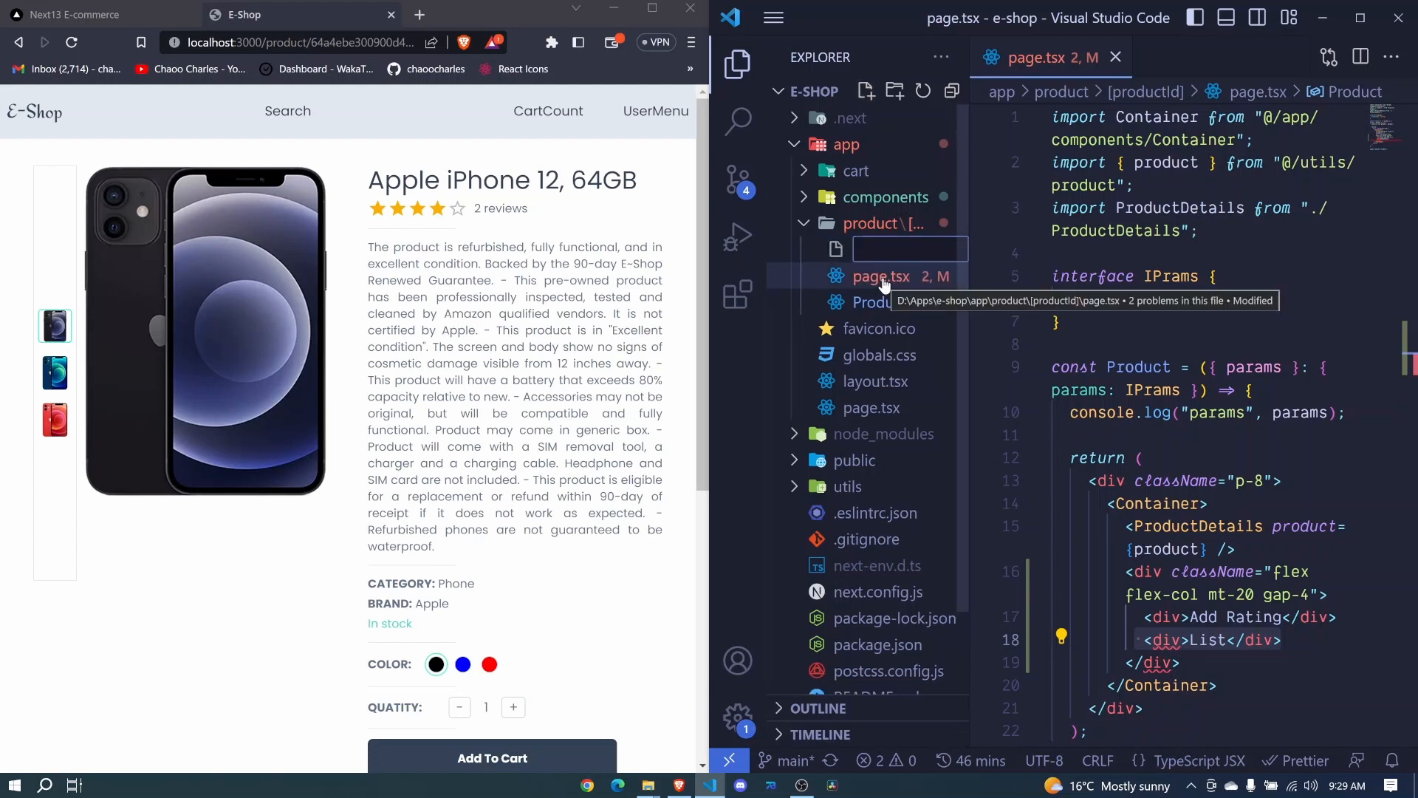
type("ListR")
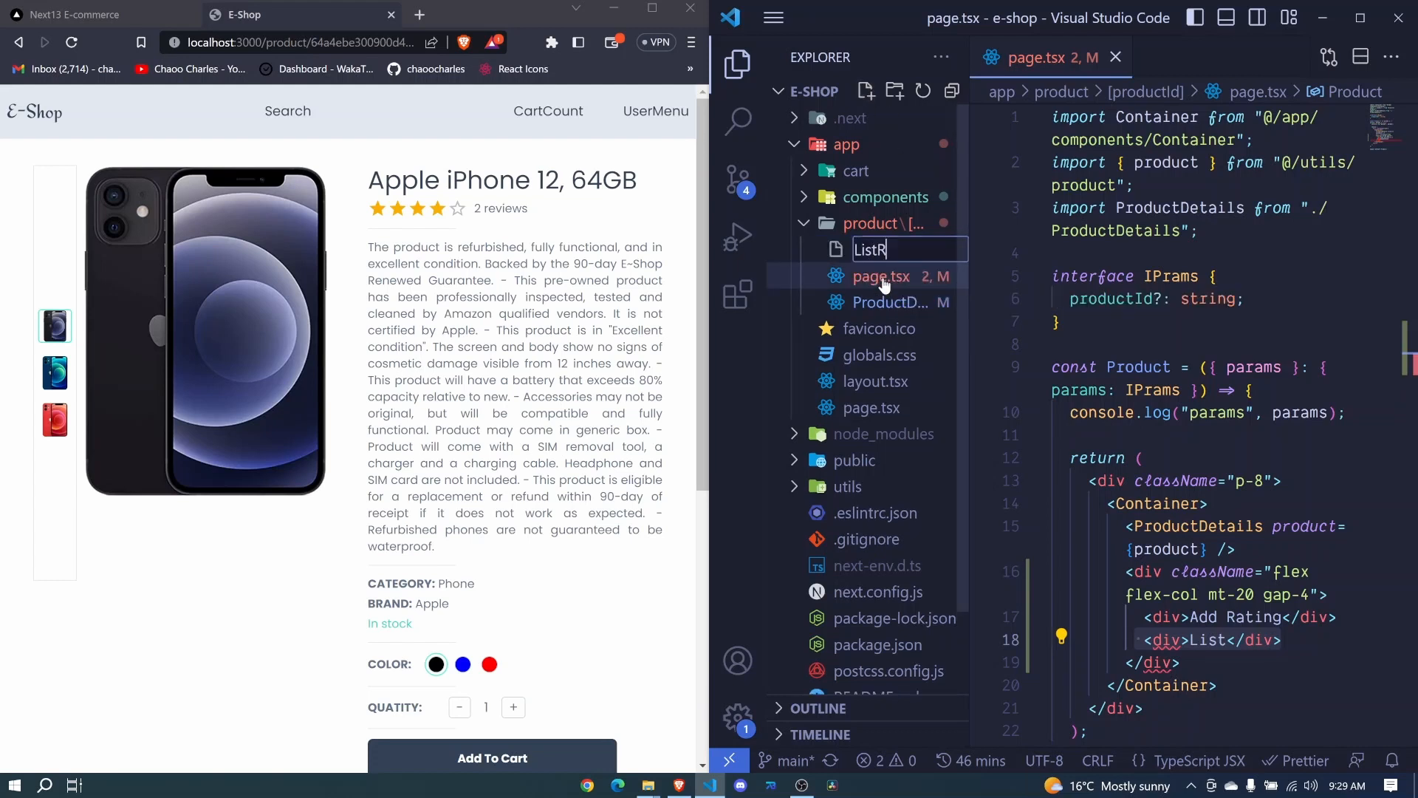
type("ating.")
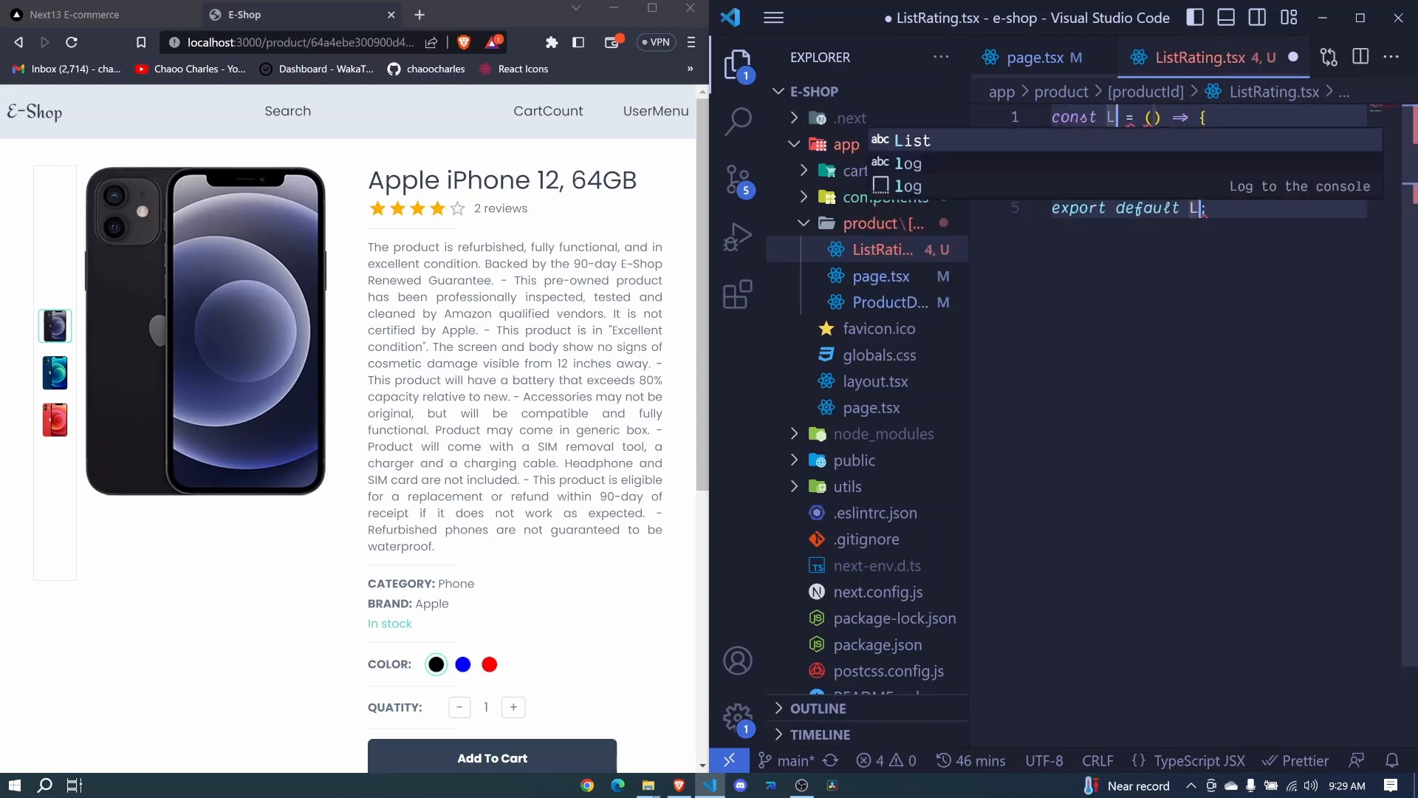
type("istRating")
type("'")
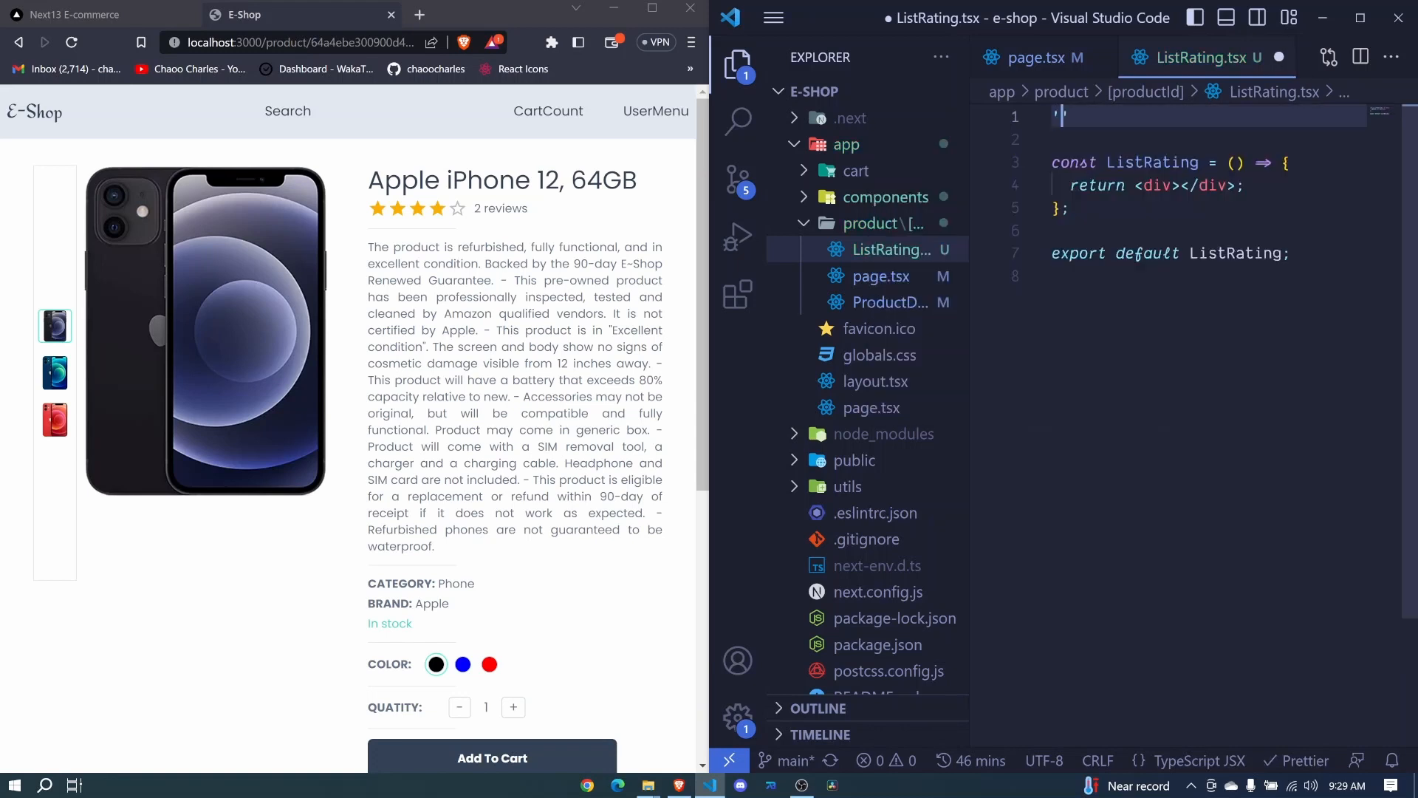
Step: Add 'use client' and a ListRatingProps interface with product: any
type("use client")
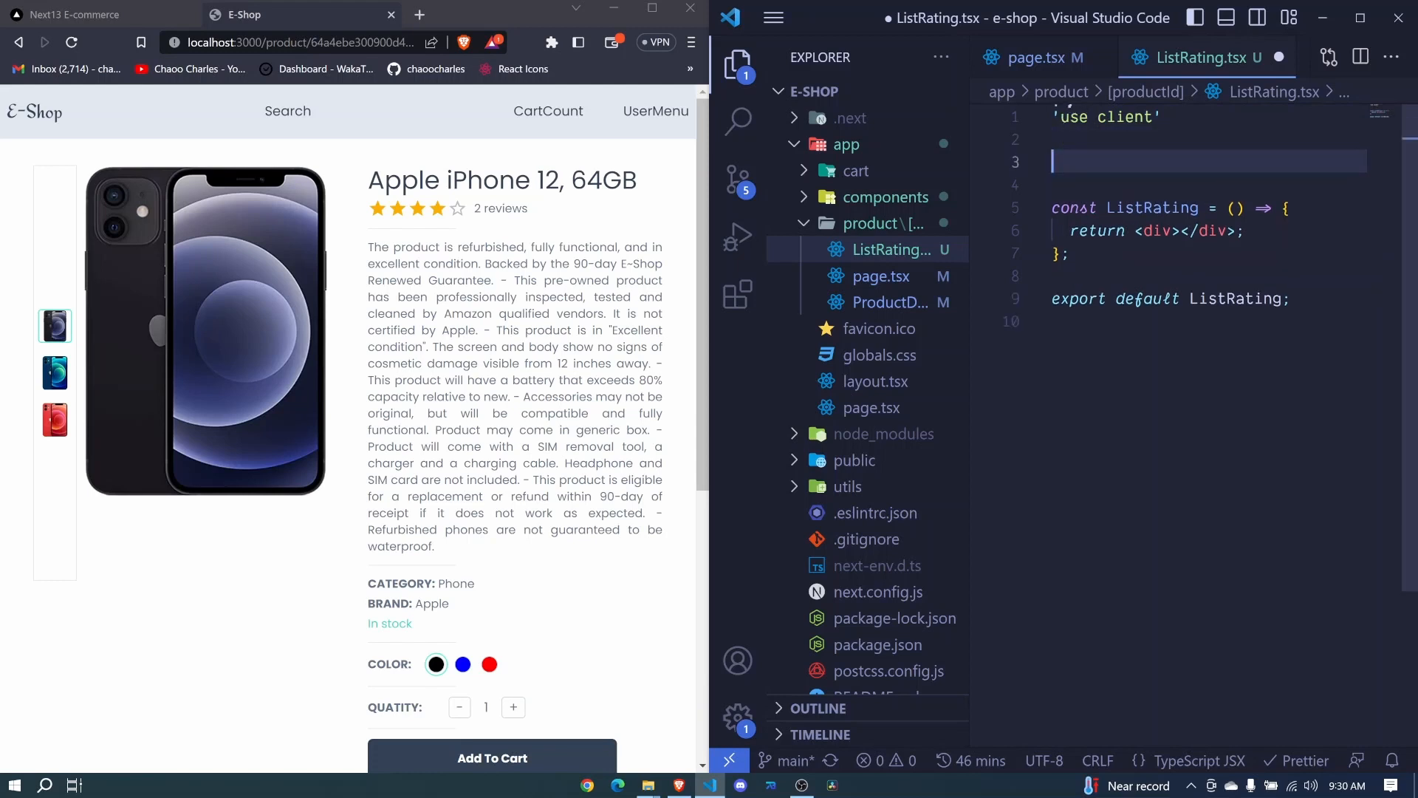
type("interface")
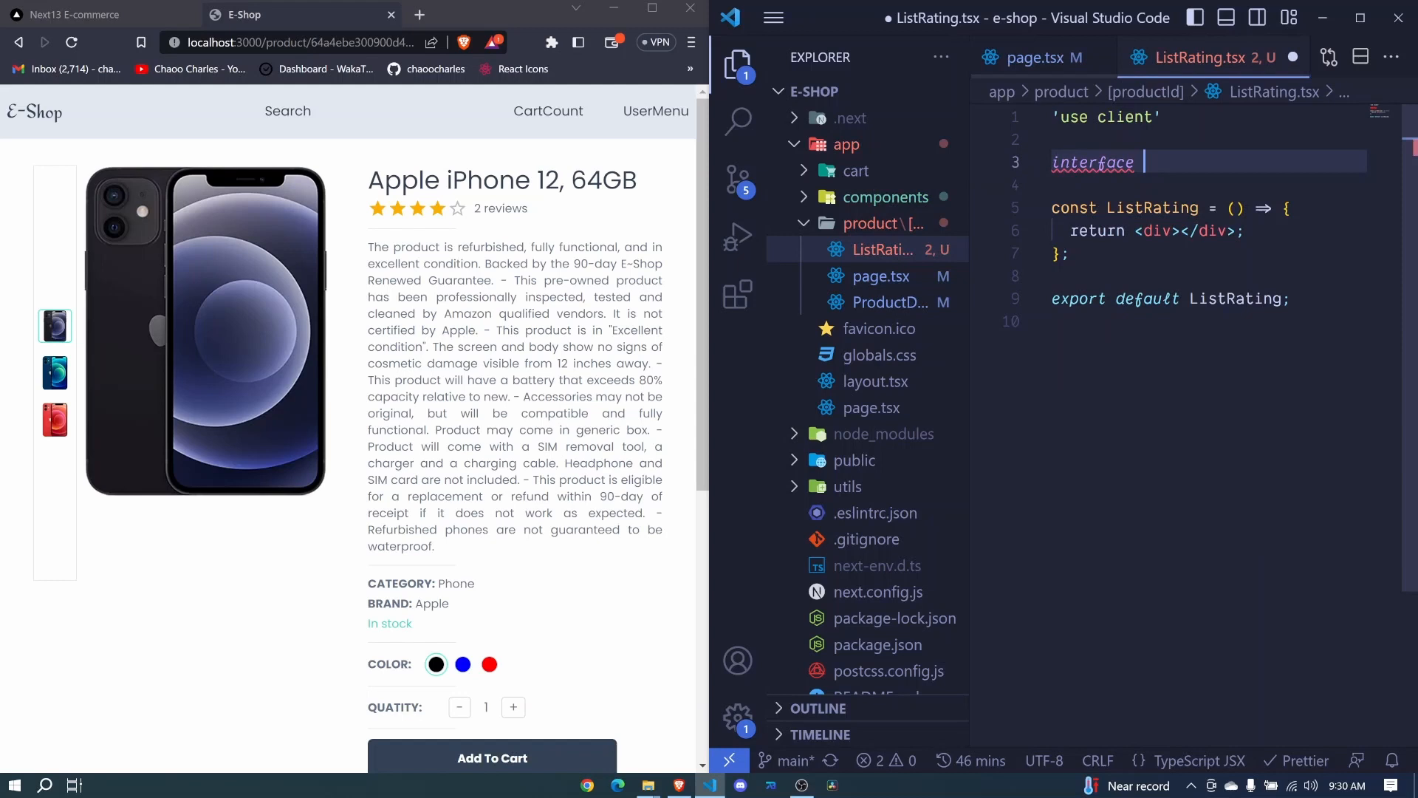
type("ListRat")
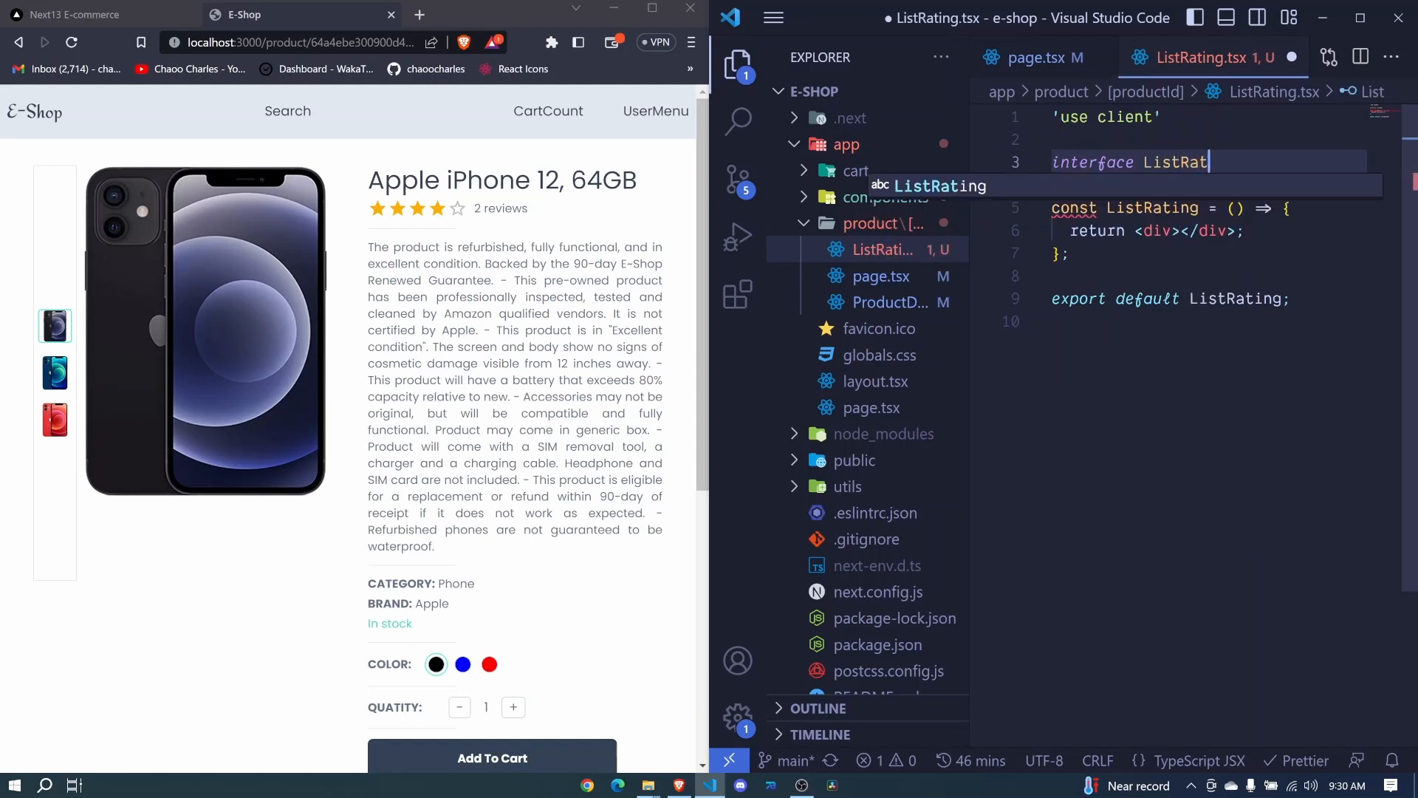
type("ing")
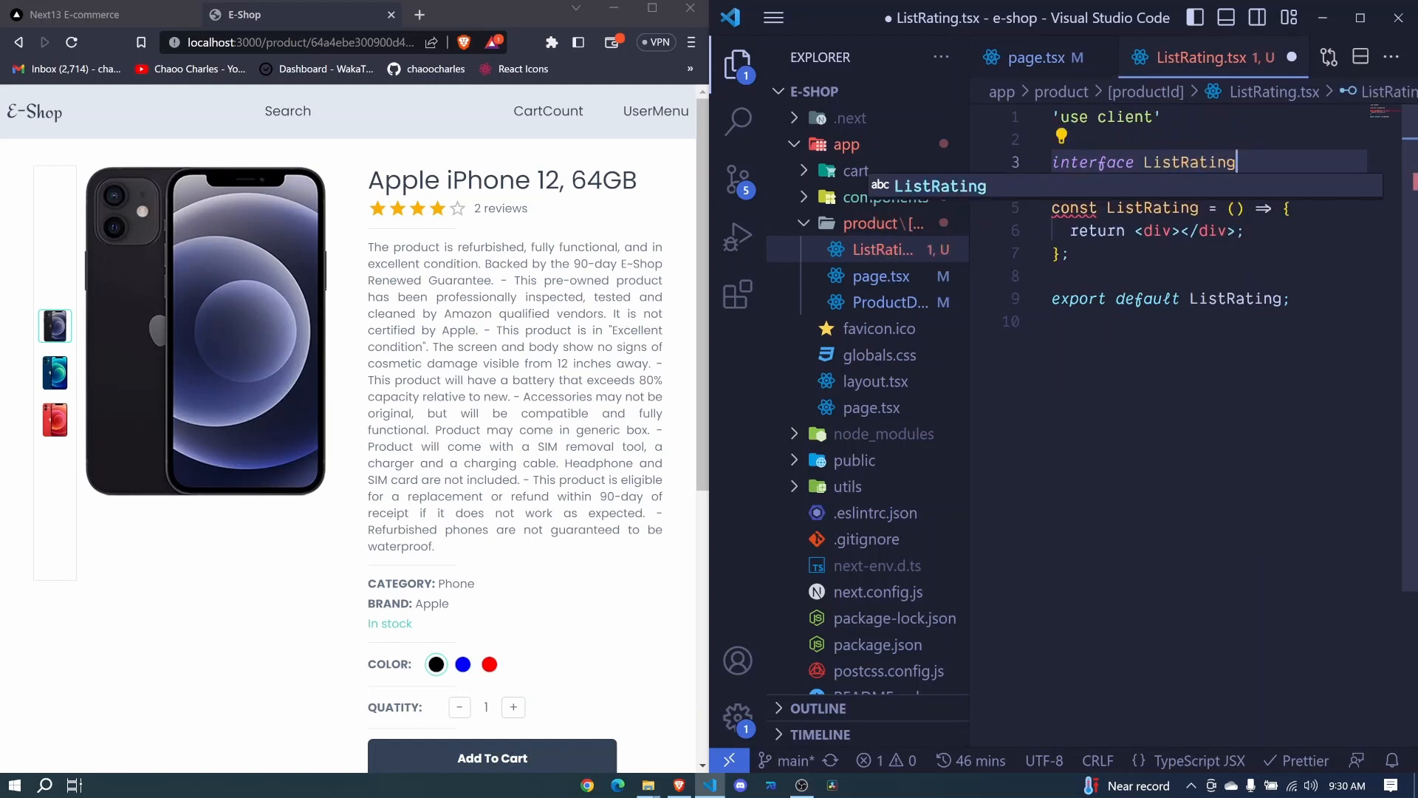
type("Props")
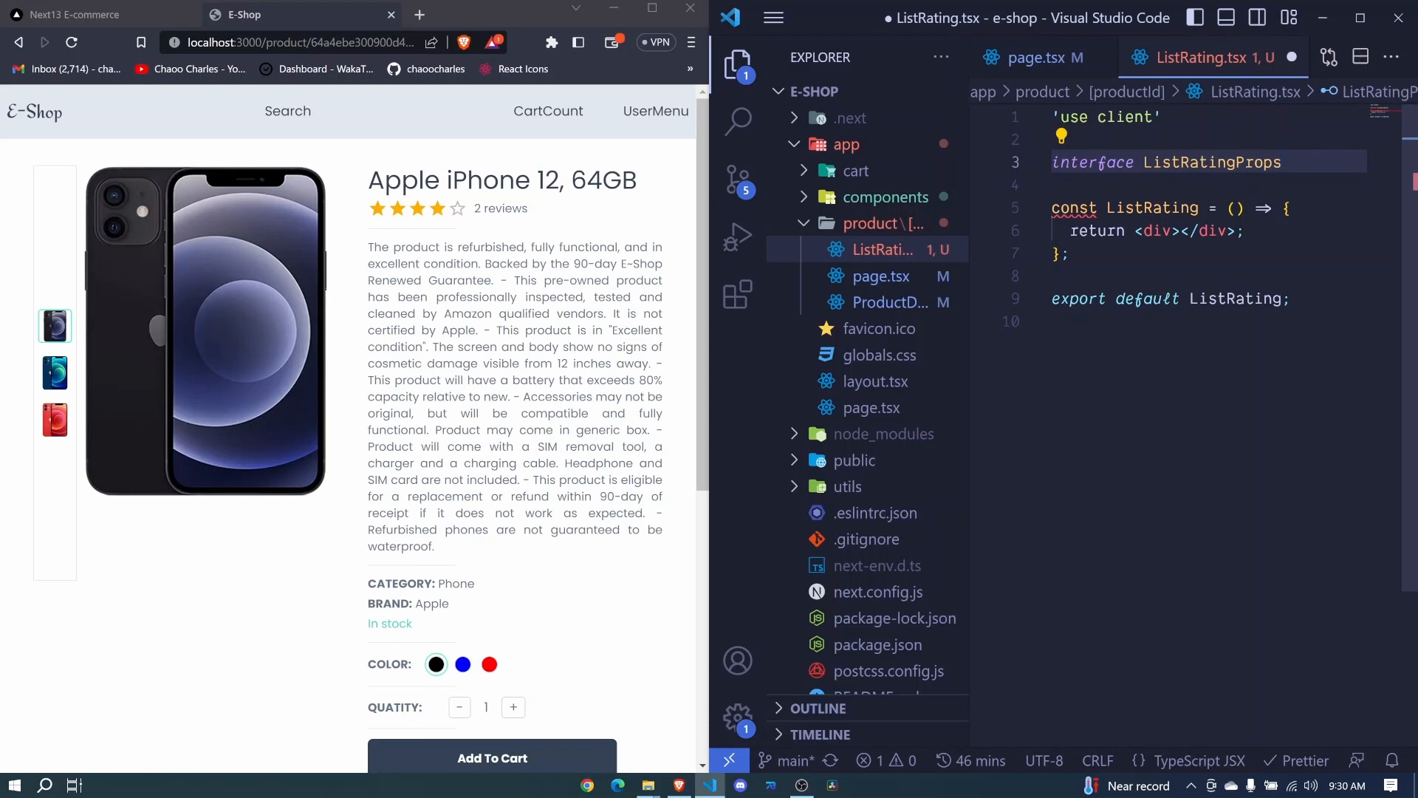
type("{product")
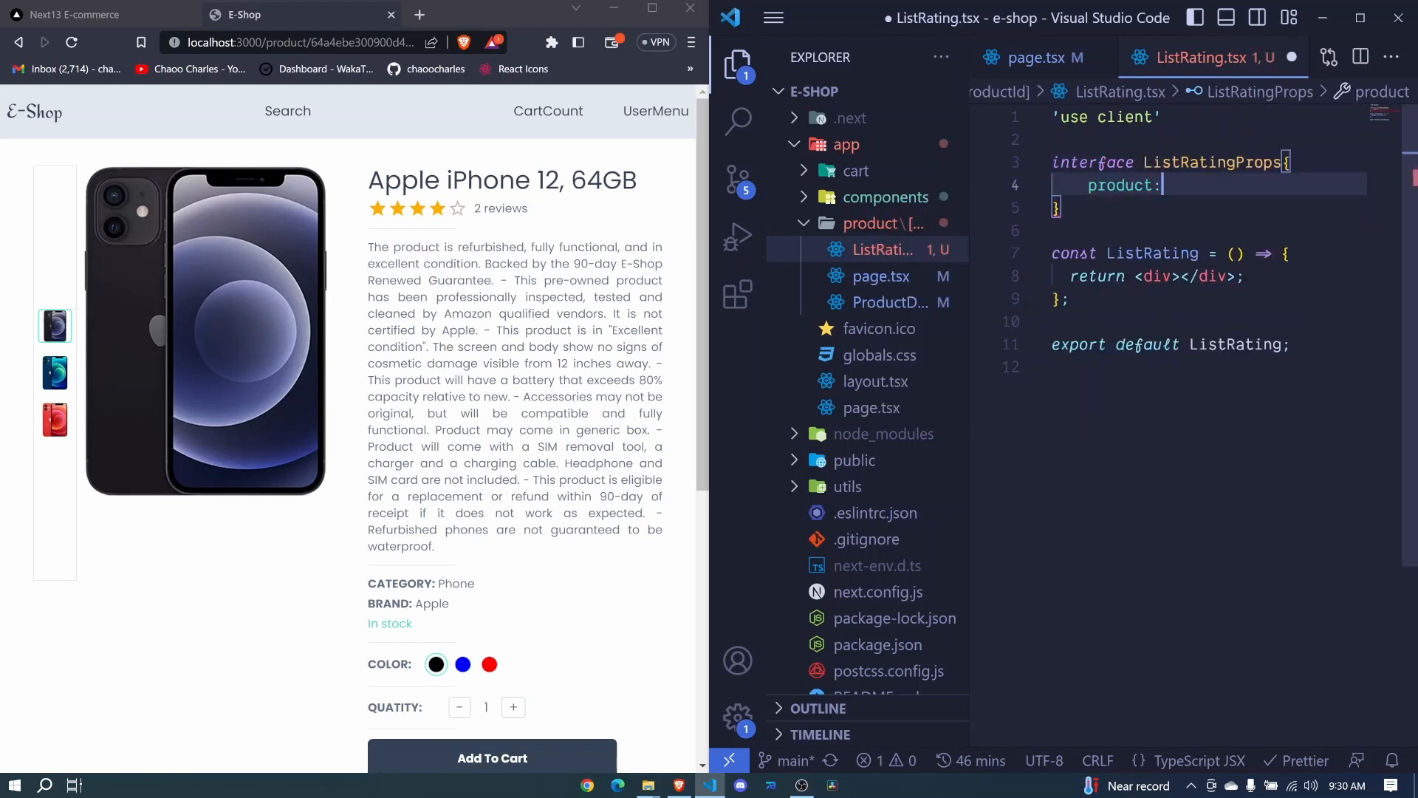
type("any;")
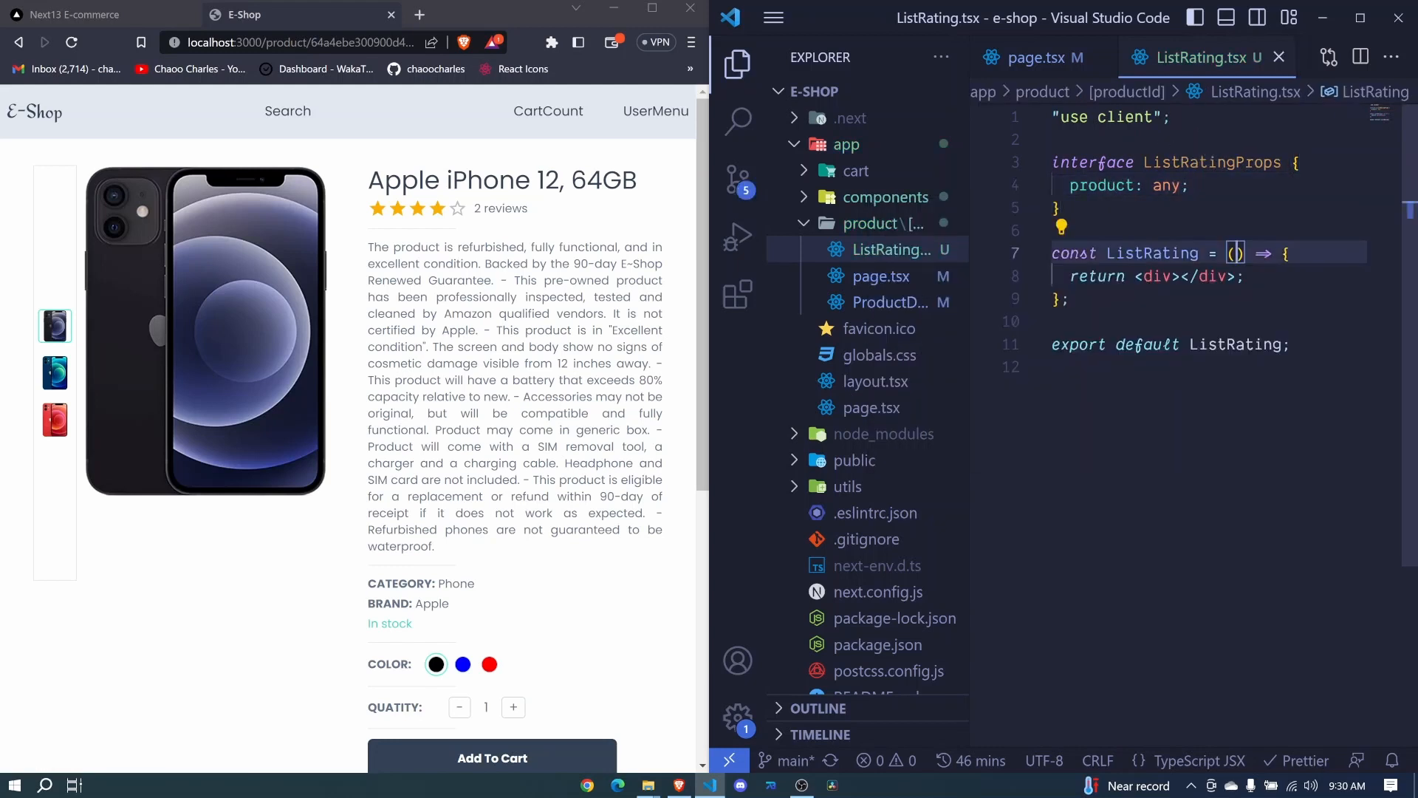
Step: Type the component as React.FC<ListRatingProps> destructuring product and returning an empty div
type("{}")
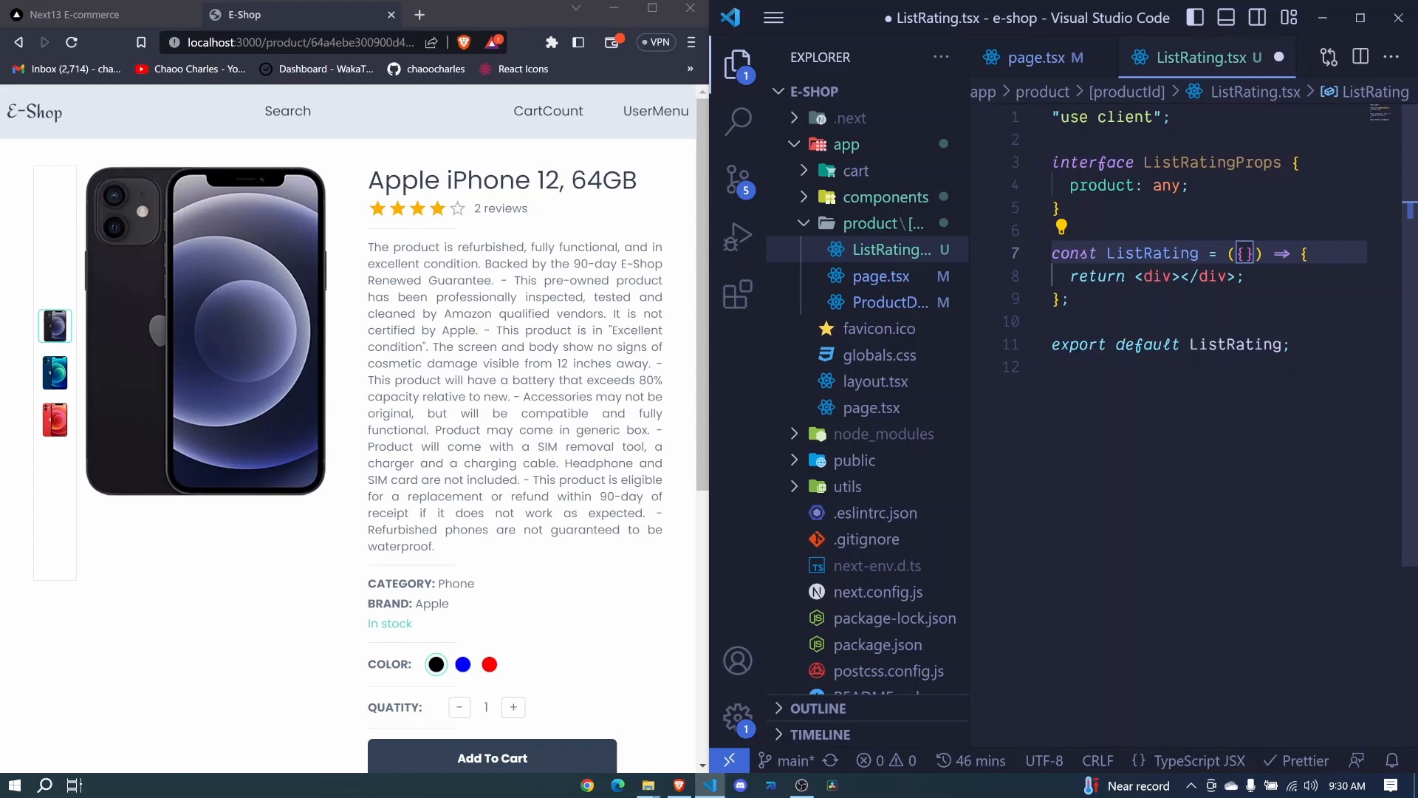
type("product")
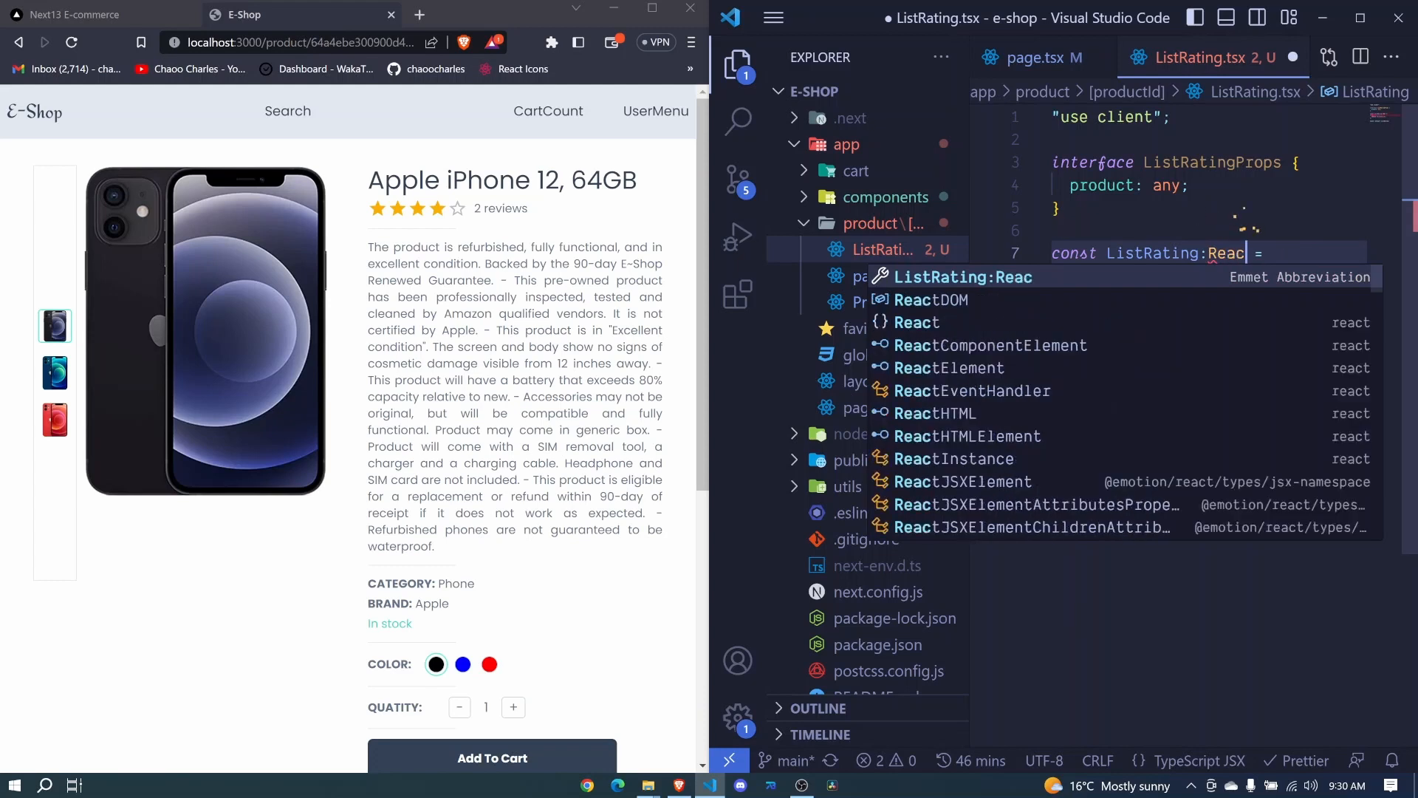
type(".FC<>")
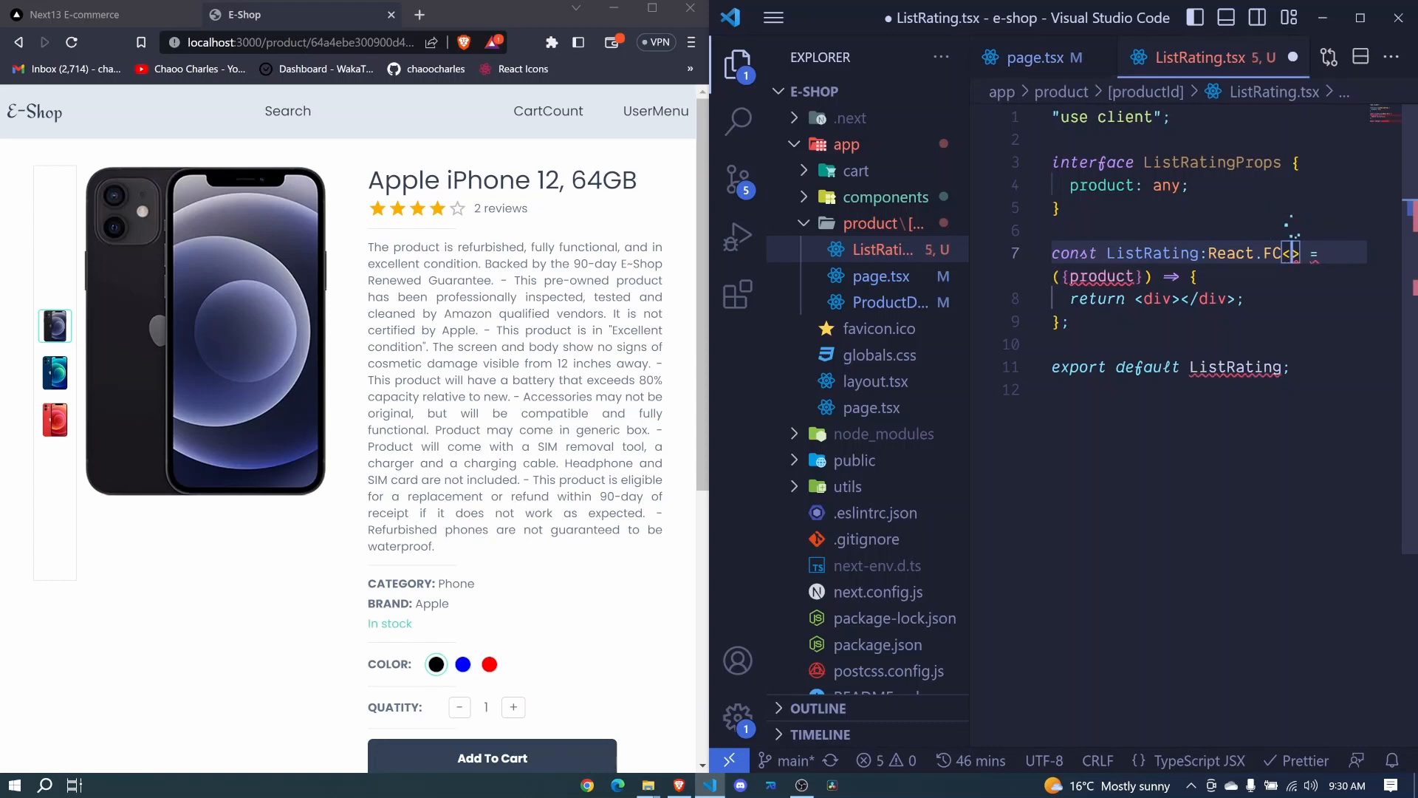
type("ListRatingProps")
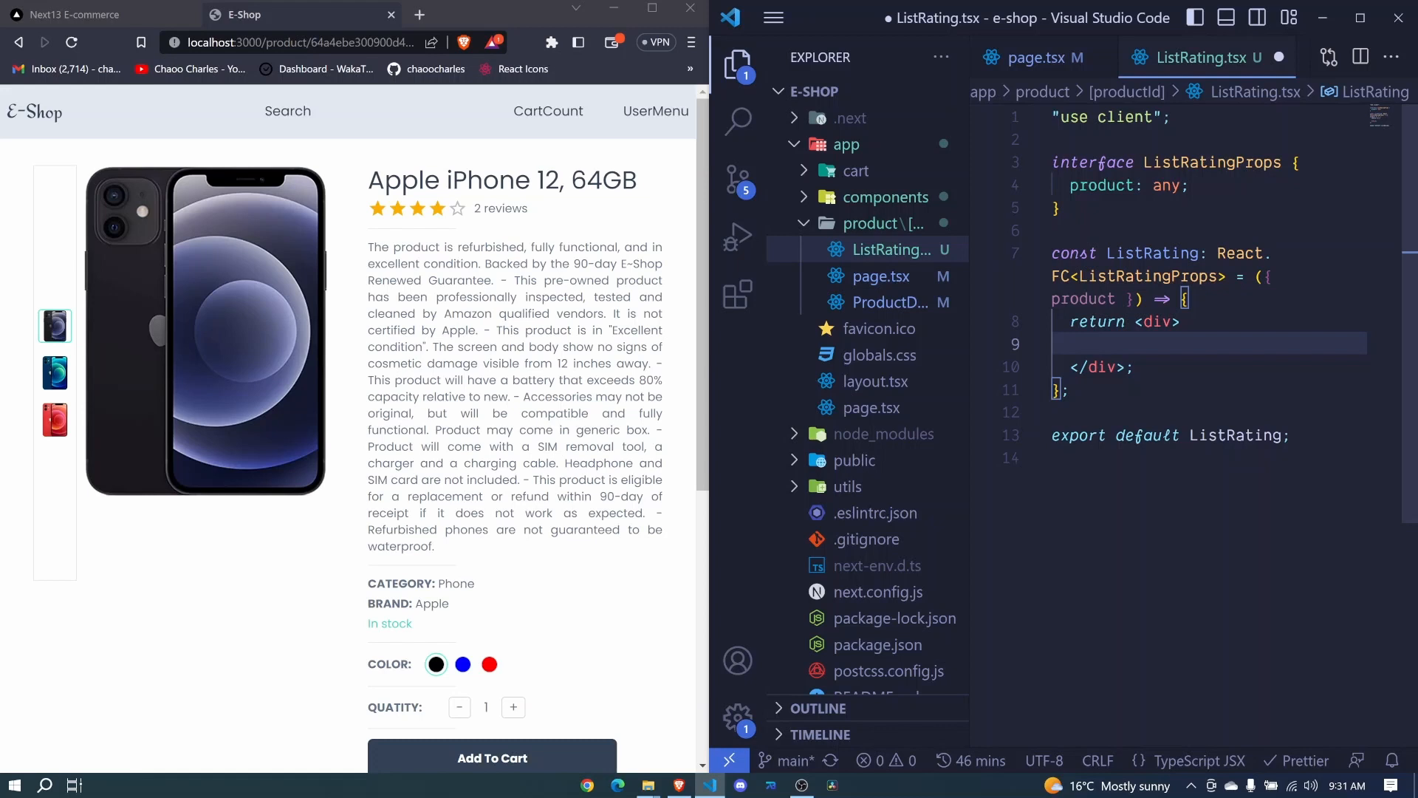
Step: Create a new Heading.tsx file inside the components folder
left_click(887, 197)
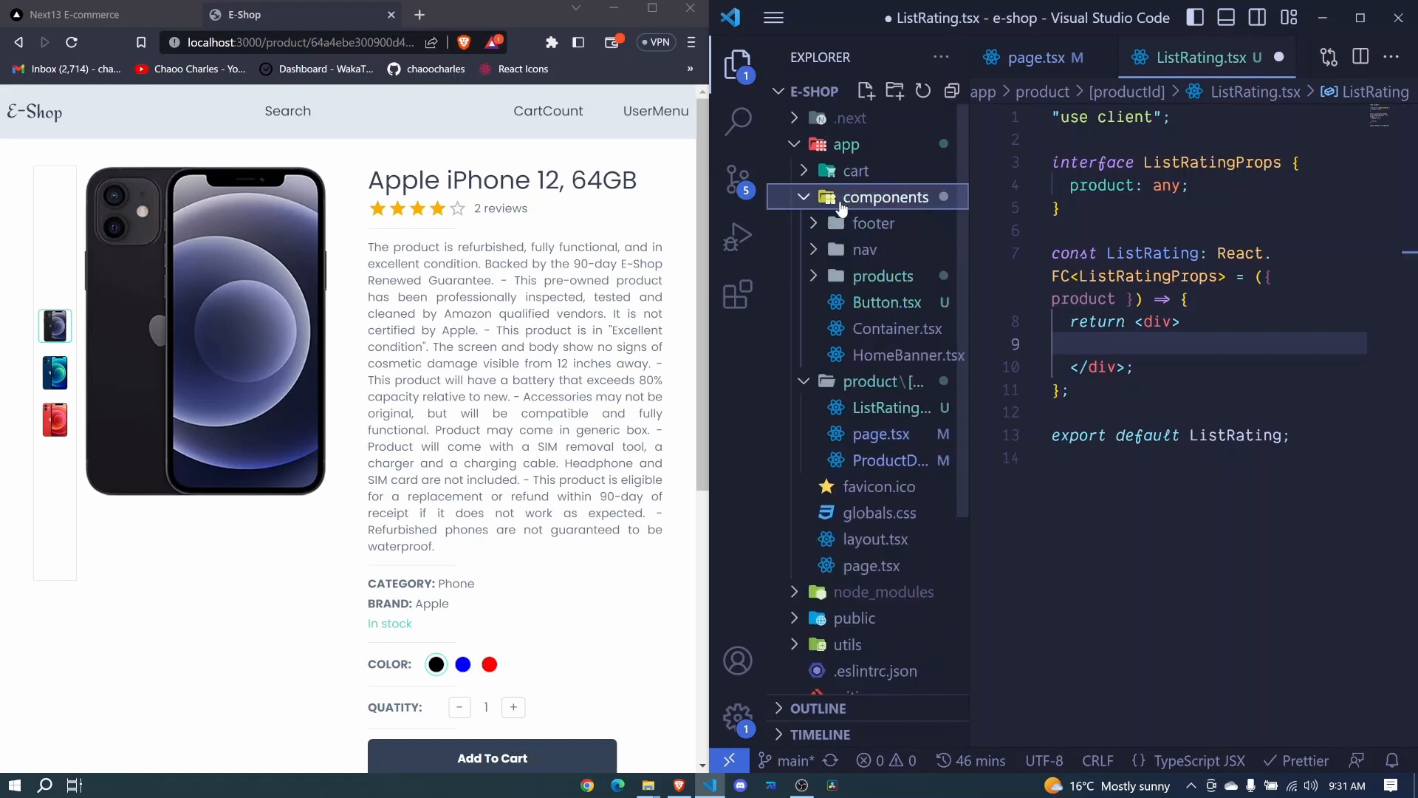
mouse_move(859, 209)
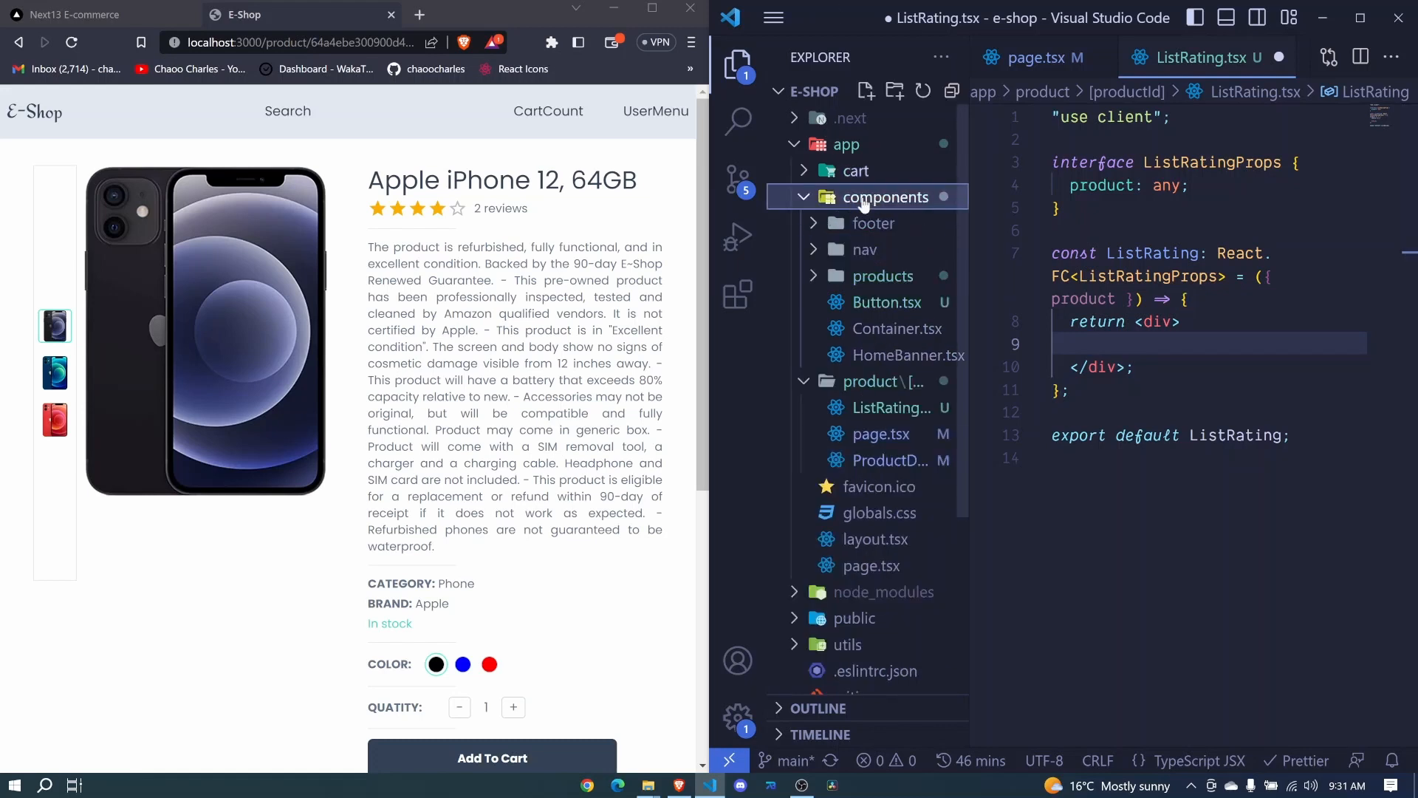
left_click(866, 90)
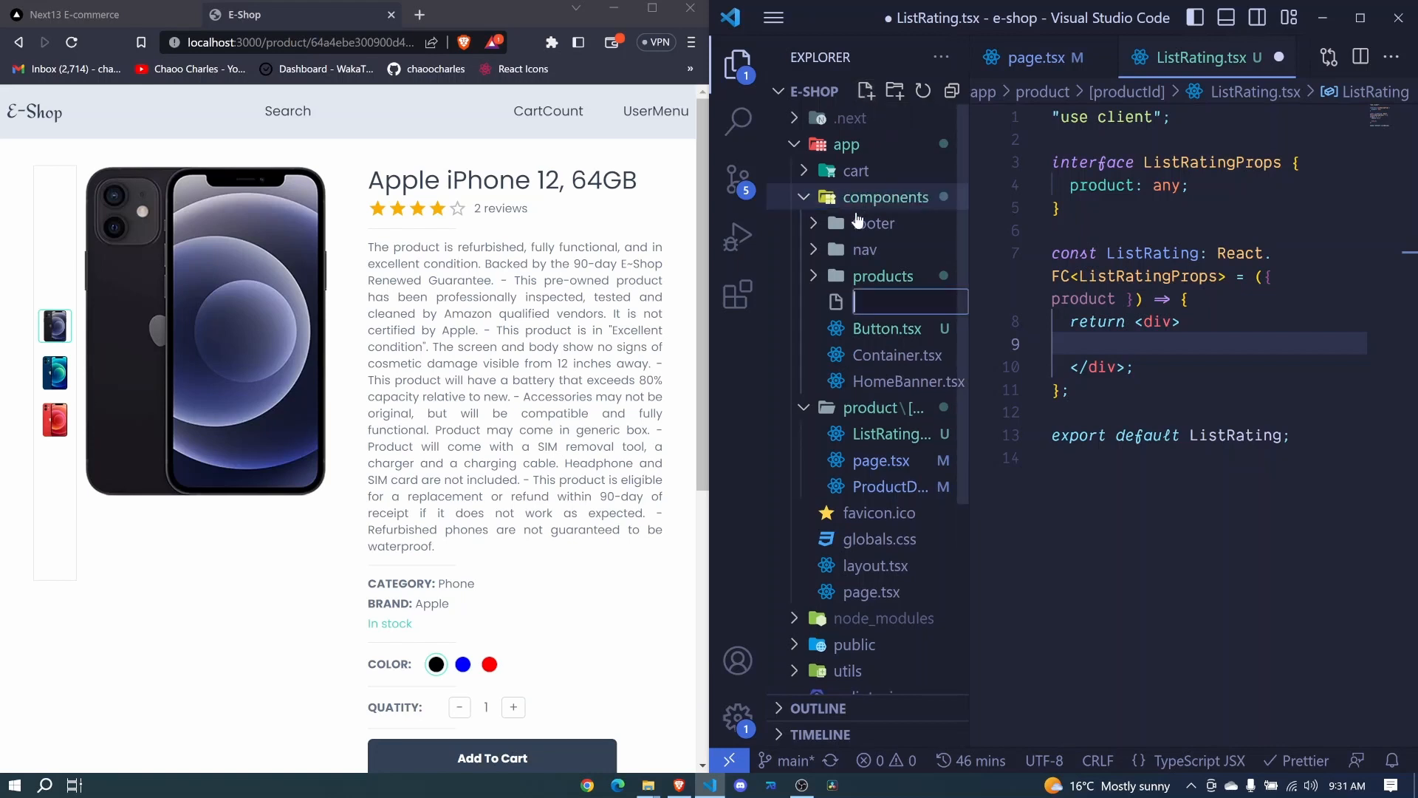
type("H")
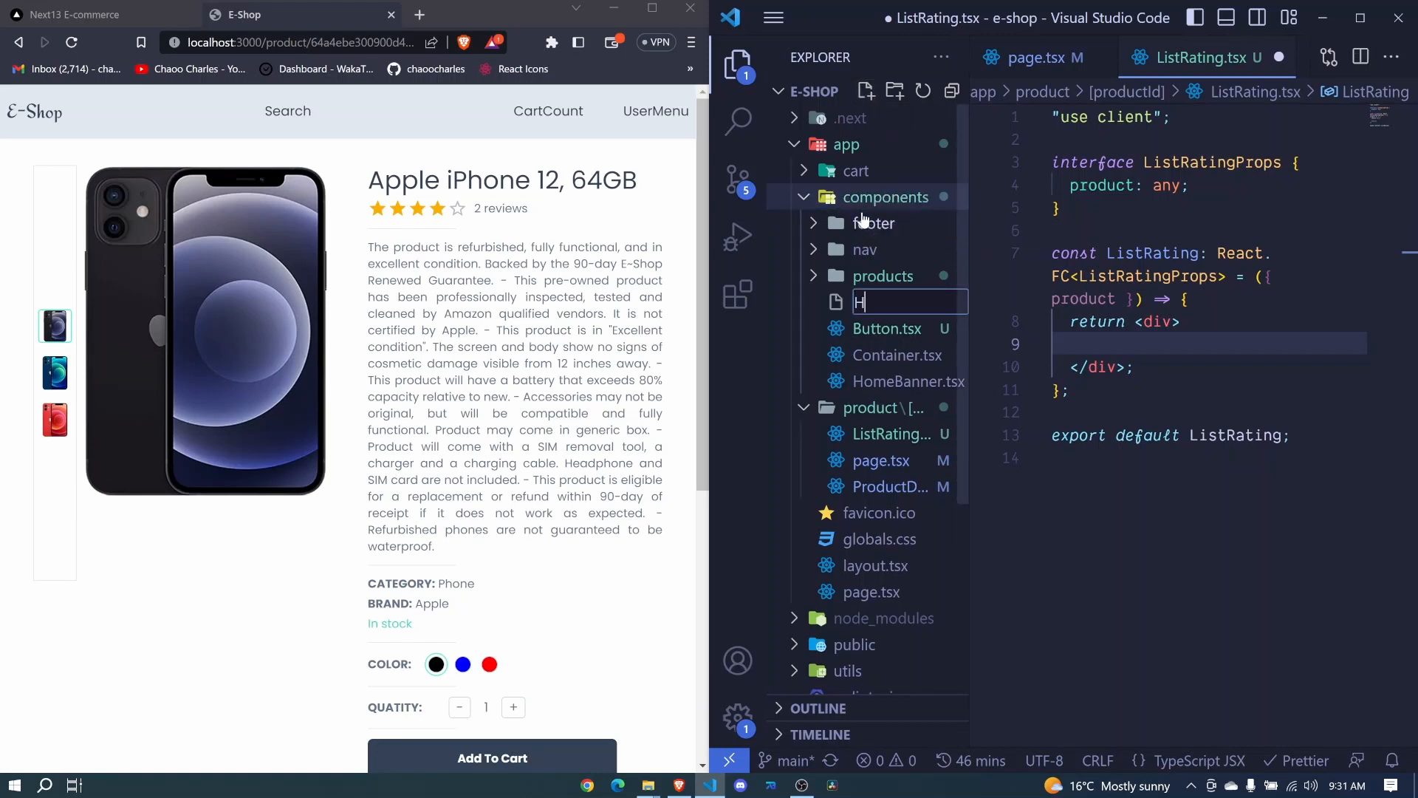
type("eading")
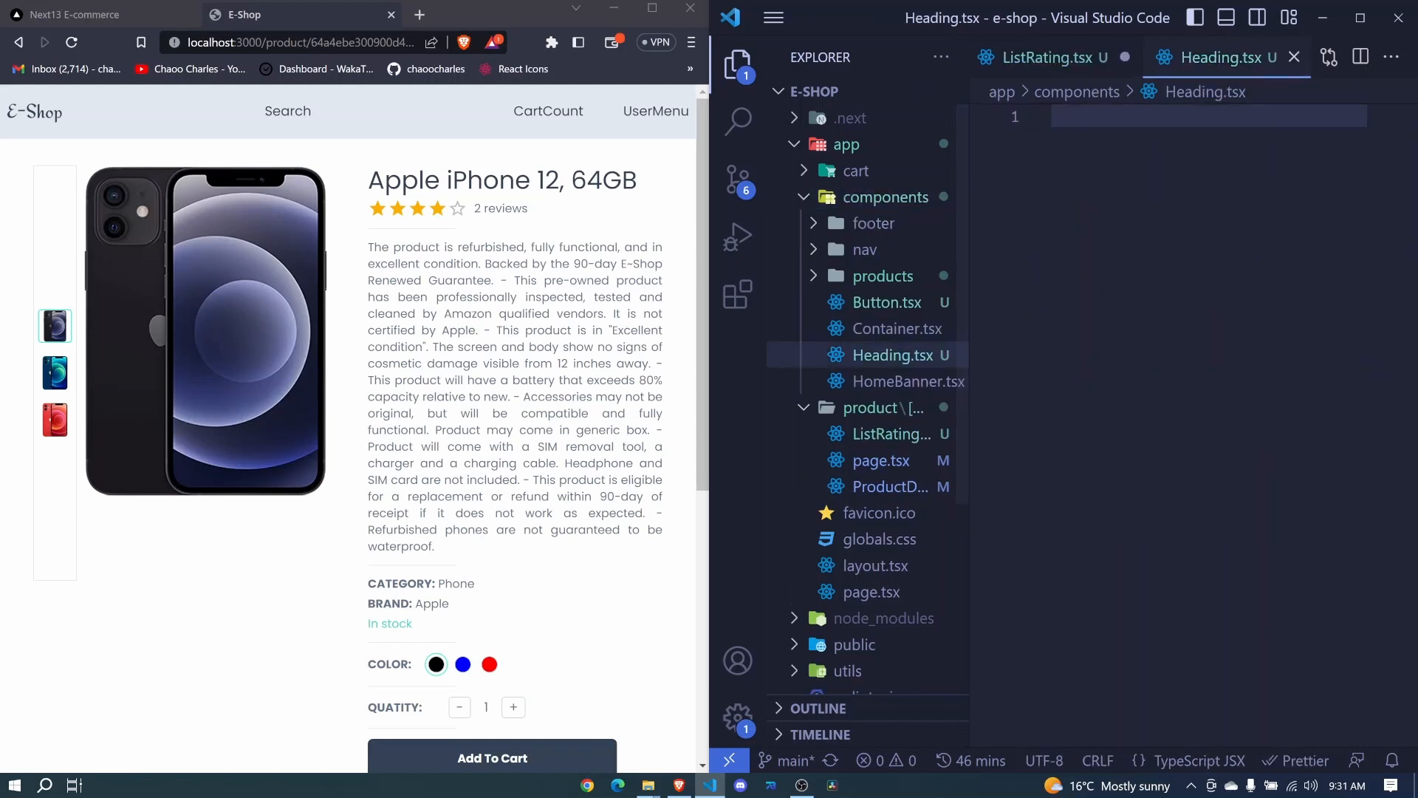
Step: Declare interface HeadingProps with title: string and center?: boolean
type("interface He")
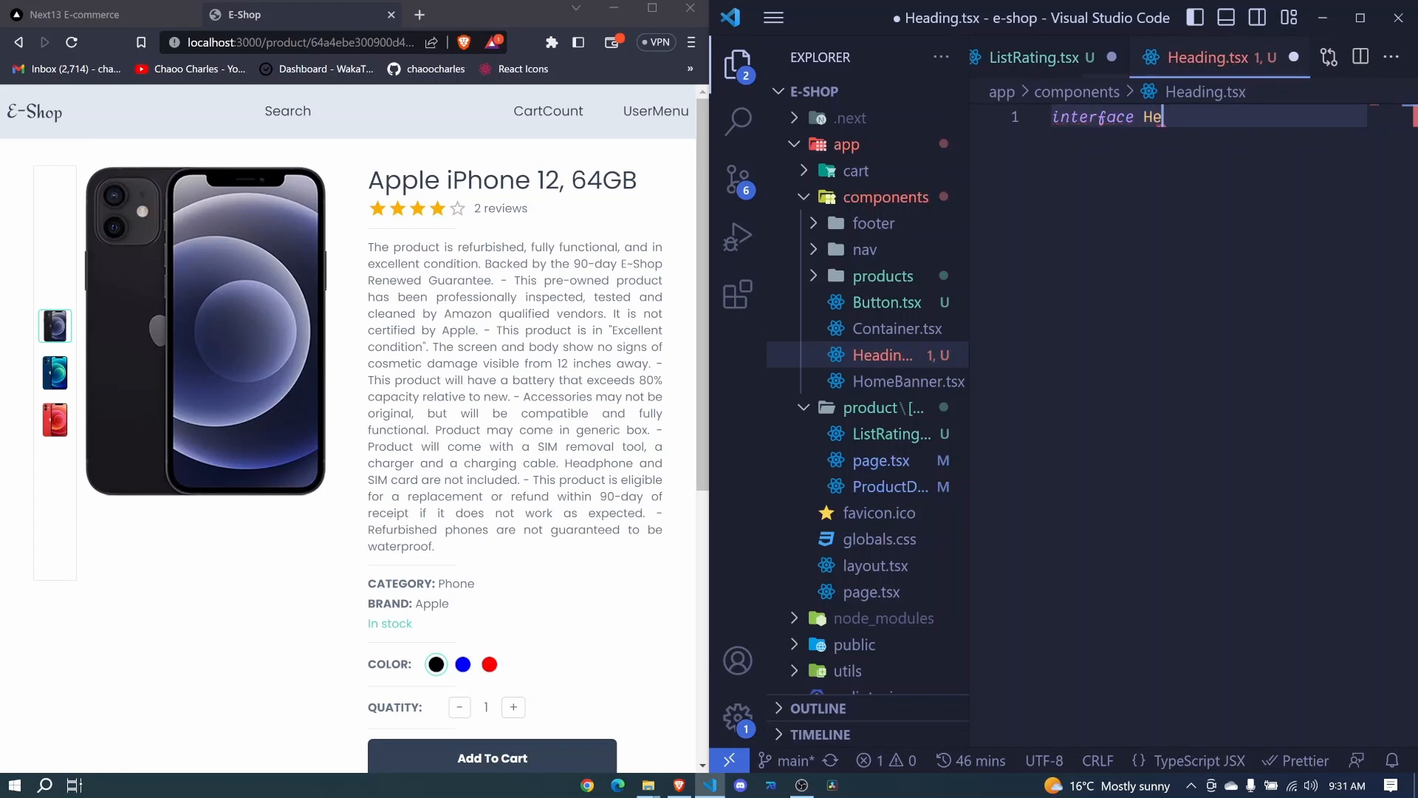
type("adingPr")
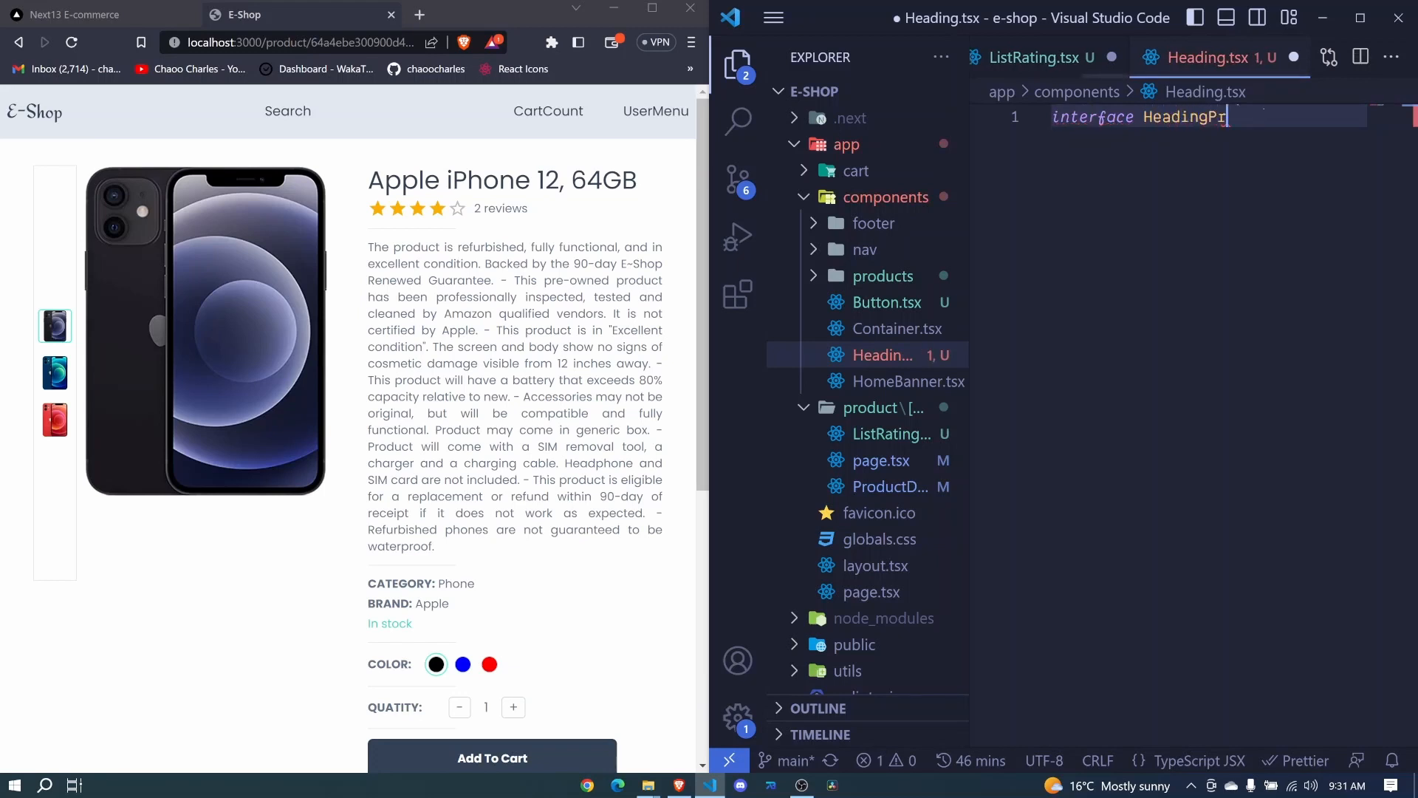
type("ops{")
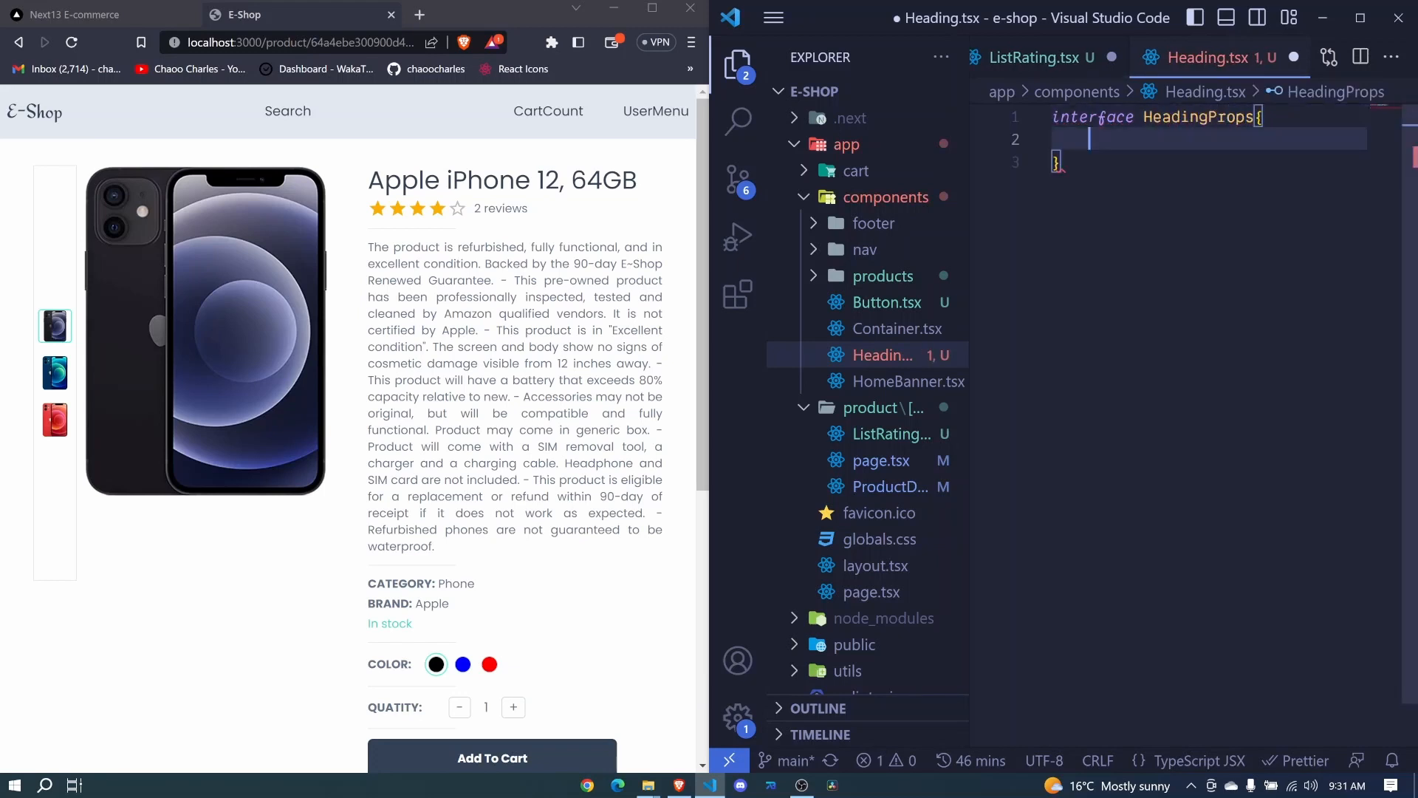
type("title:")
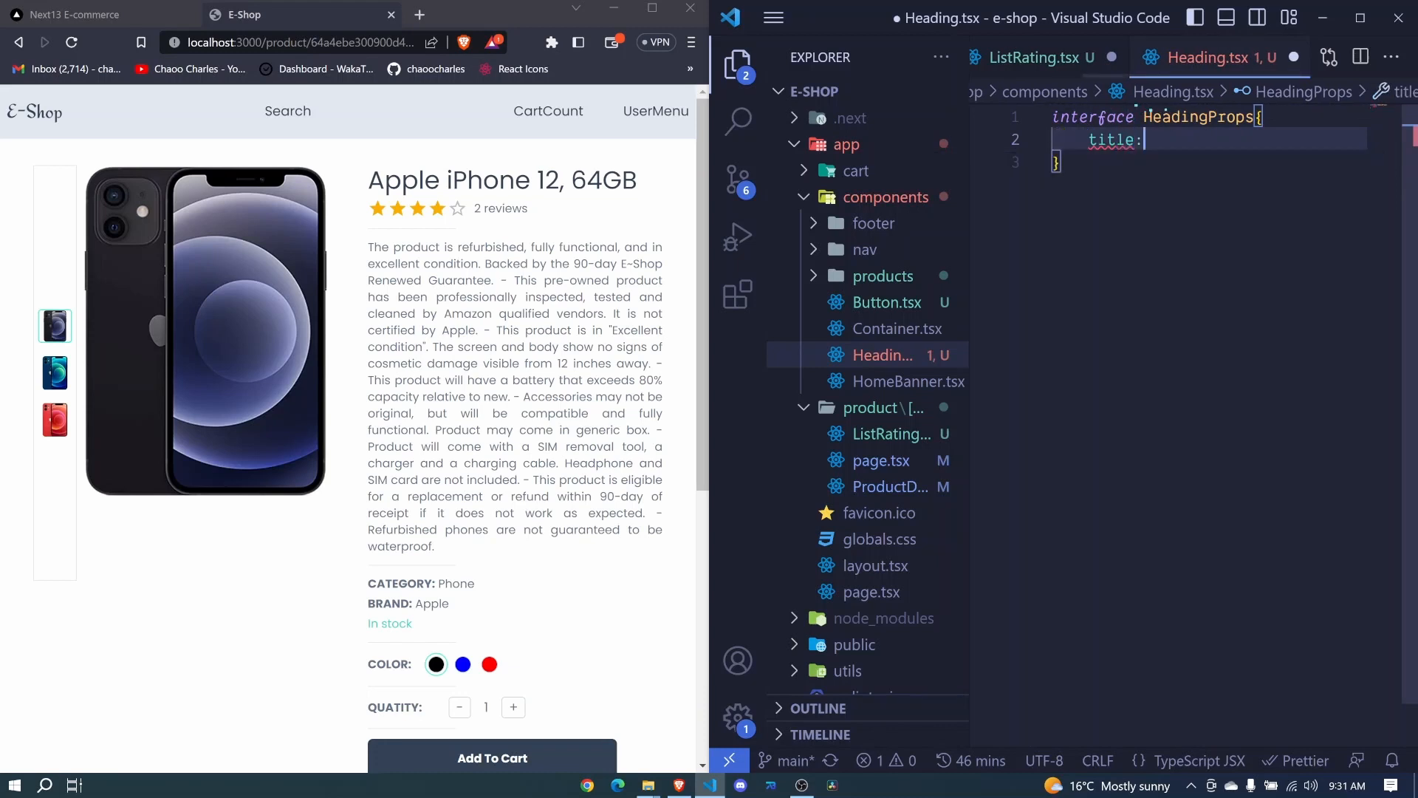
type("string,")
type("c")
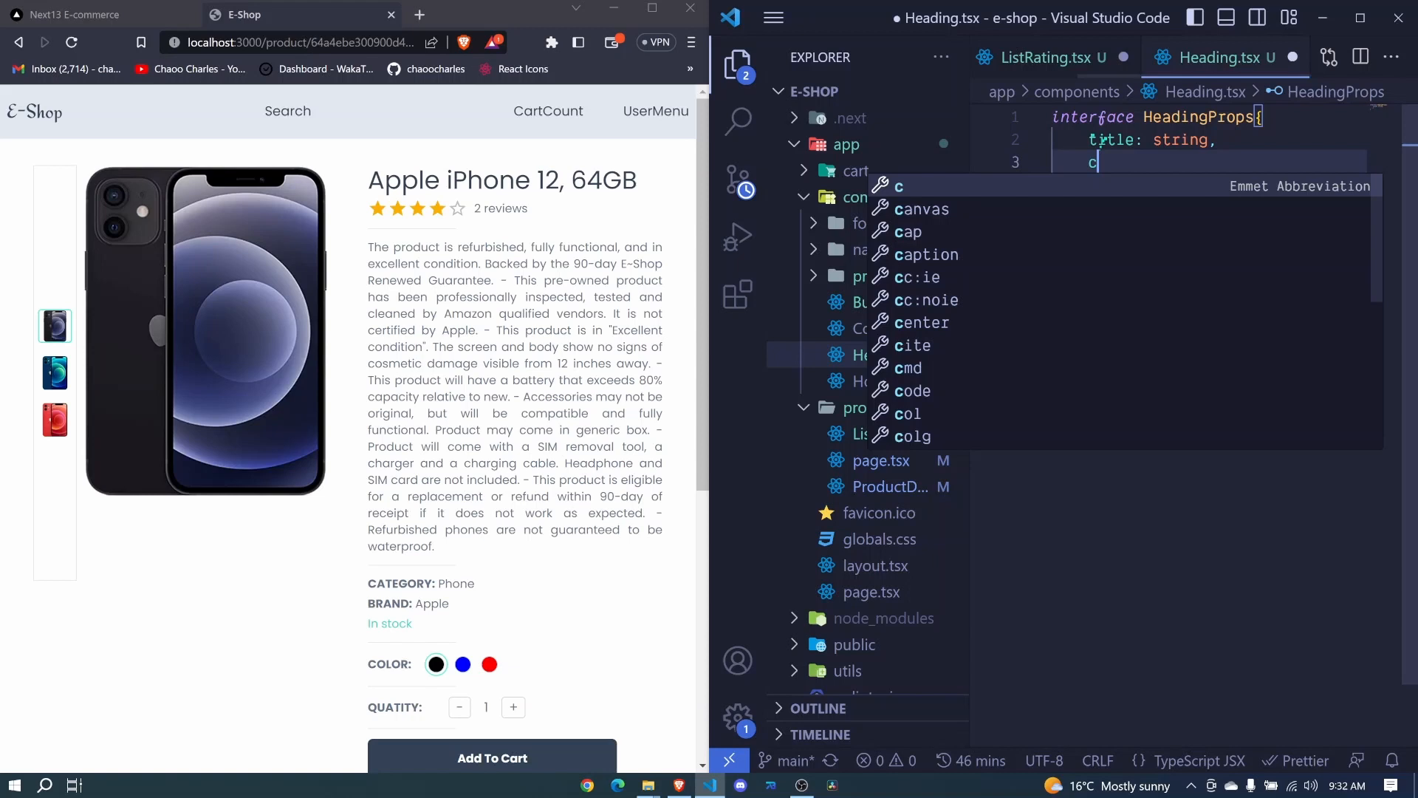
type("enter?:")
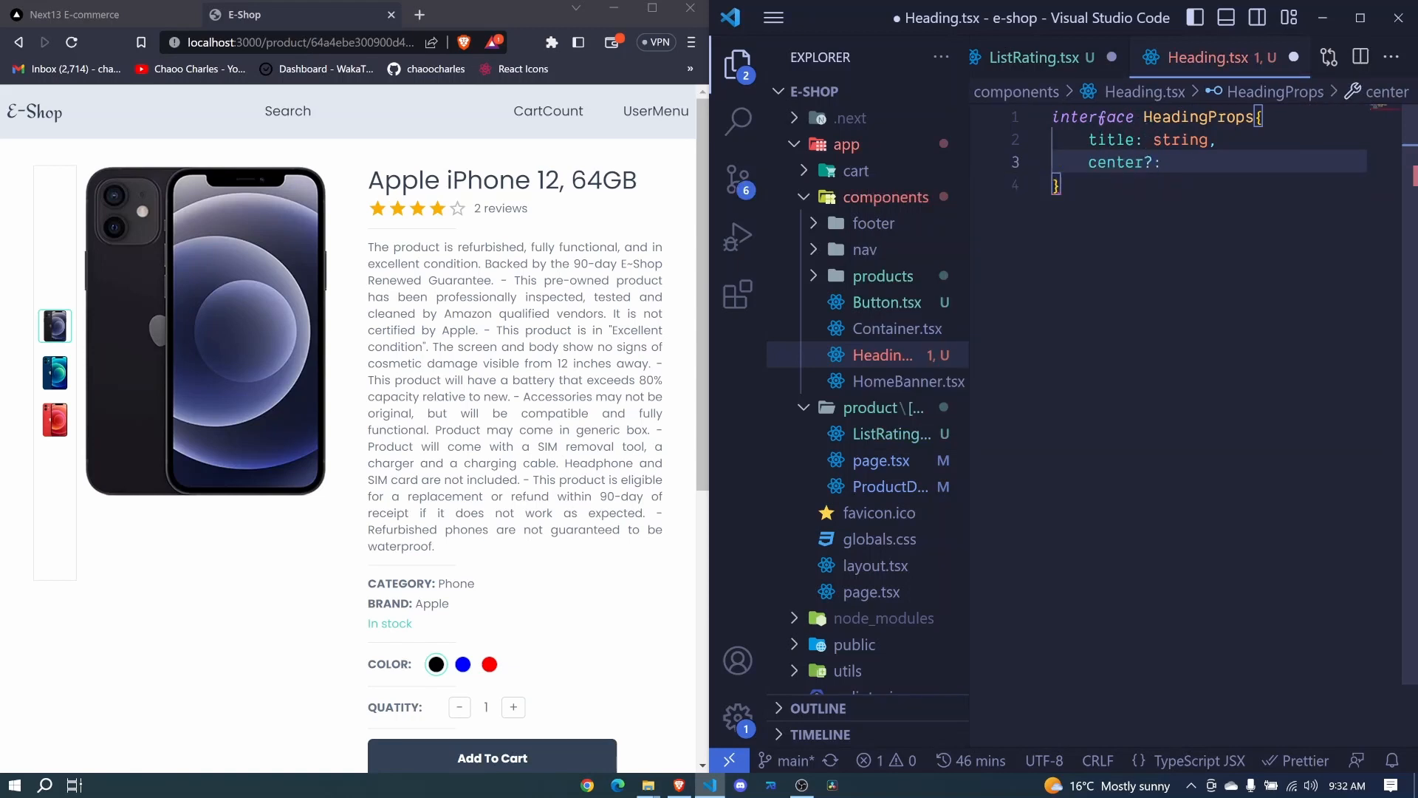
type("boolean")
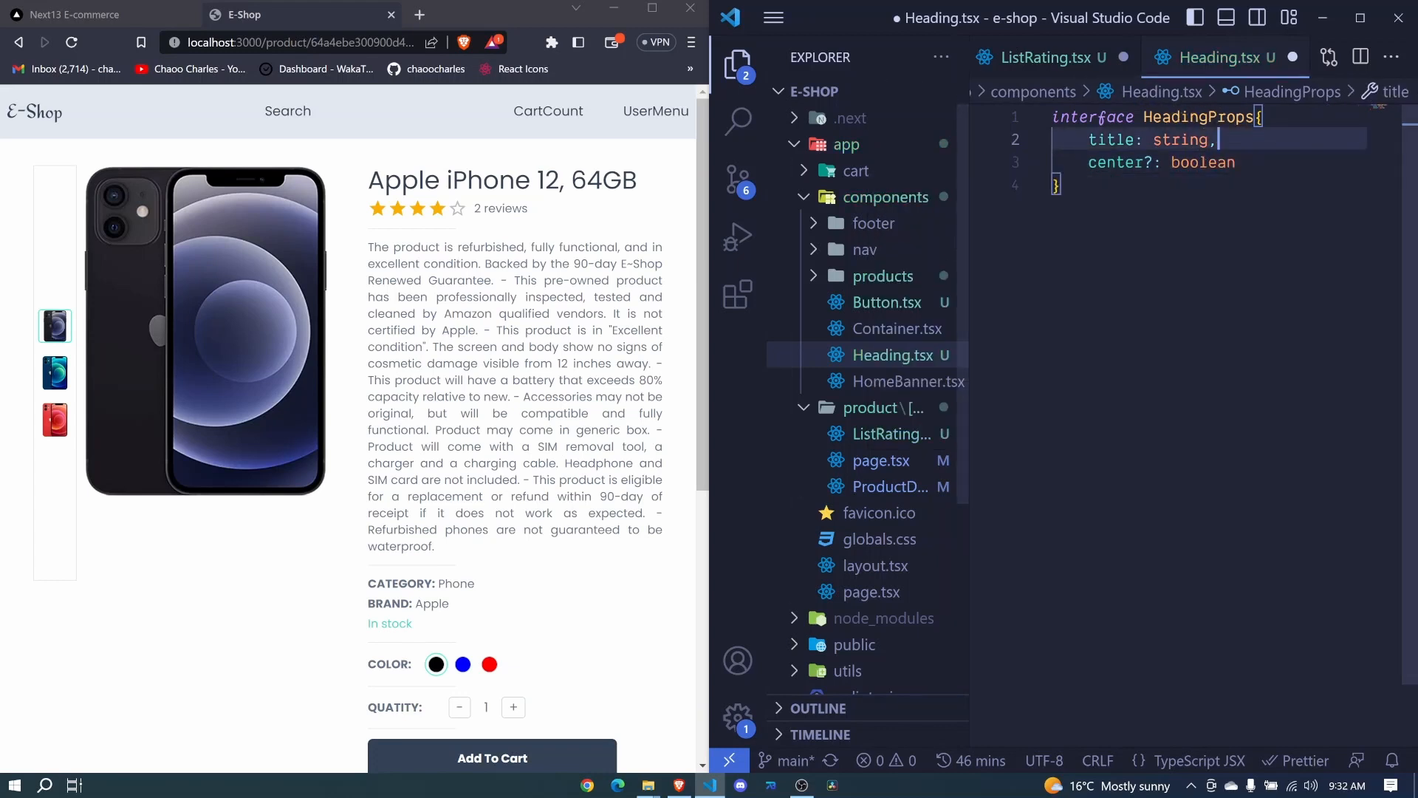
Step: Declare Heading as React.FC<HeadingProps> destructuring title and center
type("s")
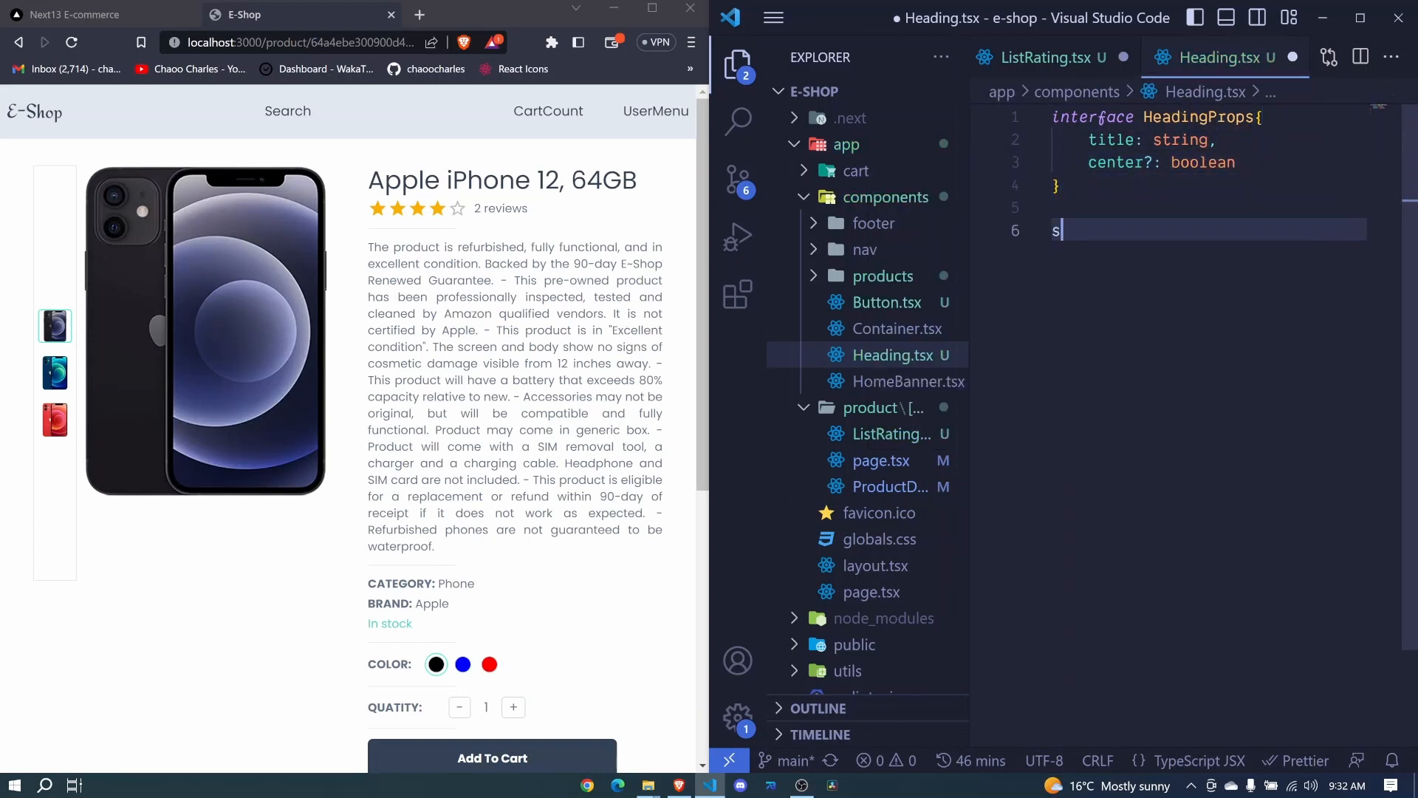
type("fc")
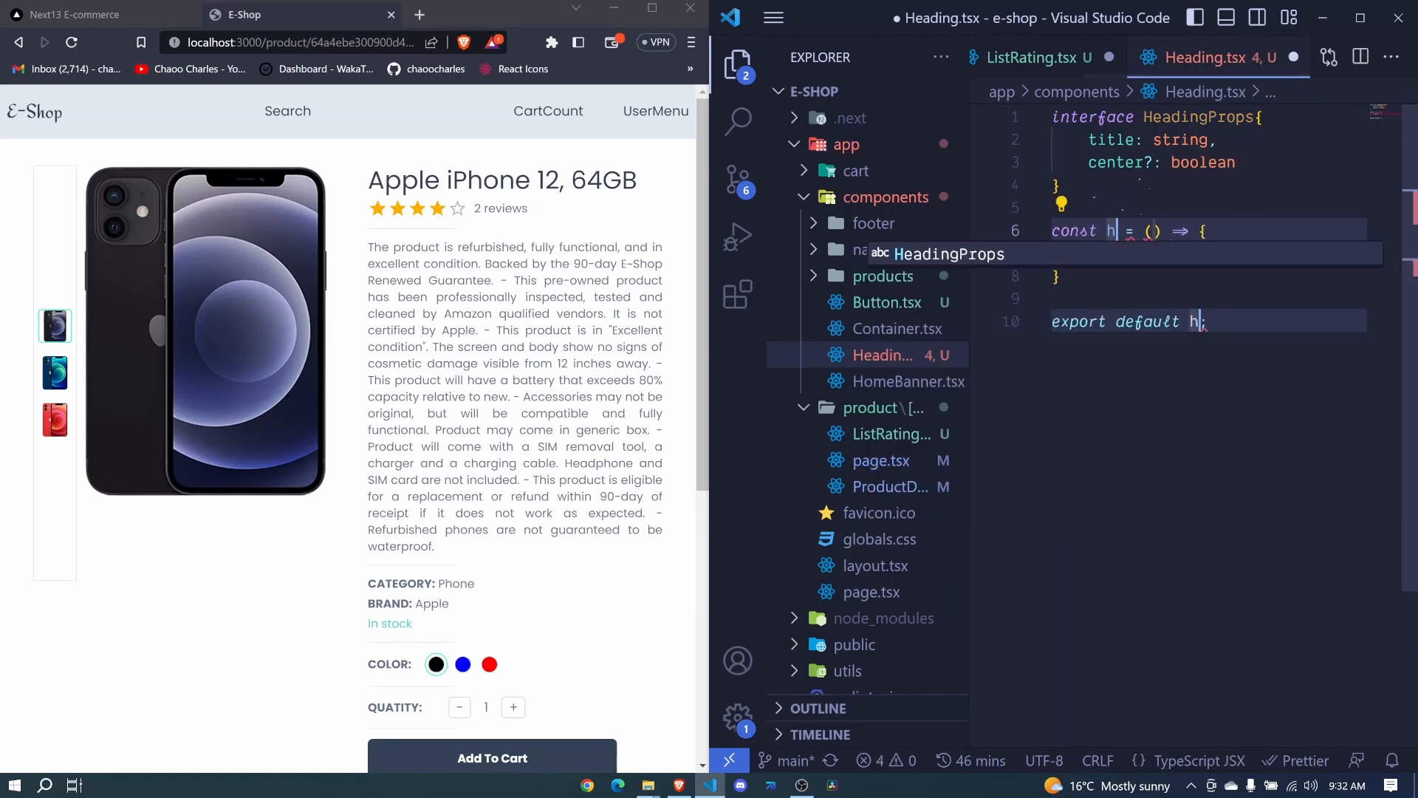
type("eading:")
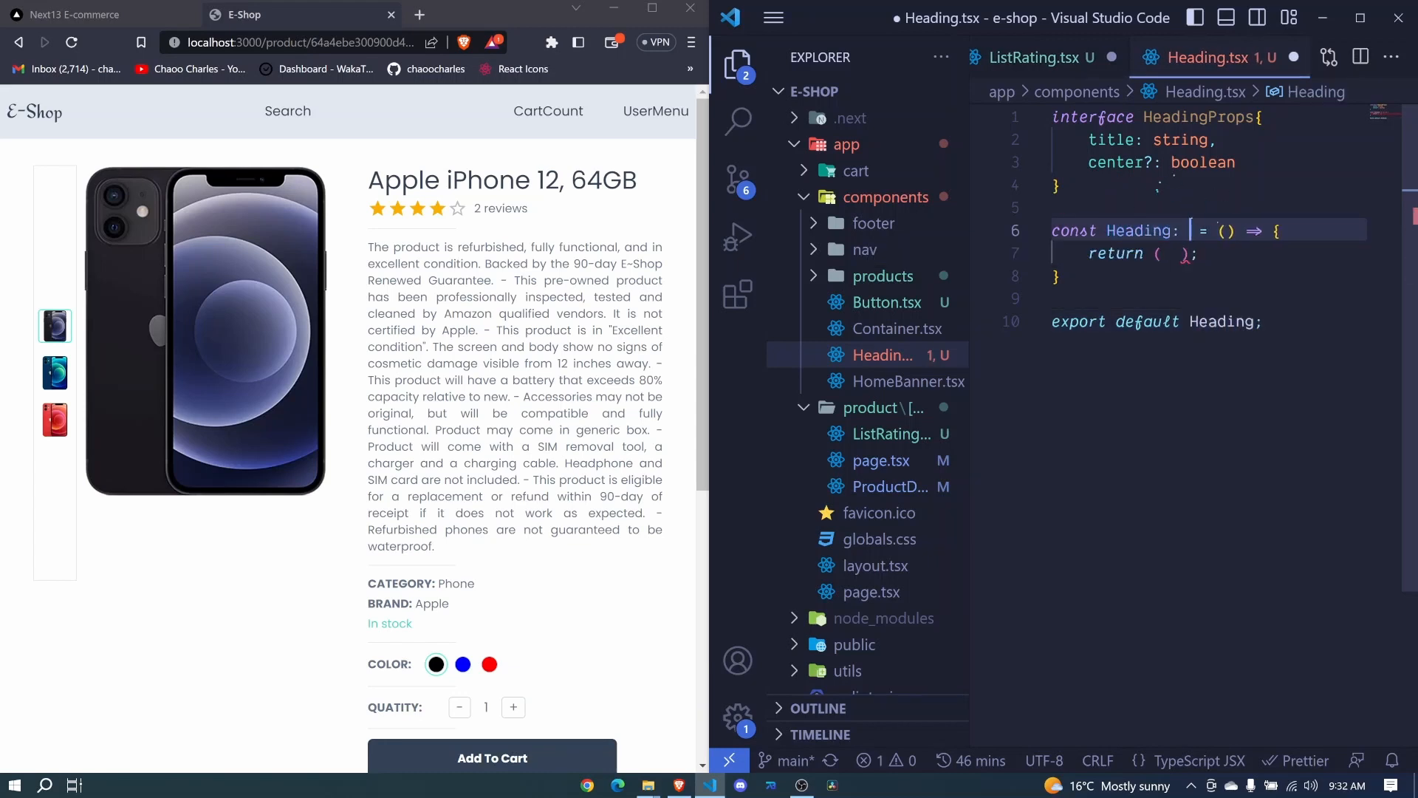
type("React")
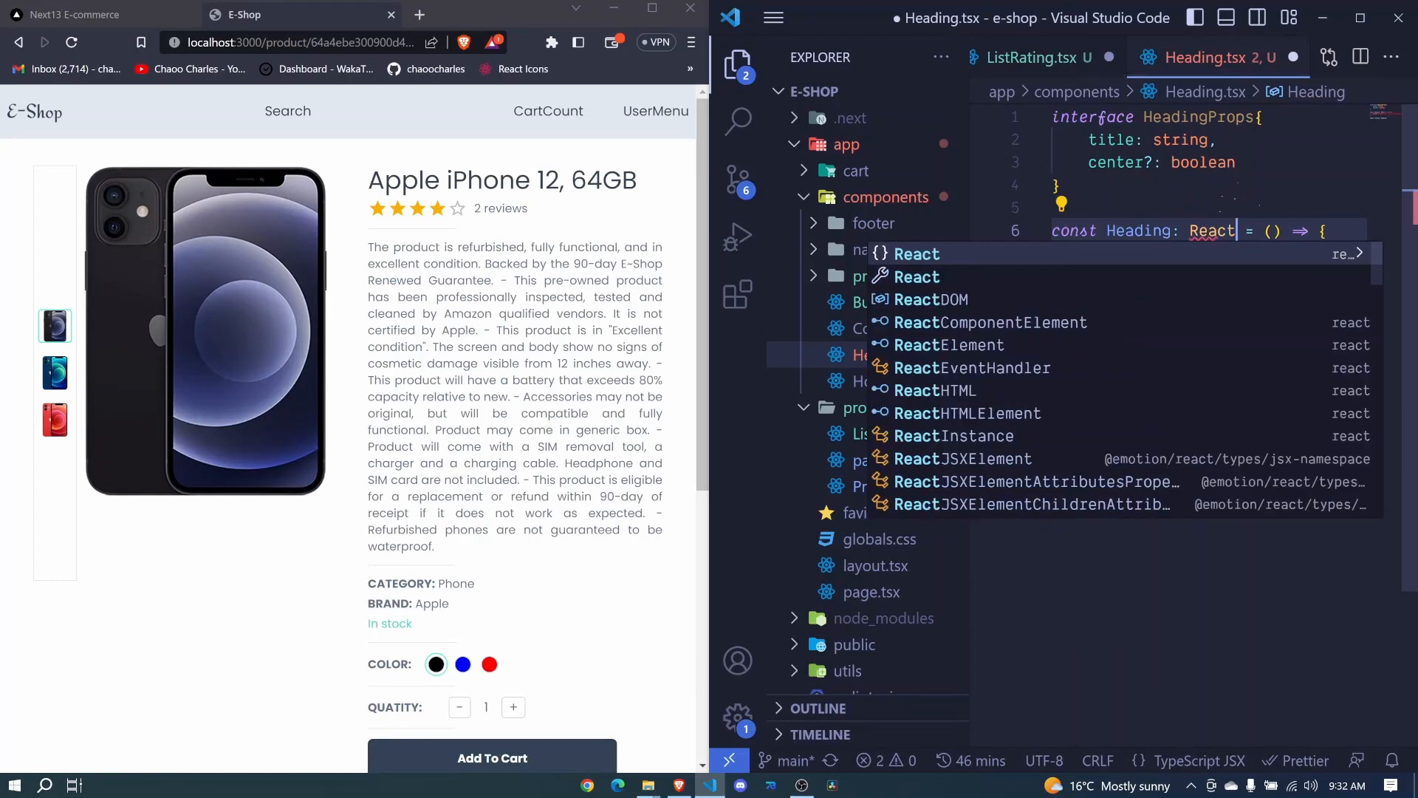
type(".FC Hea")
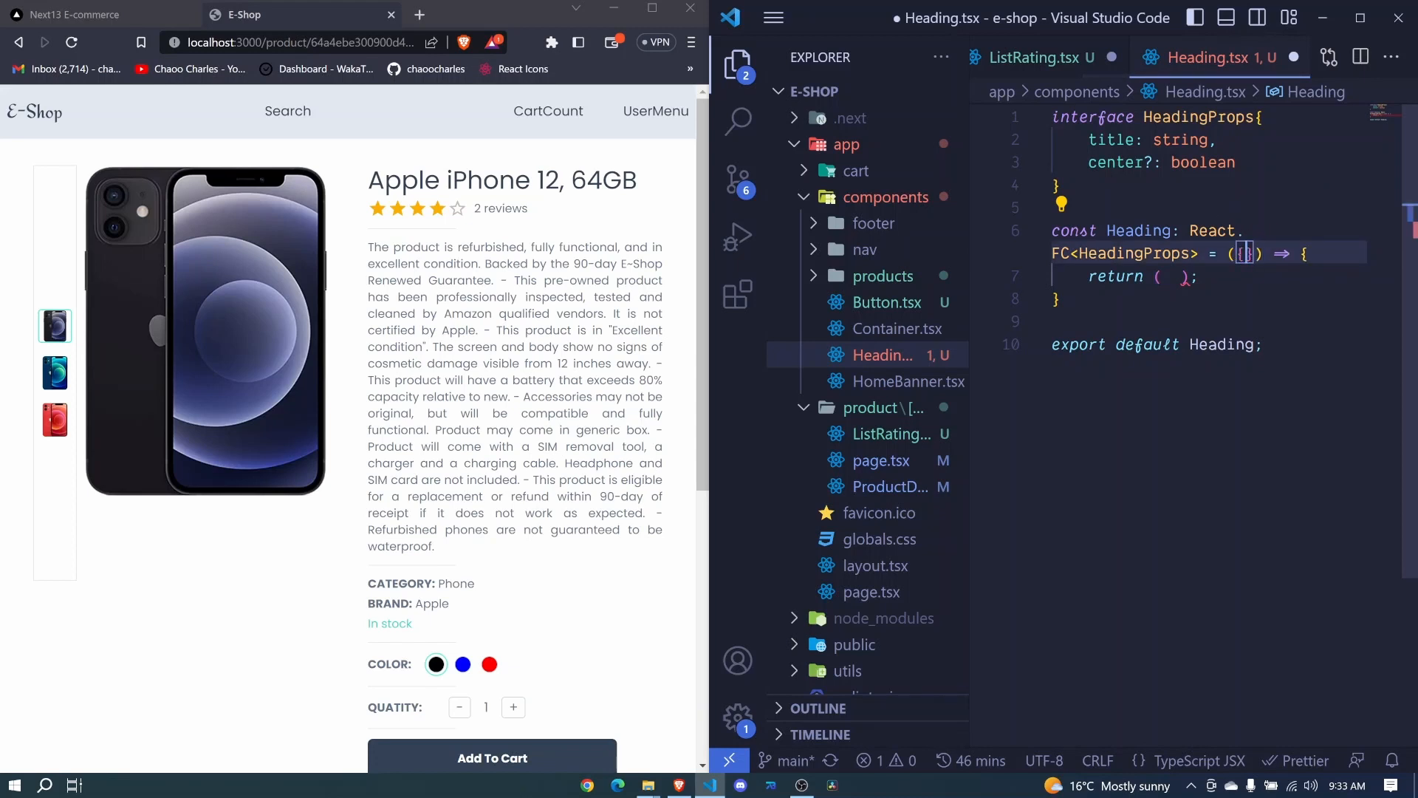
type("title, center")
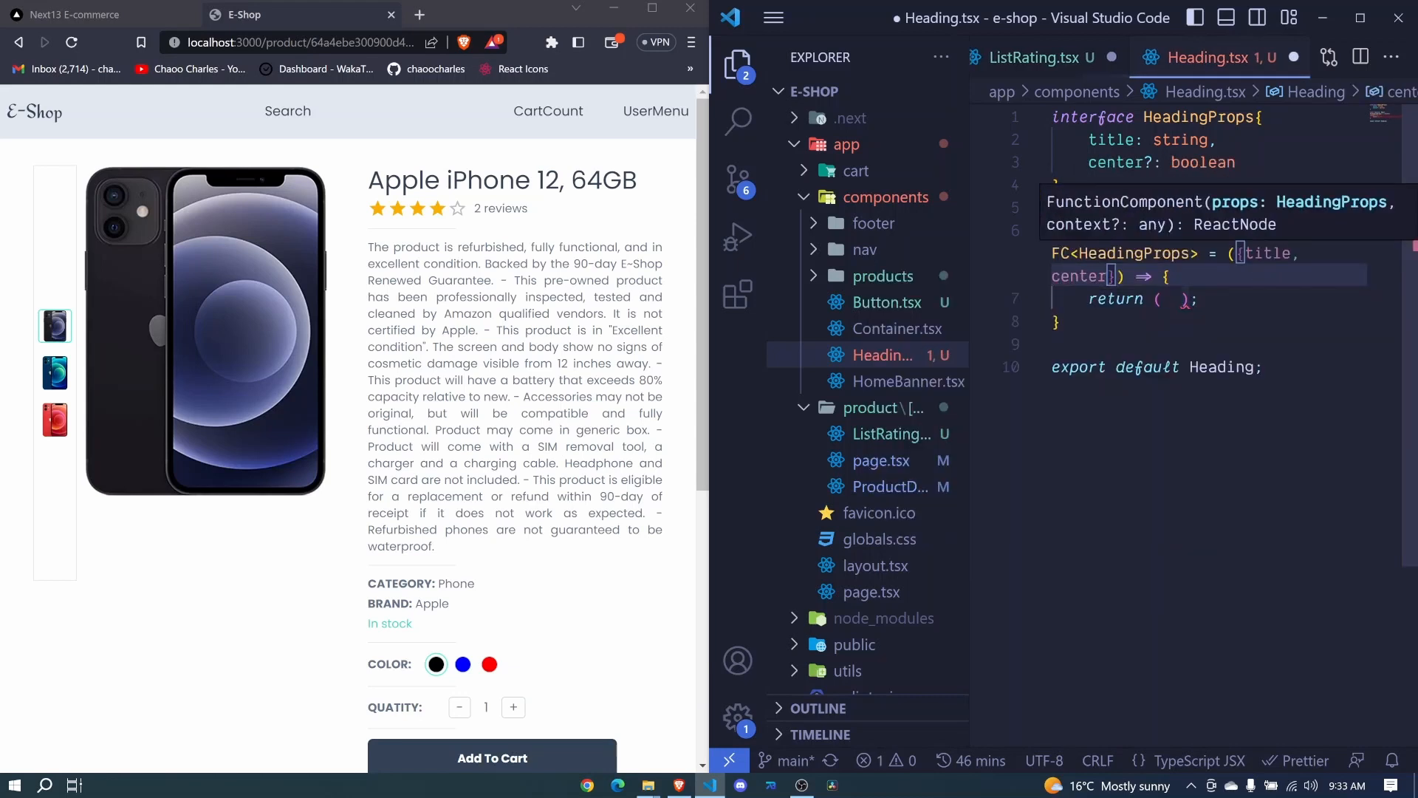
Step: Return a div holding an h1 with the title, using 'text-center' when center is true
type("div")
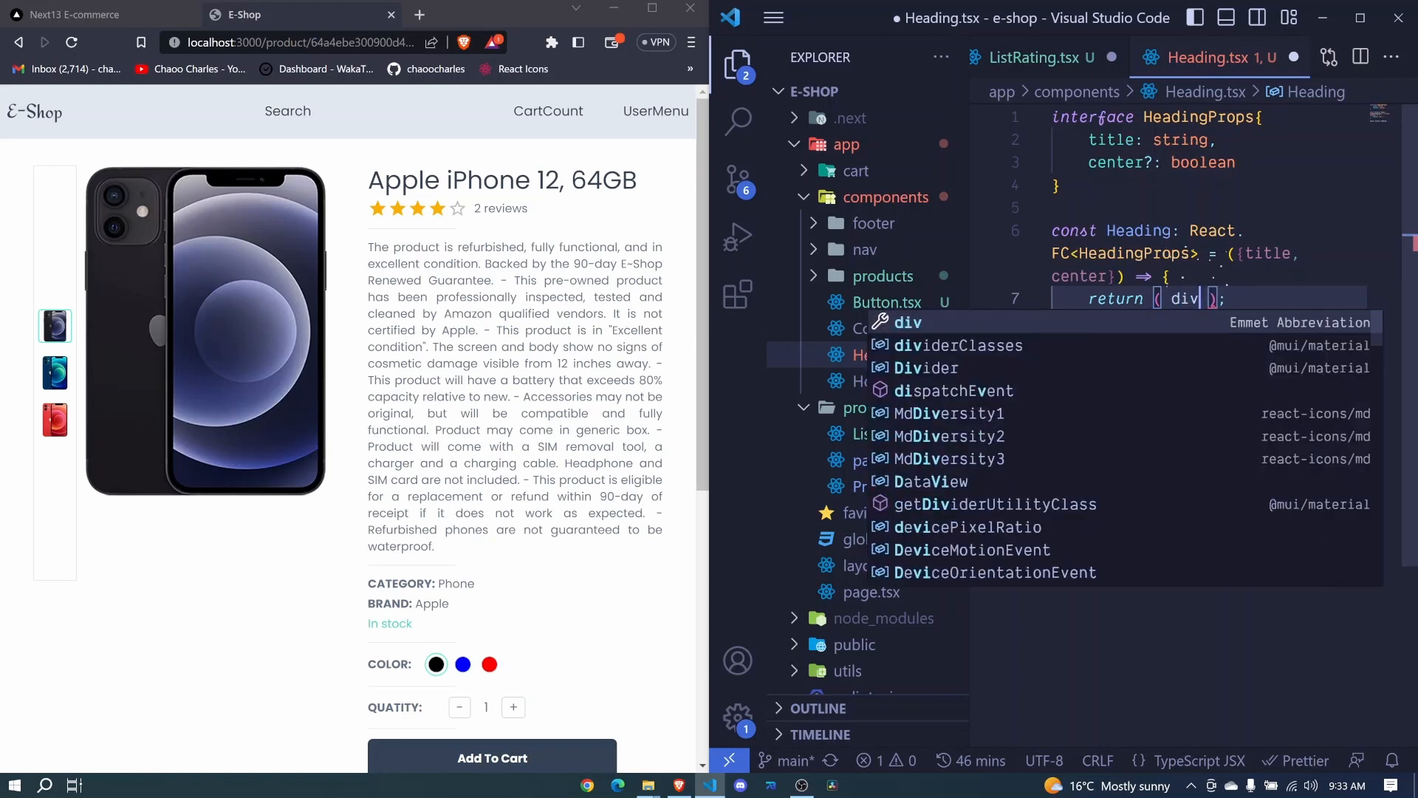
type("he")
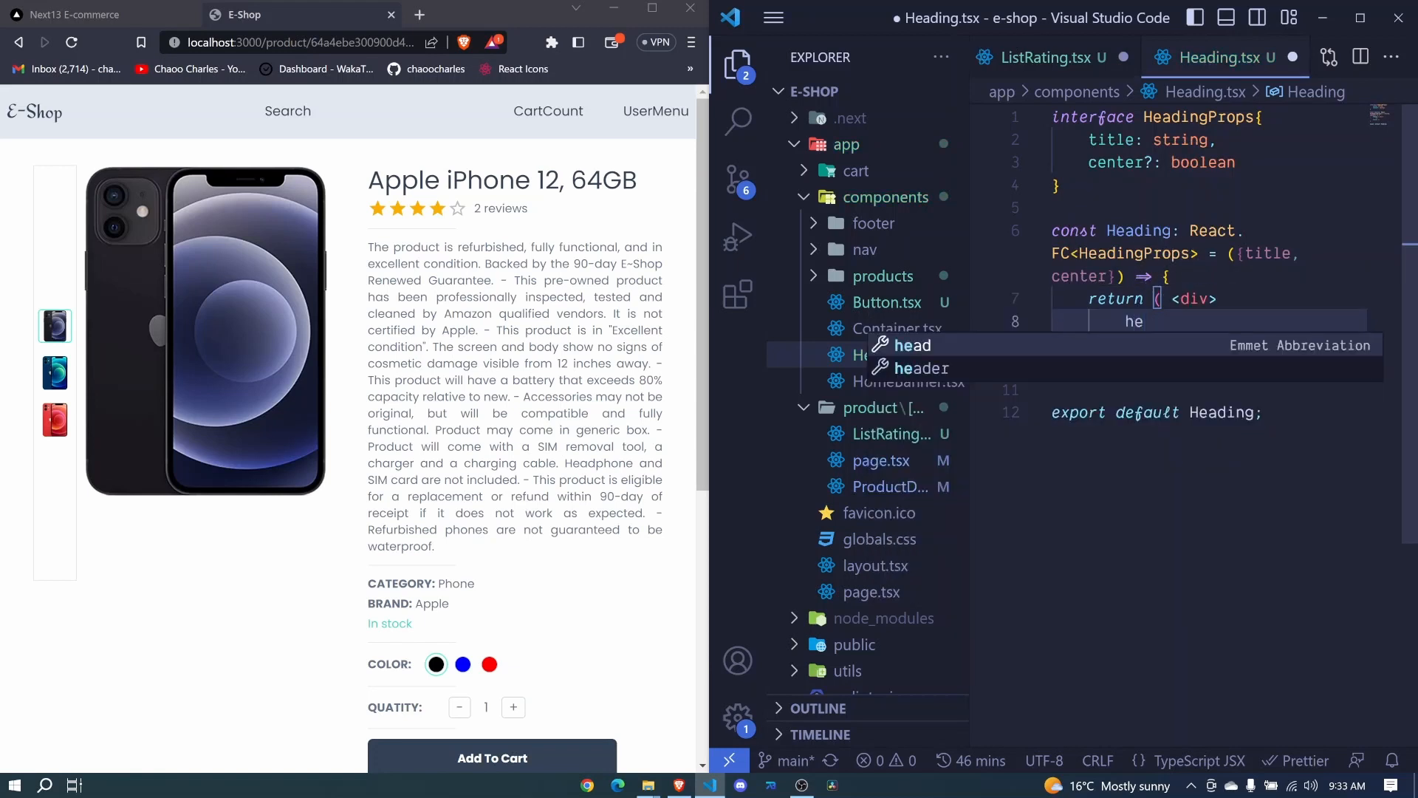
key("Tab")
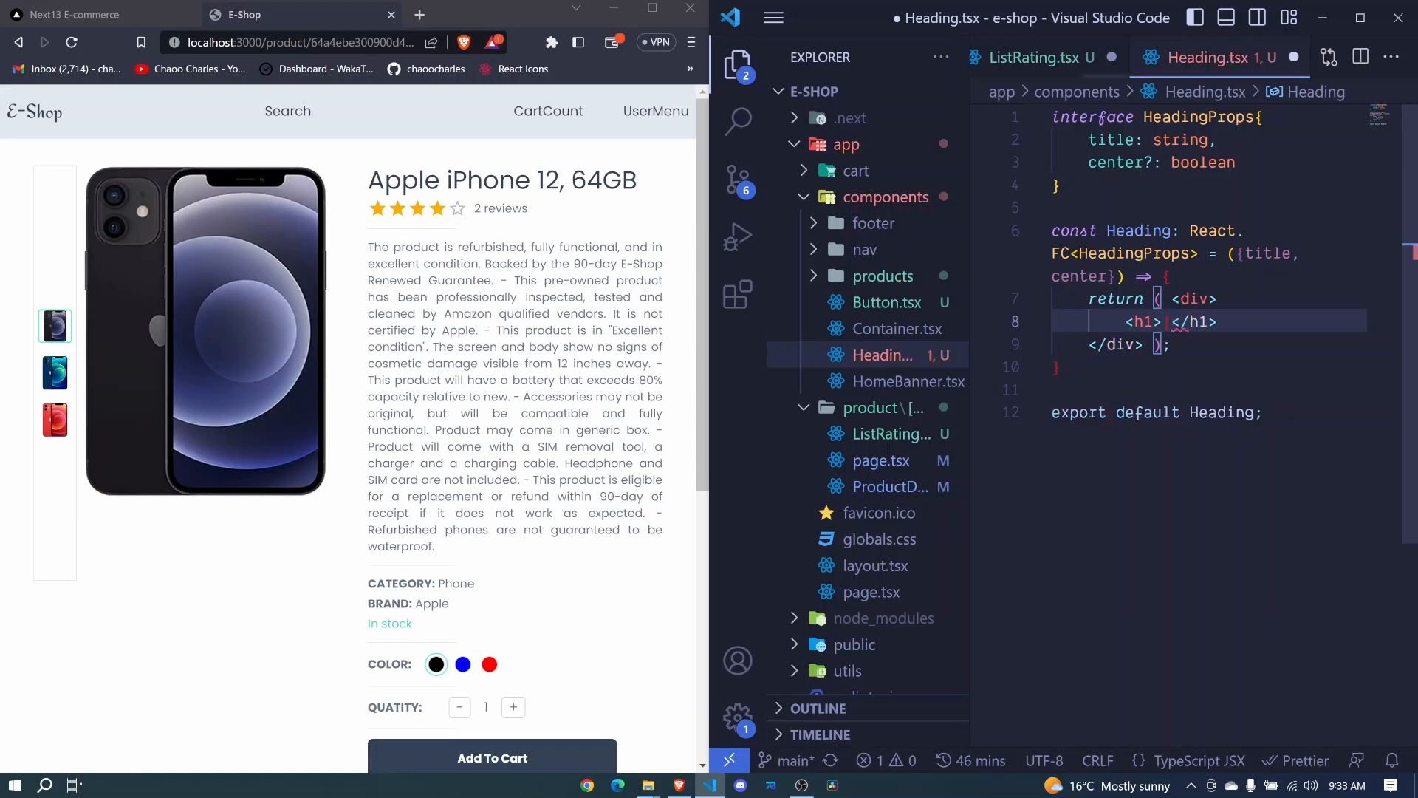
type("title}")
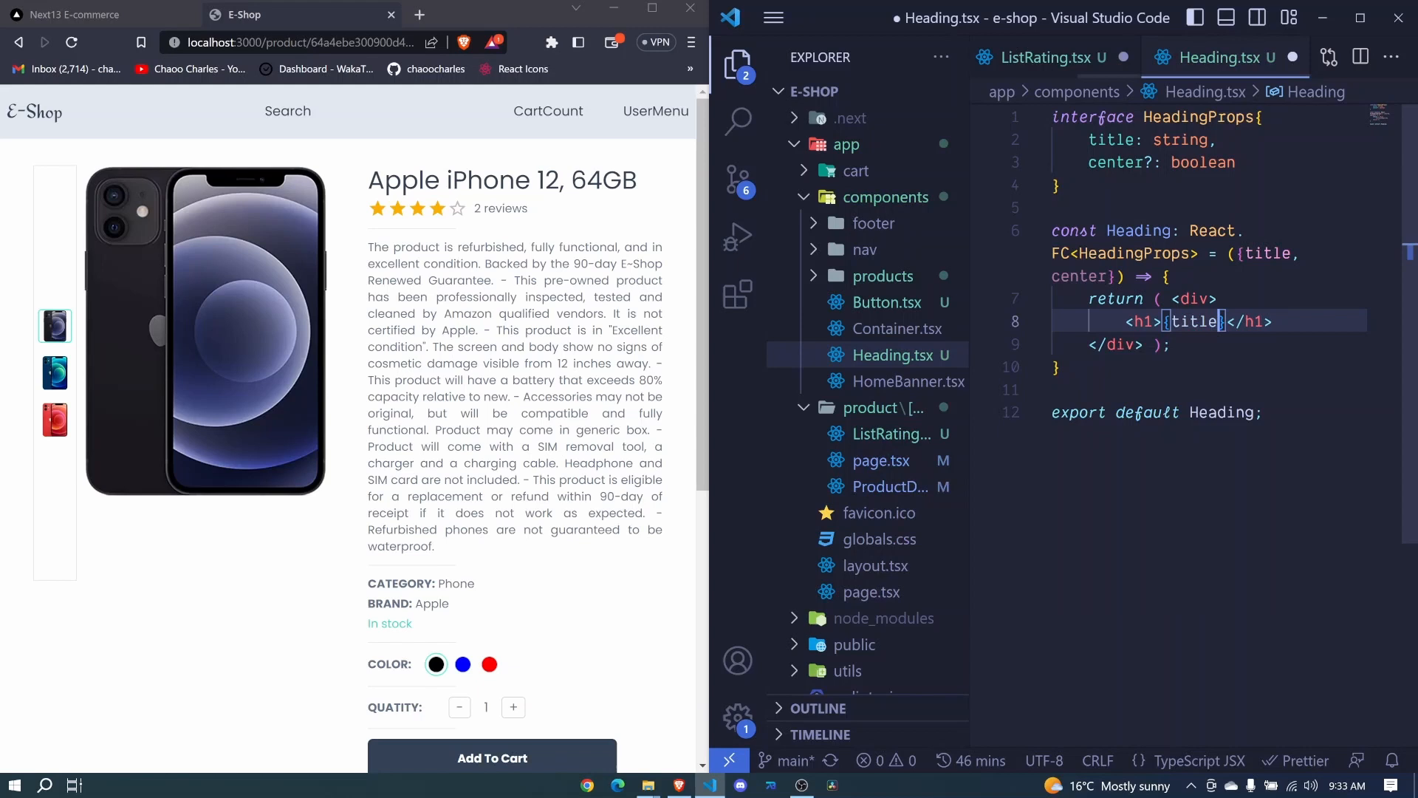
type("c")
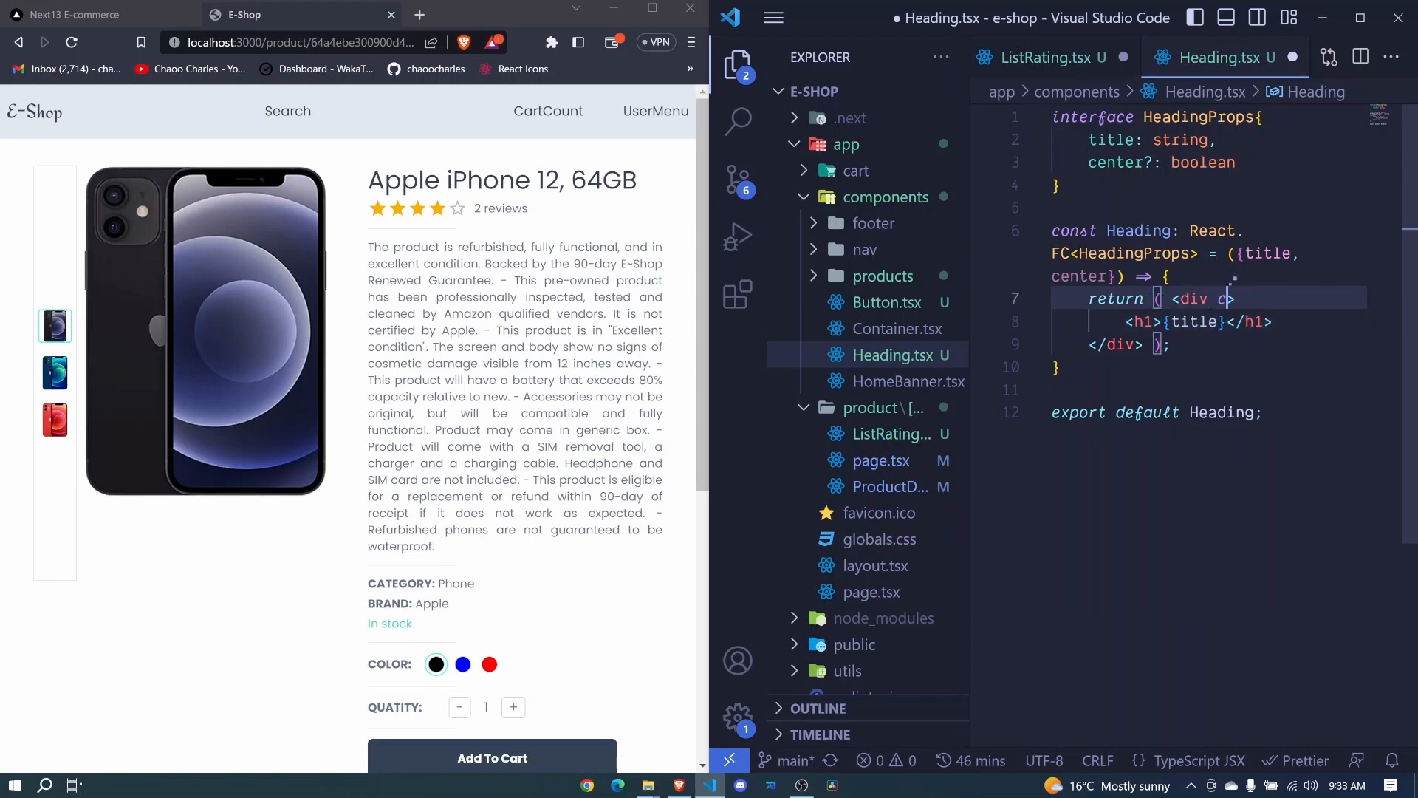
type("className=\"\"")
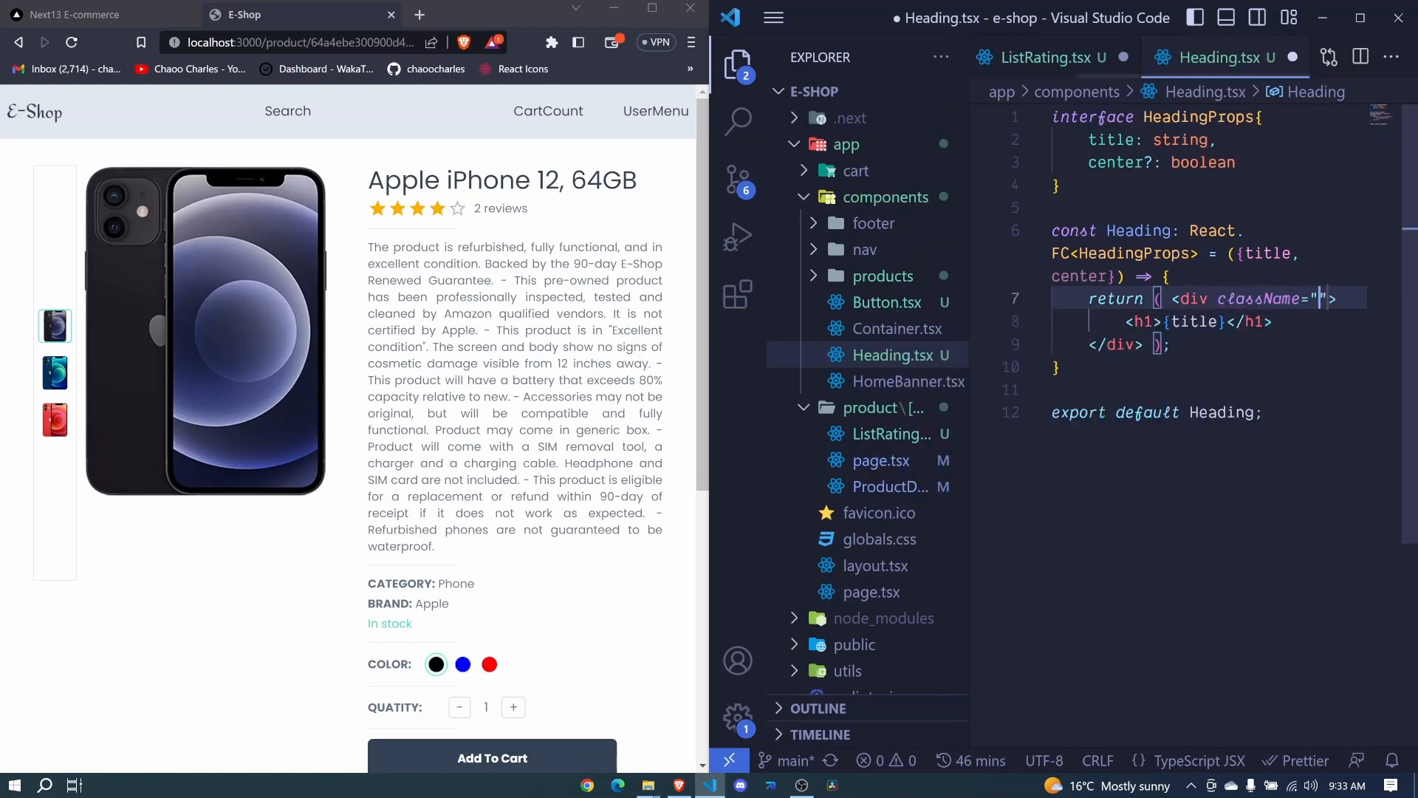
type("{}")
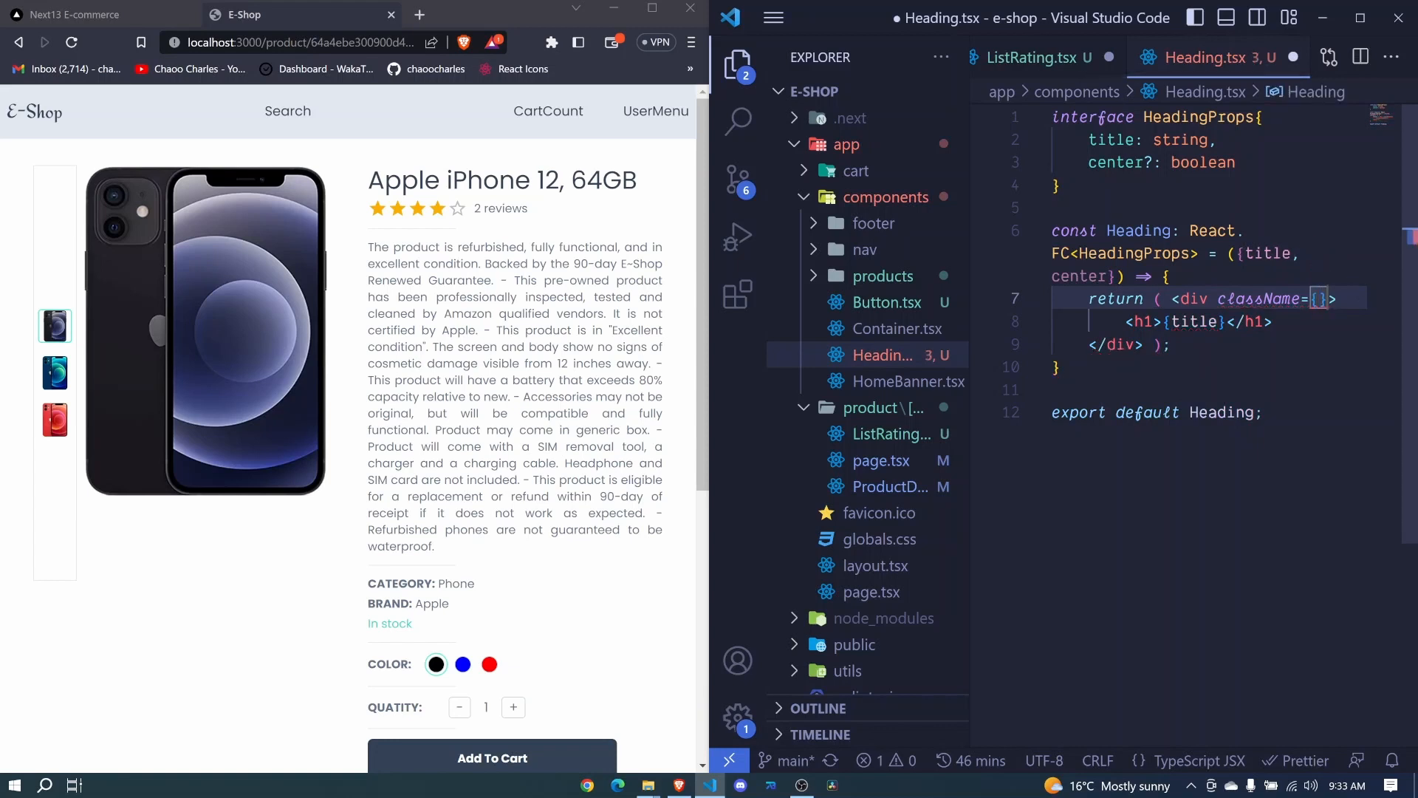
type("center?")
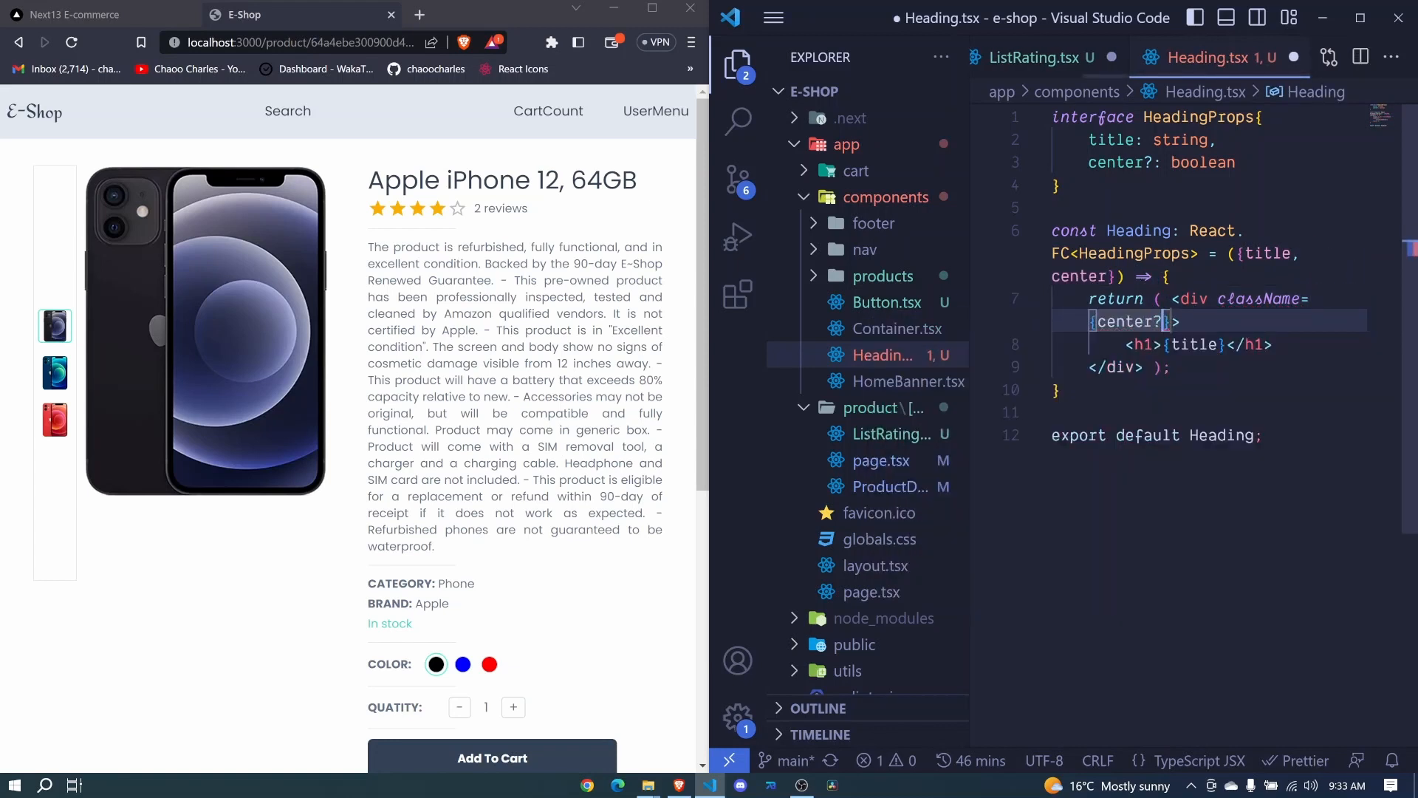
type("text-center' :")
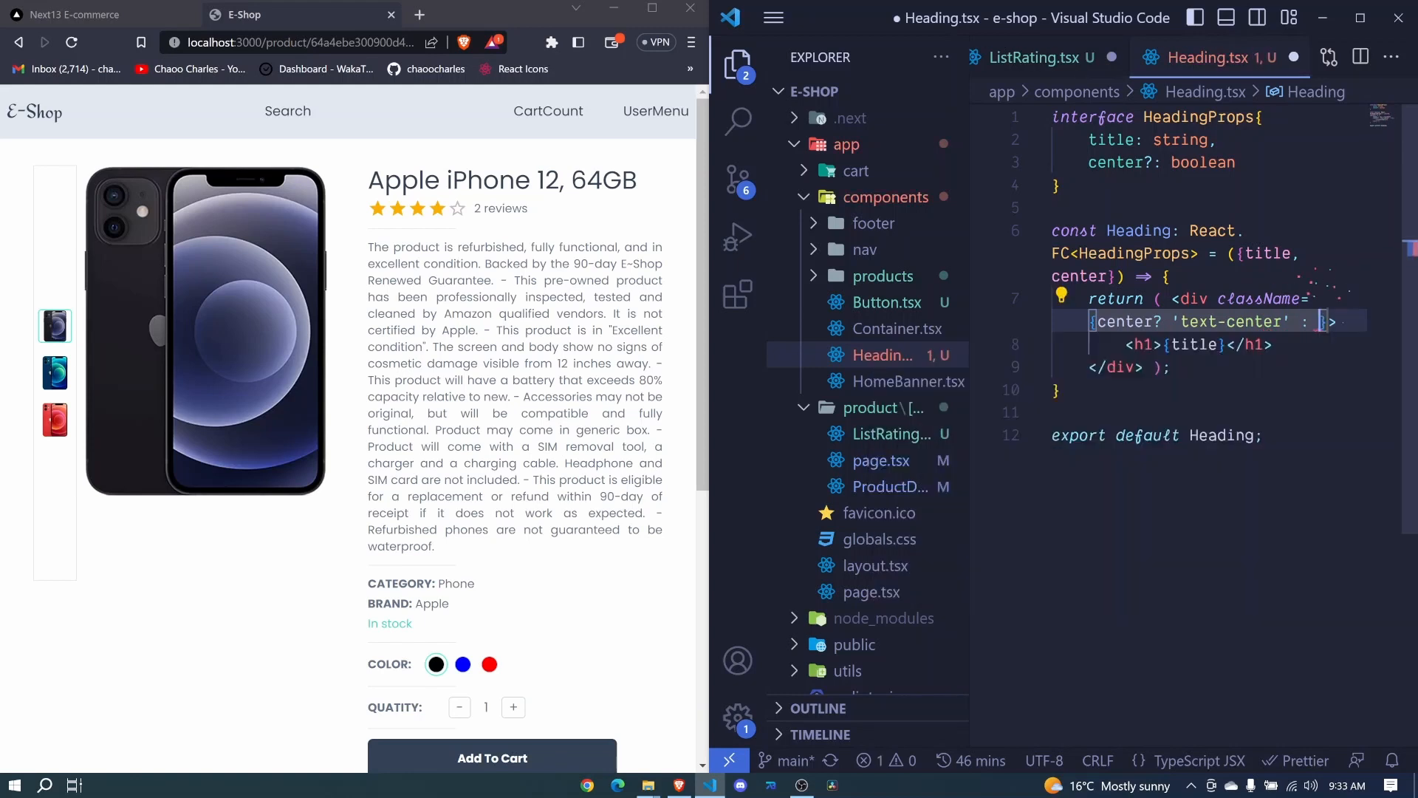
type("text-start\"")
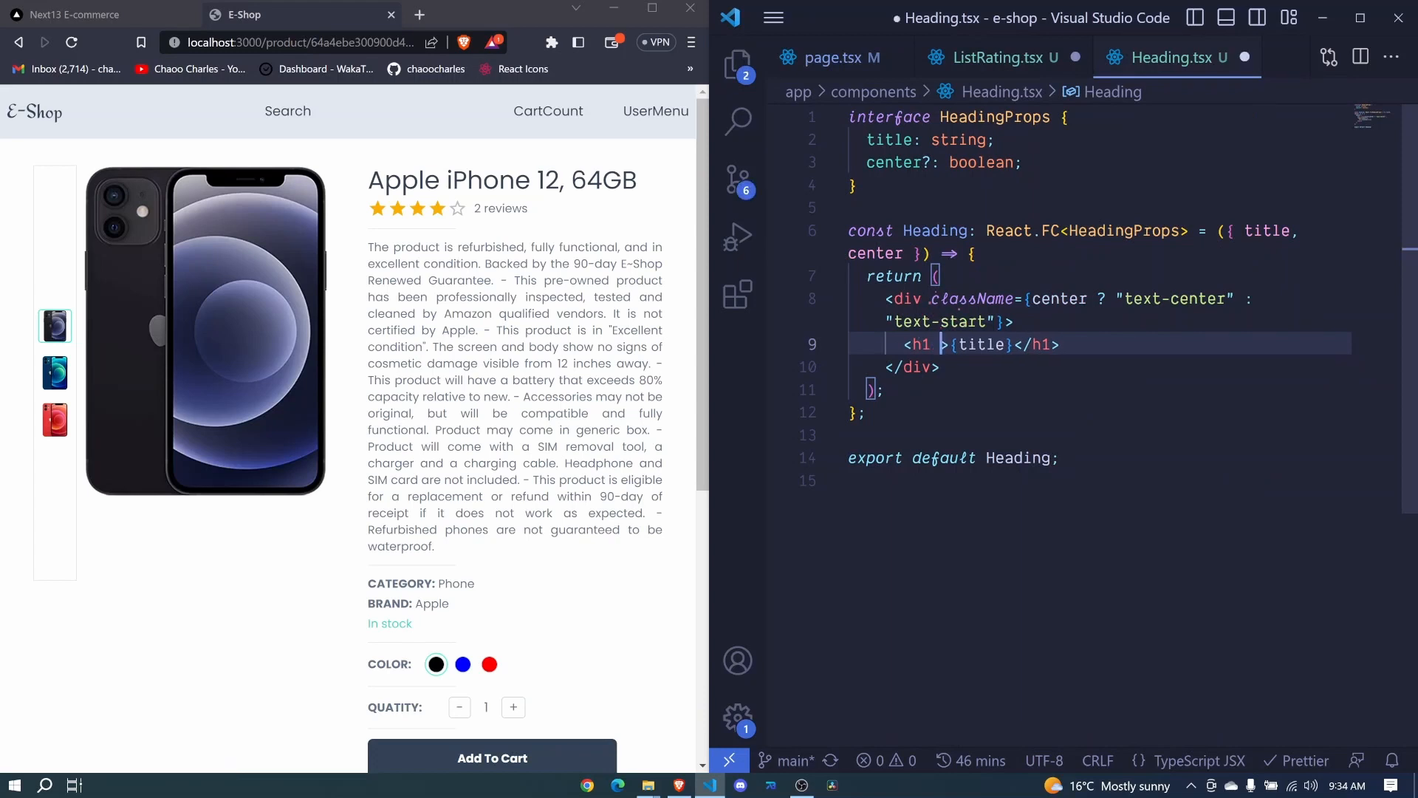
Step: Give the Heading h1 className 'font-bold text-2xl' and save Heading.tsx
type("className=\"\"")
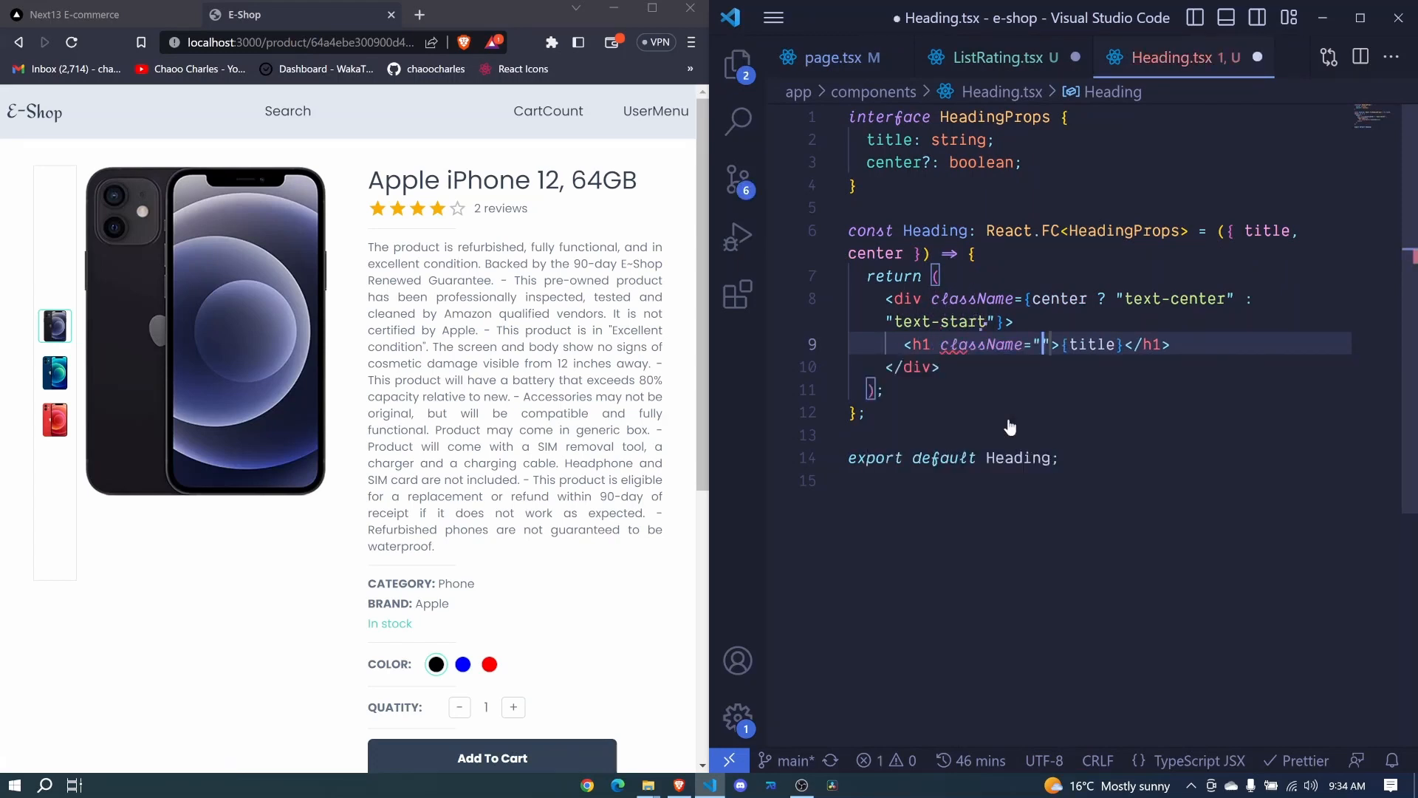
type("font")
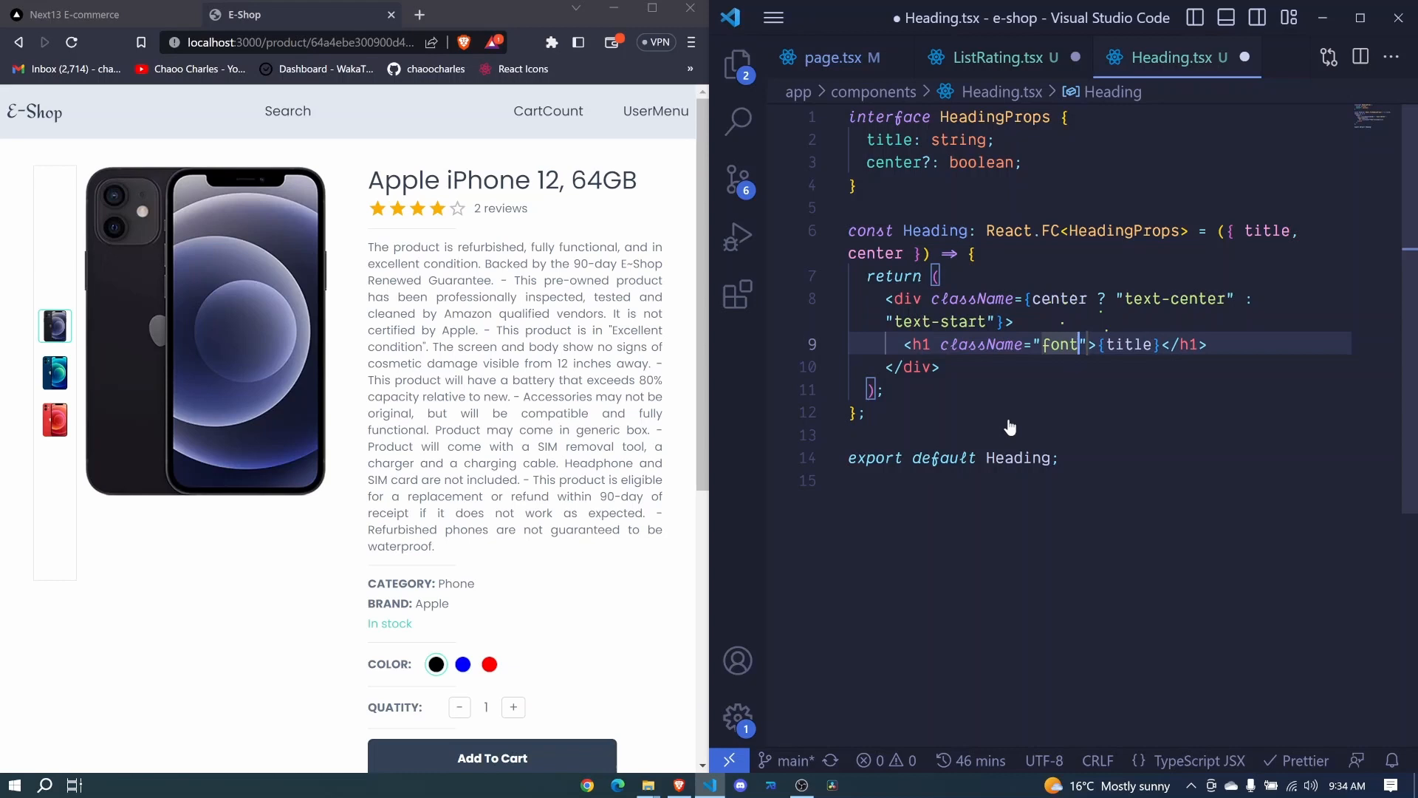
type("-bold")
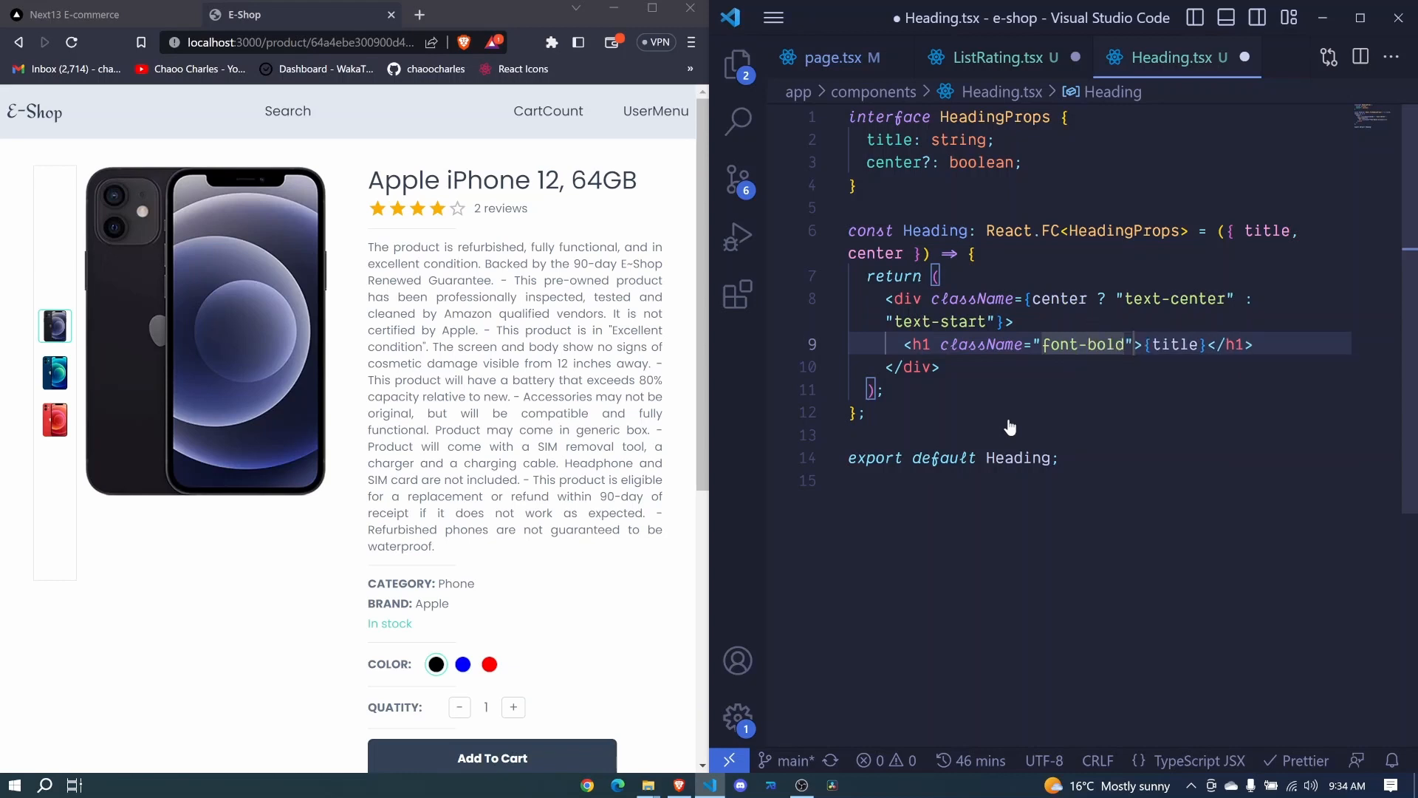
type("text-2xl")
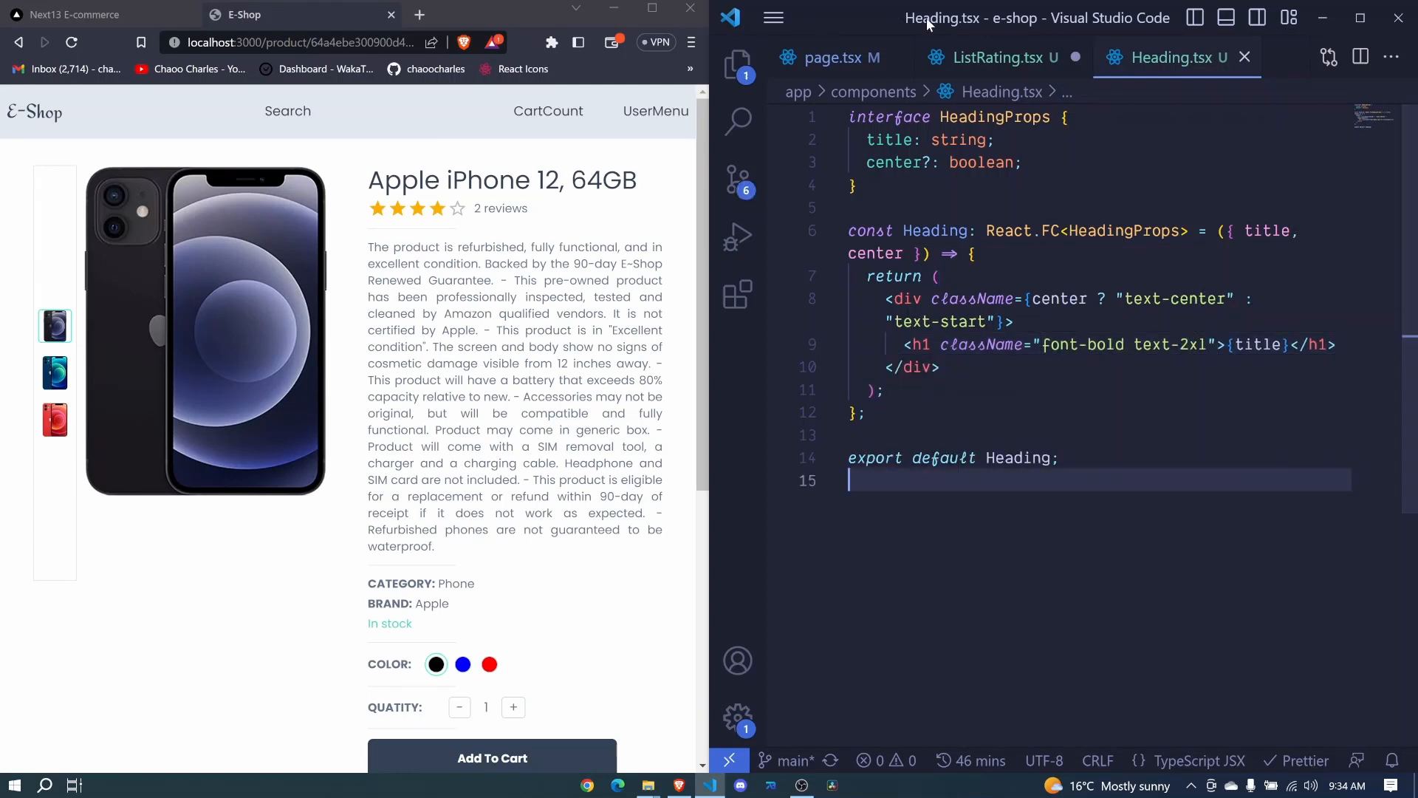
Step: In ListRating.tsx, render <Heading title="Product Review" /> with its import and save
left_click(993, 57)
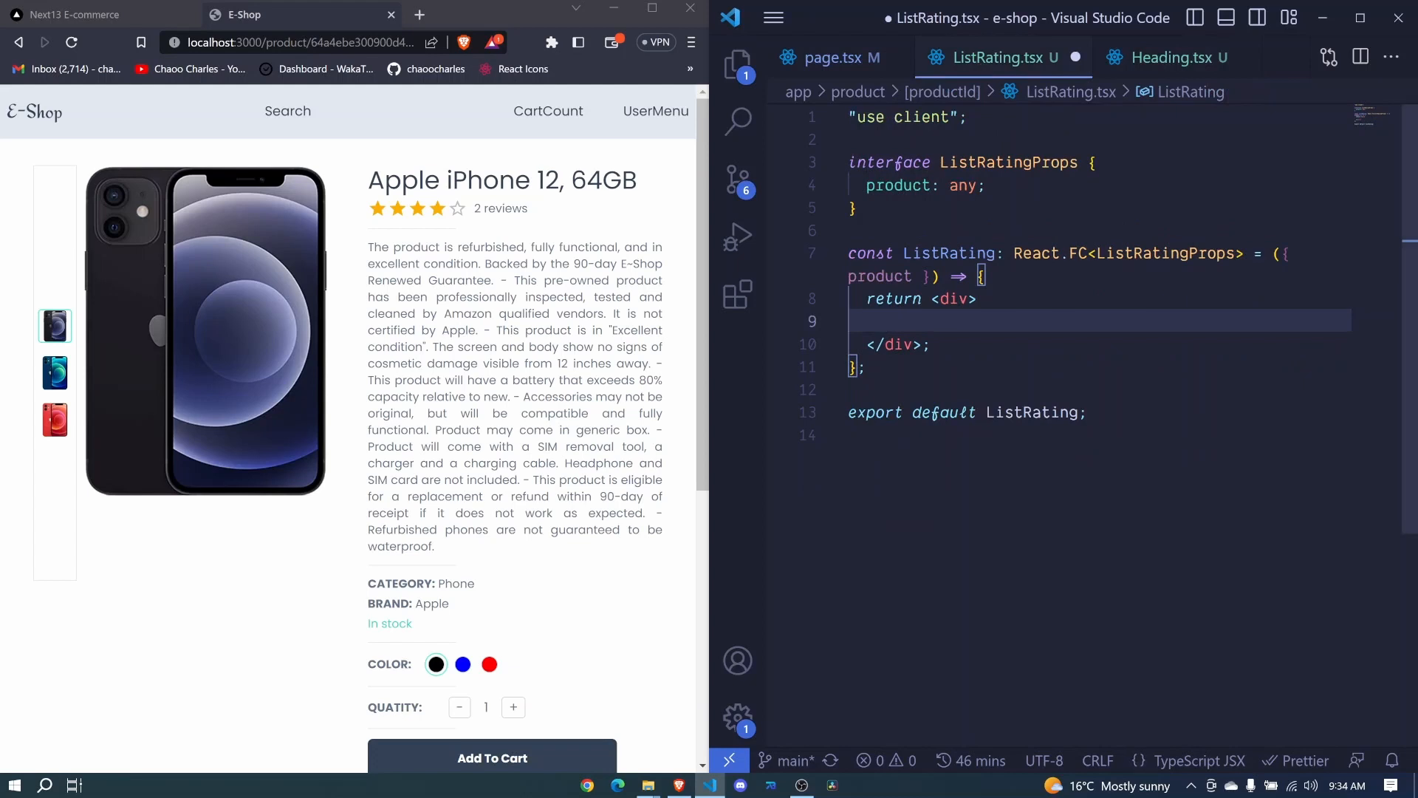
type("<H")
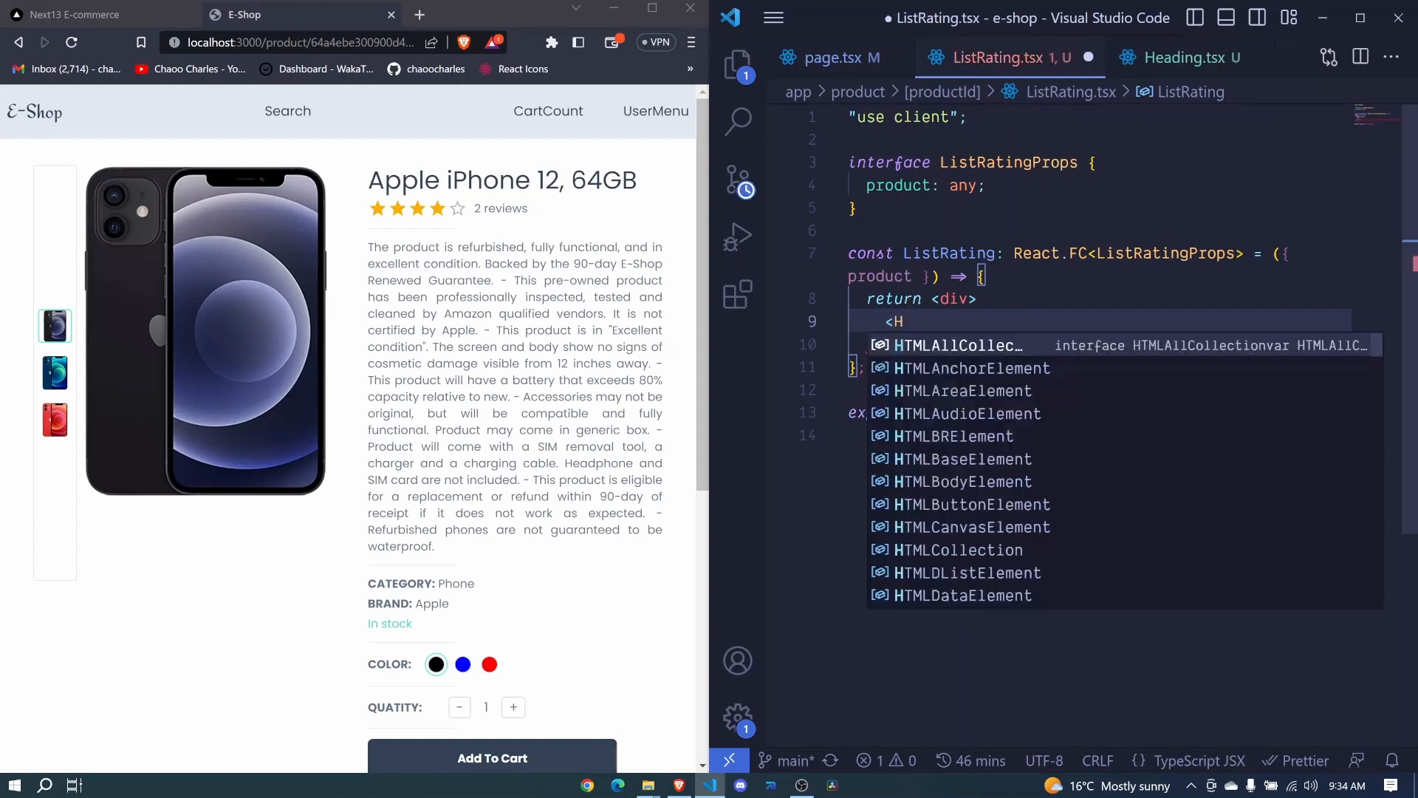
type("eading title=\"P\"/>")
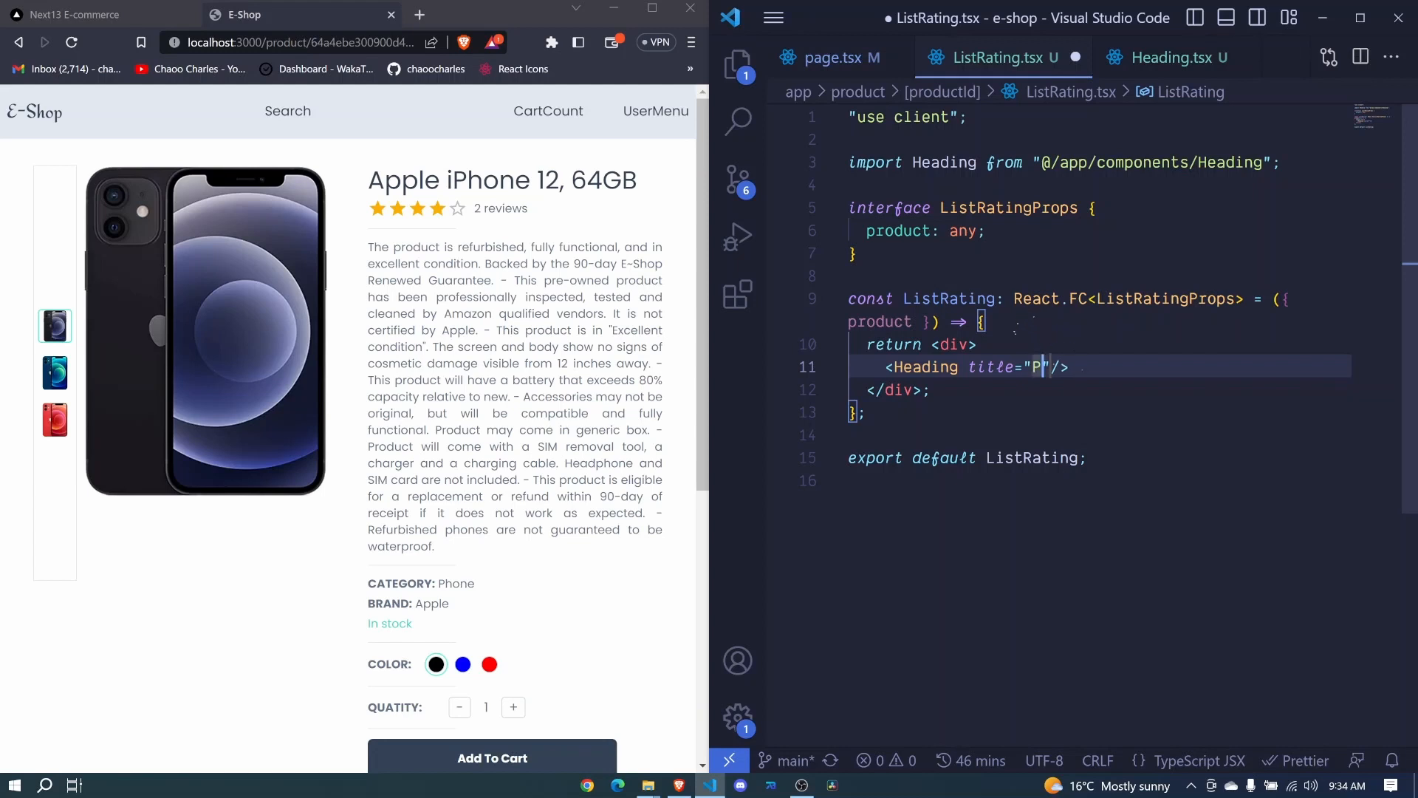
type("roduct Review")
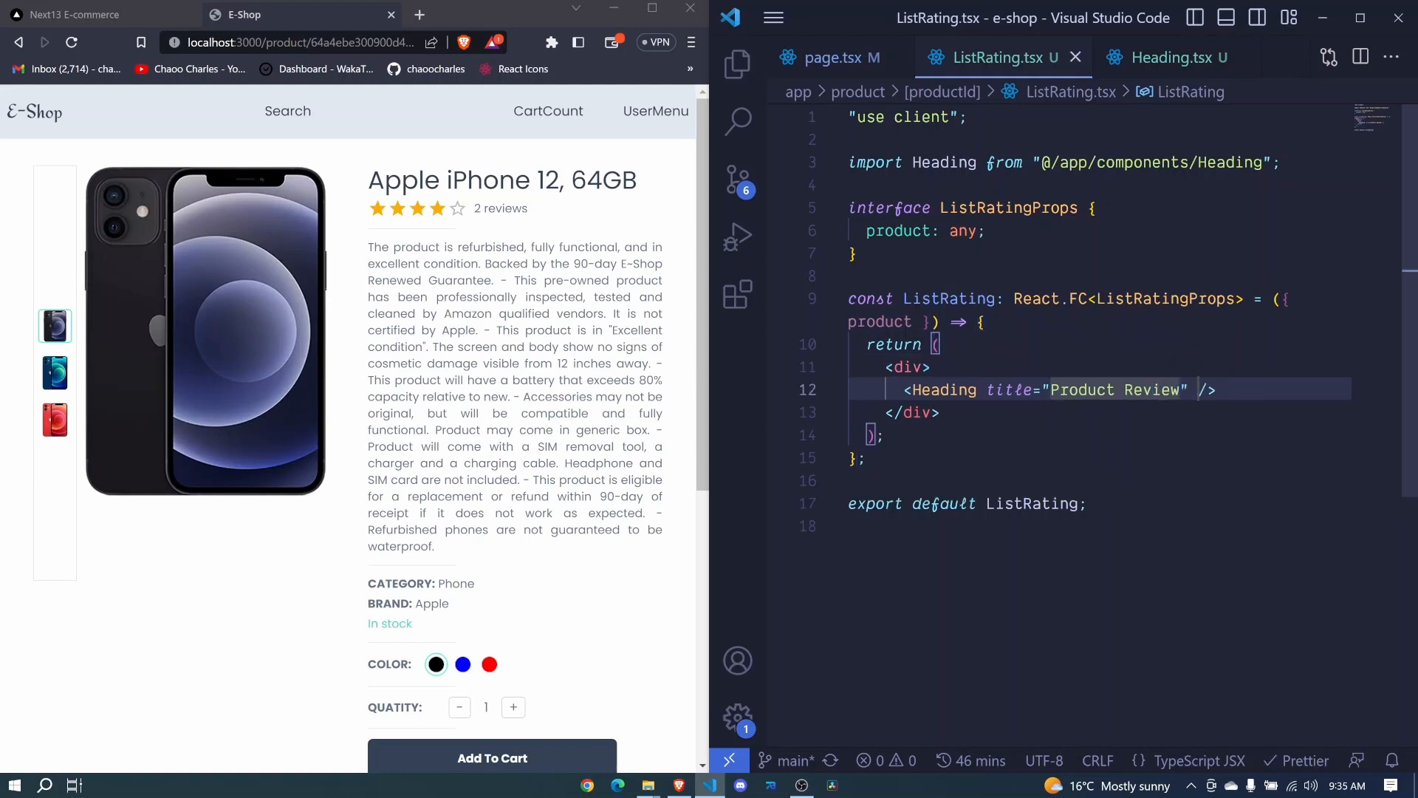
scroll("down", 3)
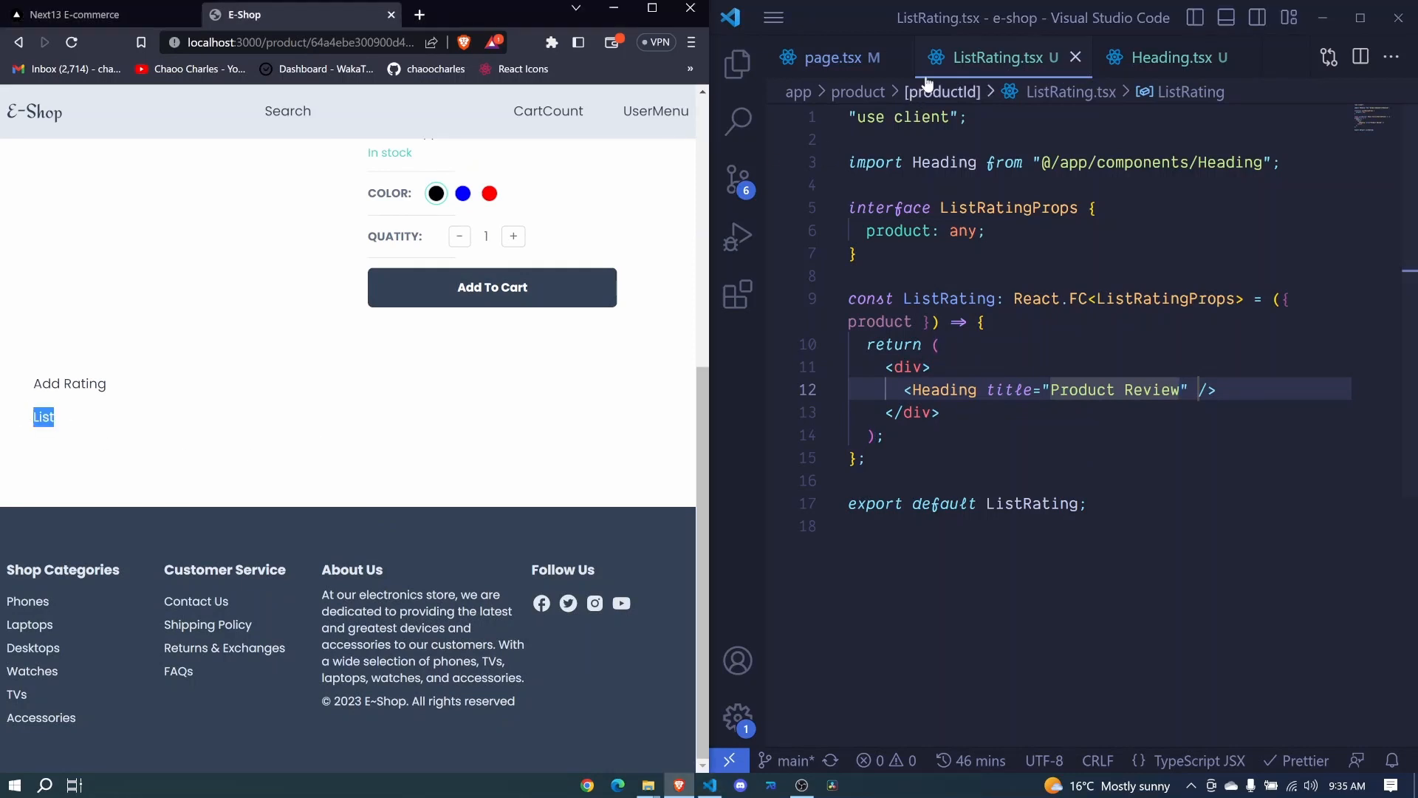
Step: In page.tsx, replace the List placeholder with <ListRating product={product} />
left_click(825, 56)
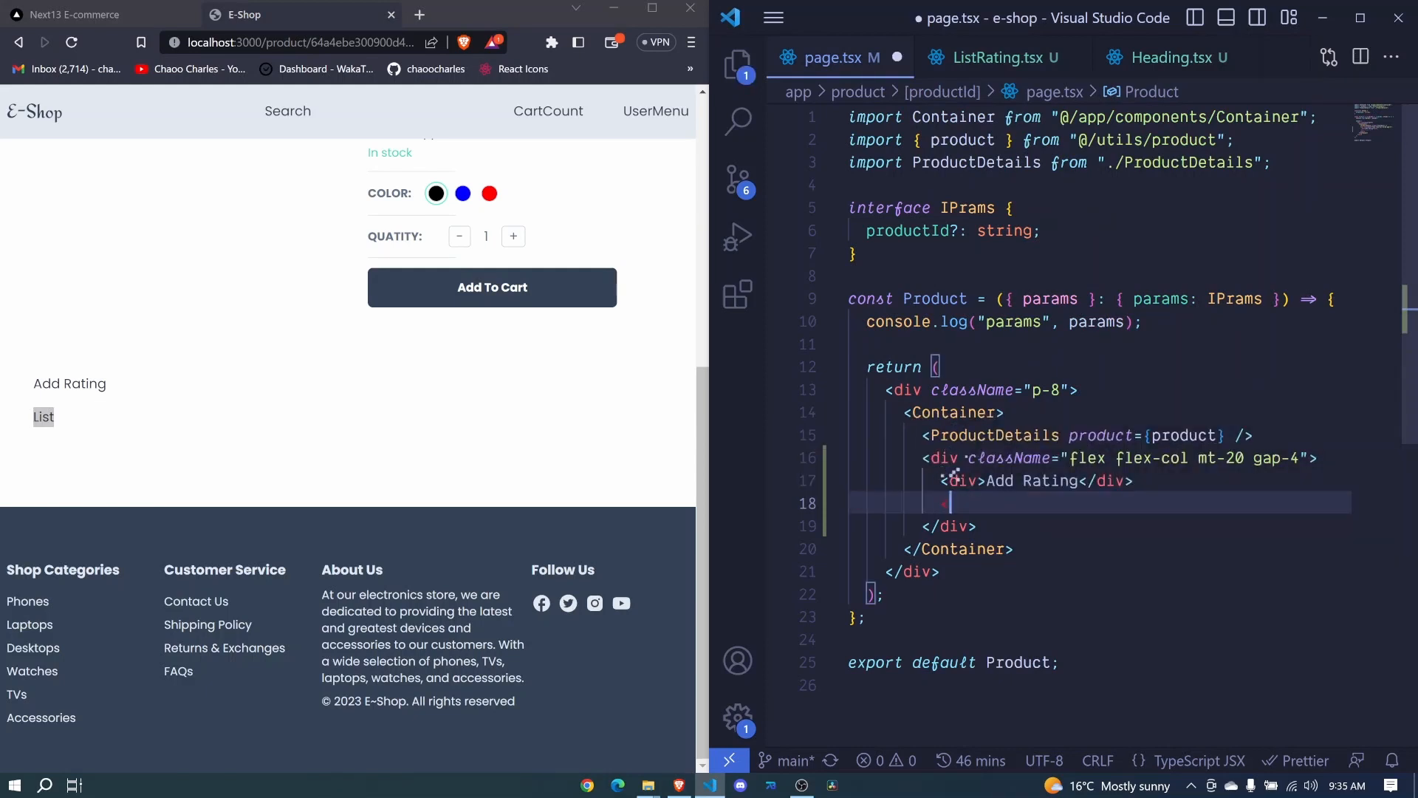
type("ListRating product={product} />")
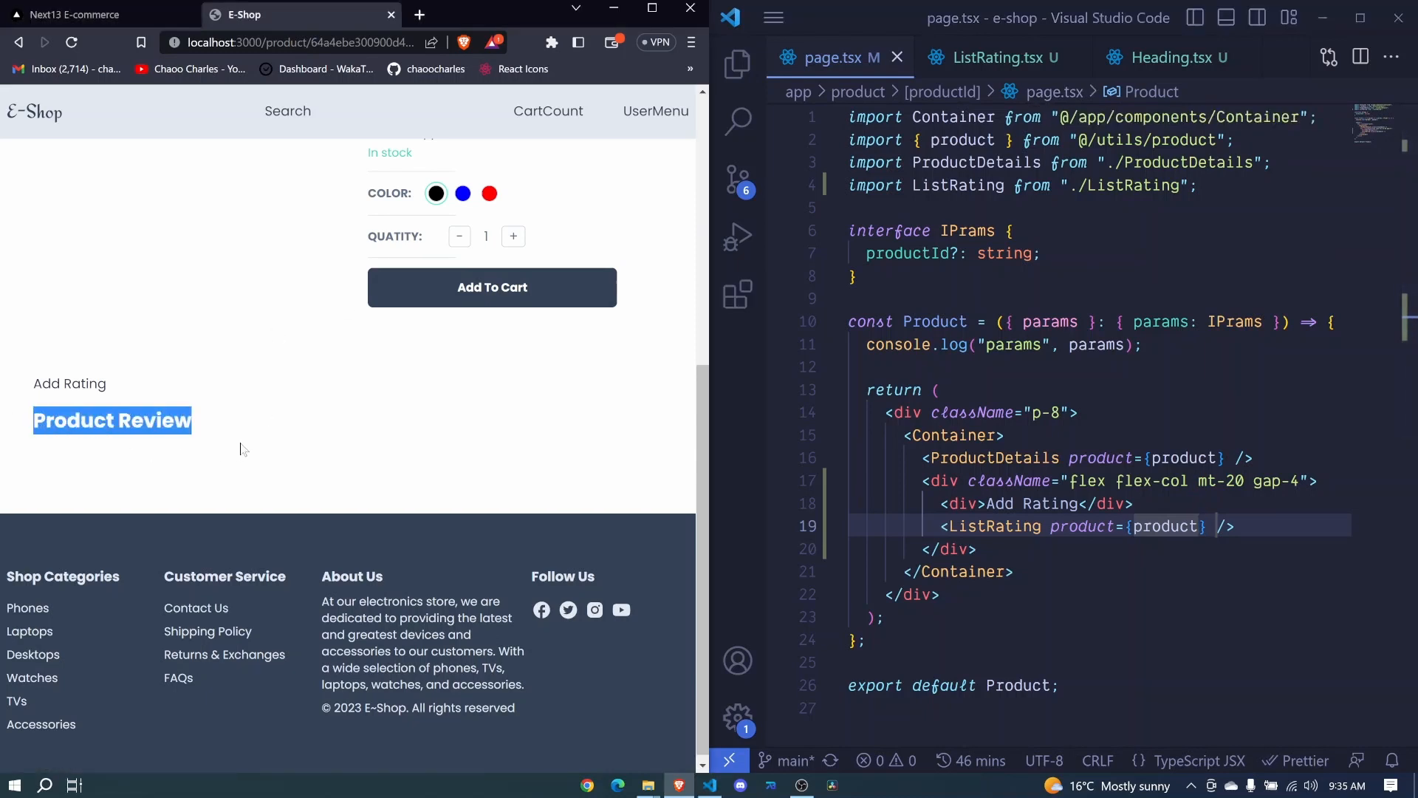
Step: Add a 'text-sm mt-2' div in ListRating guarded by product.reviews &&
left_click(991, 57)
type("<div></div>")
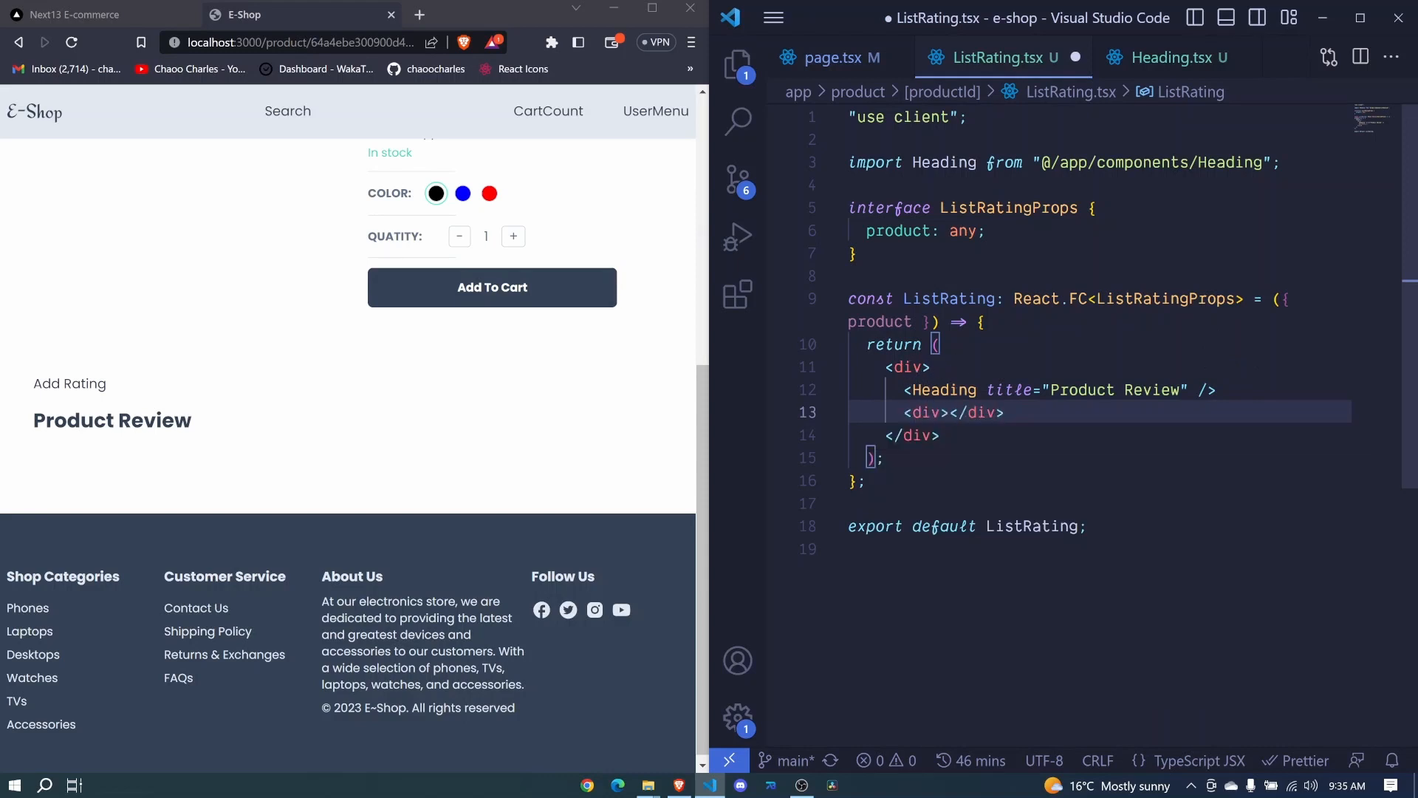
key("Enter")
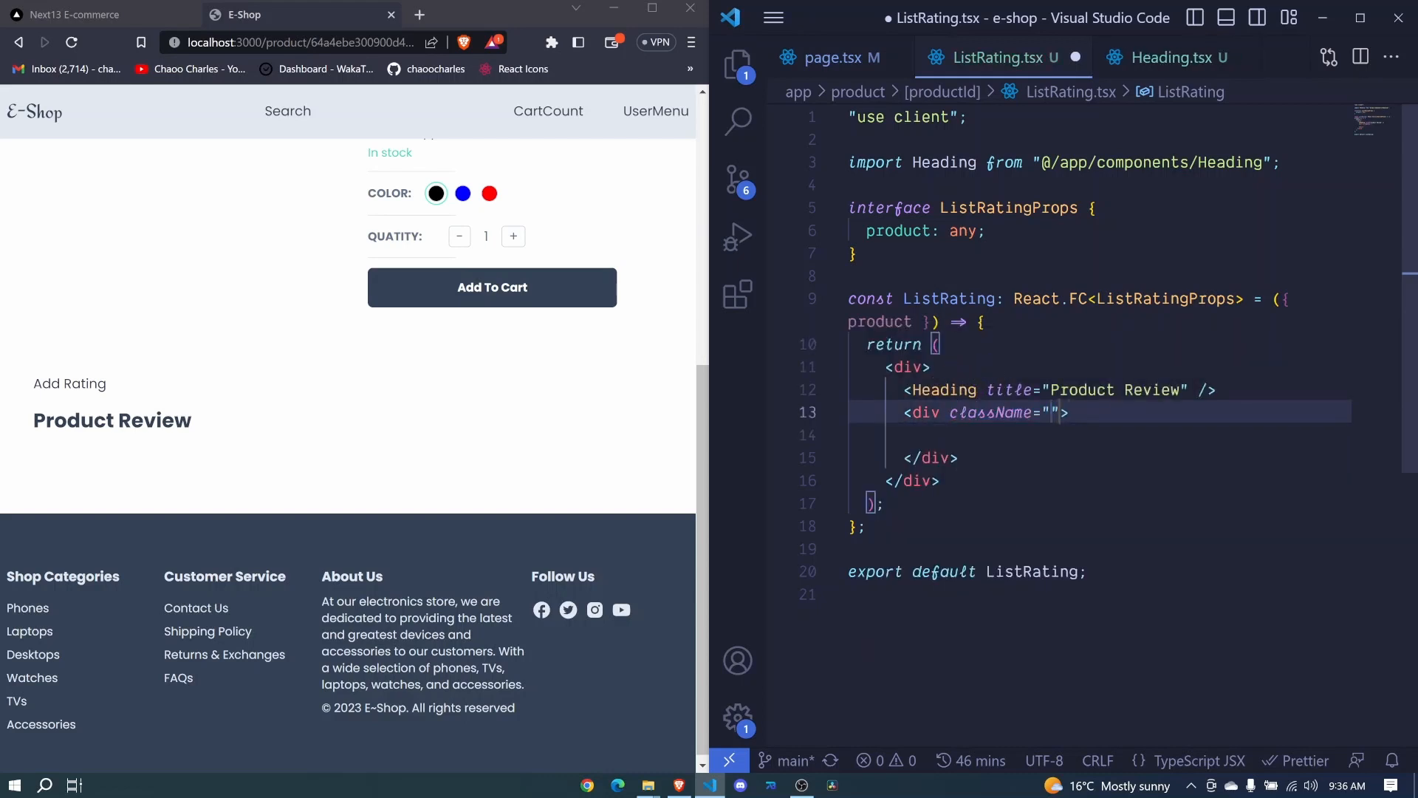
type("text-sm mt-2")
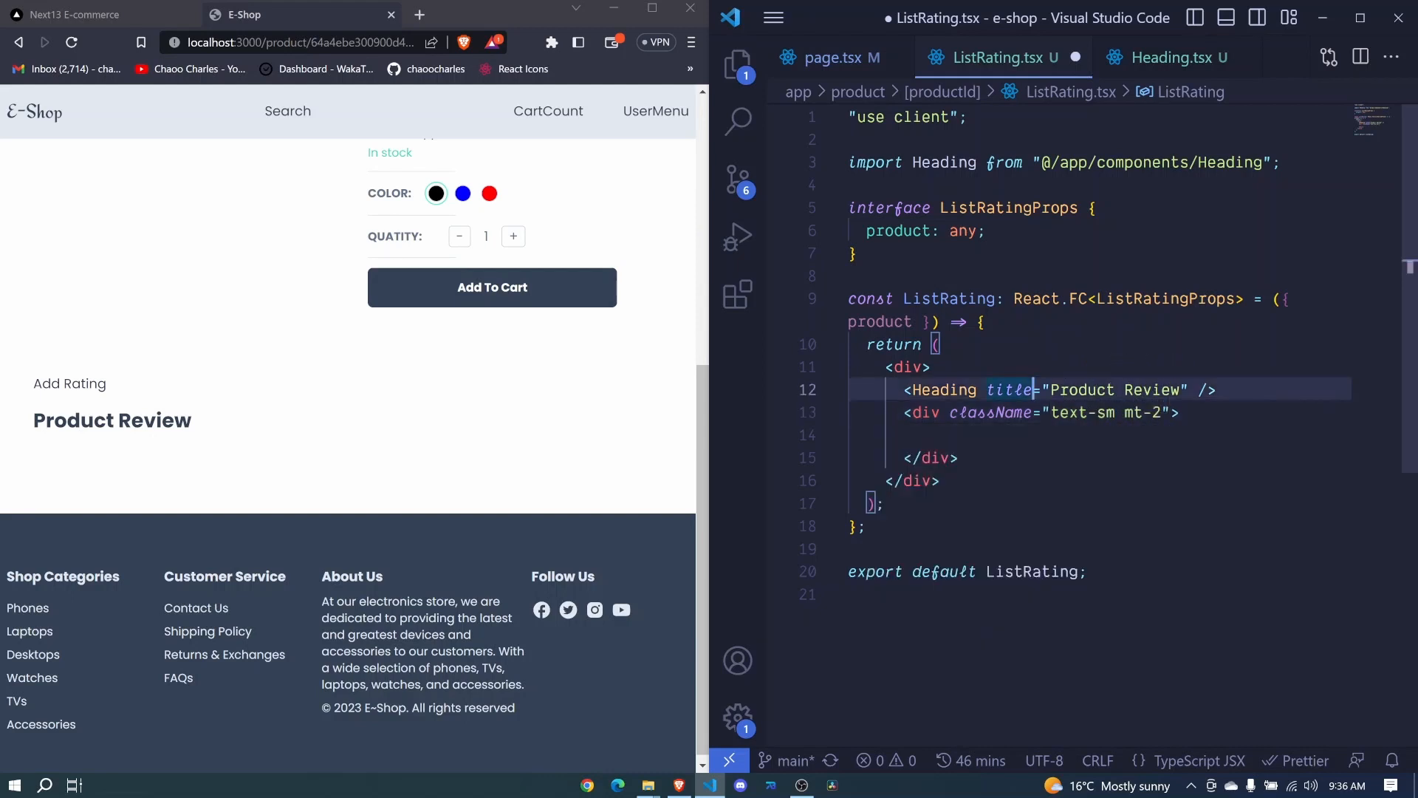
left_click(905, 434)
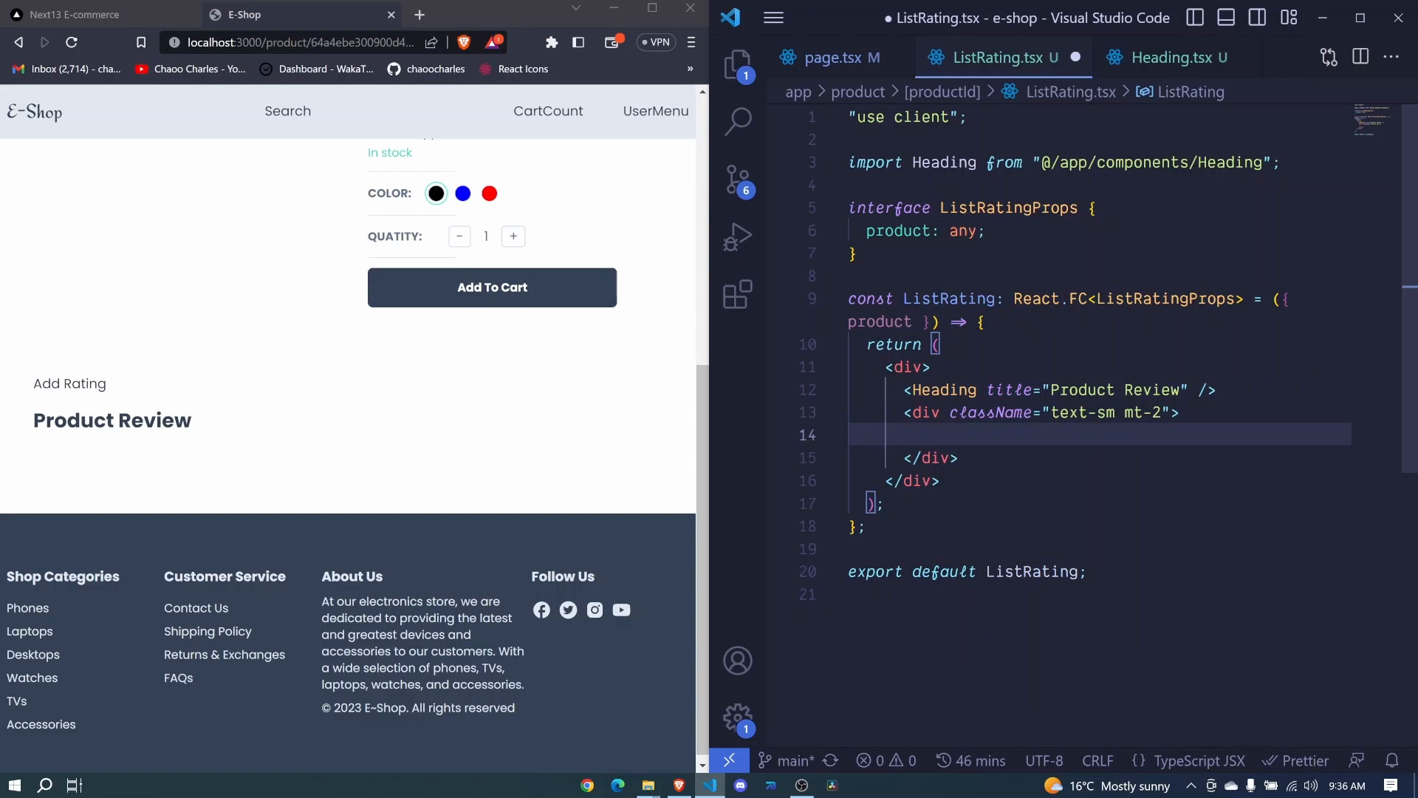
type("{}")
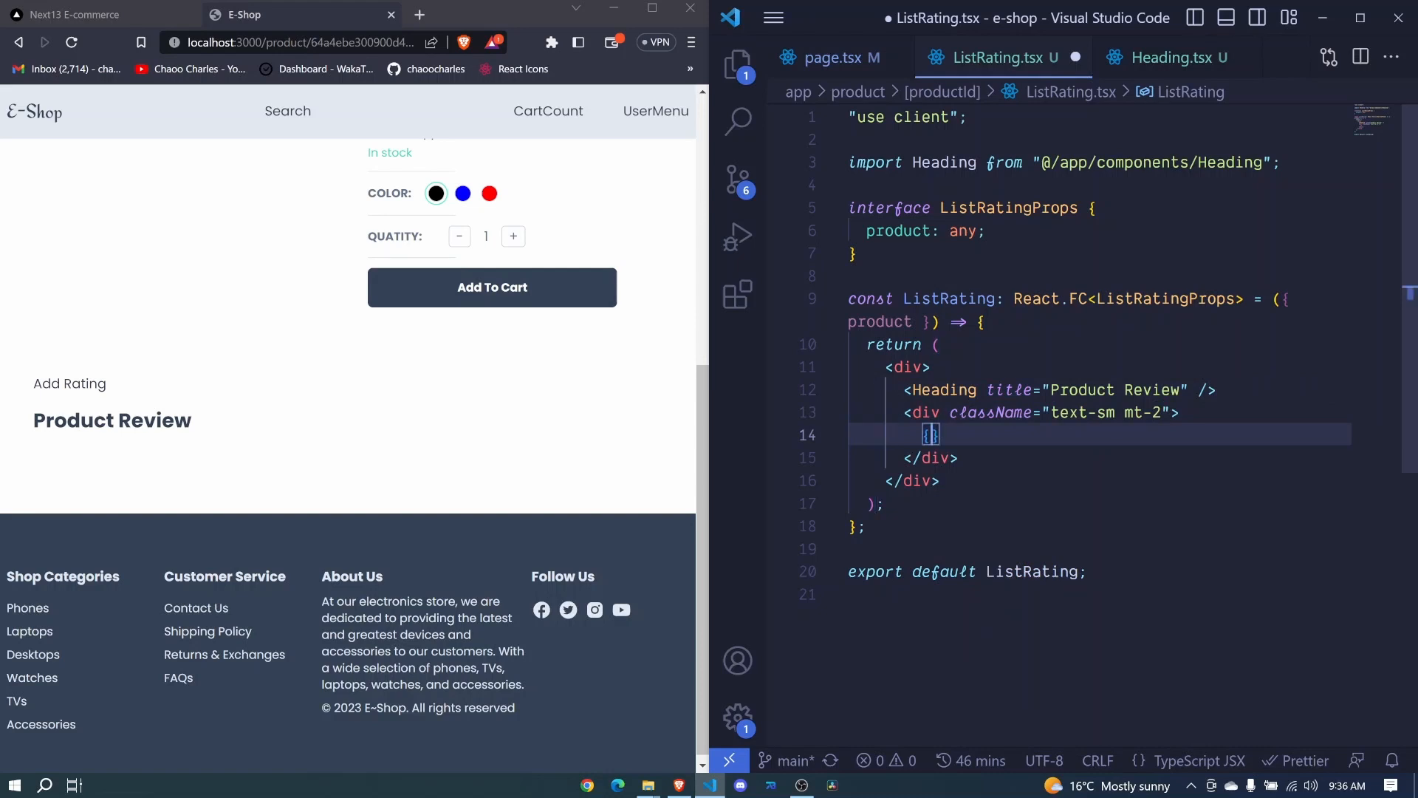
type("product")
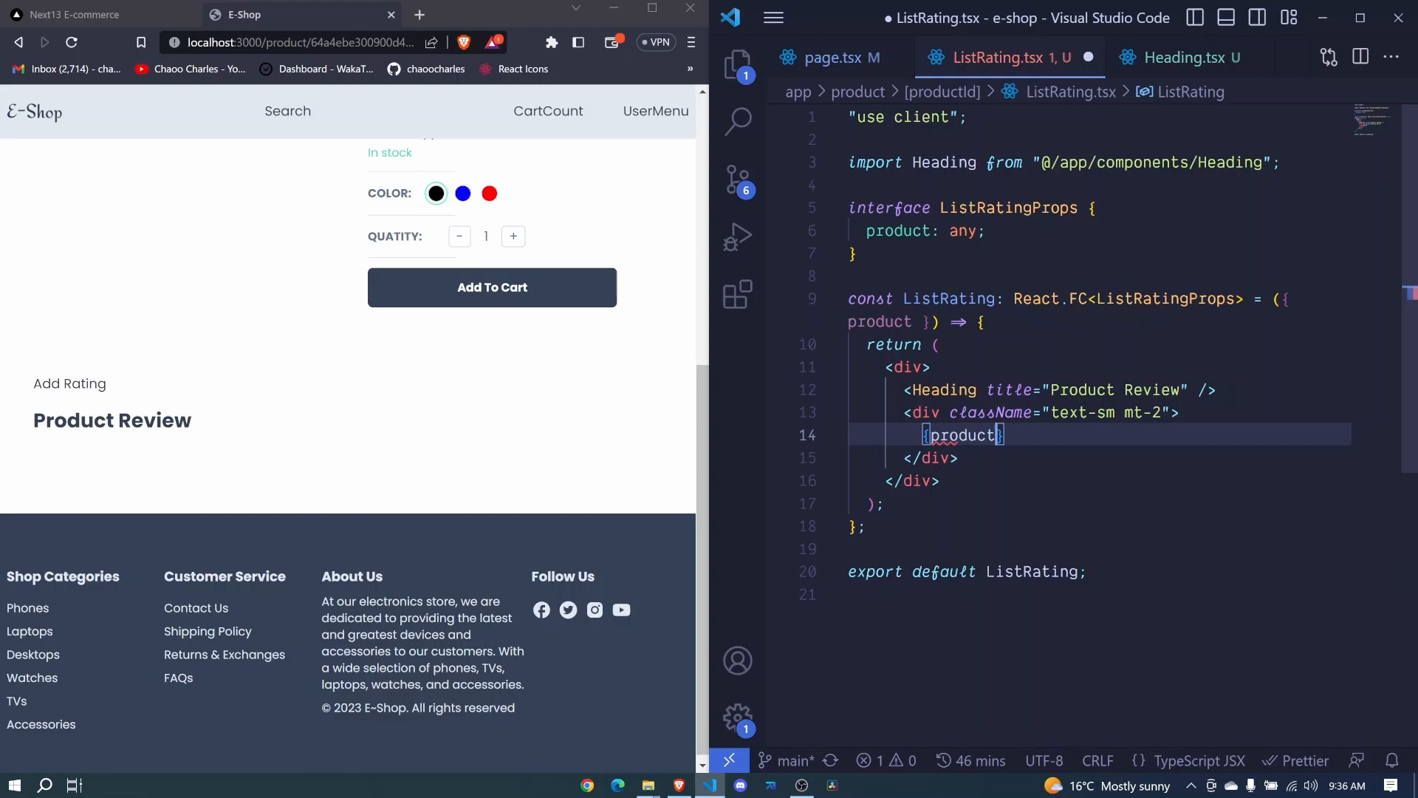
type(".reviews")
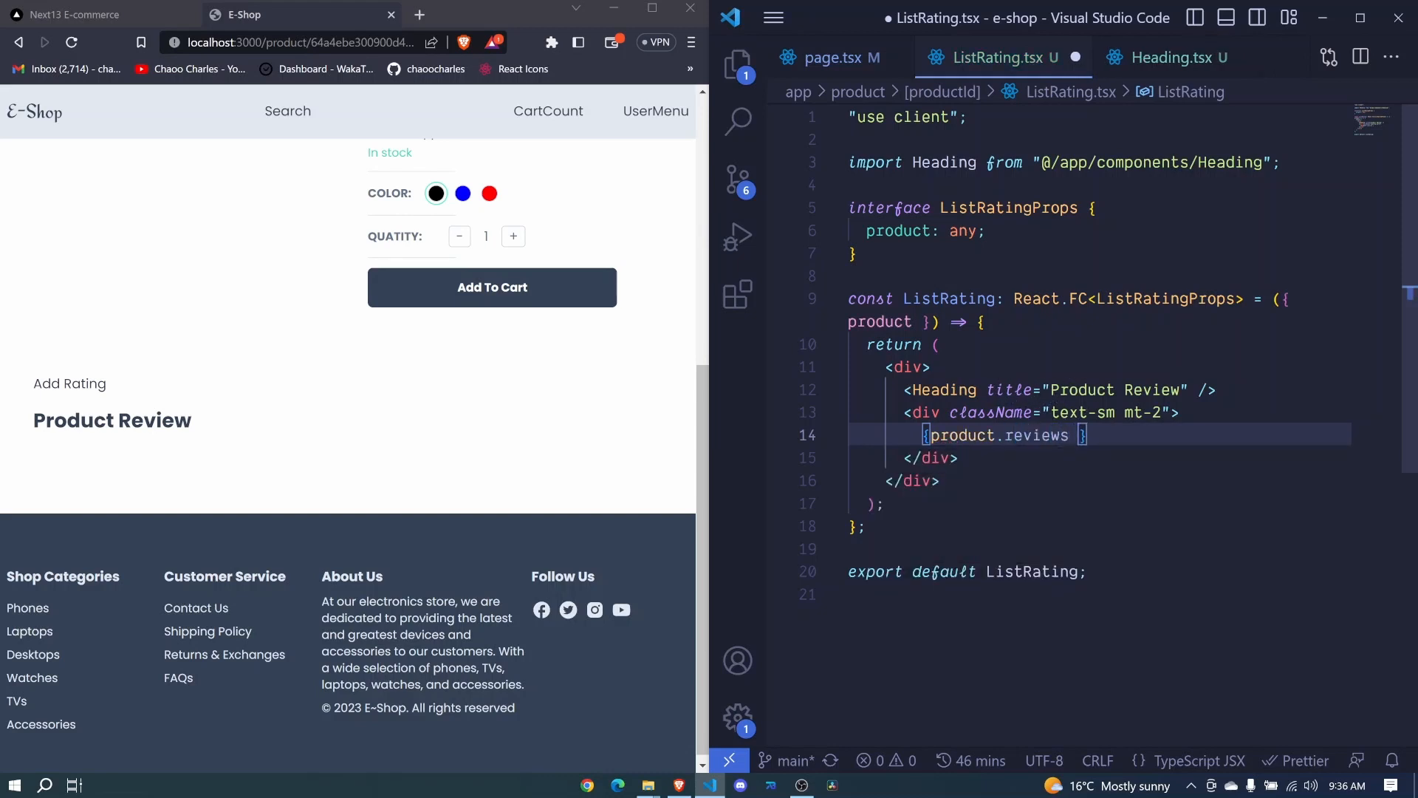
type("&&")
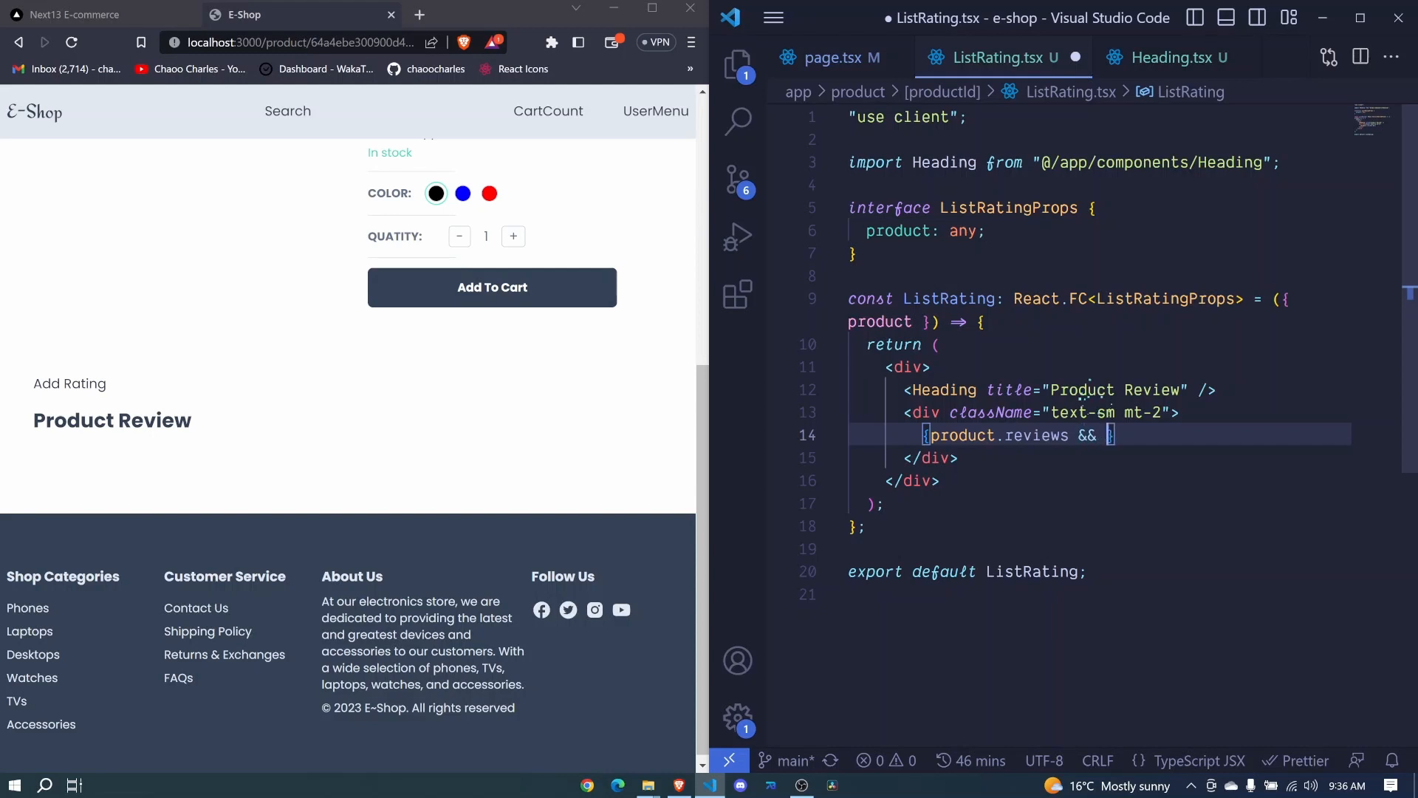
Step: Map product.reviews with a (review: any) callback that returns markup
type("product.reviews.map")
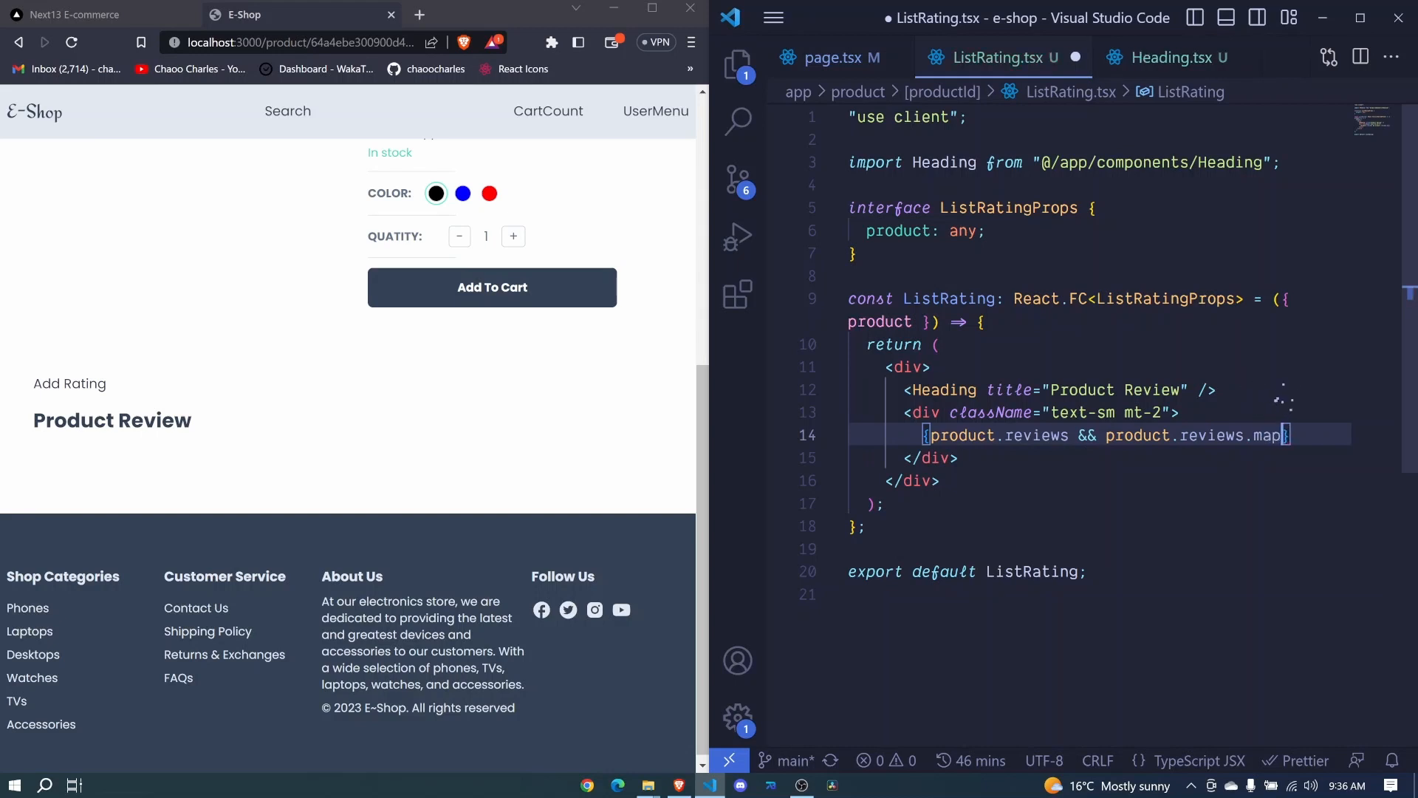
type("())")
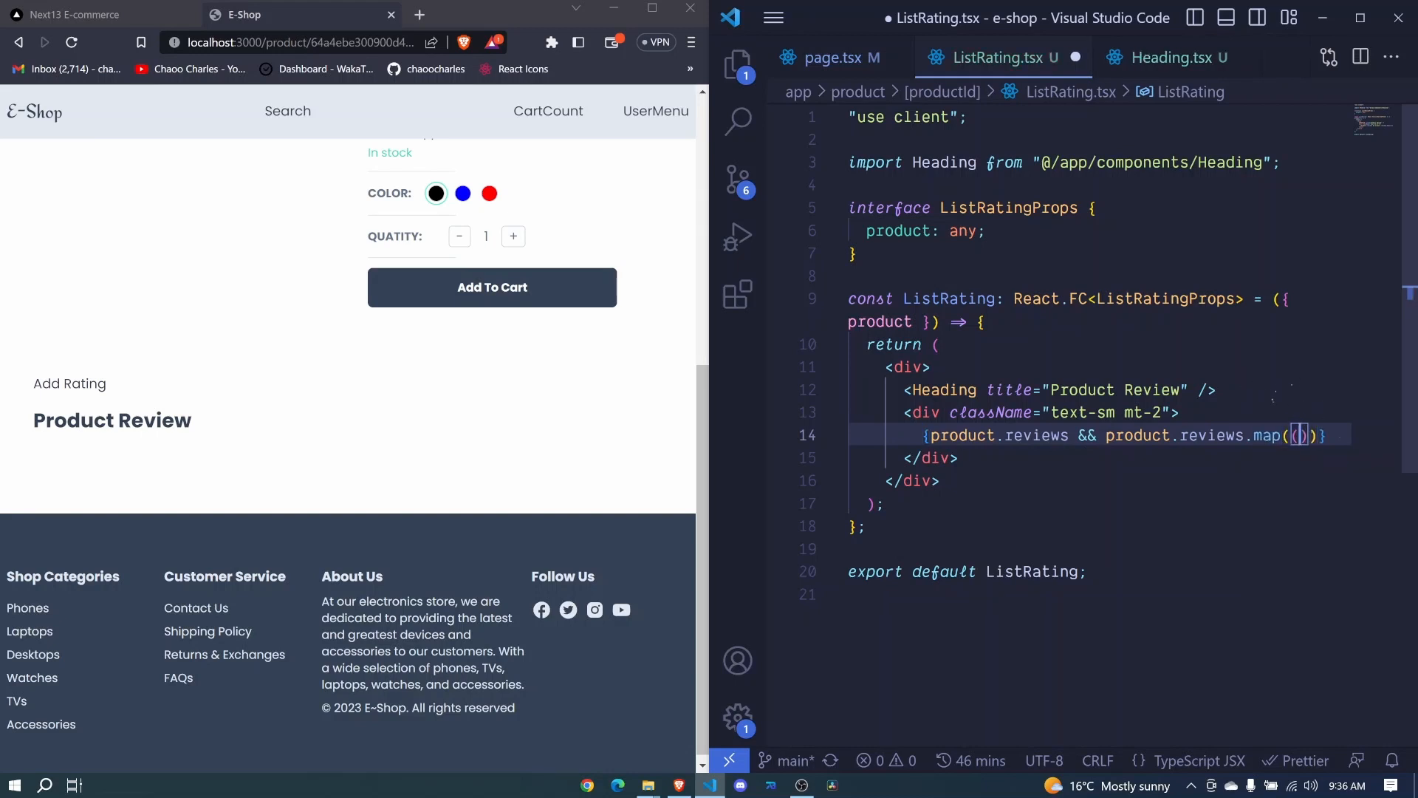
type("() => {")
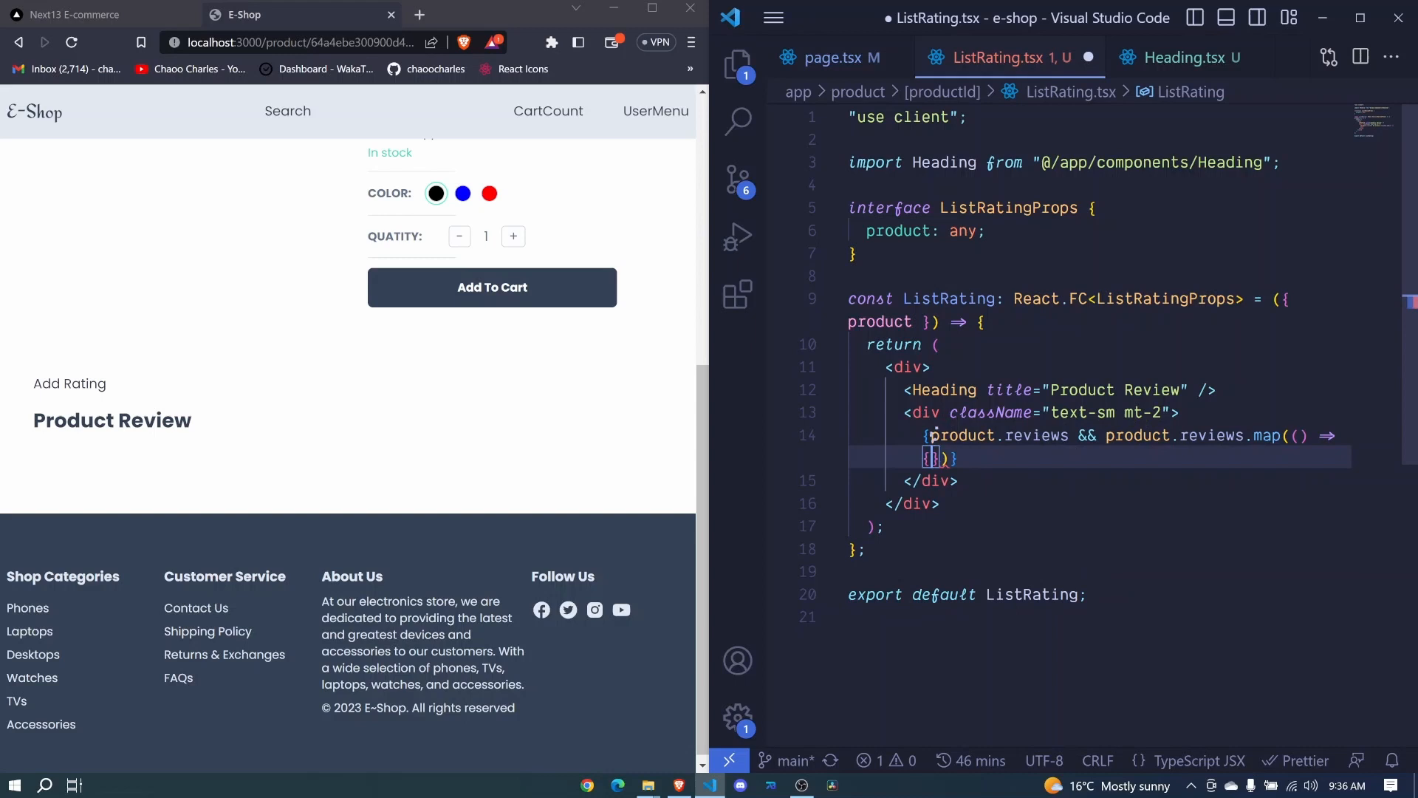
type("return <div></div>")
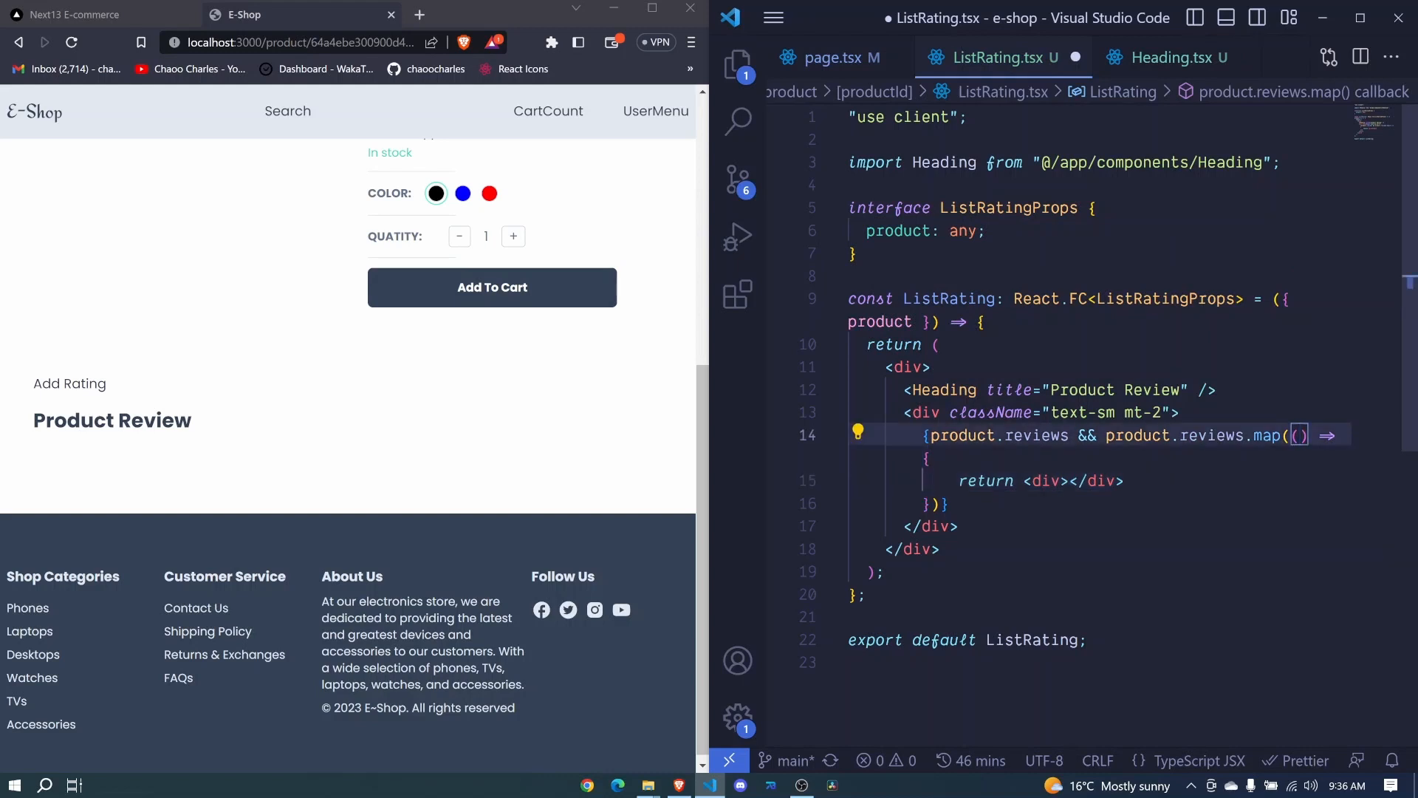
type("review")
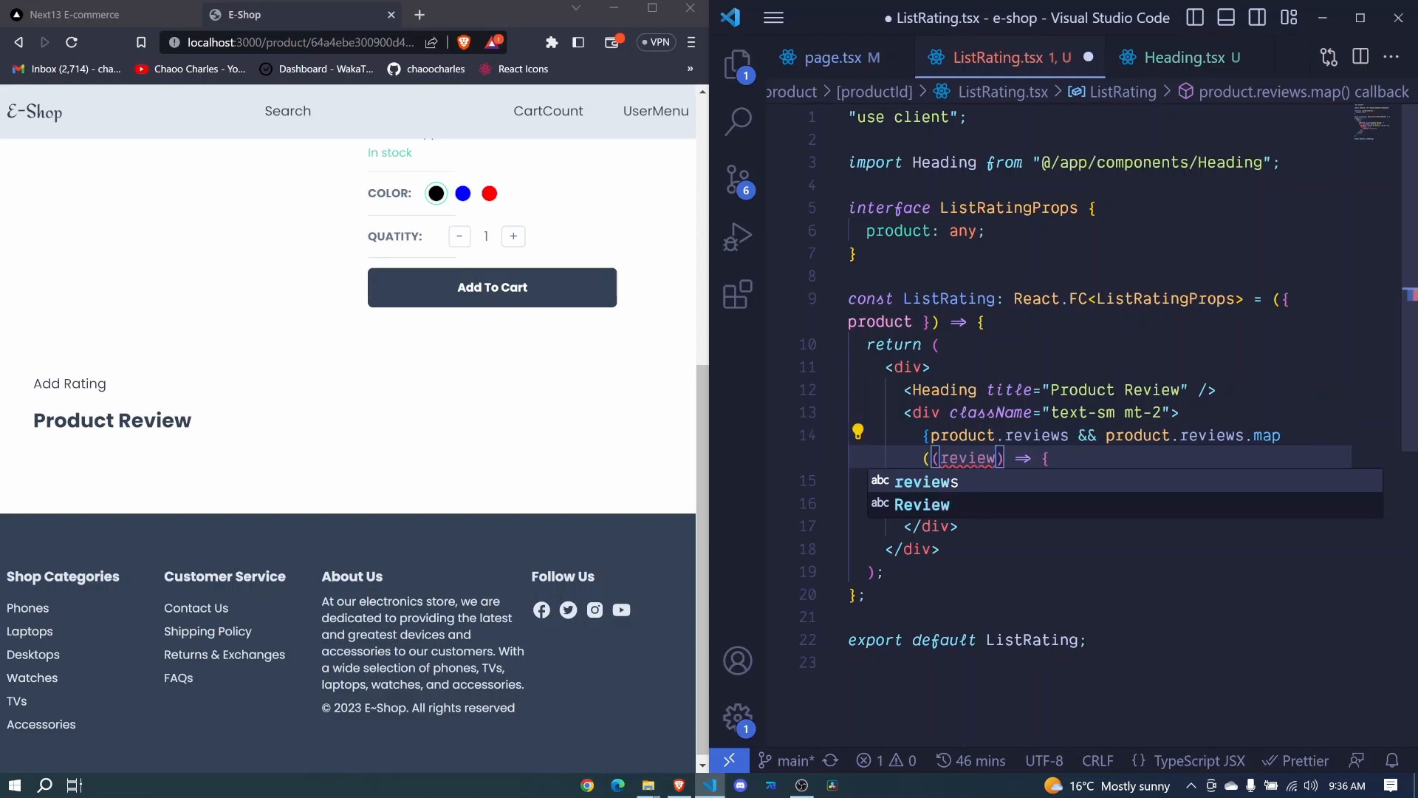
type(": any")
left_click(1100, 481)
type("return <div >")
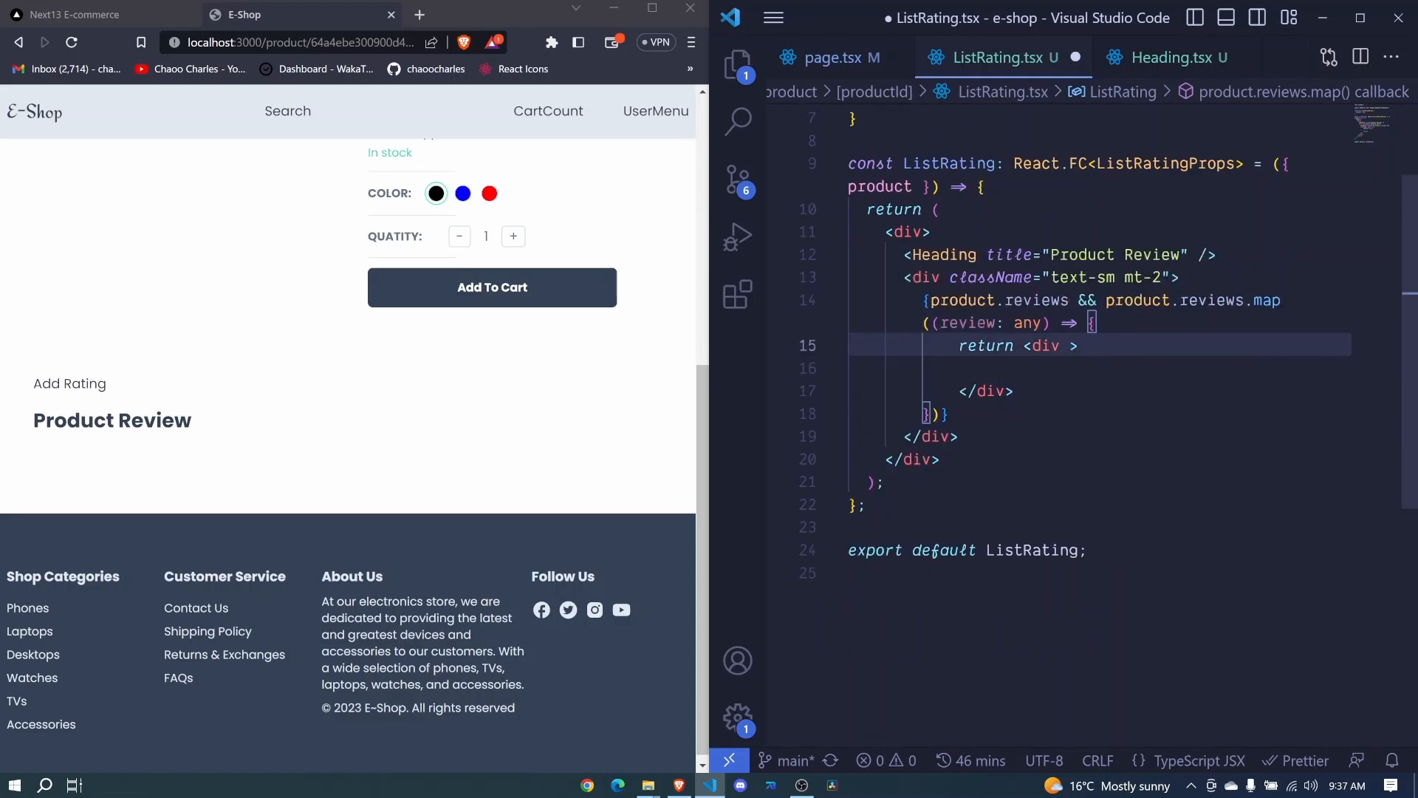
Step: Return a div keyed by review.id with className 'max-w-300px'
type("key={}")
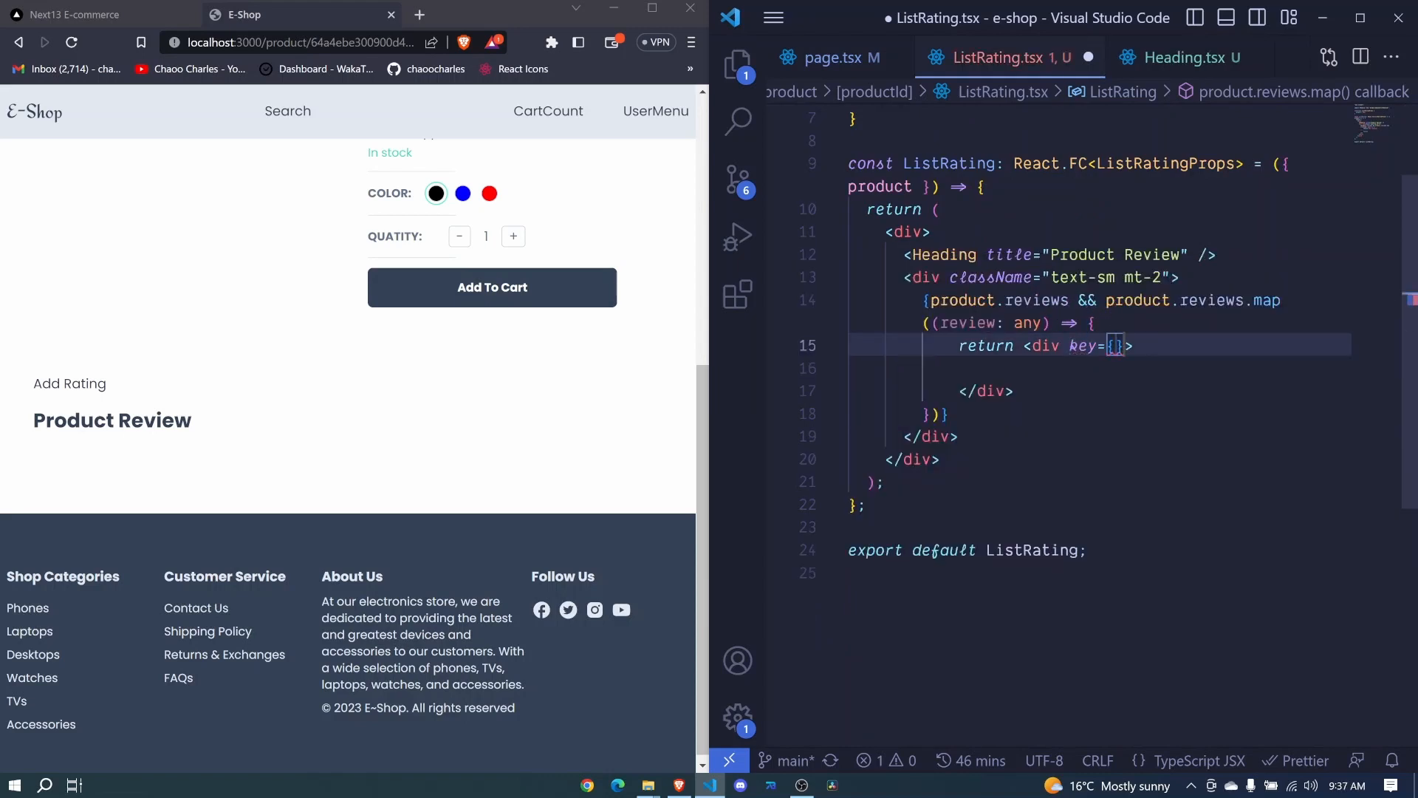
type("revi")
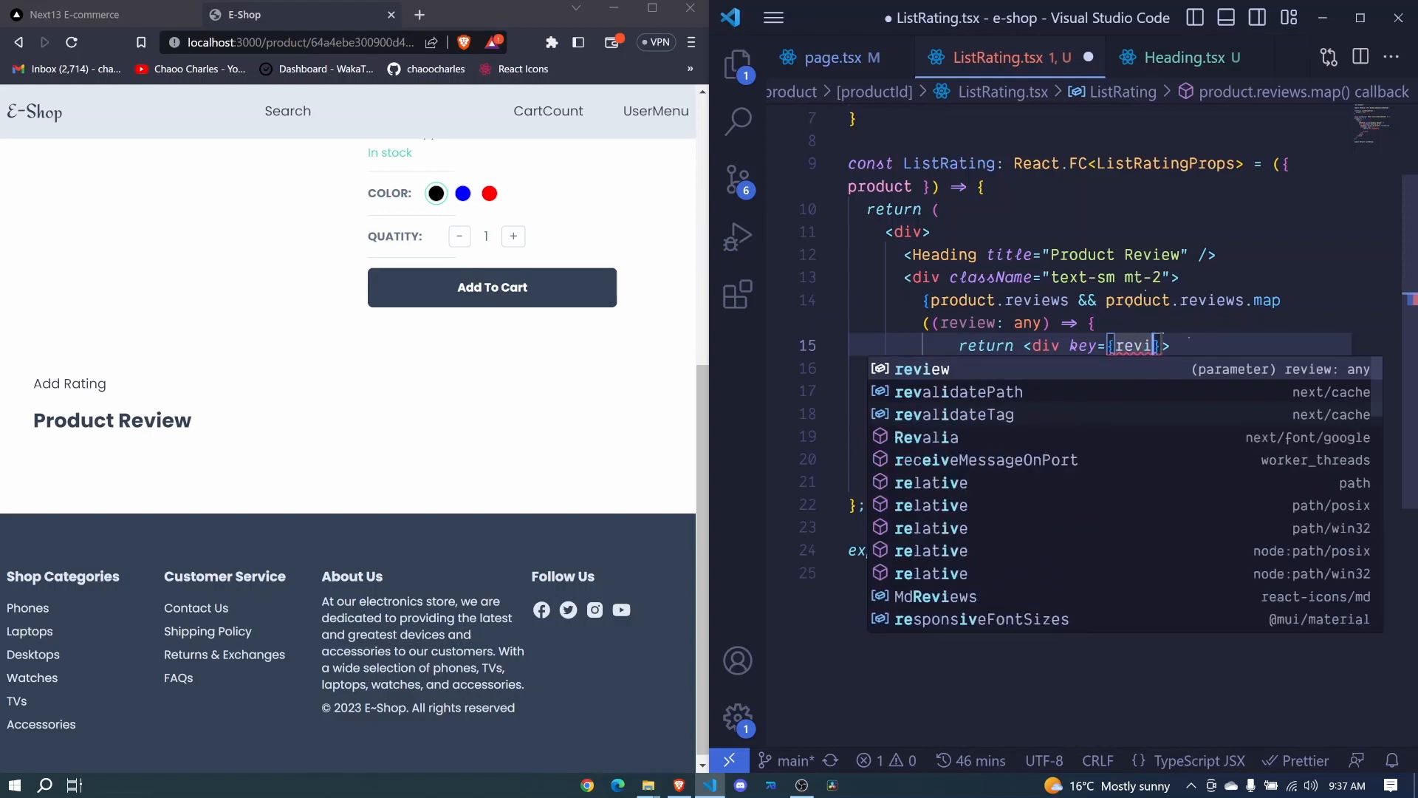
type("e")
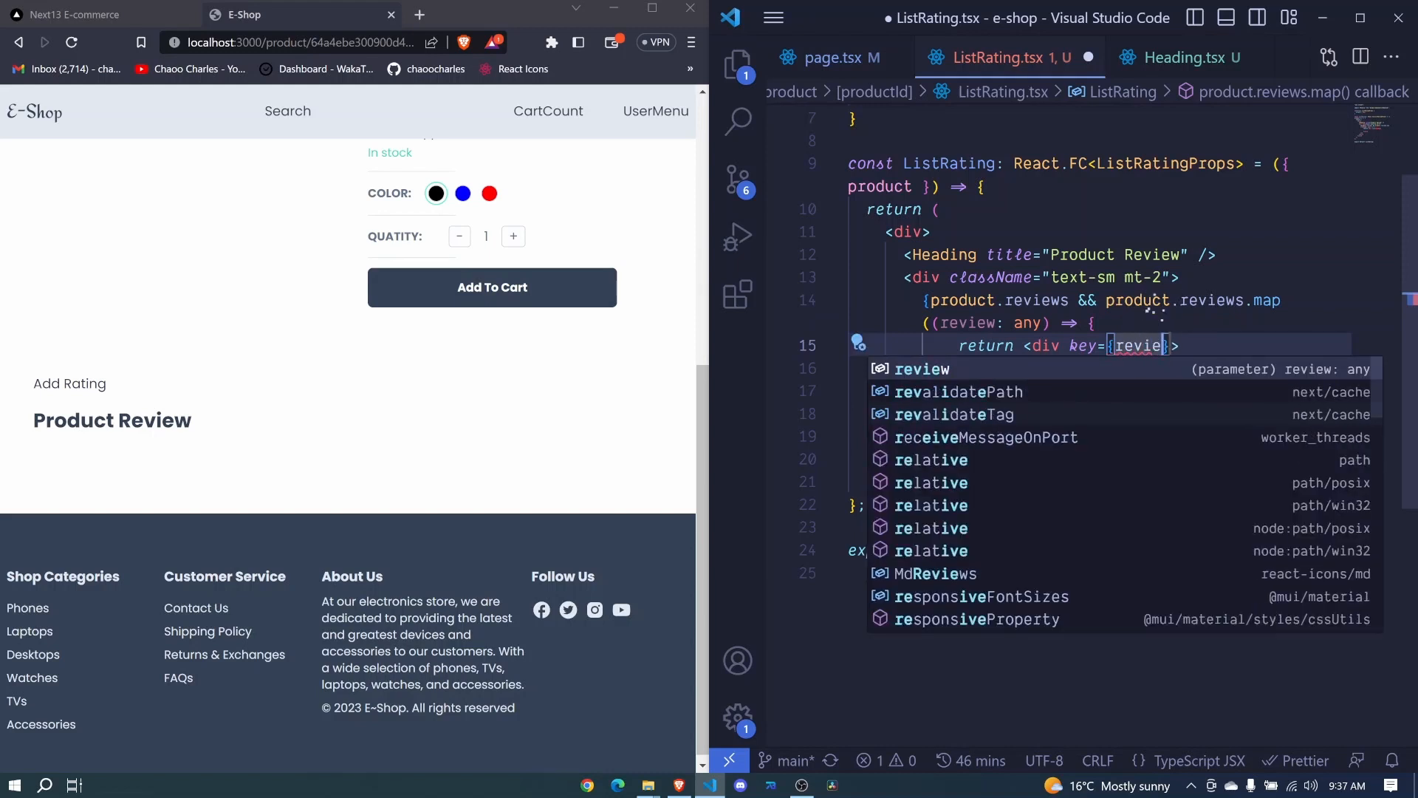
type(".id")
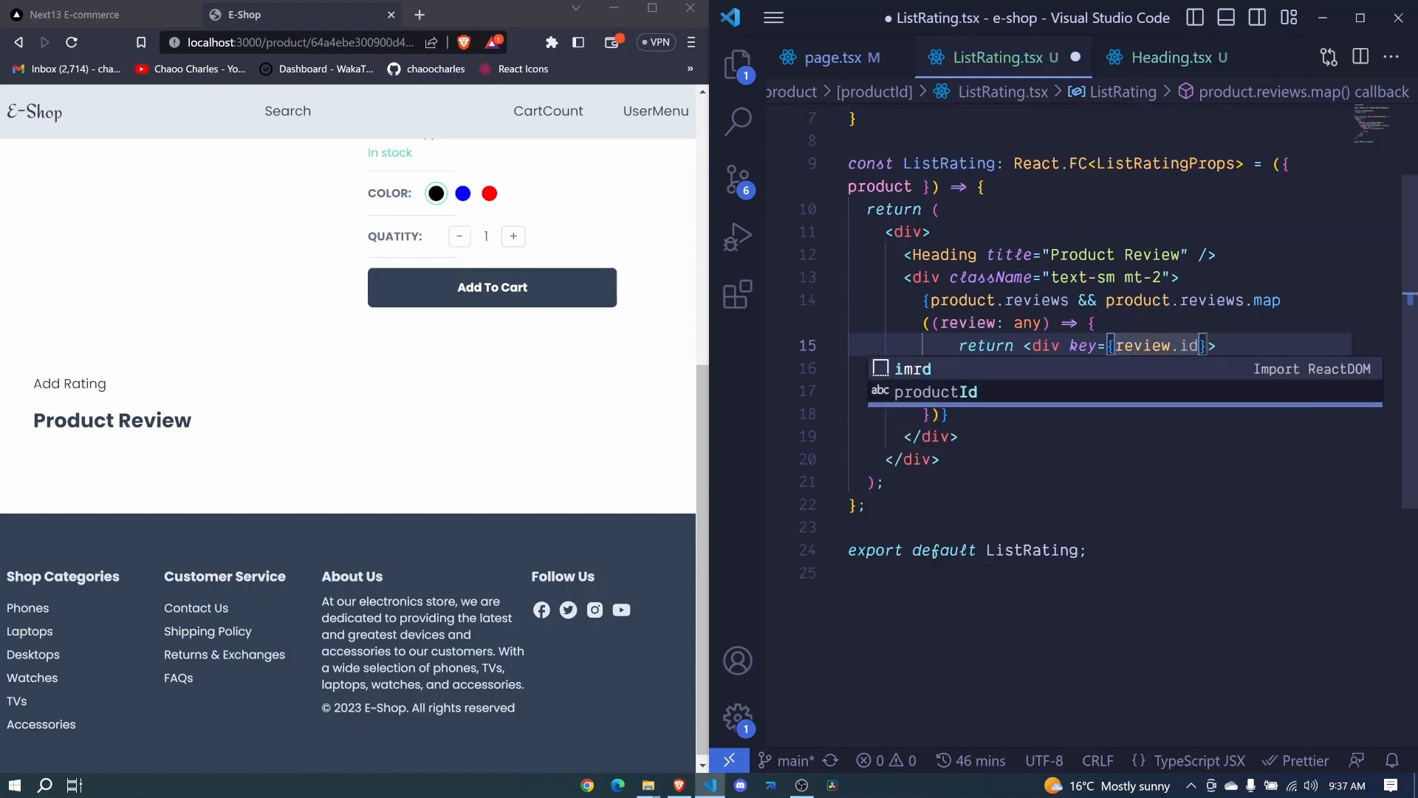
type("className=\"\"")
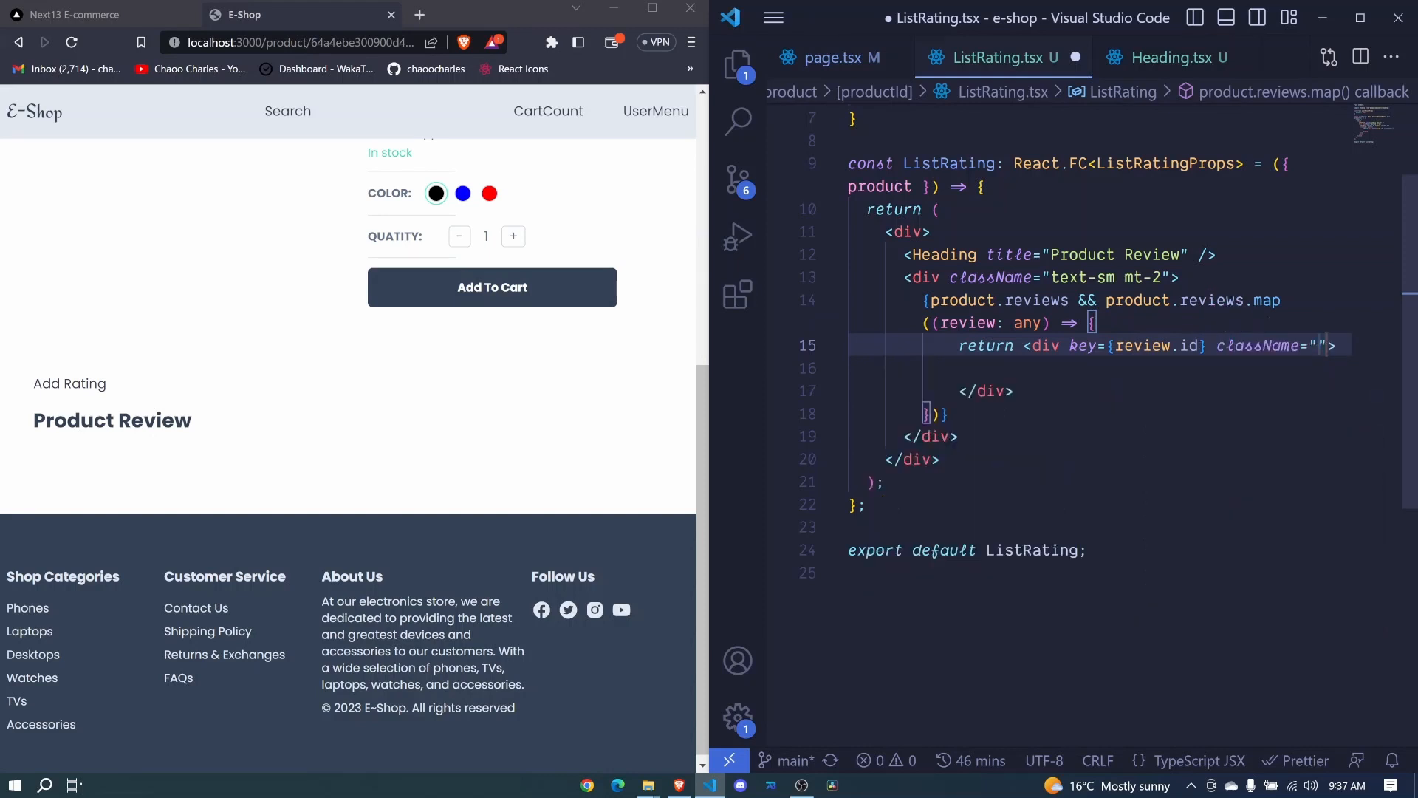
type("max-w-")
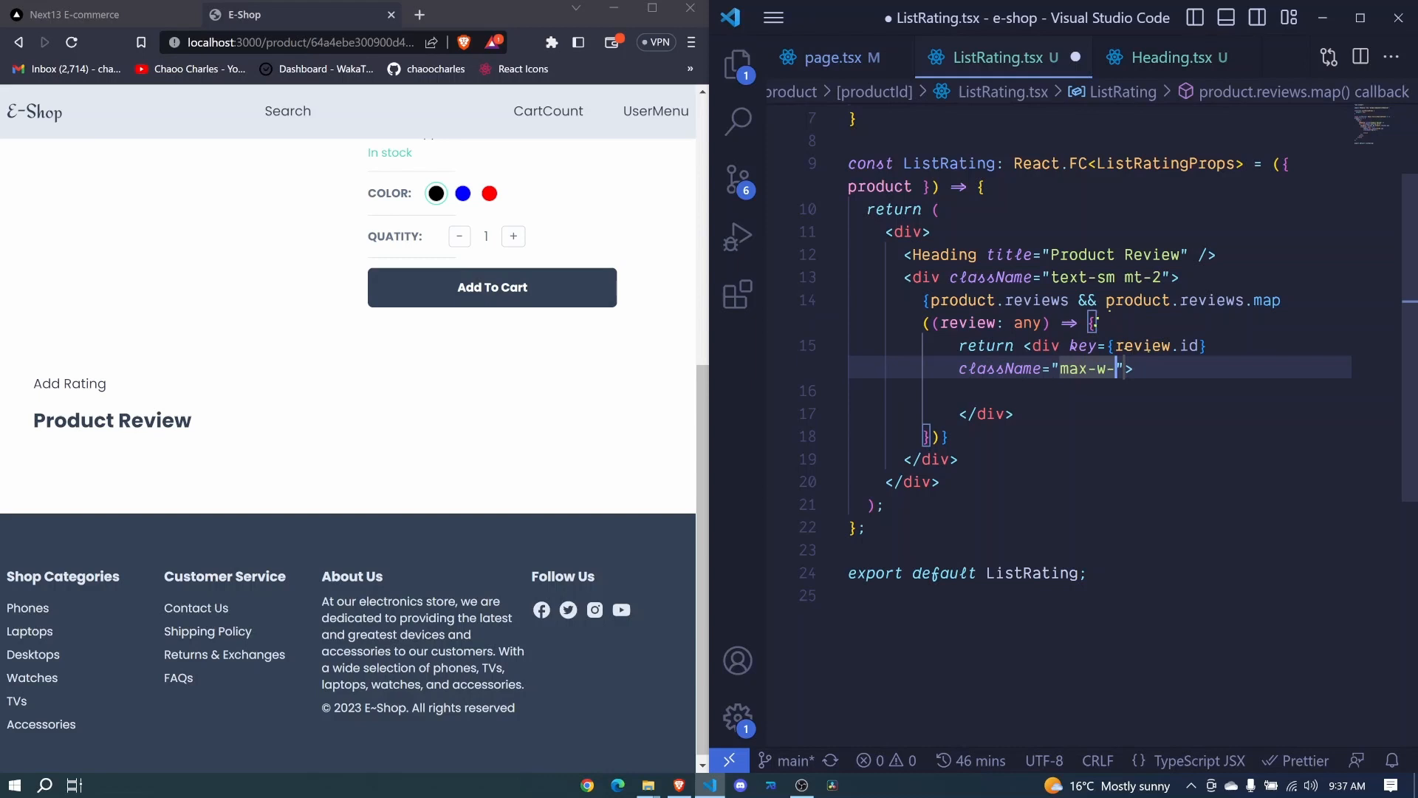
type("300px")
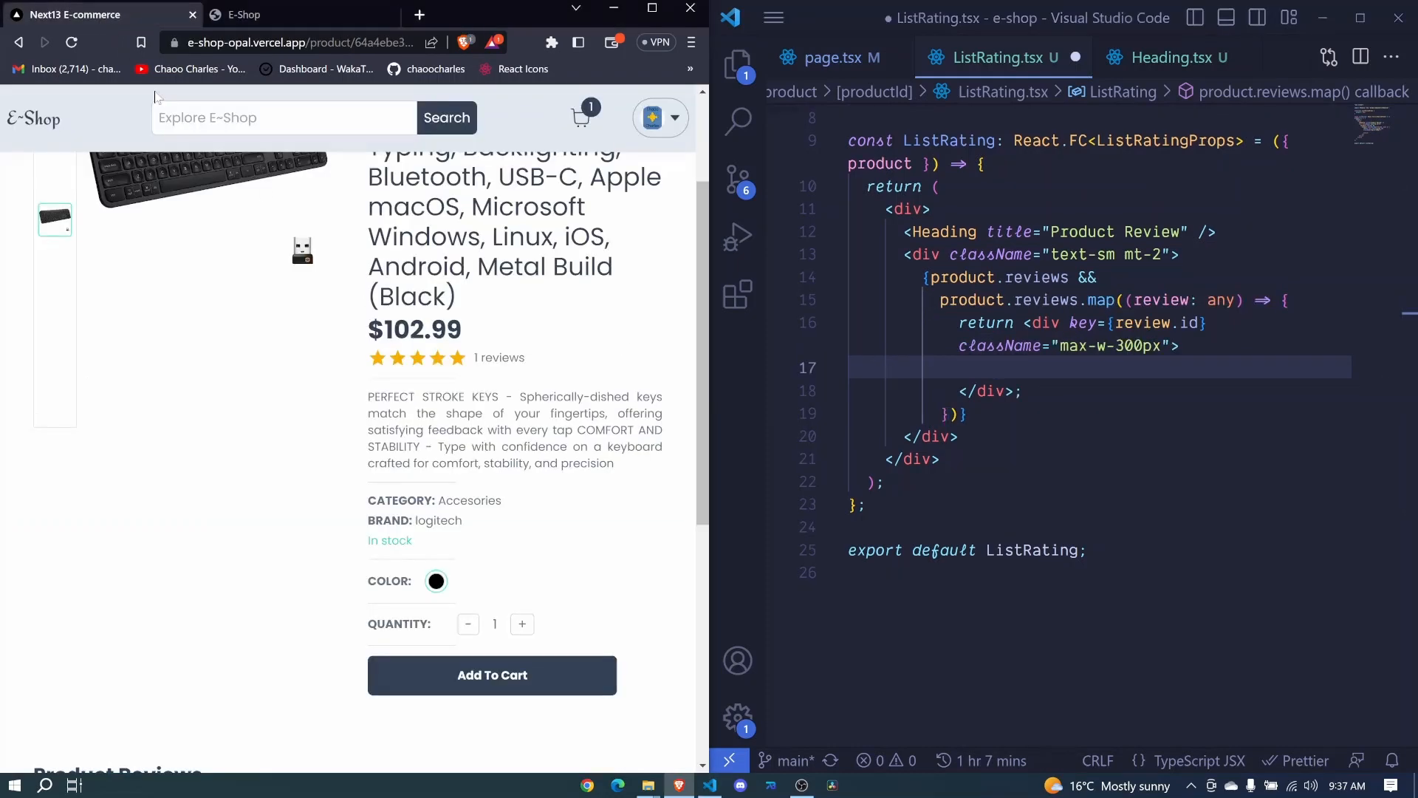
scroll("down", 3)
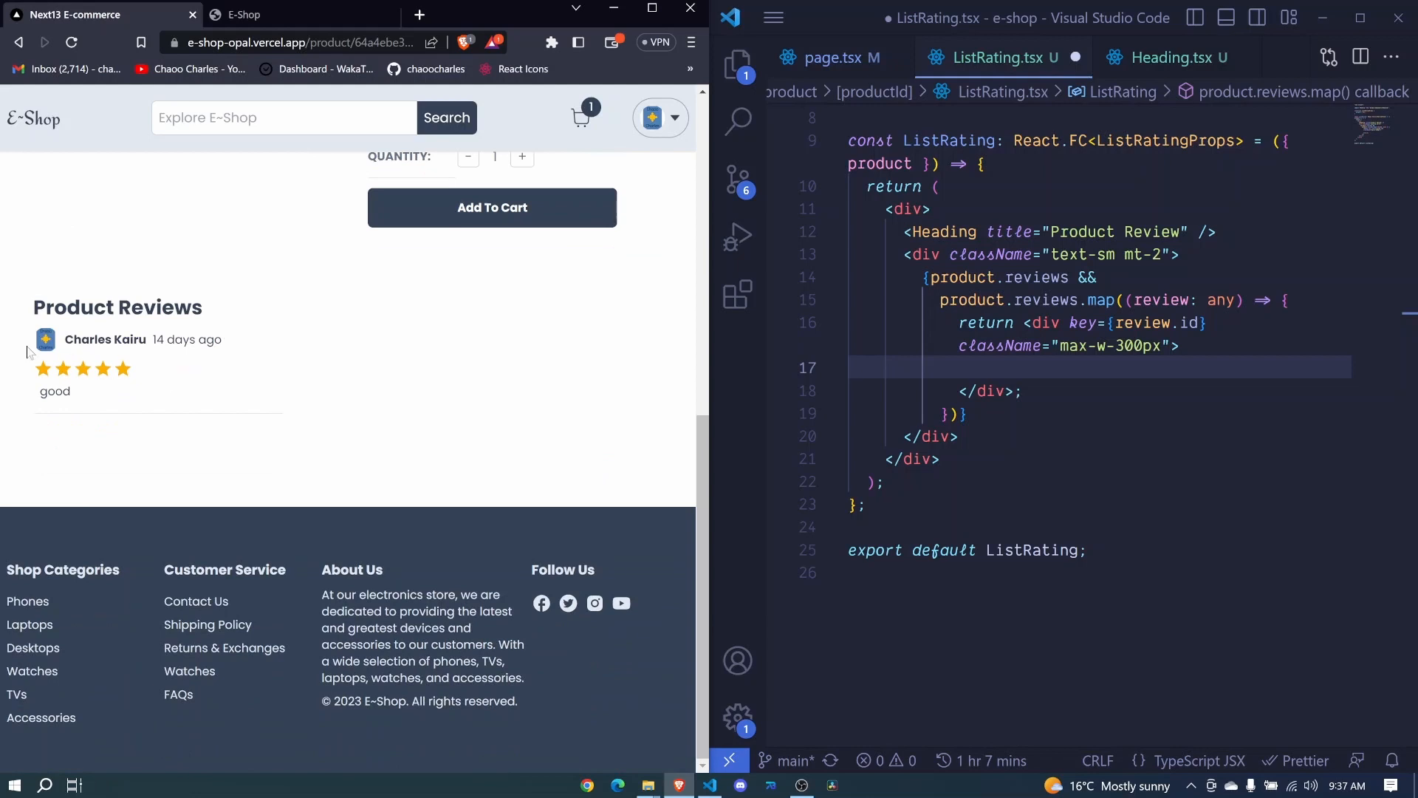
left_click_drag(35, 339, 226, 348)
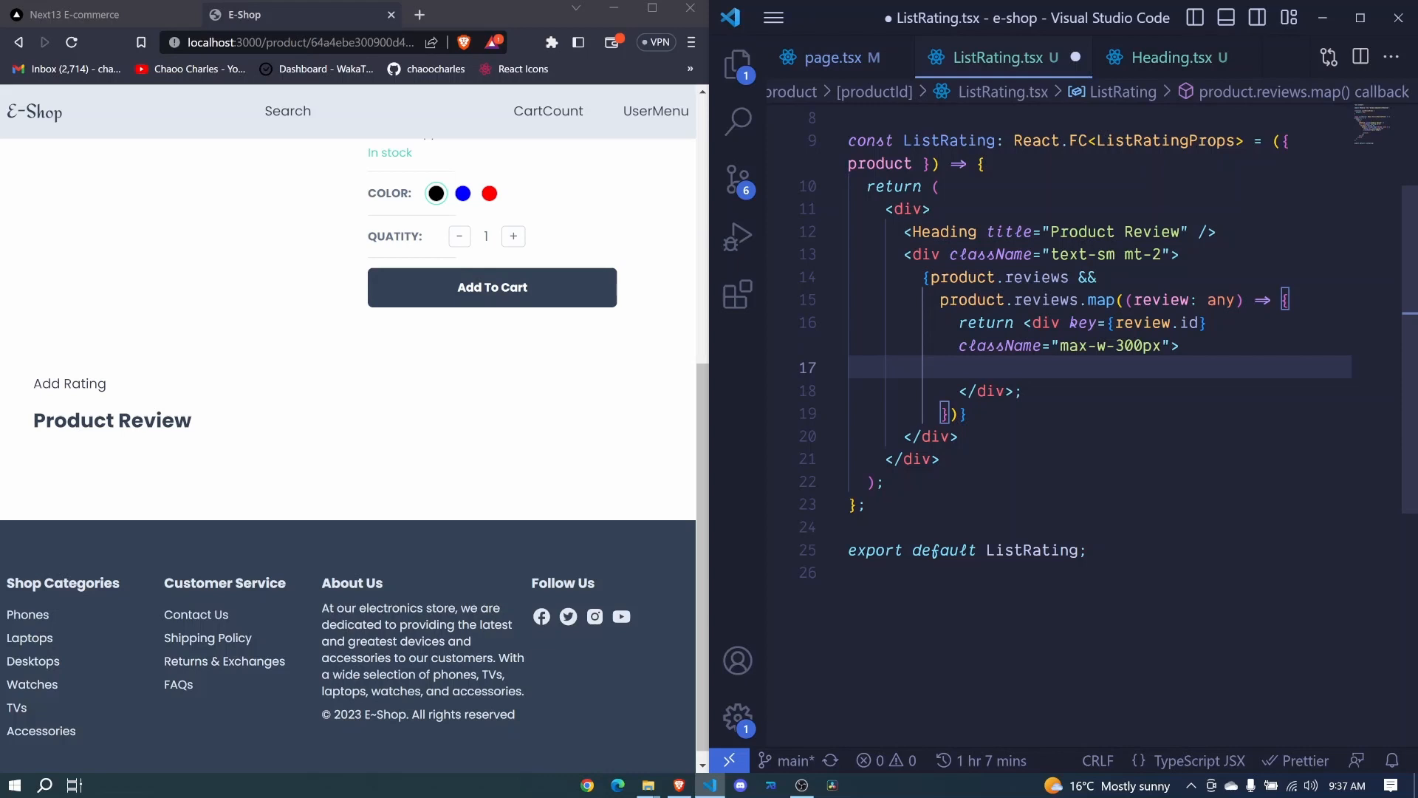
Step: Add an 'Avatar' placeholder div and a div showing review?.user.name
type("div>aba</div>")
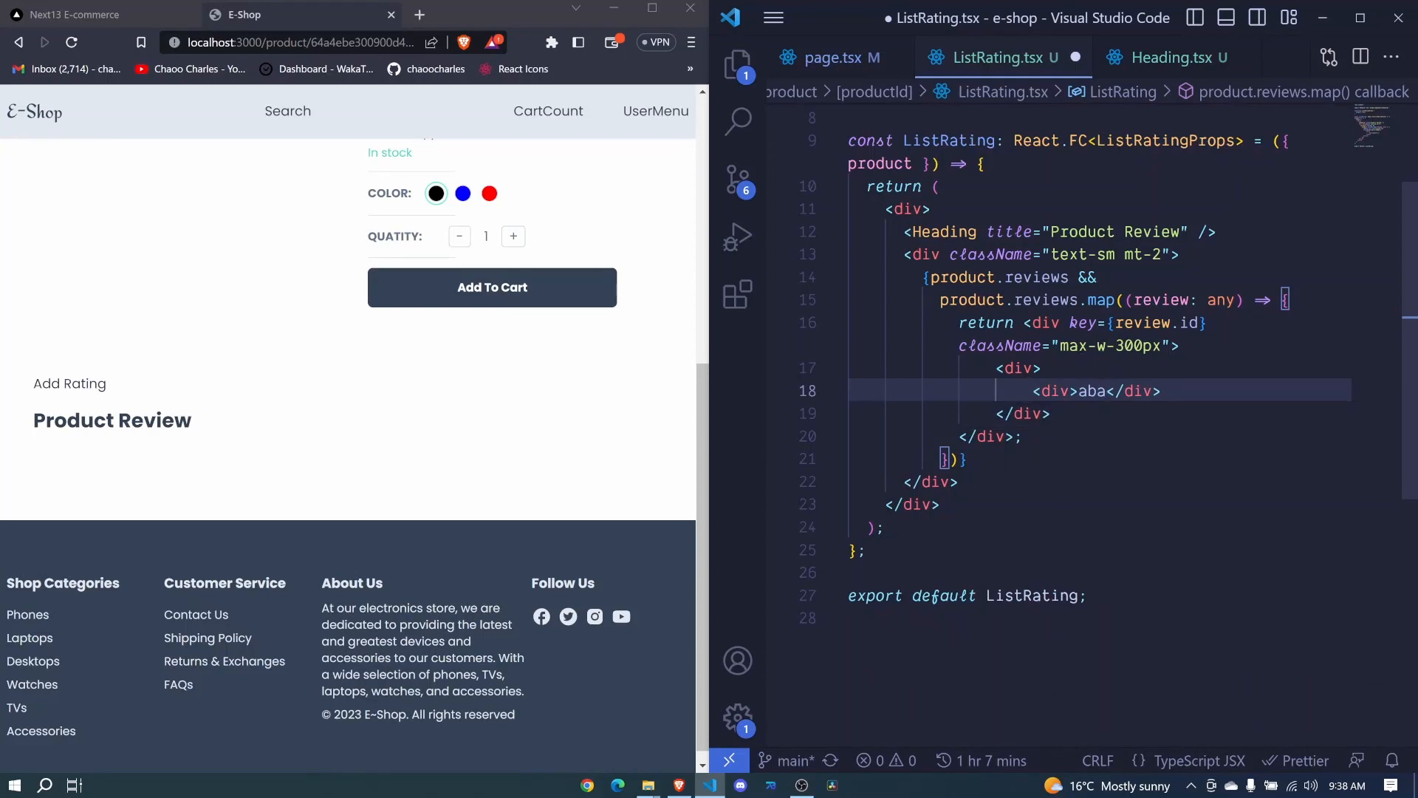
type("A")
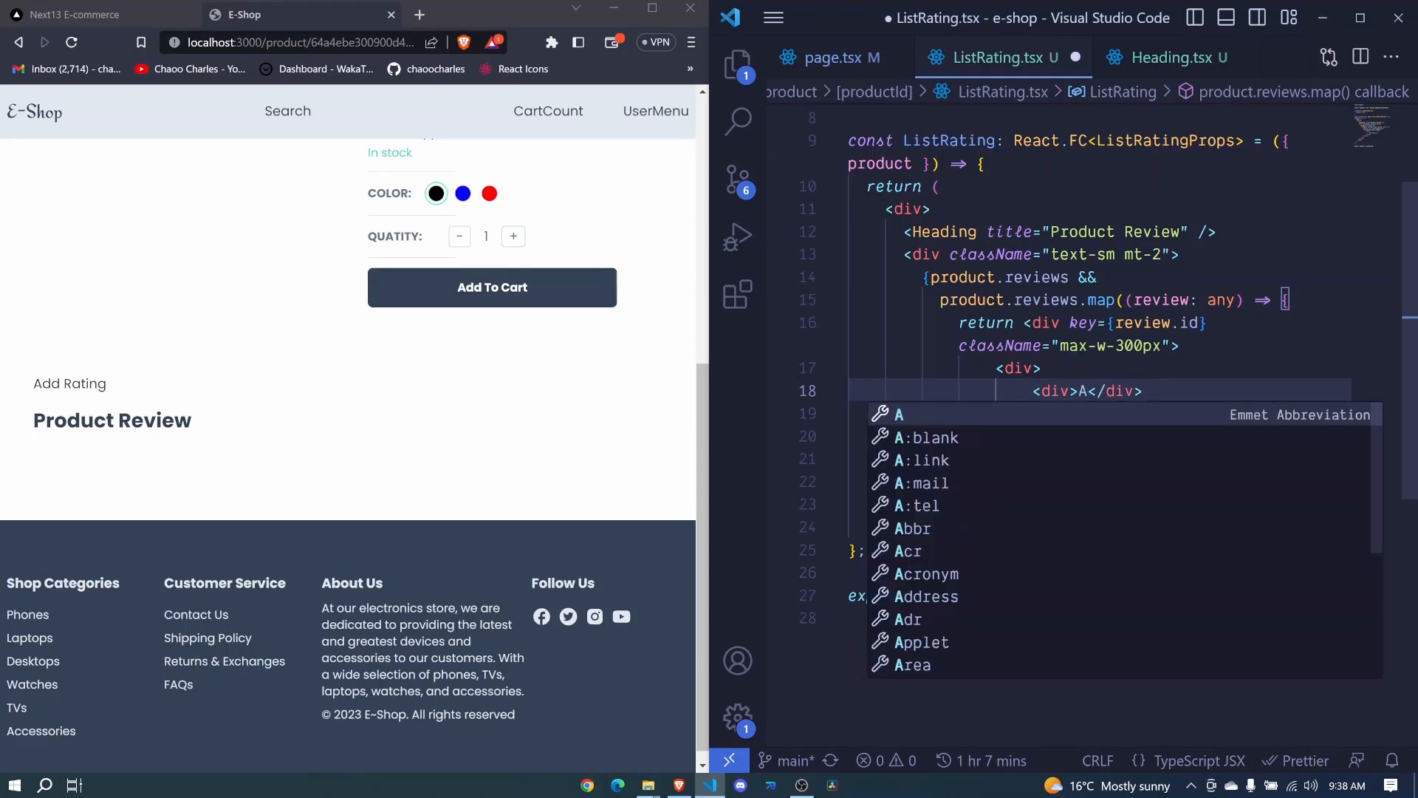
type("vatar")
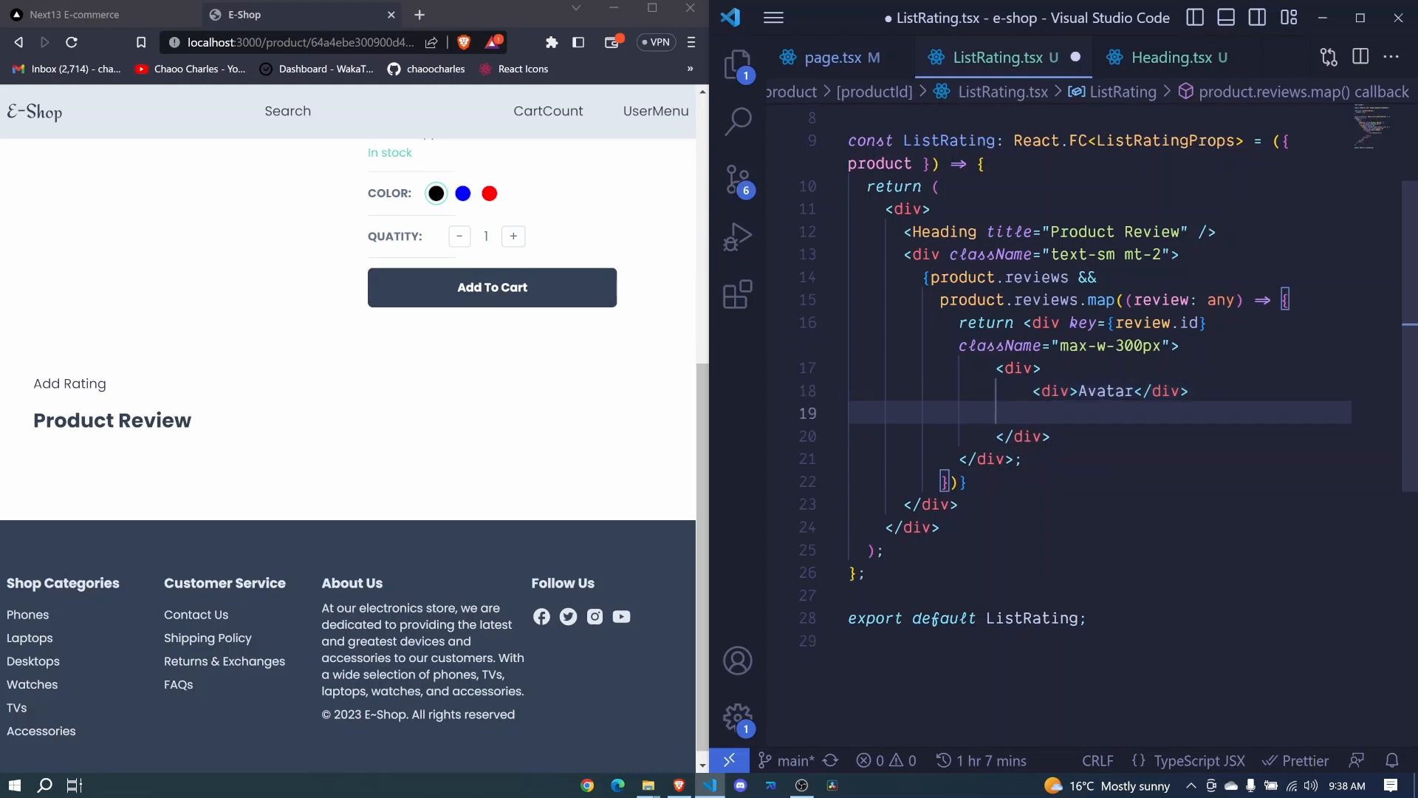
type("<div></div>")
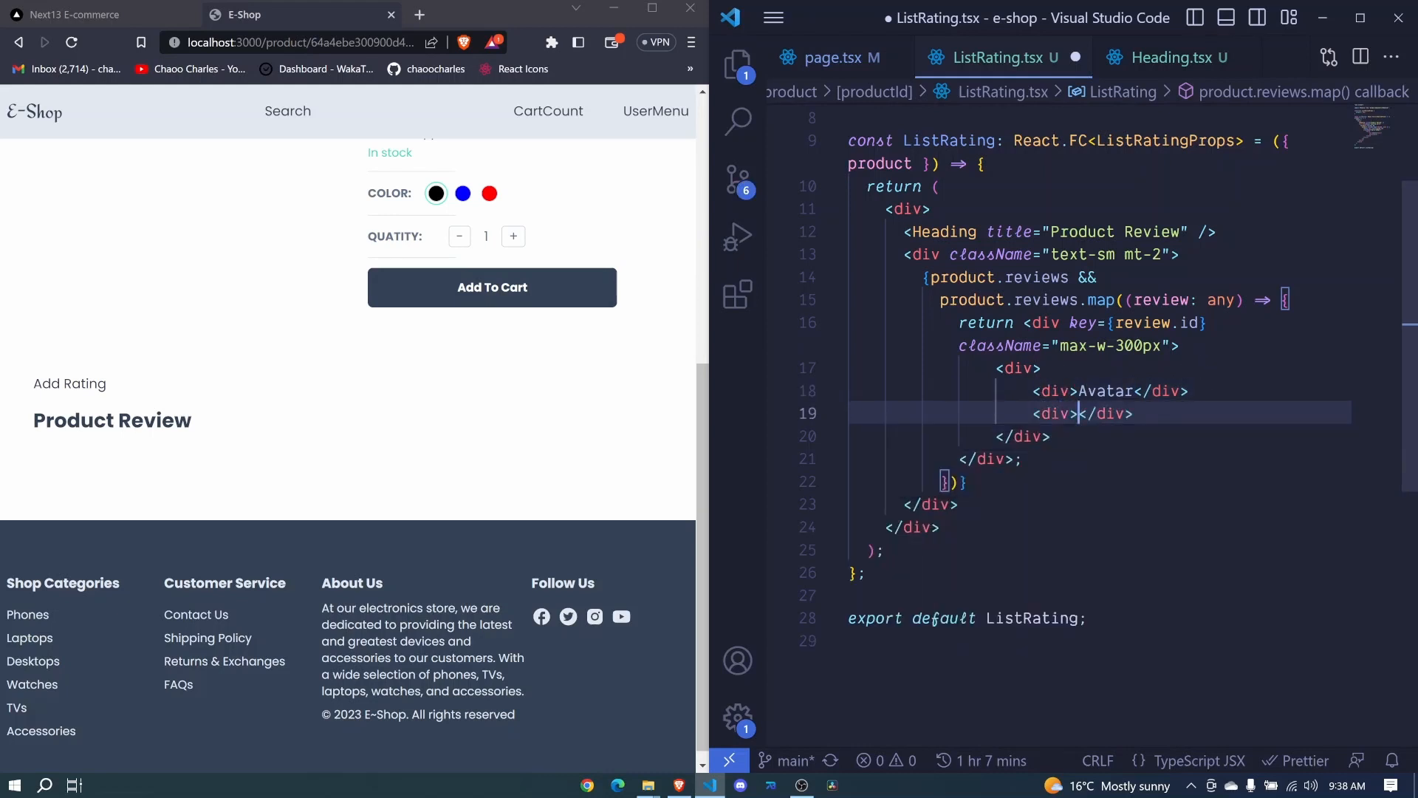
type("{}")
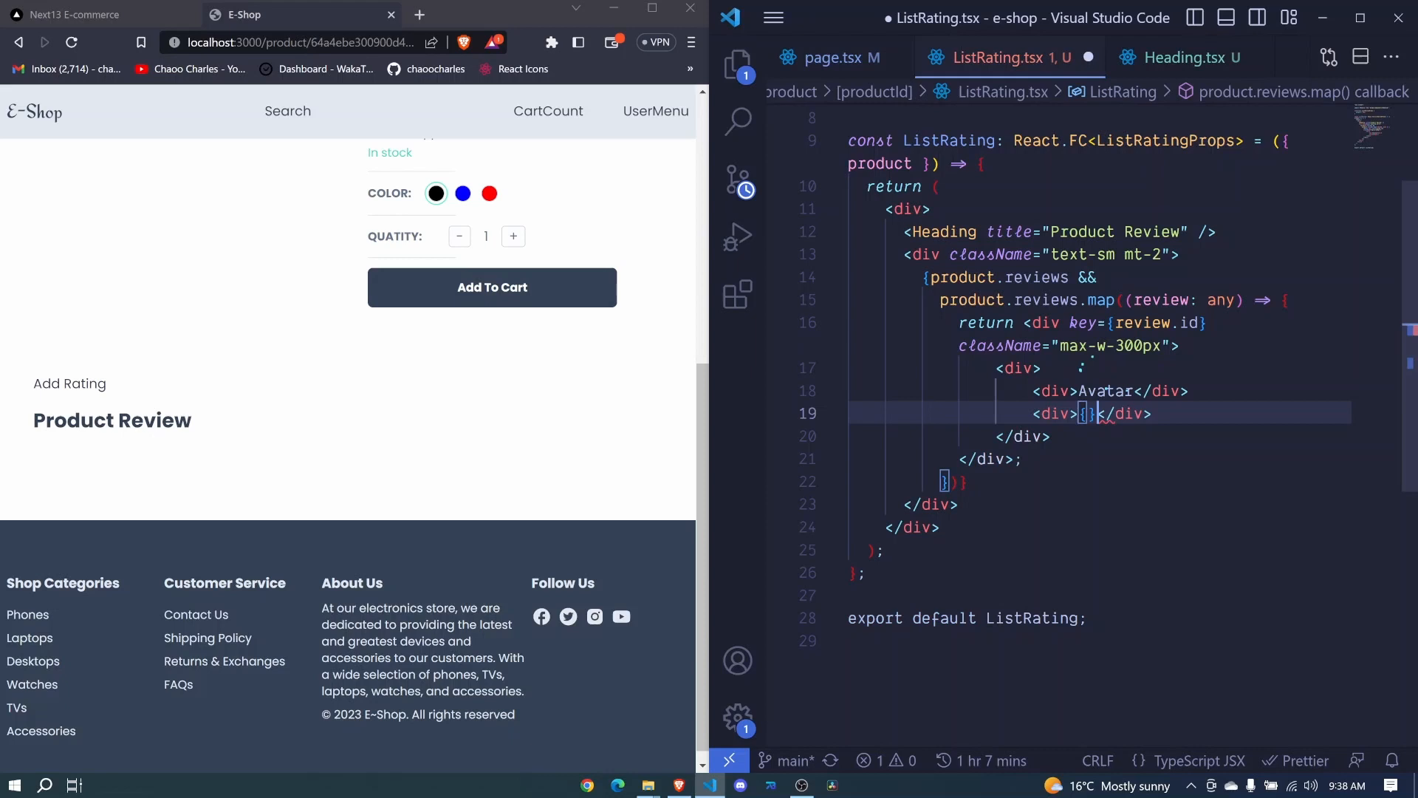
type("review")
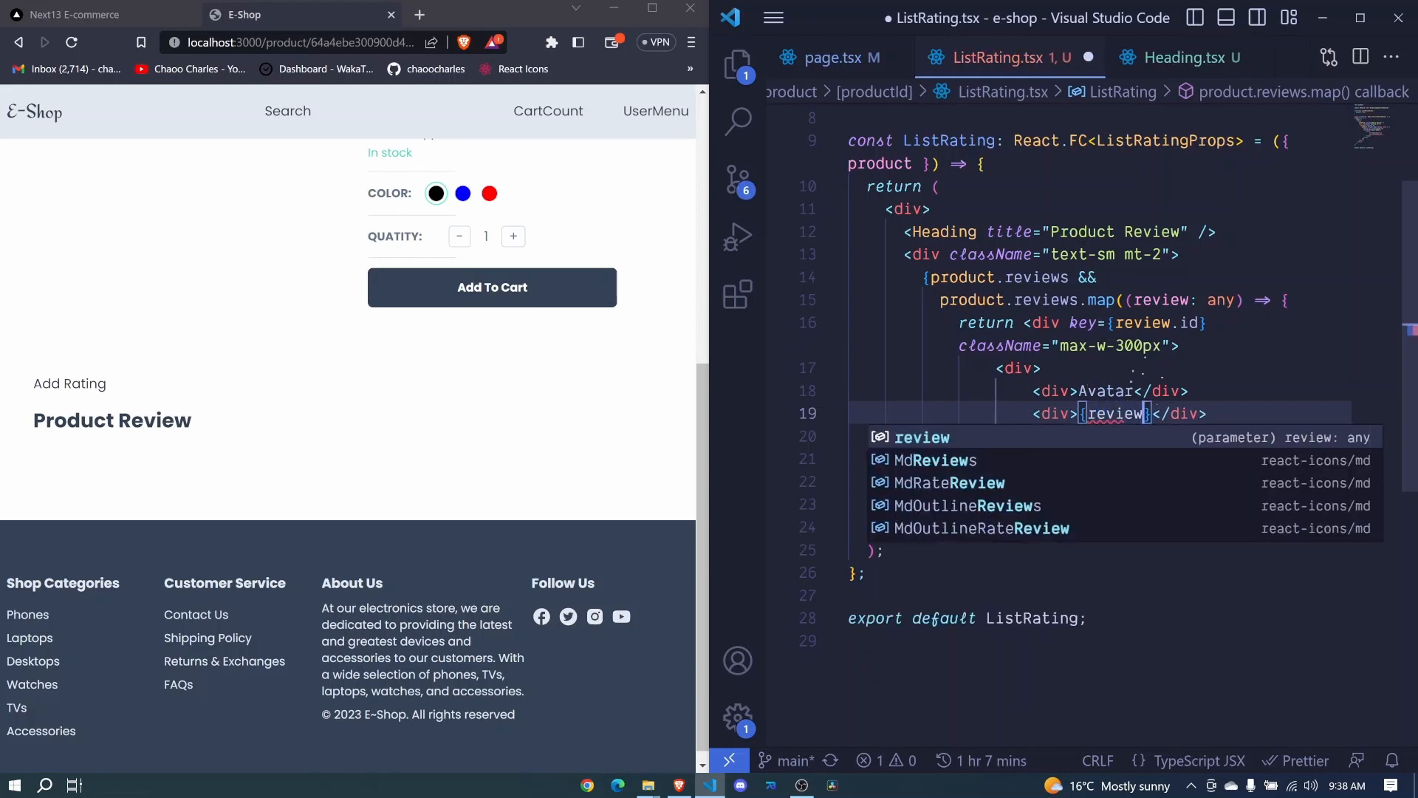
type(".user")
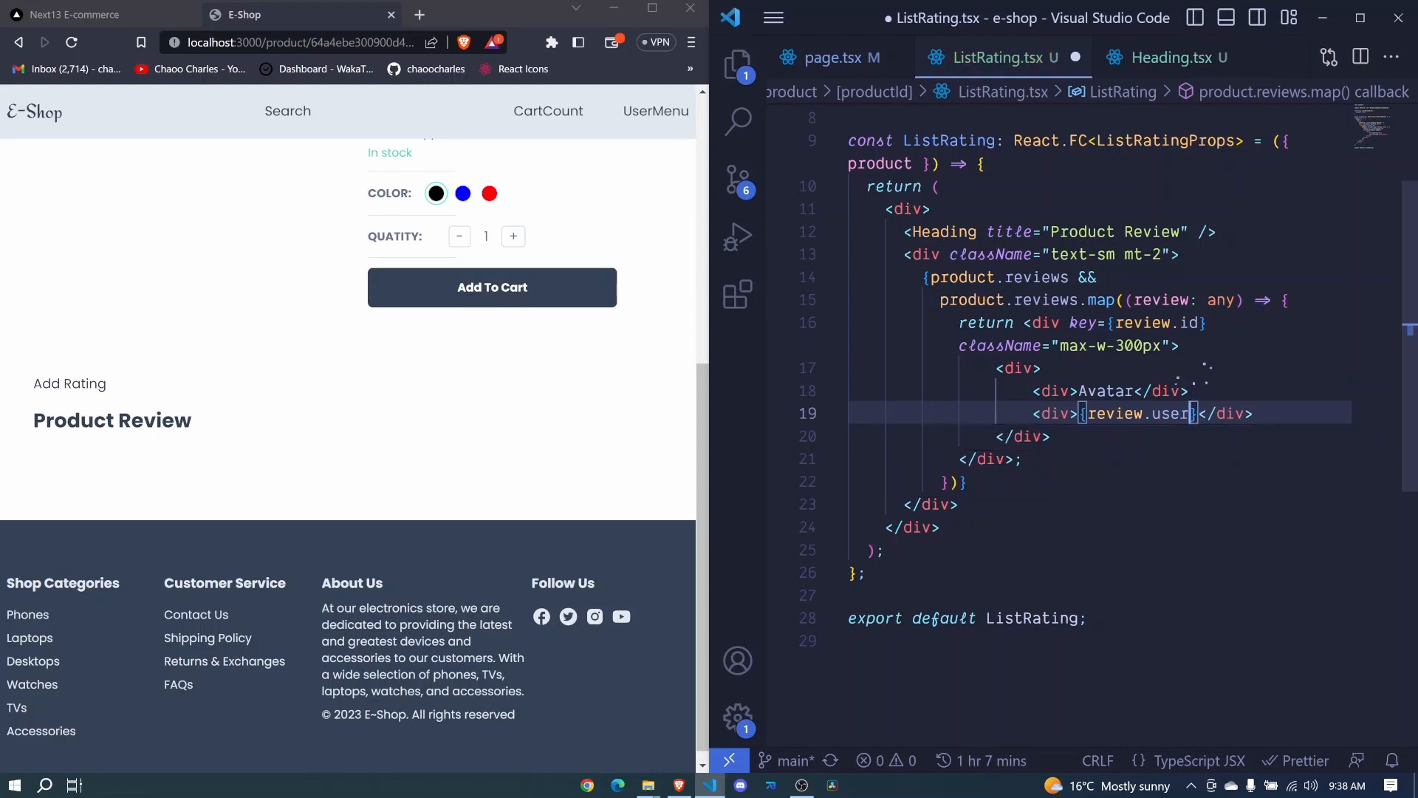
type(".name")
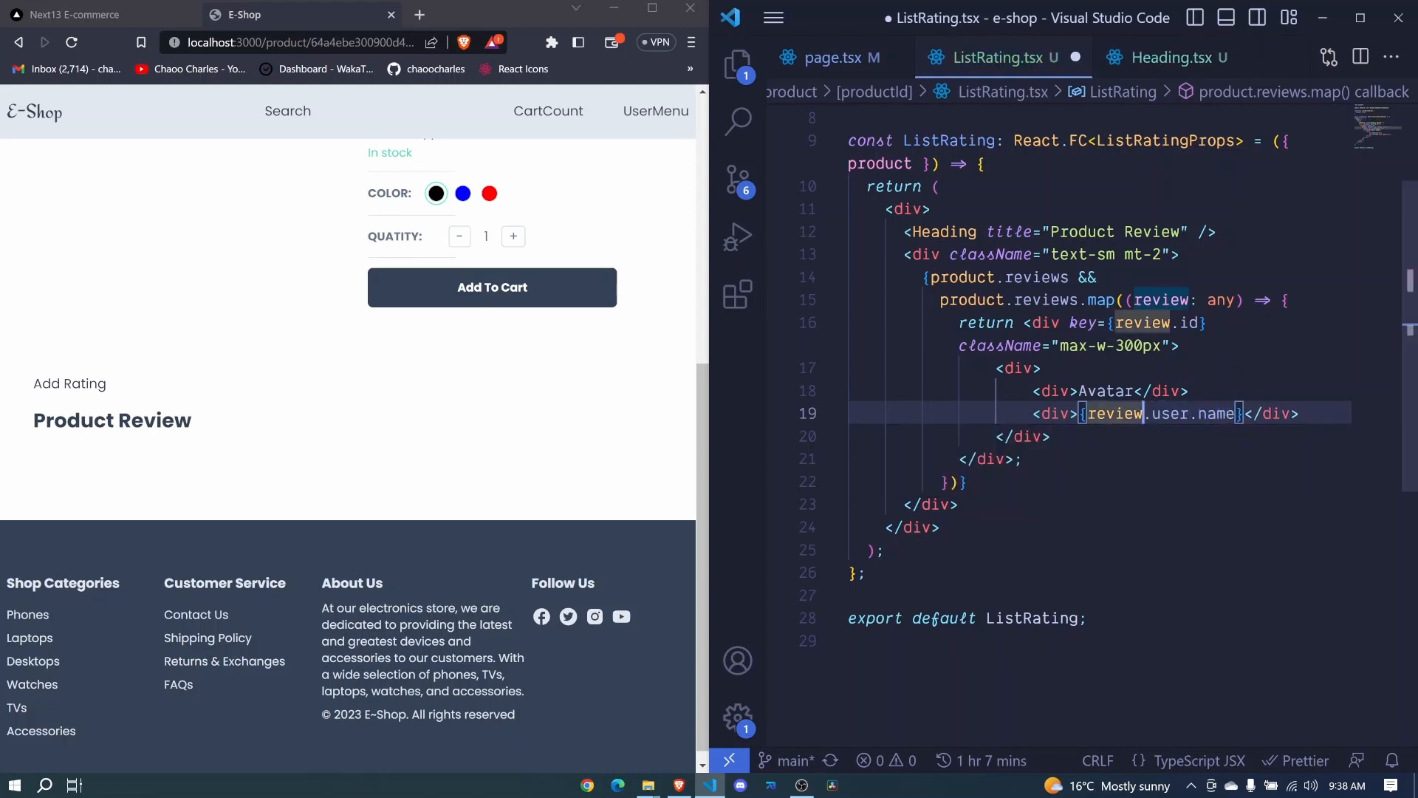
type("?")
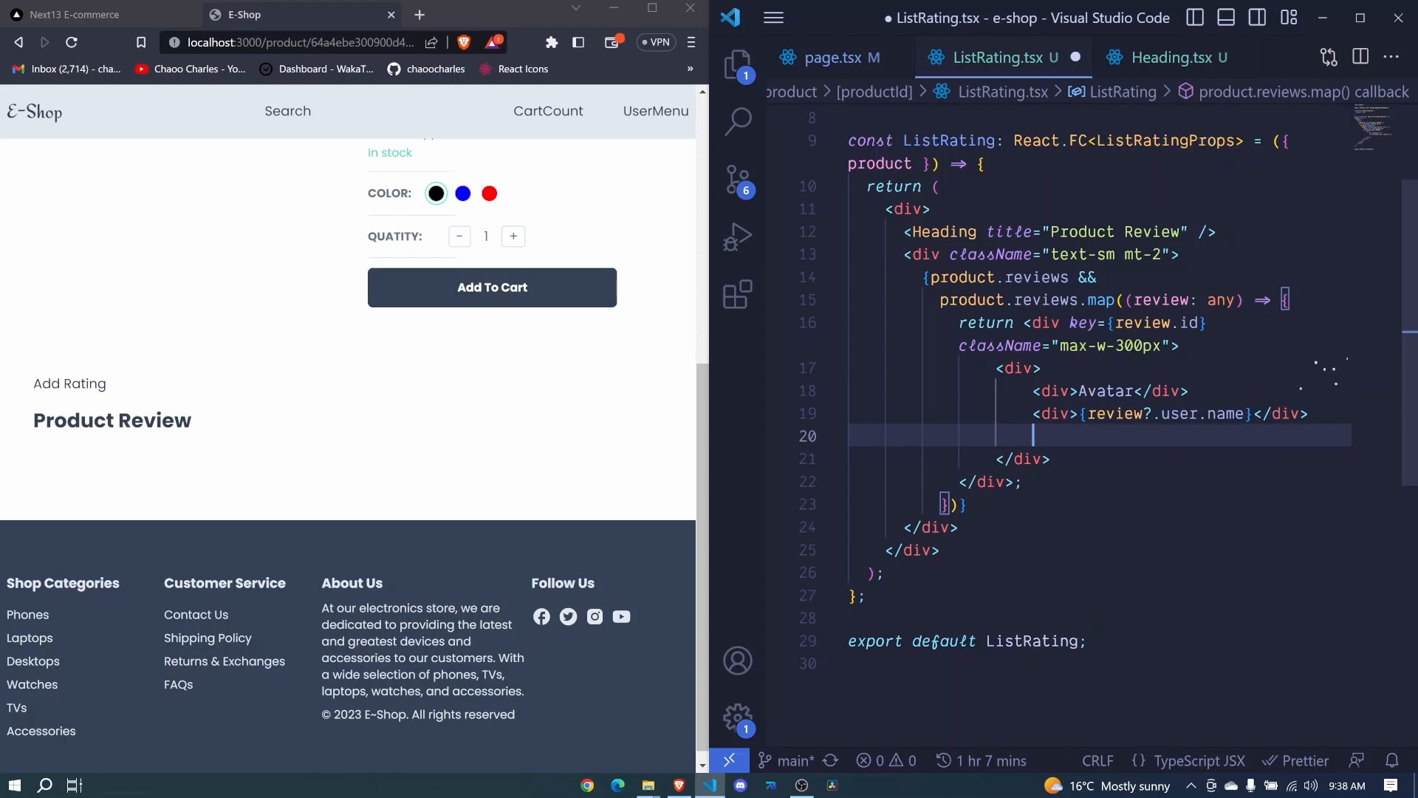
Step: Add a third div with empty braces for the date and open the terminal
type("div")
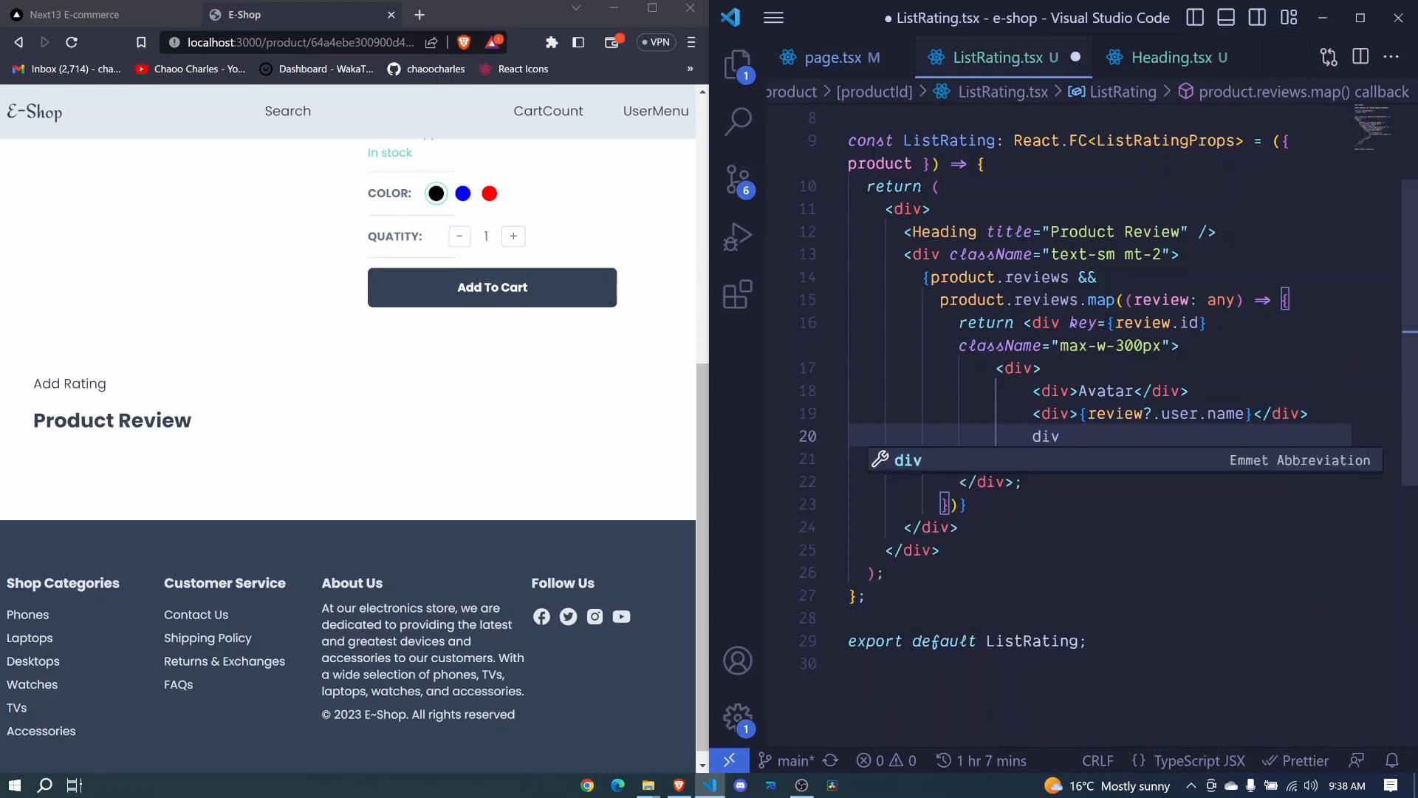
key("Tab")
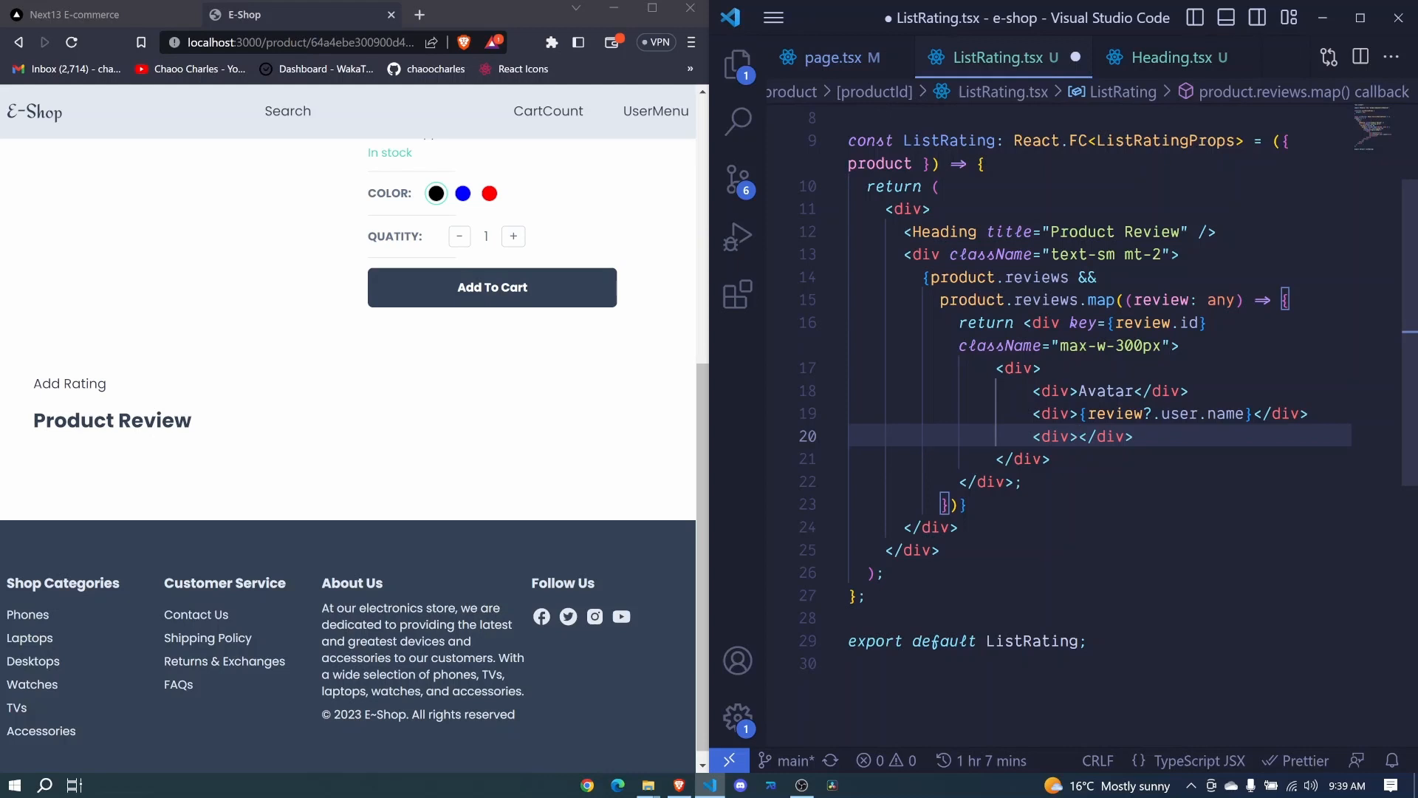
type("{}")
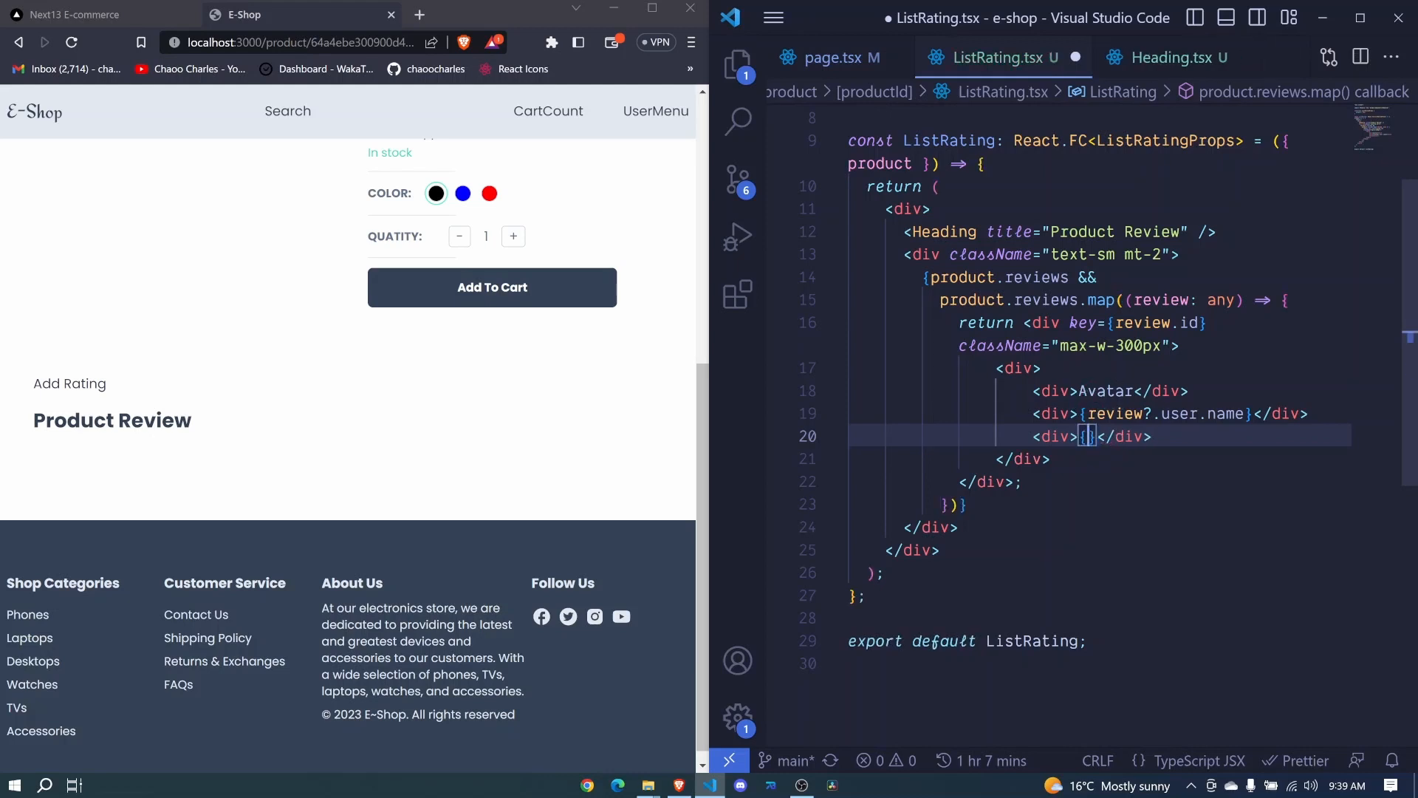
type("mone")
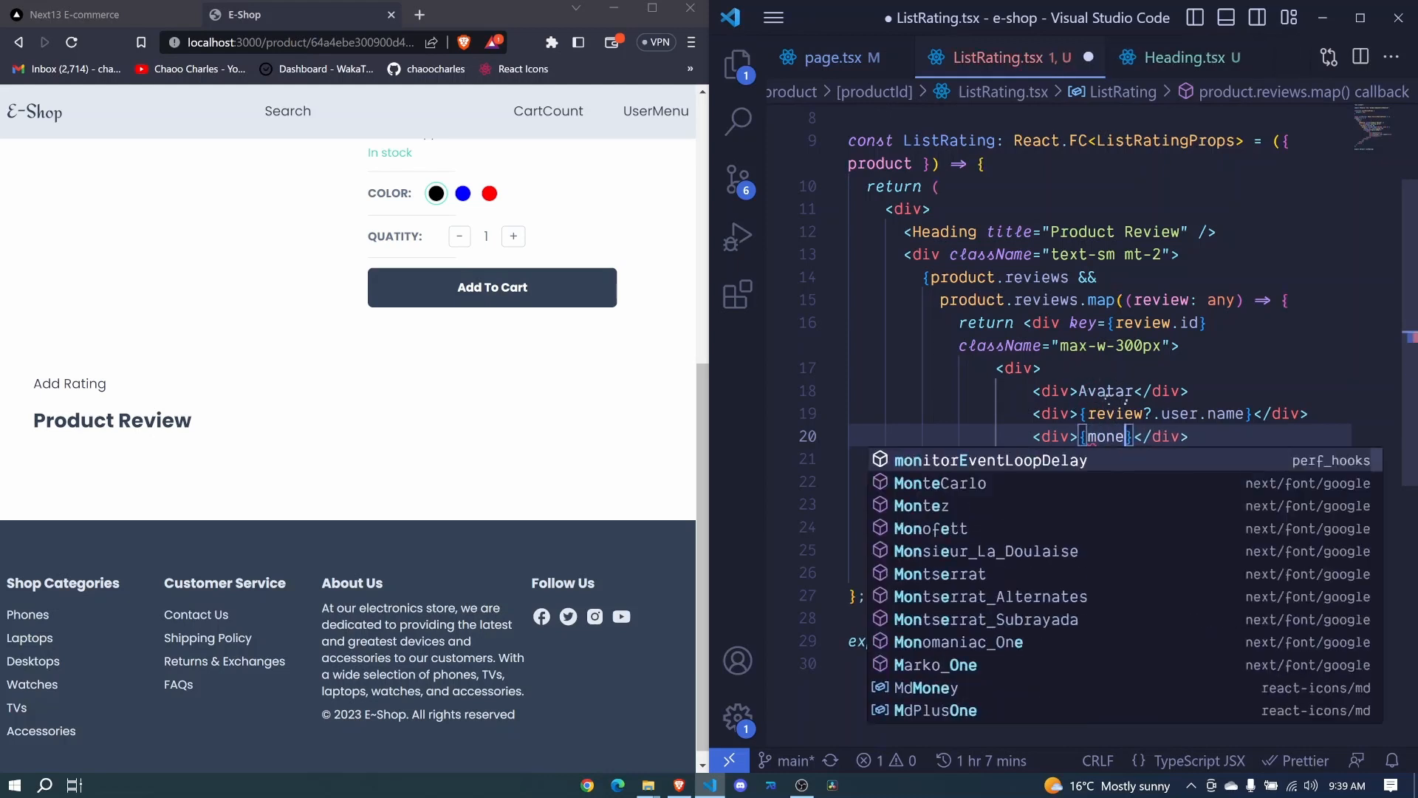
key("Backspace")
type("npm")
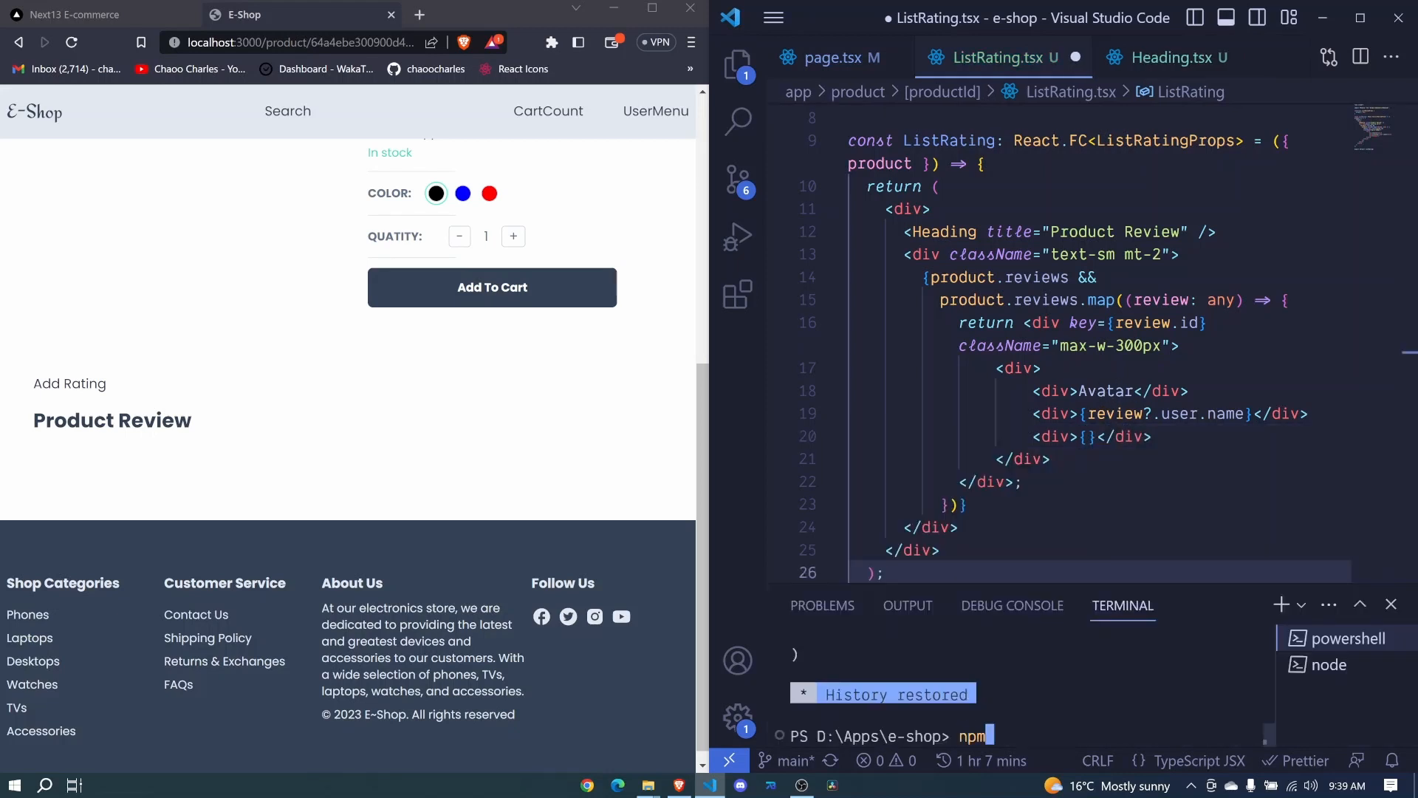
Step: Run 'npm i moment' in the integrated terminal, then close it
type("i monm")
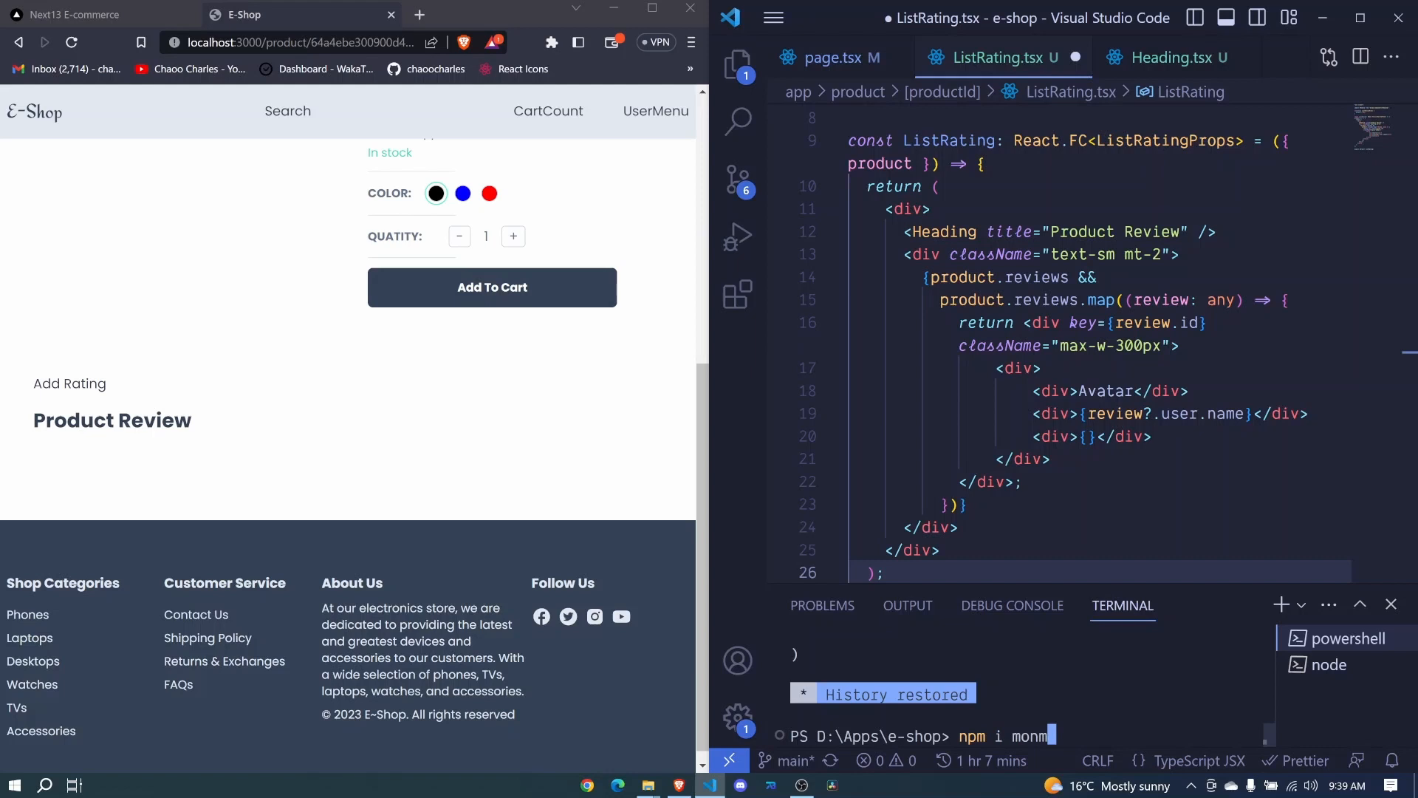
type("ent")
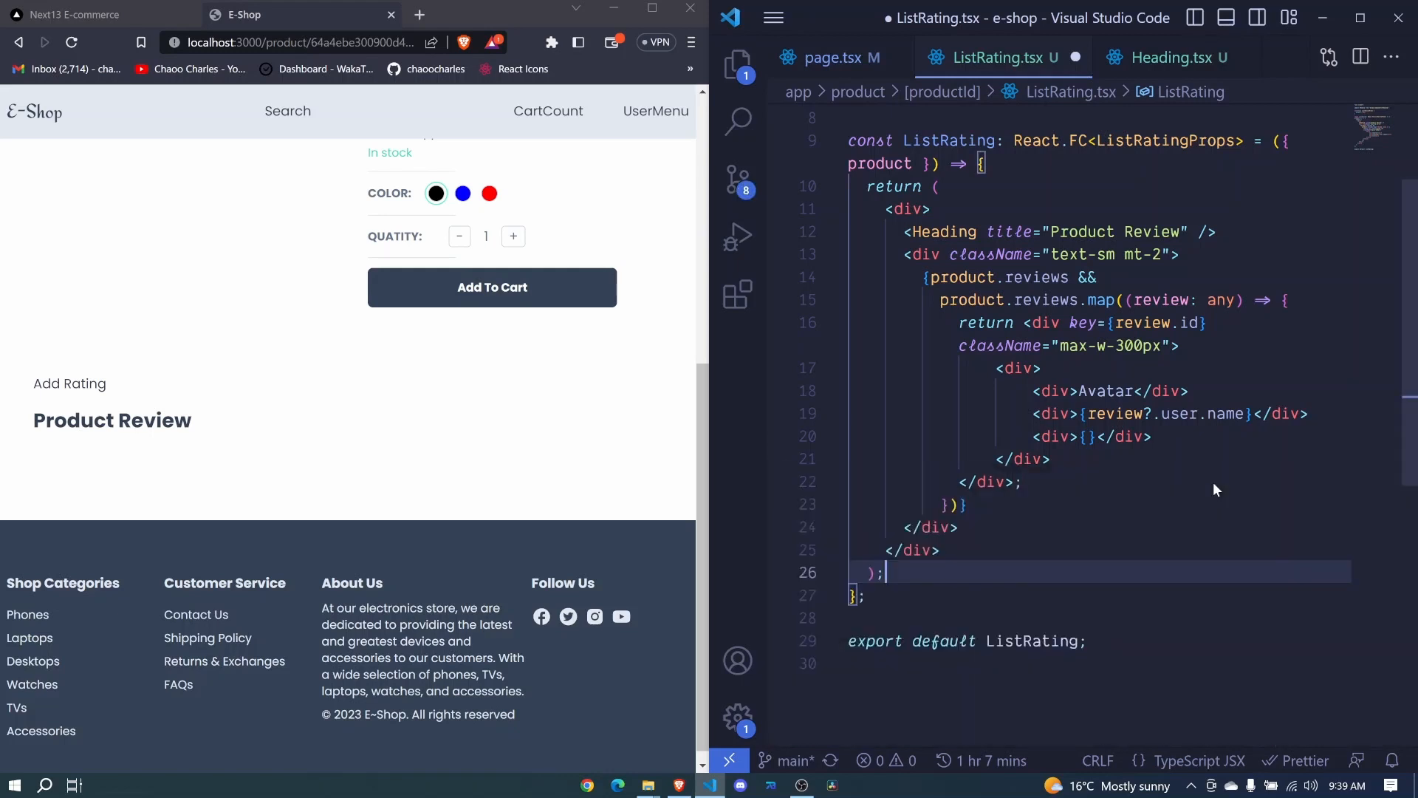
Step: Fill the empty date div with {moment(review.createdDate).fromNow()}
left_click(1088, 436)
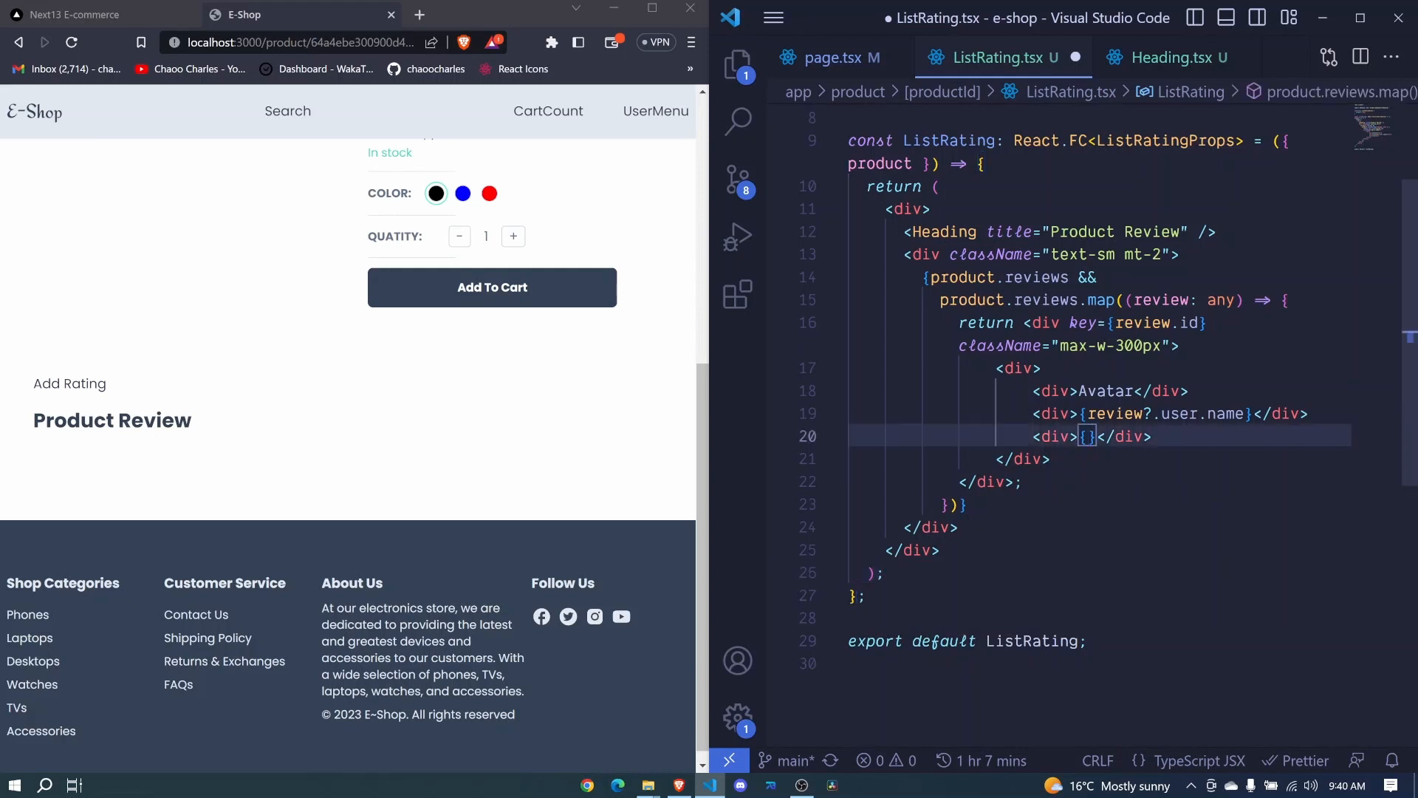
type("moment(")
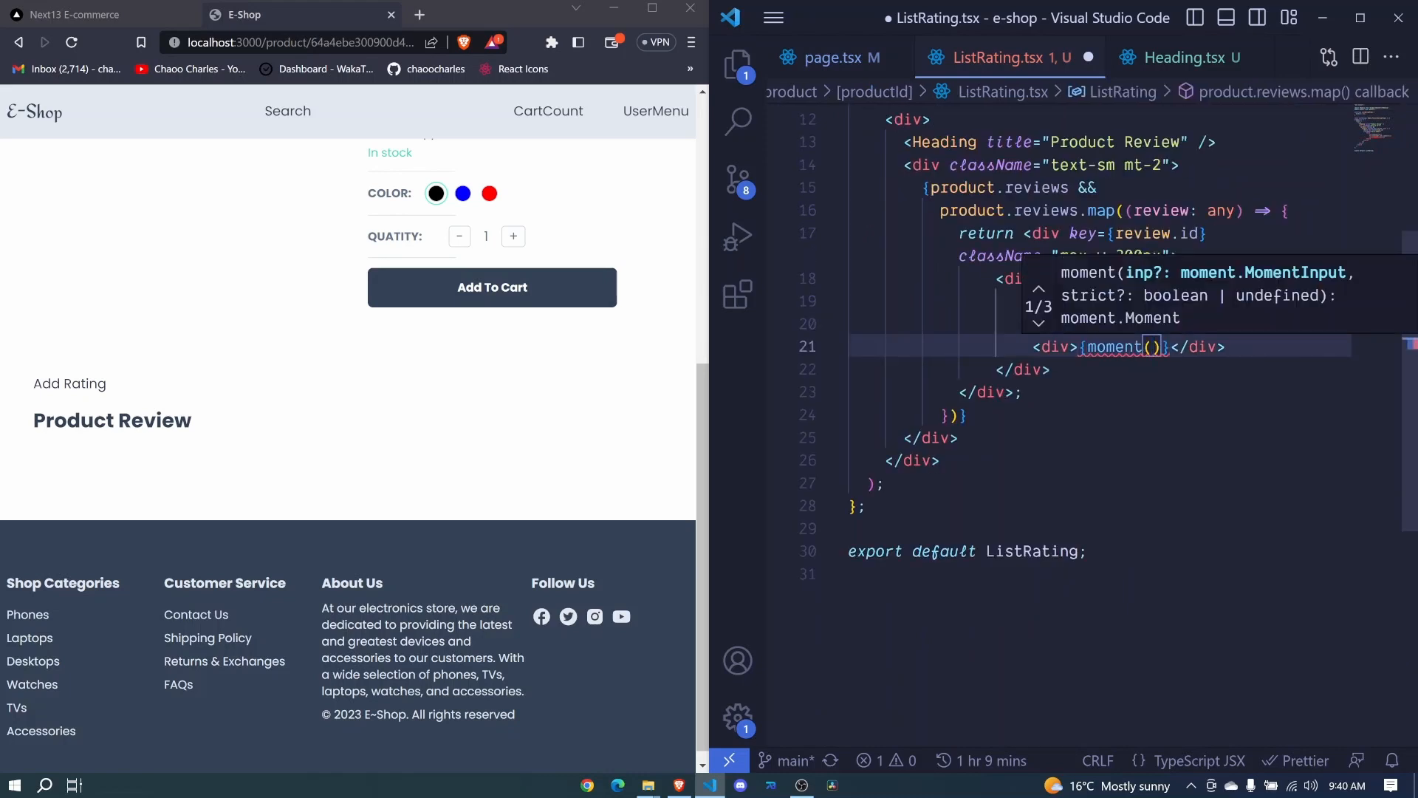
type("review.")
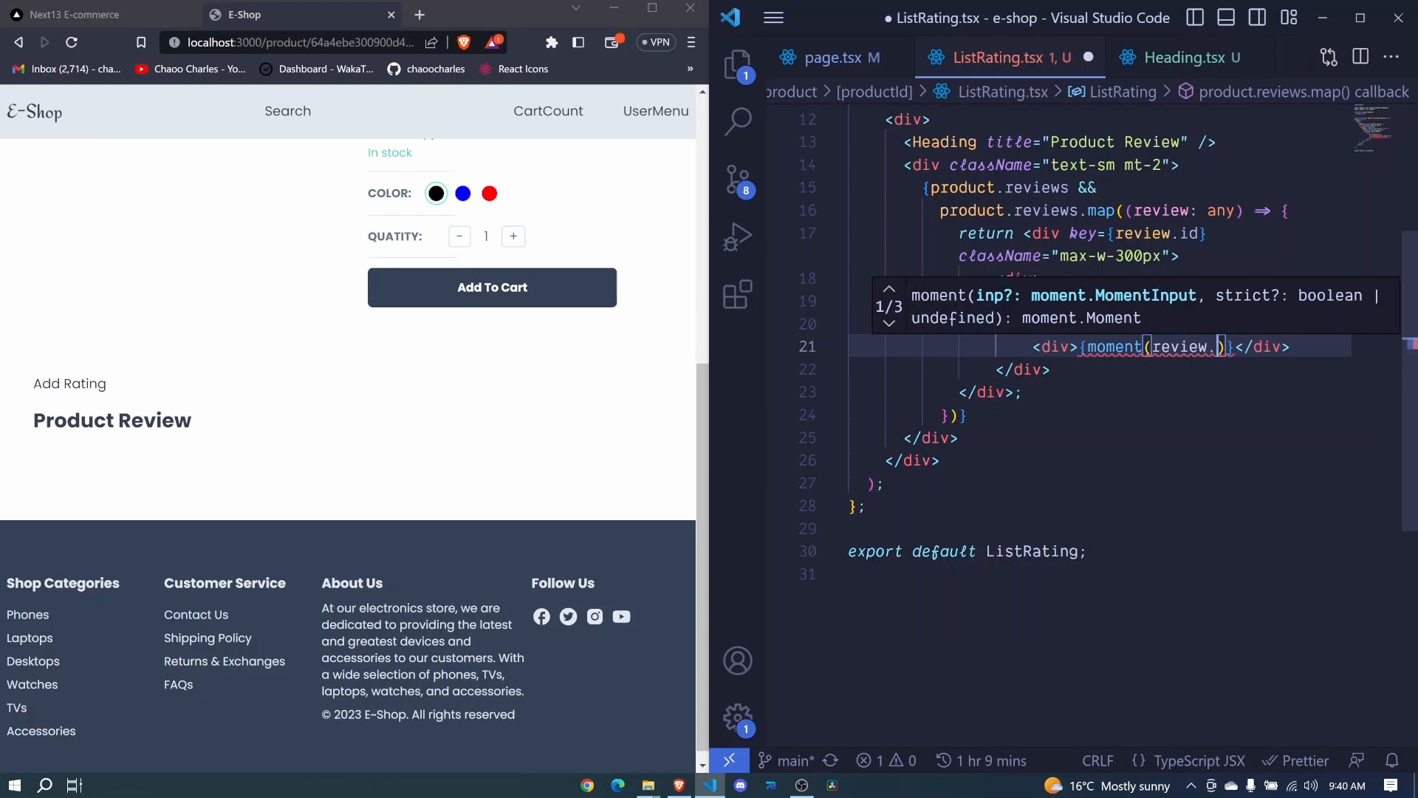
type("created")
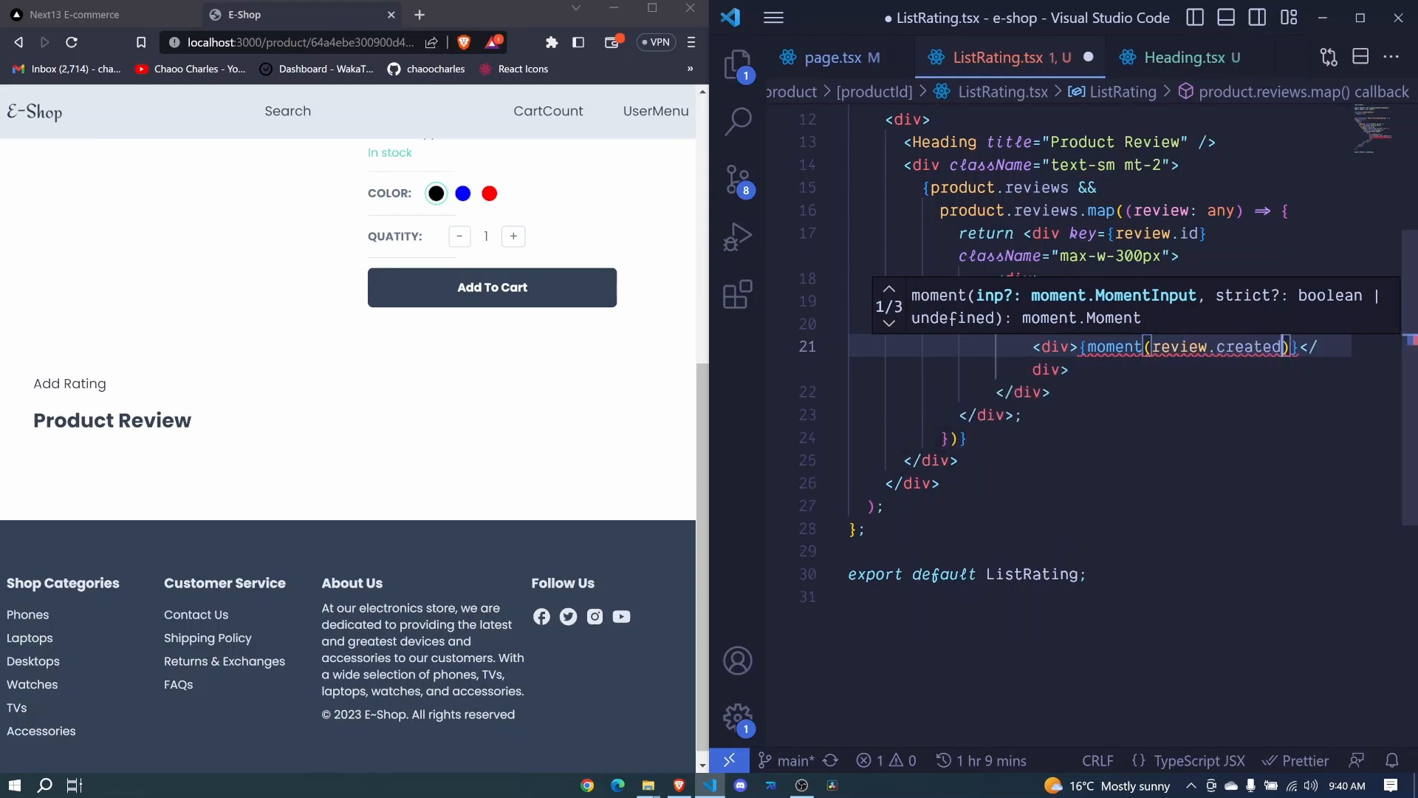
type("Date")
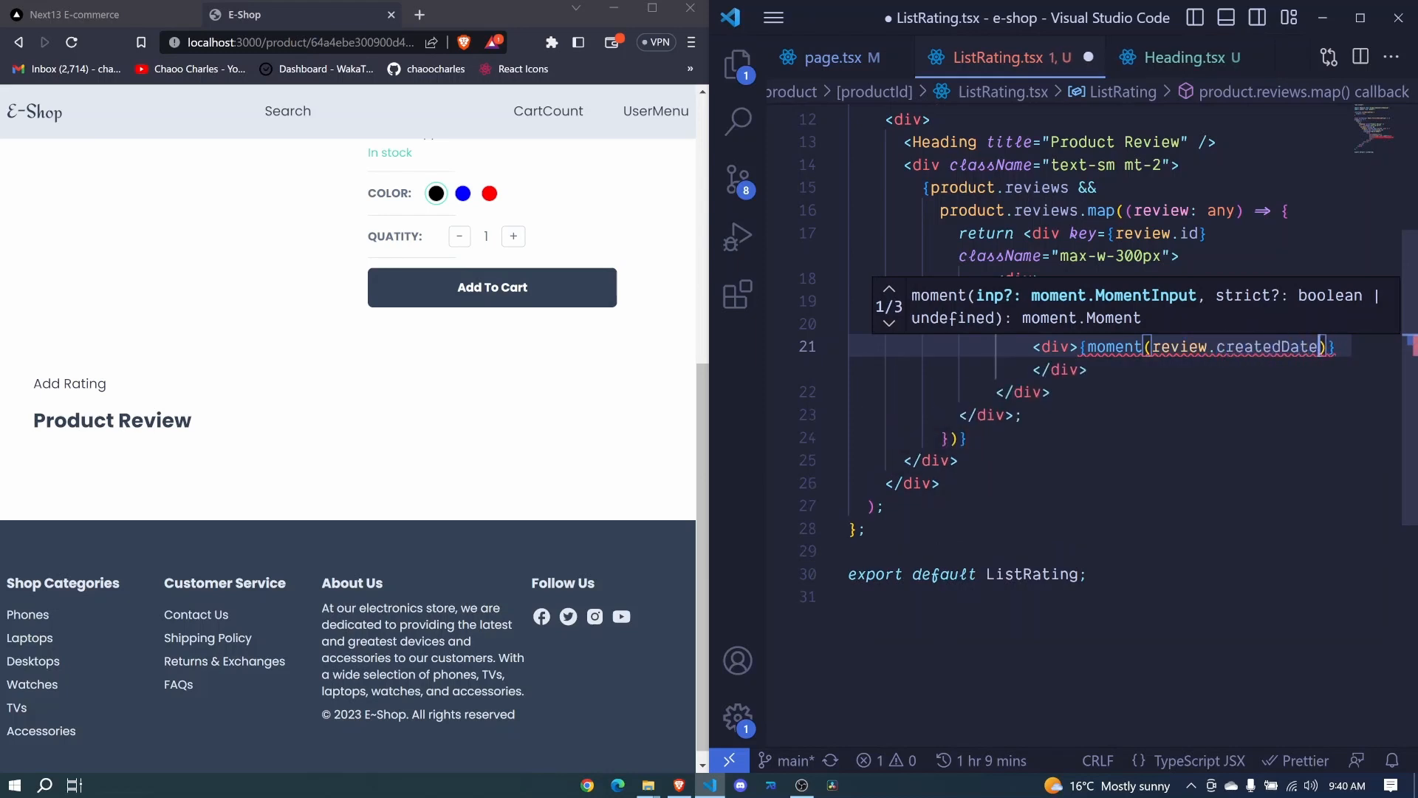
type(".")
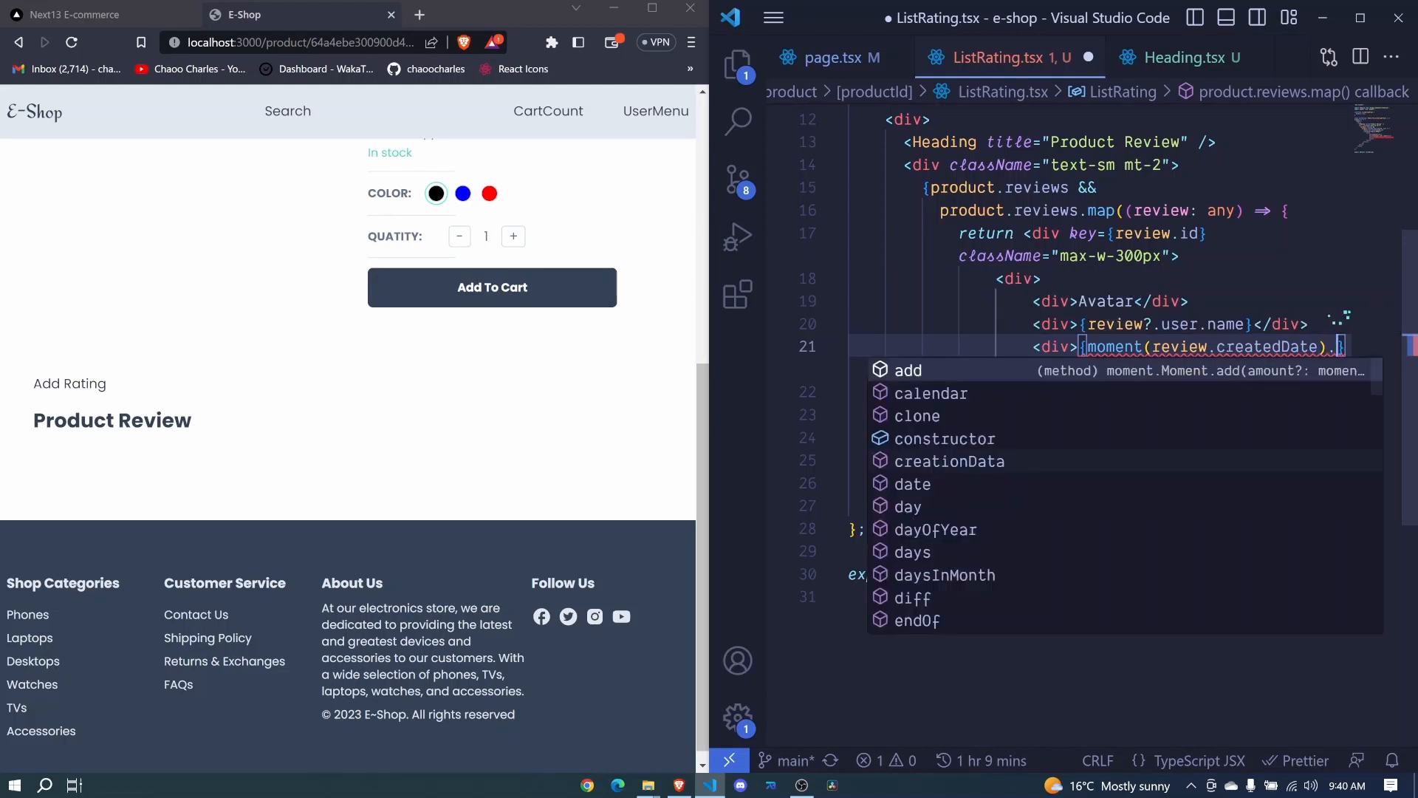
type("fromNow(")
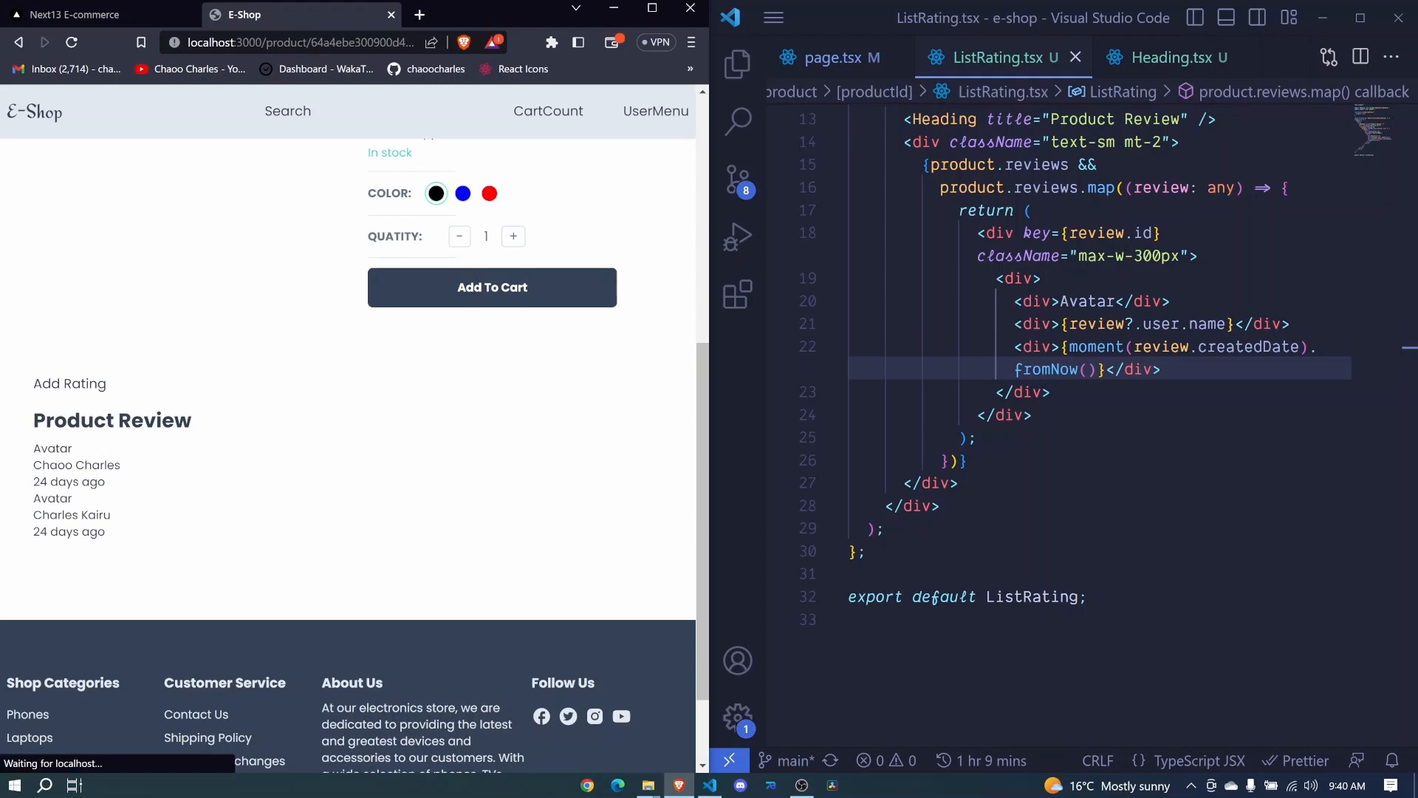
Step: Give the inner wrapper div className "flex gap-2 items-center"
double_click(56, 515)
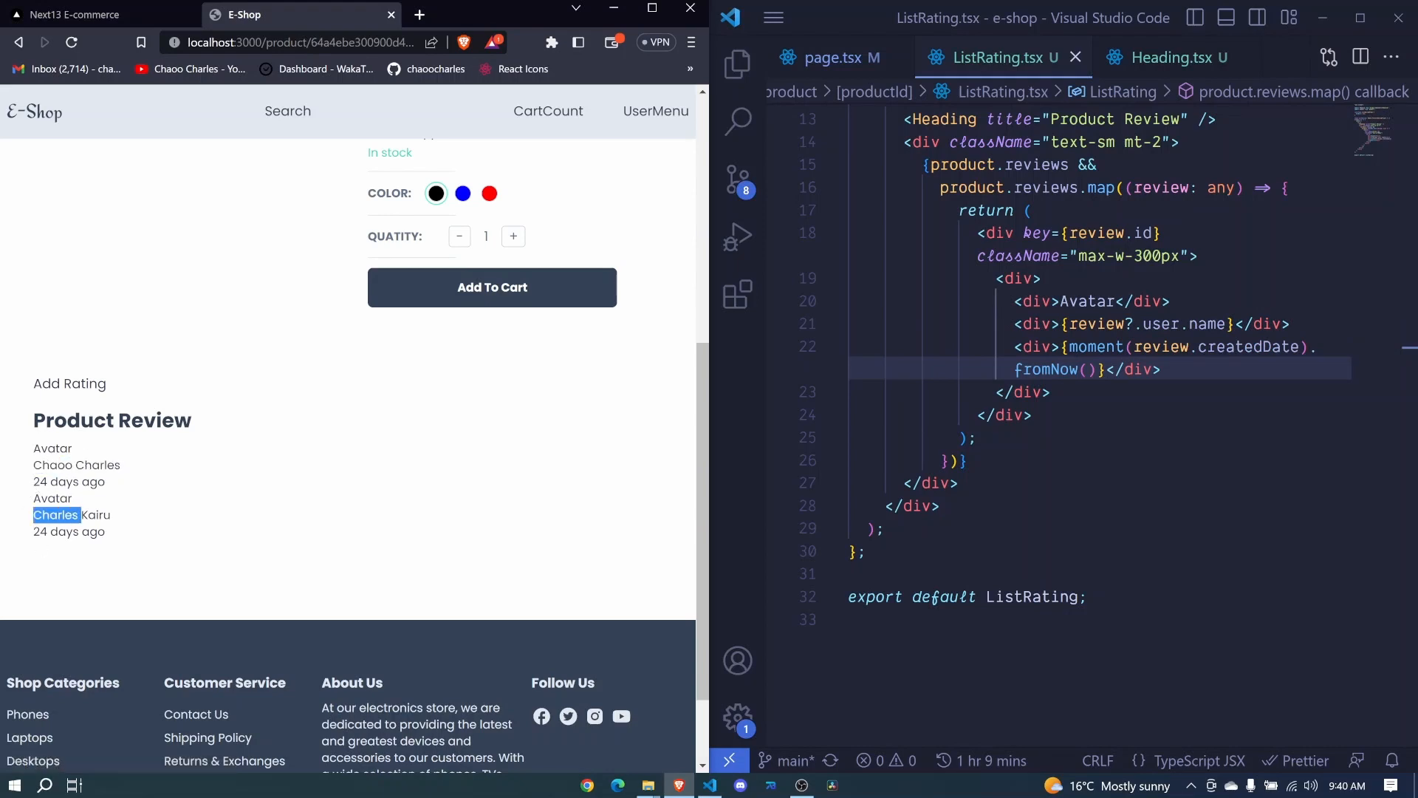
type("className=\"flex")
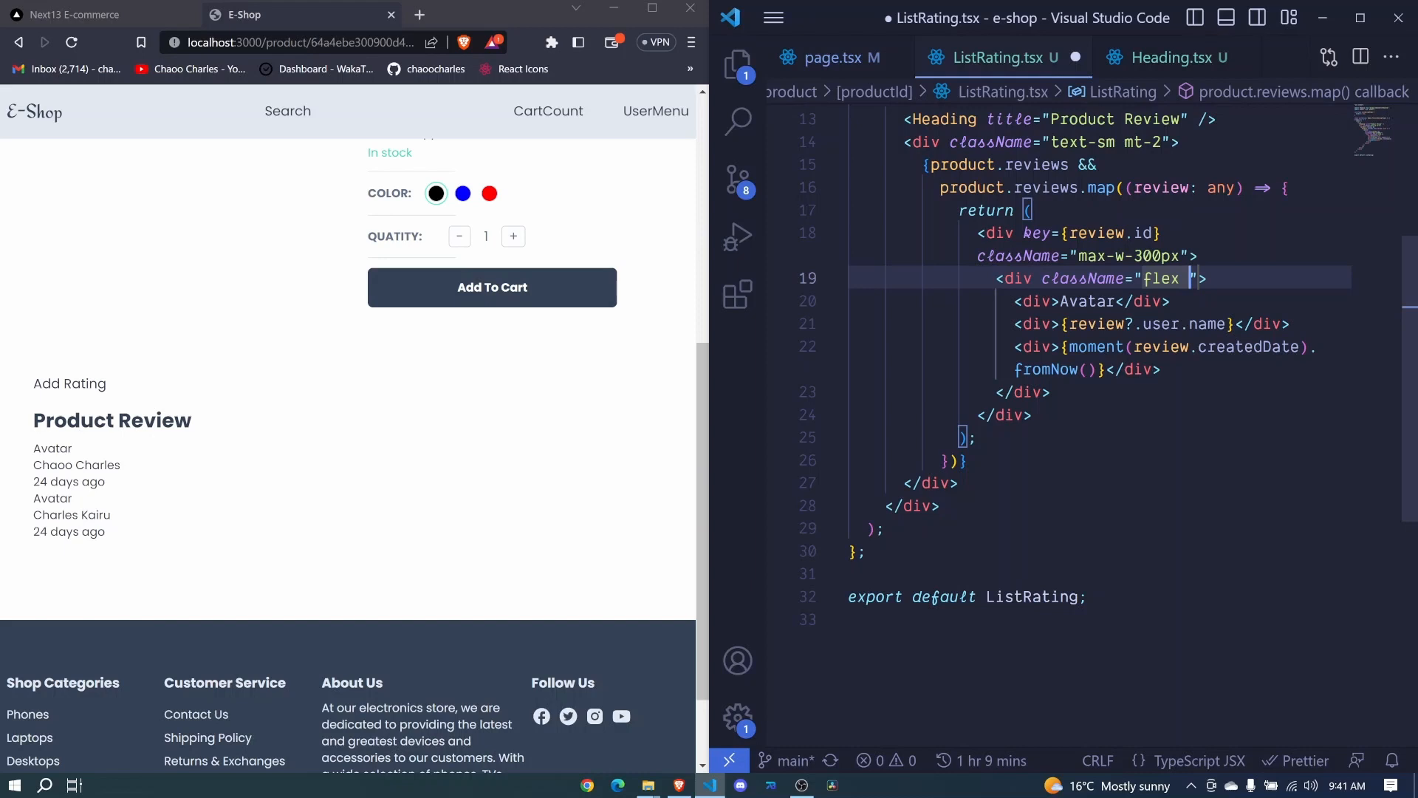
type("gap-")
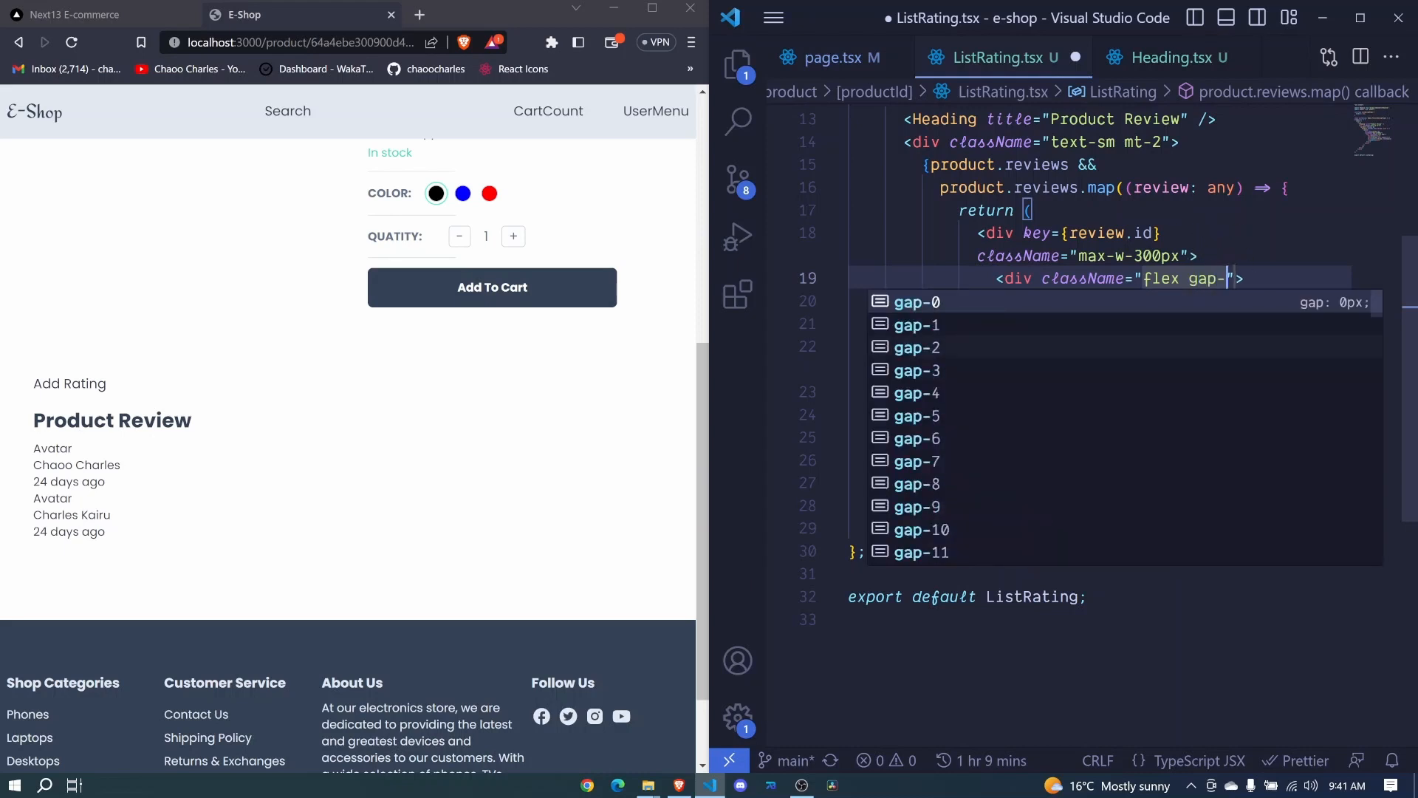
type("2")
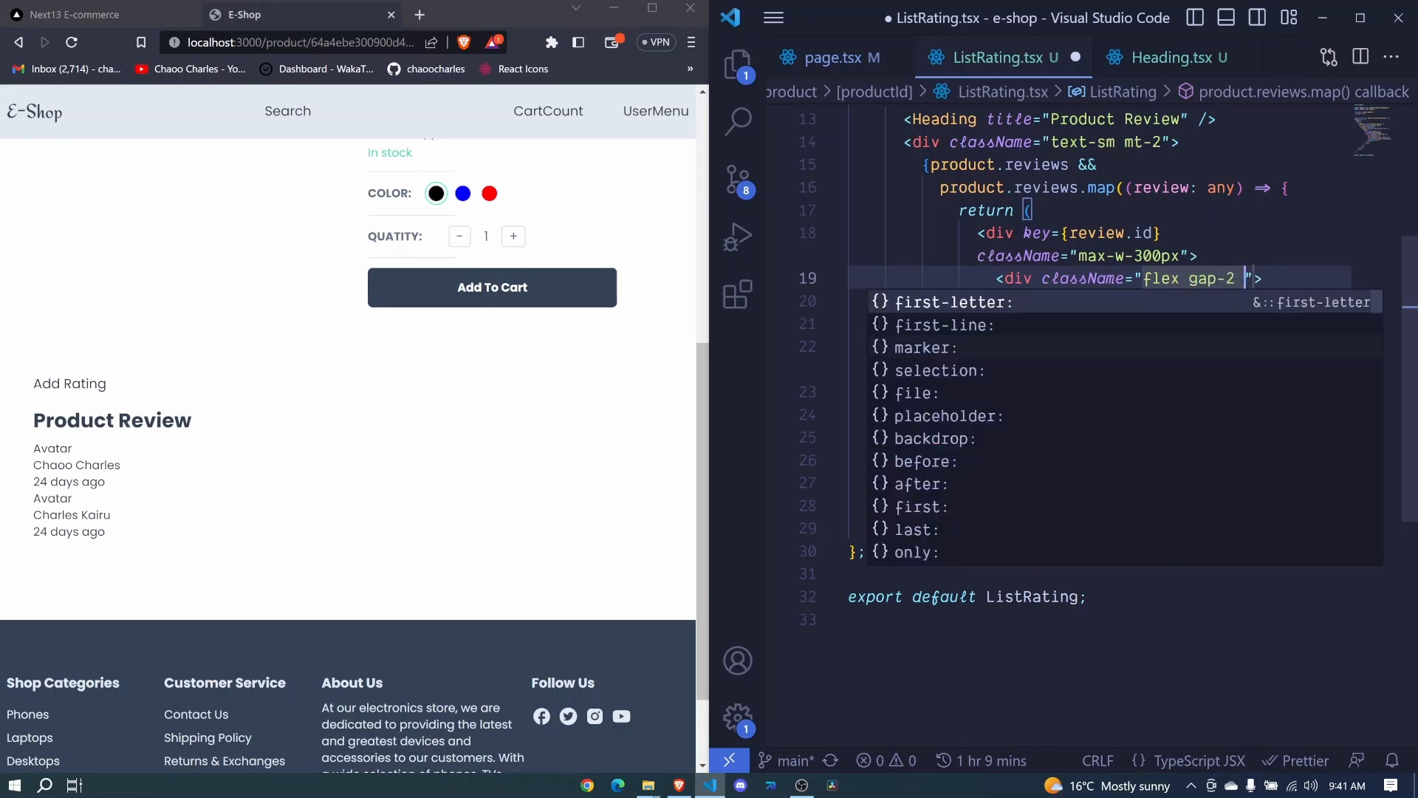
type("items-center")
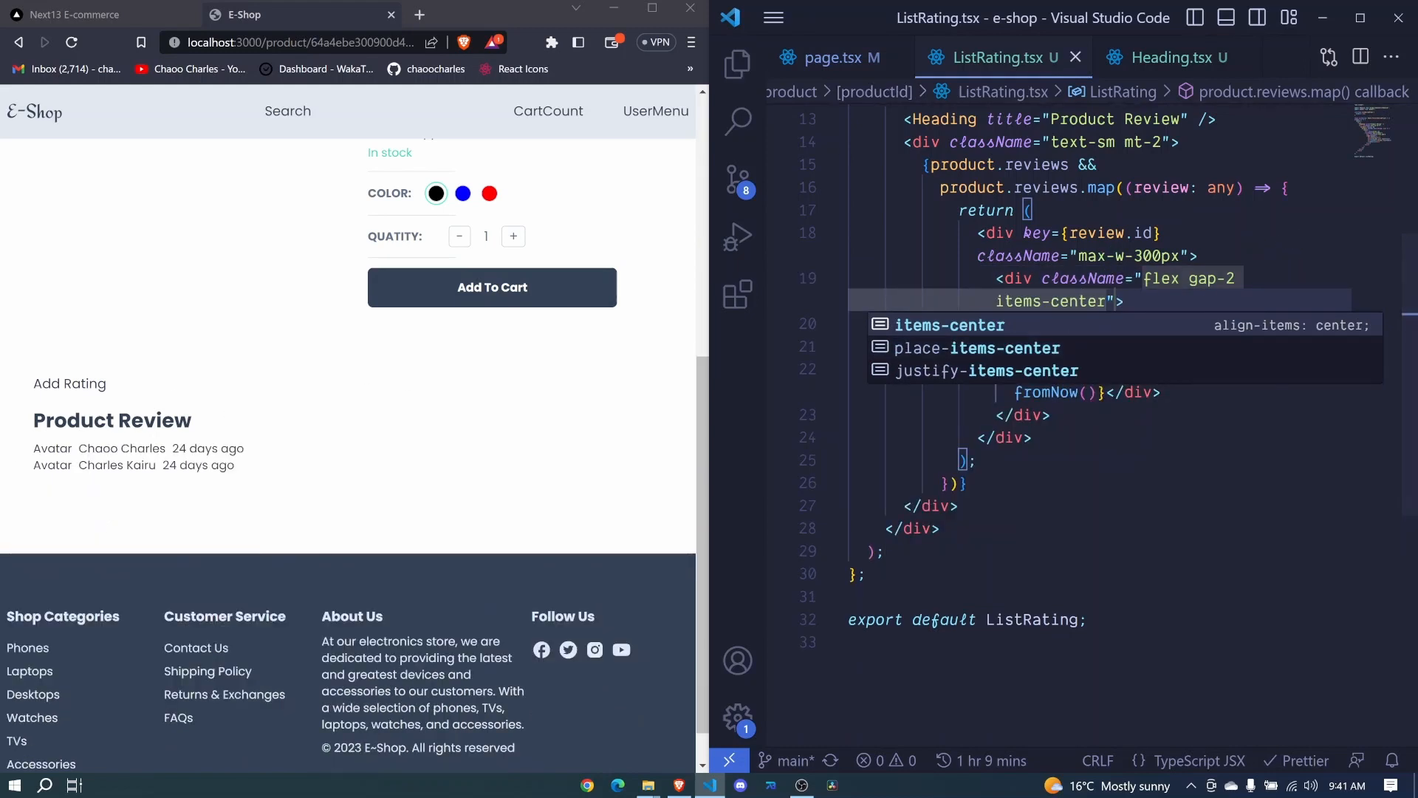
key("Escape")
type(" className=\"f")
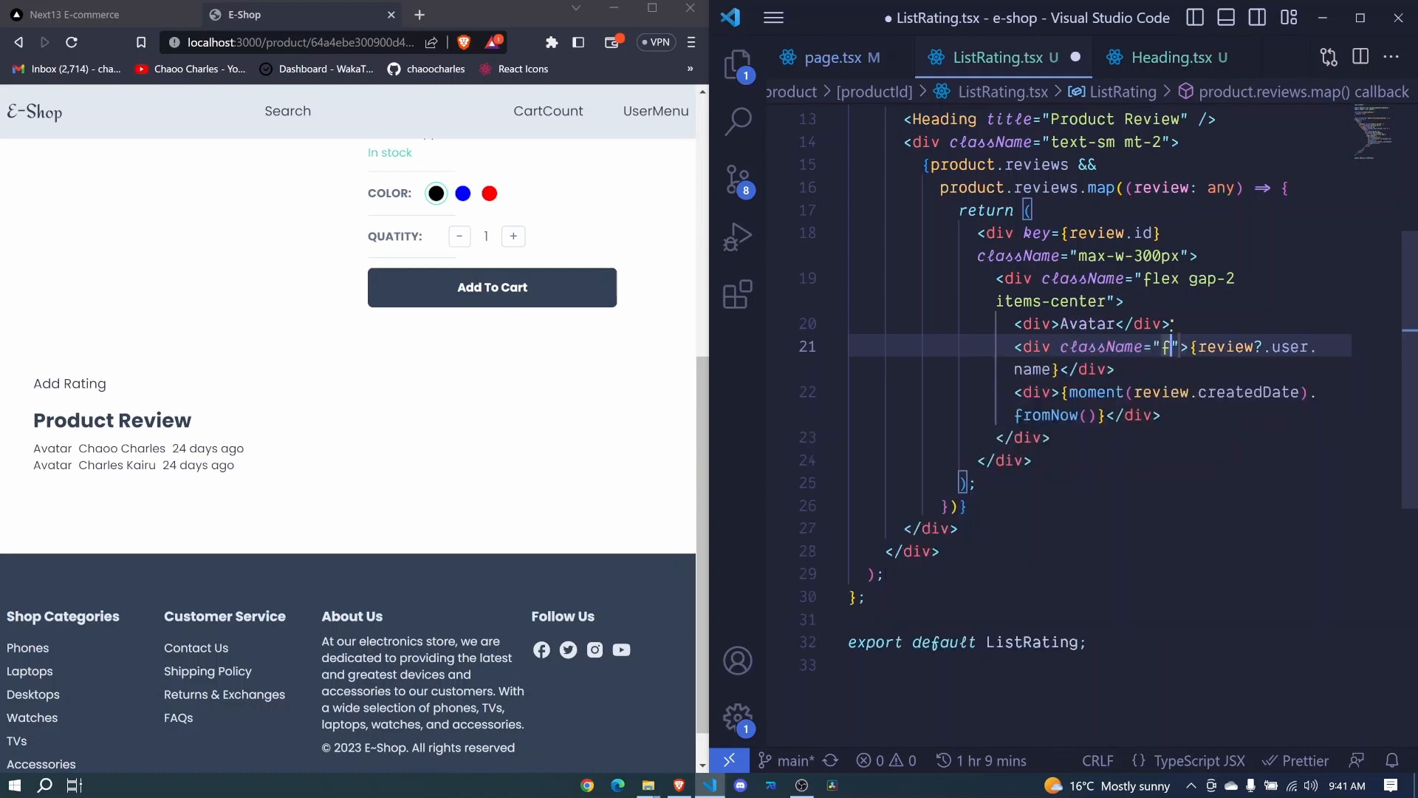
Step: Add font-semibold to the user name div and font-light to the fromNow date div
type("ont-")
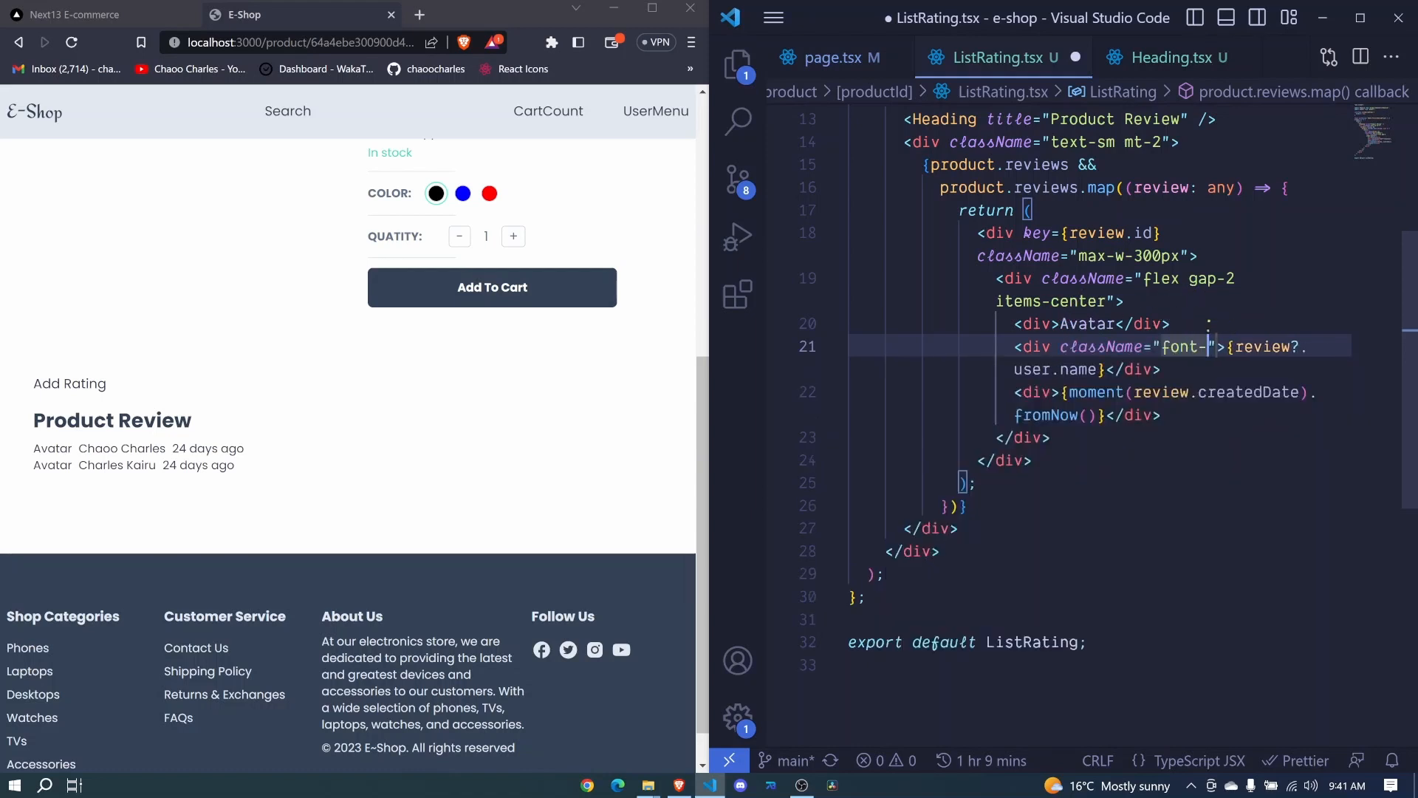
type("semibold")
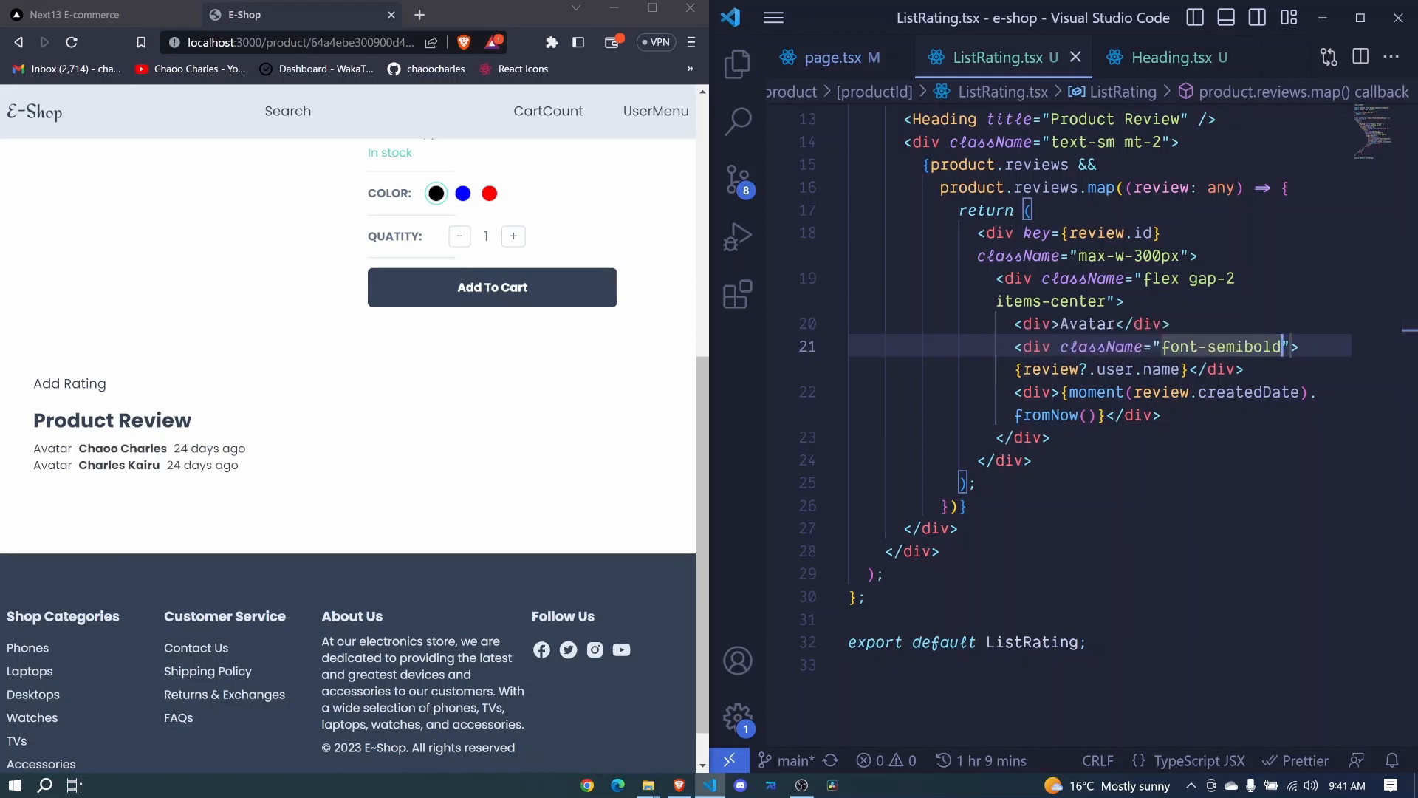
double_click(209, 448)
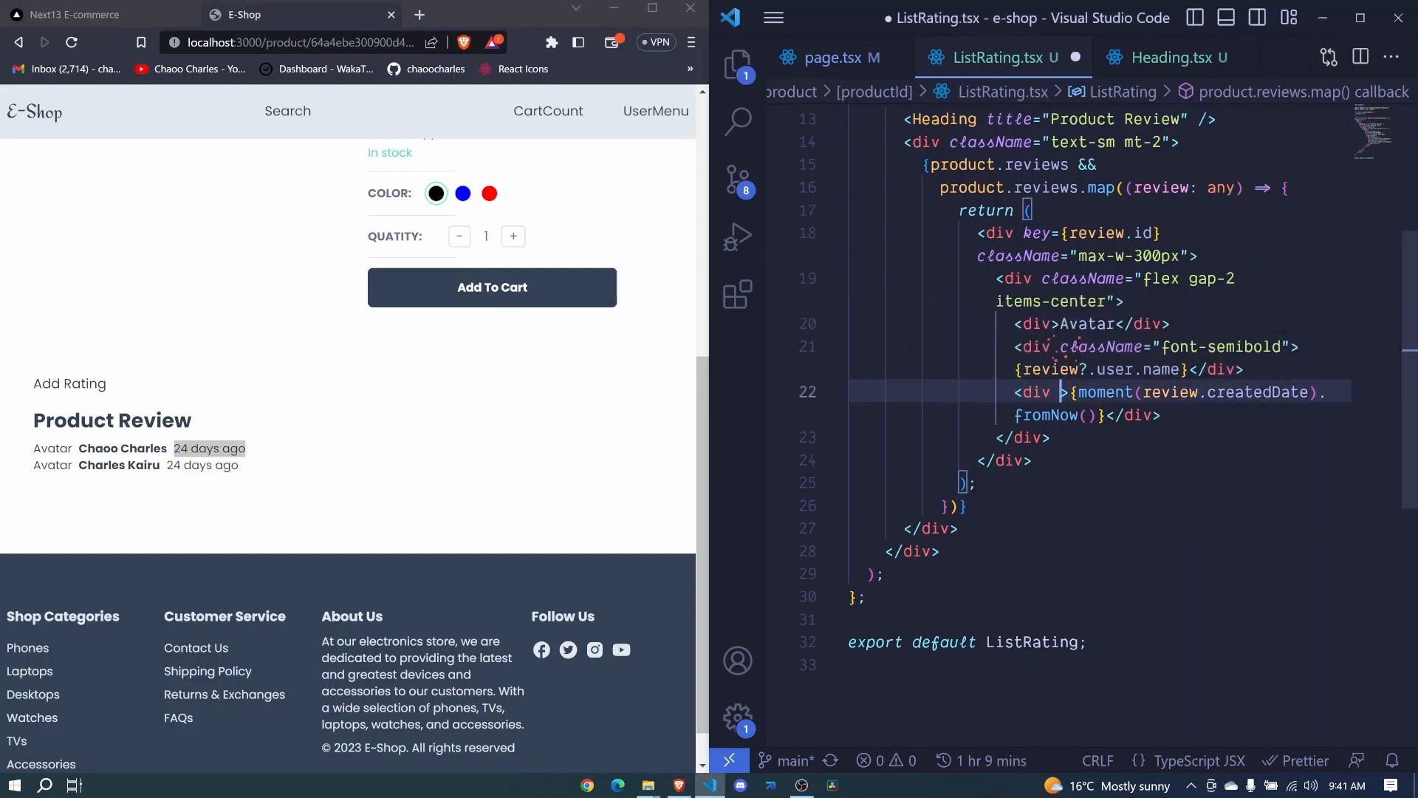
type("className=\"f")
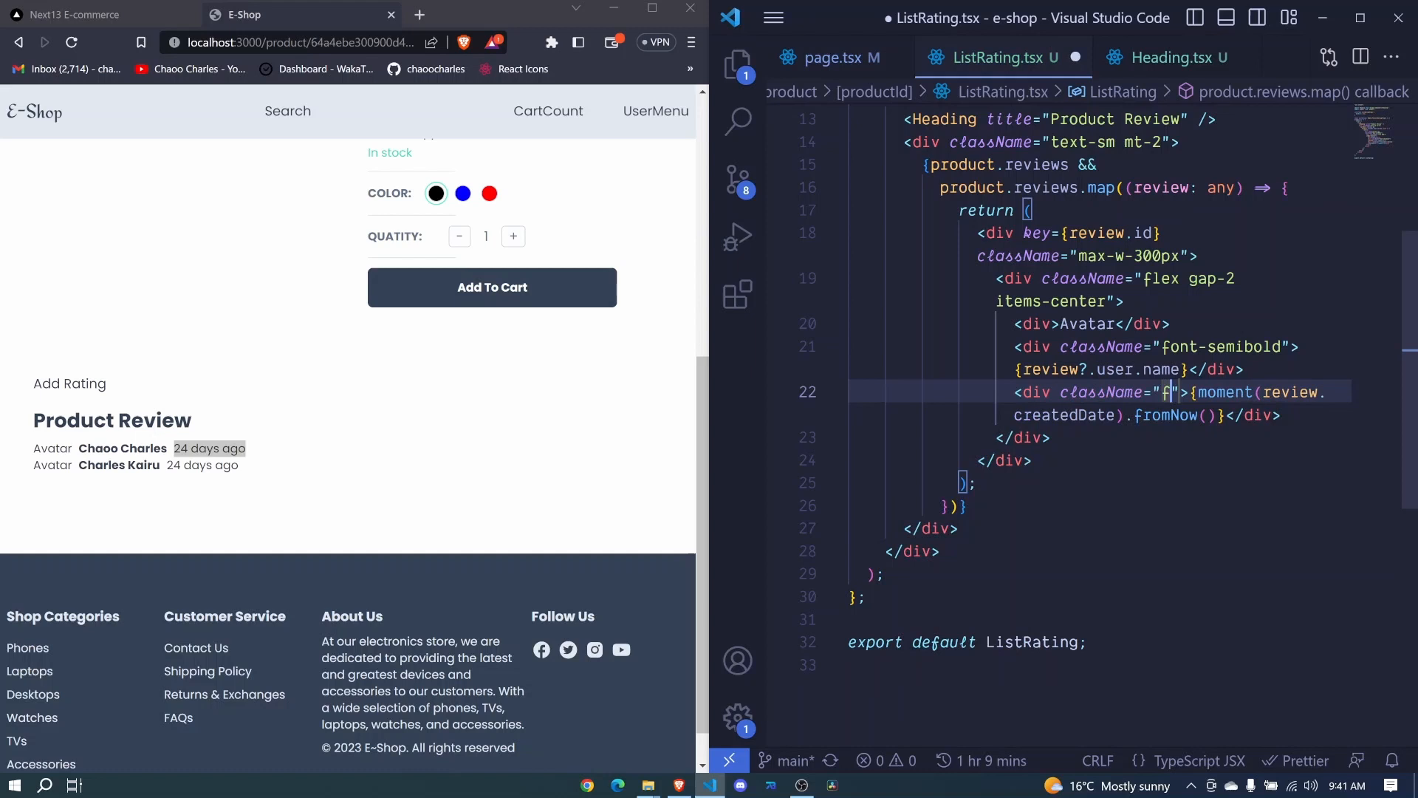
type("ont-light\">")
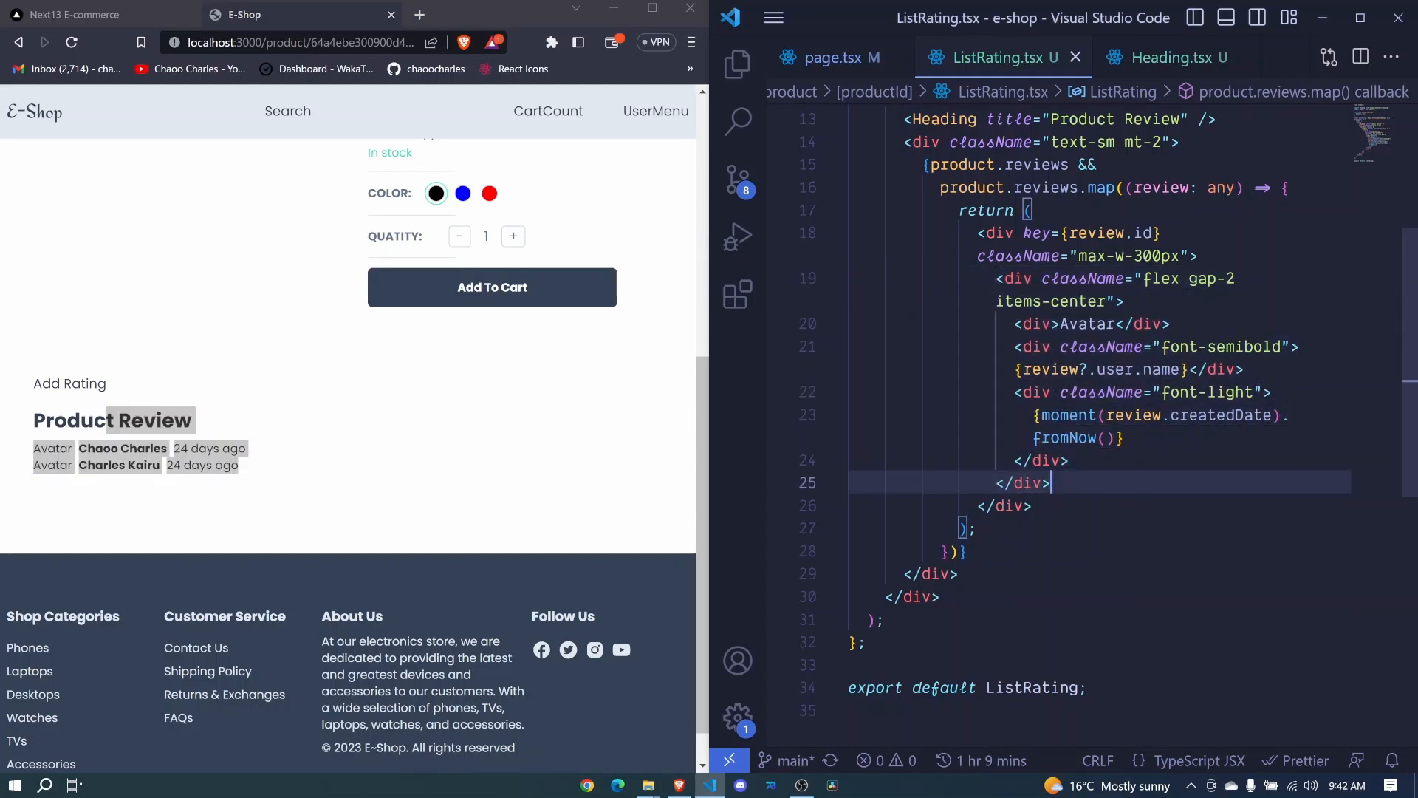
Step: Below the header, add a mt-2 div containing <Rating value={review.rating} readOnly />
type("d")
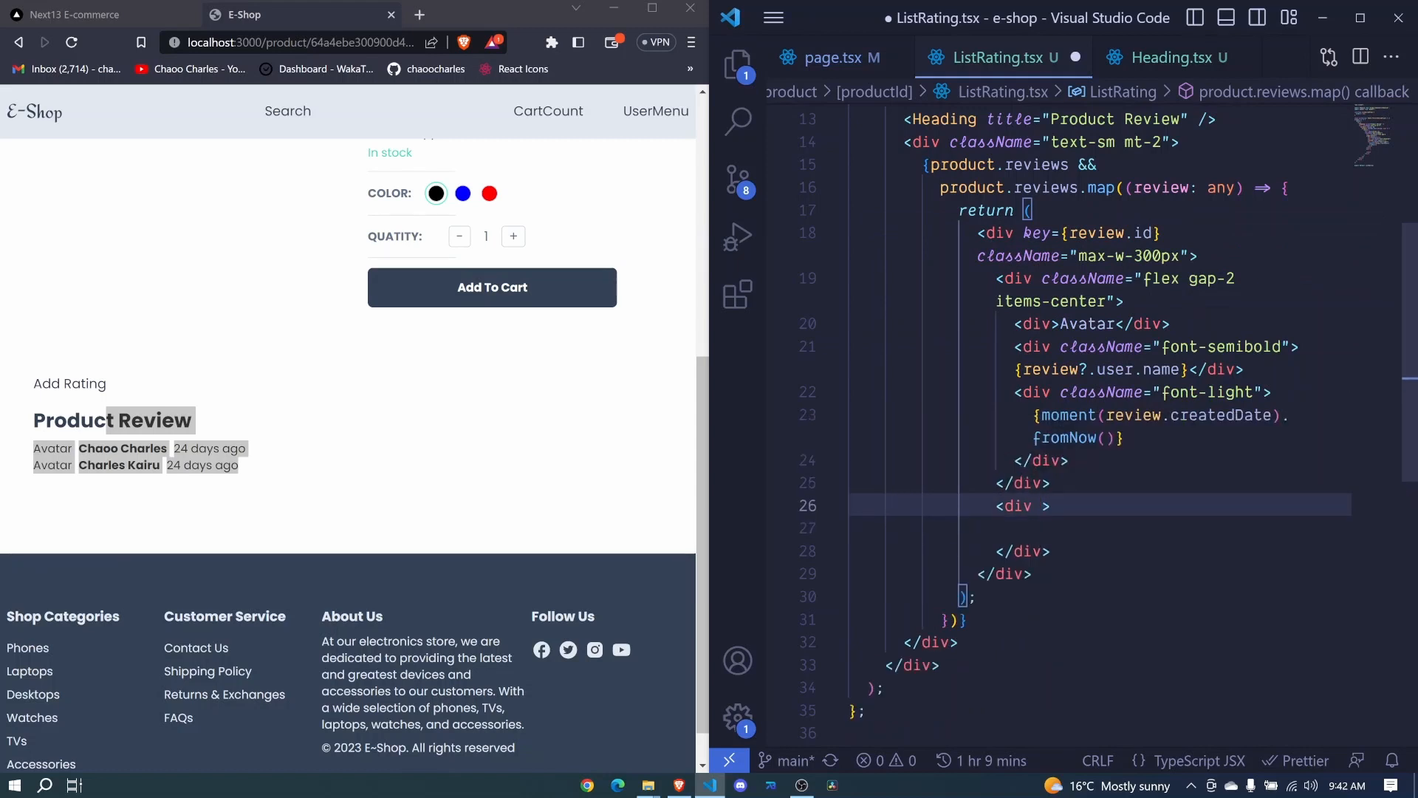
type("className=\"mt\"")
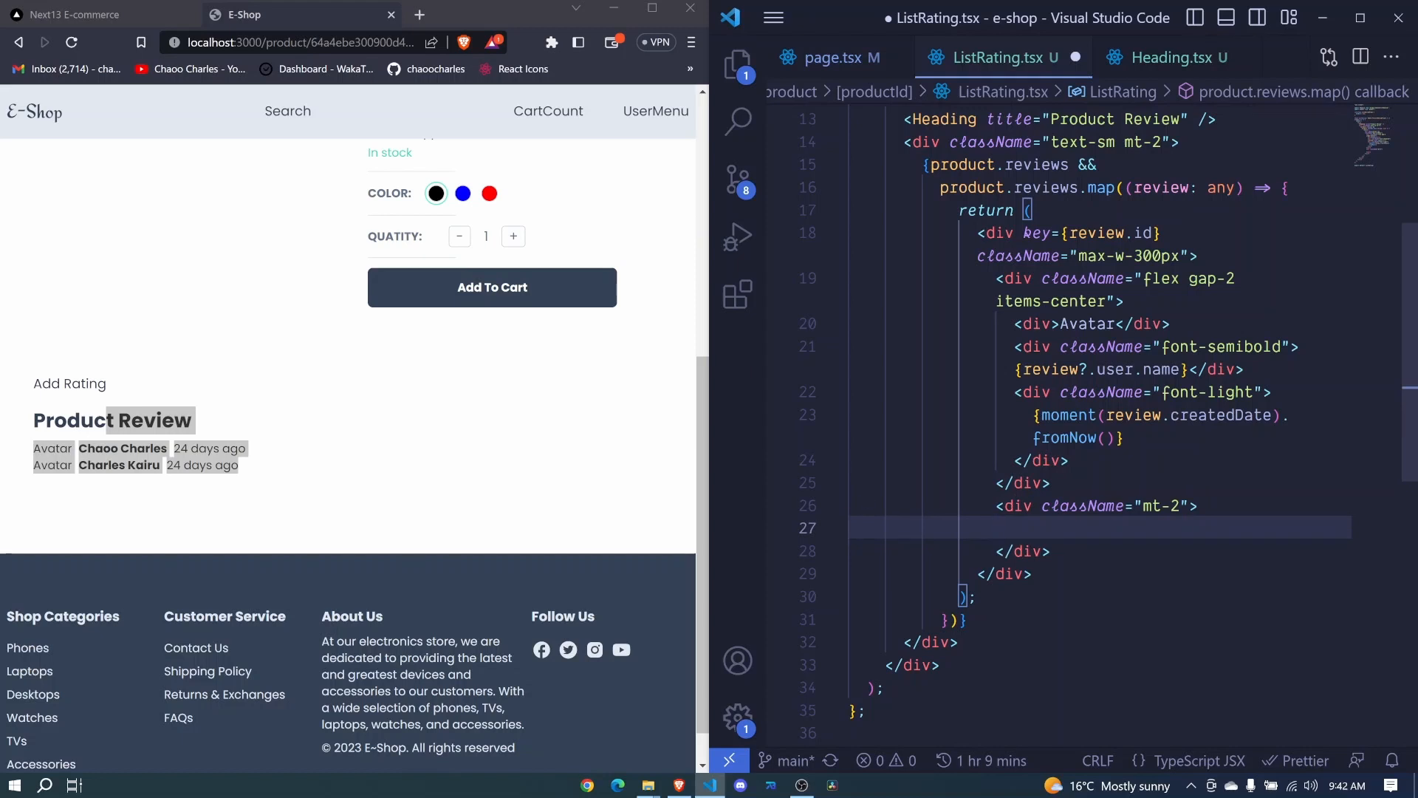
type("<Rating")
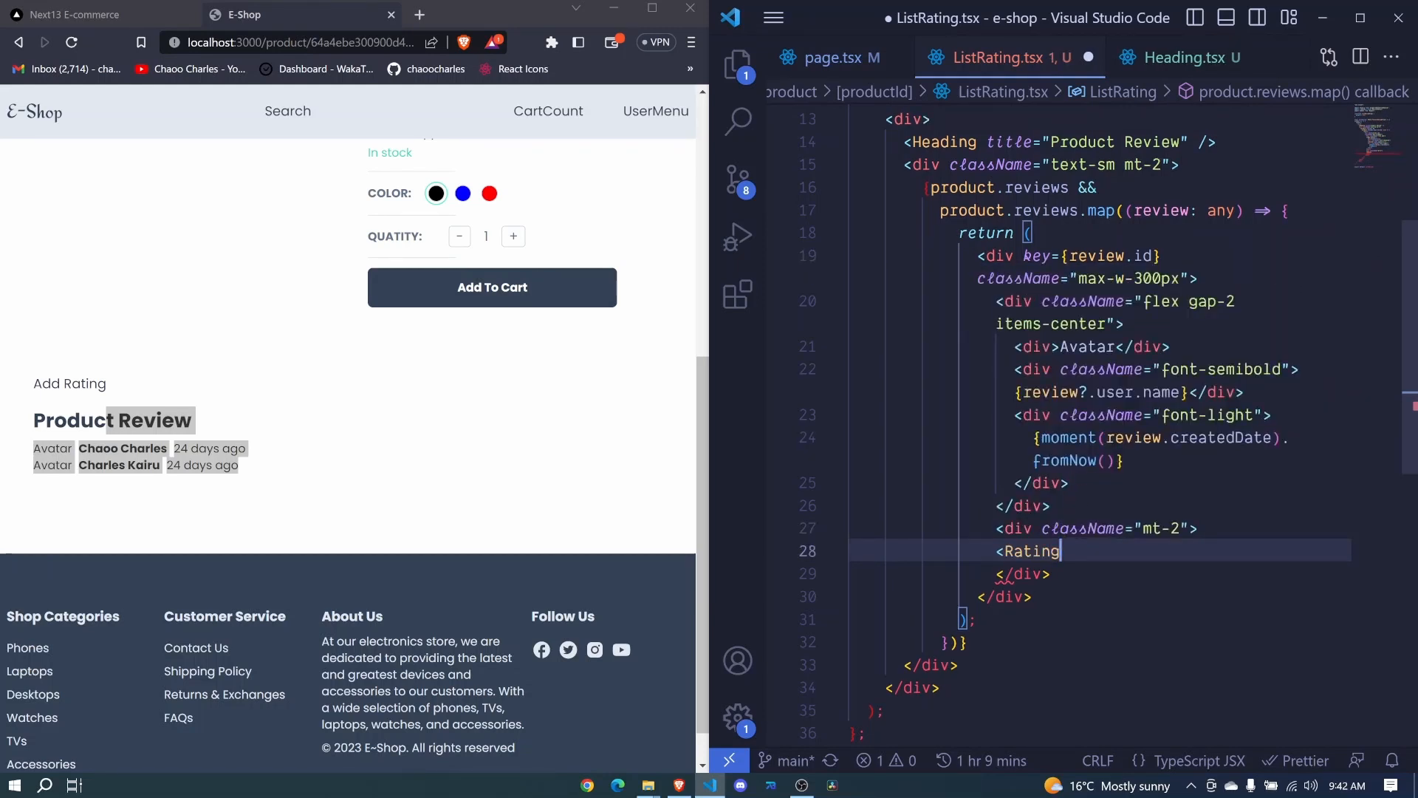
type("/>")
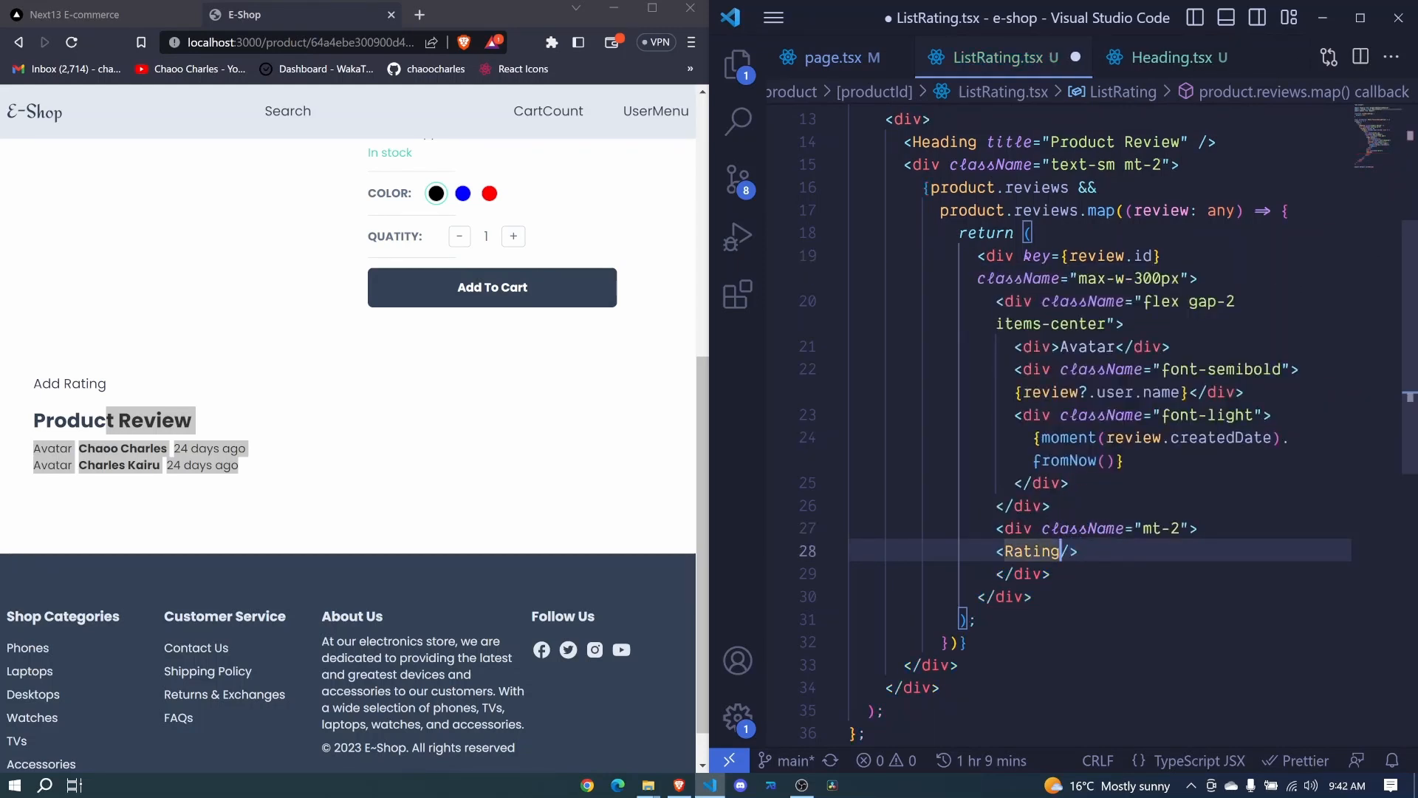
type("value")
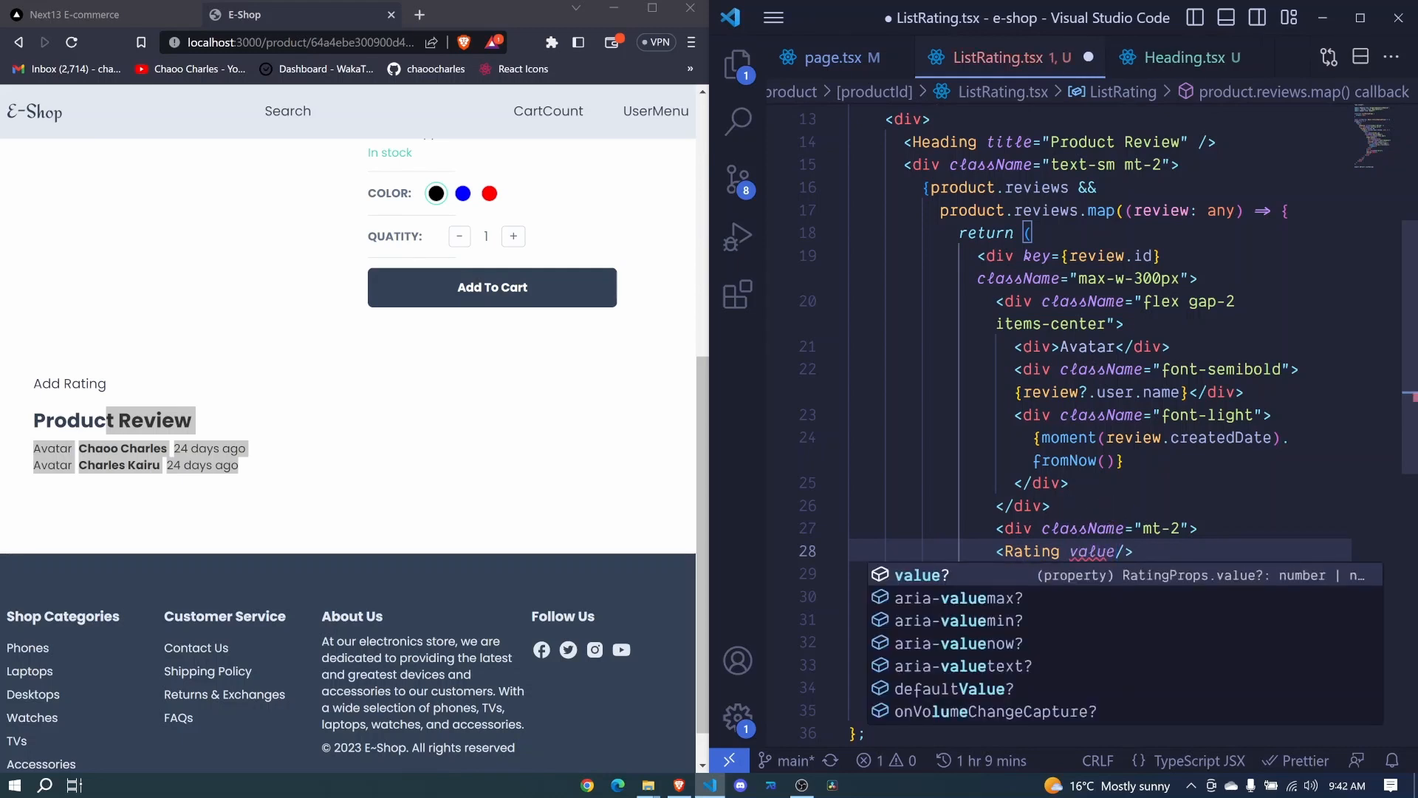
type("= {review}")
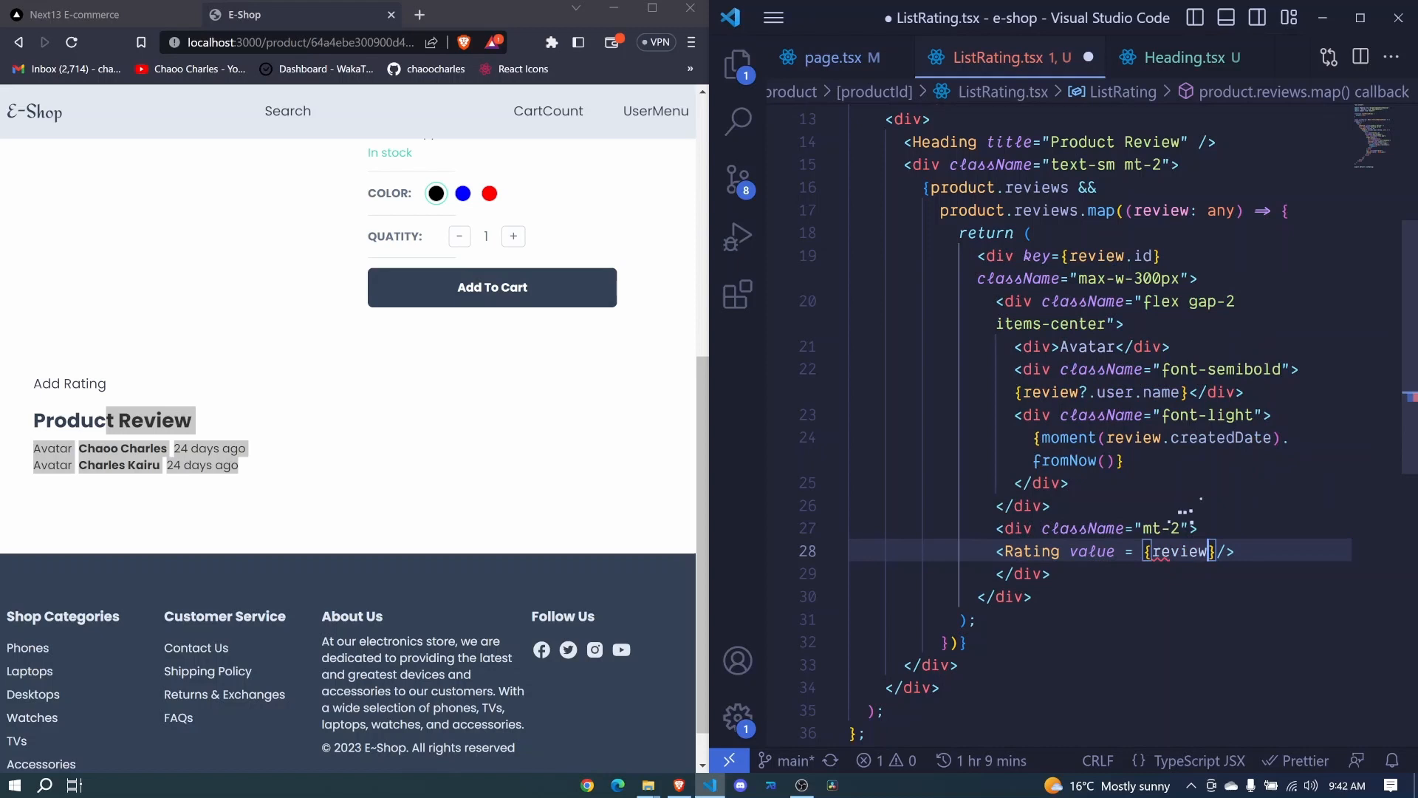
type(".Rating")
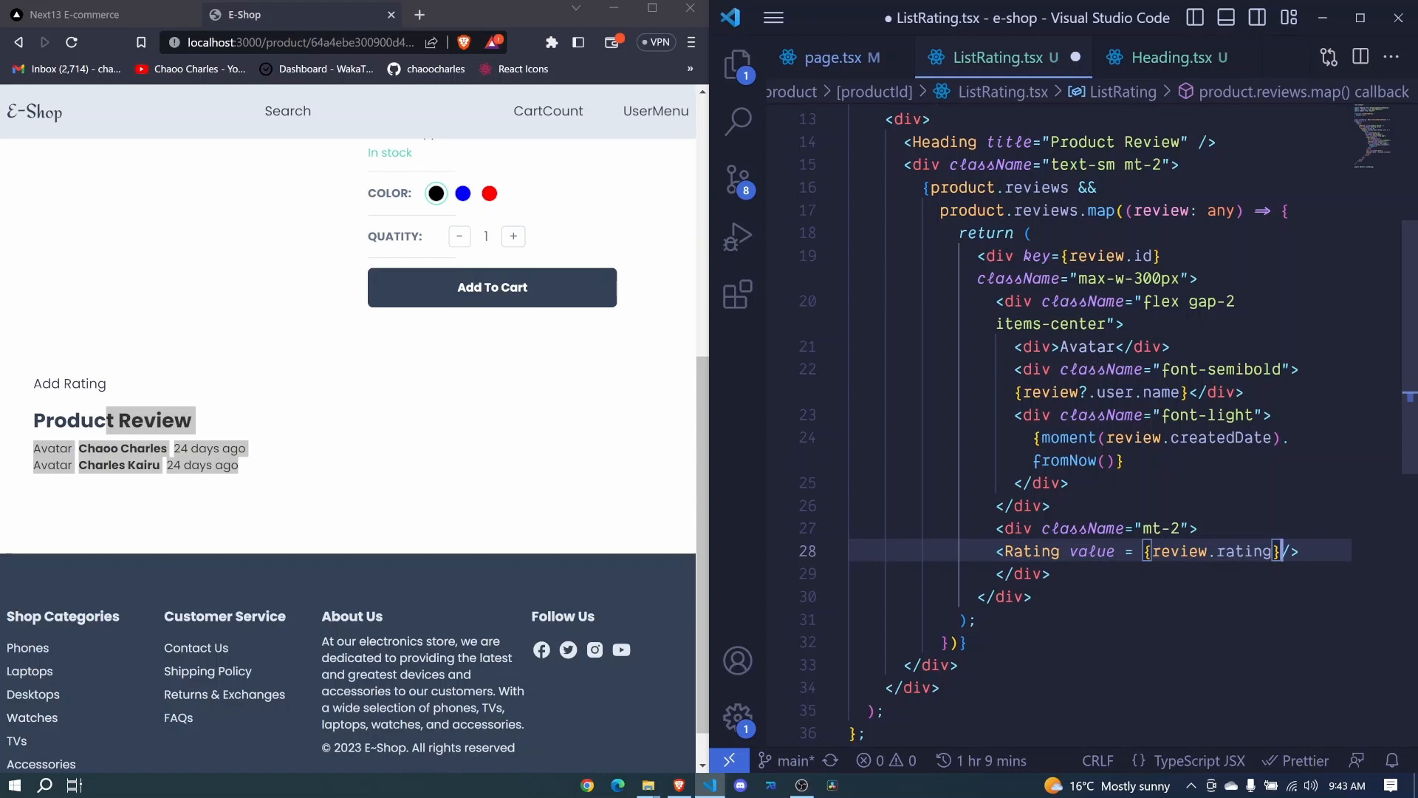
type("readOnly")
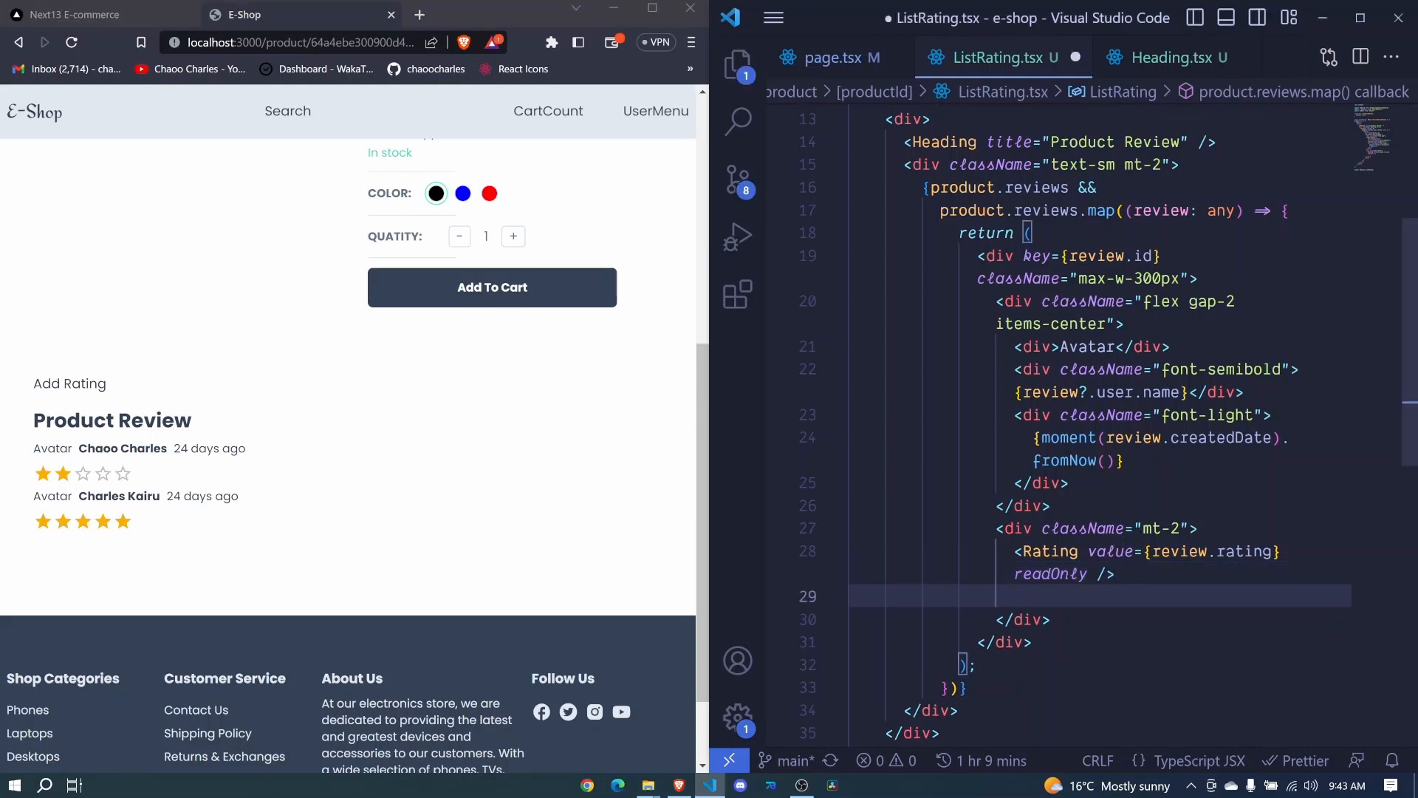
Step: After the Rating, add <div className="ml-2">{review.comment}</div>
type("div")
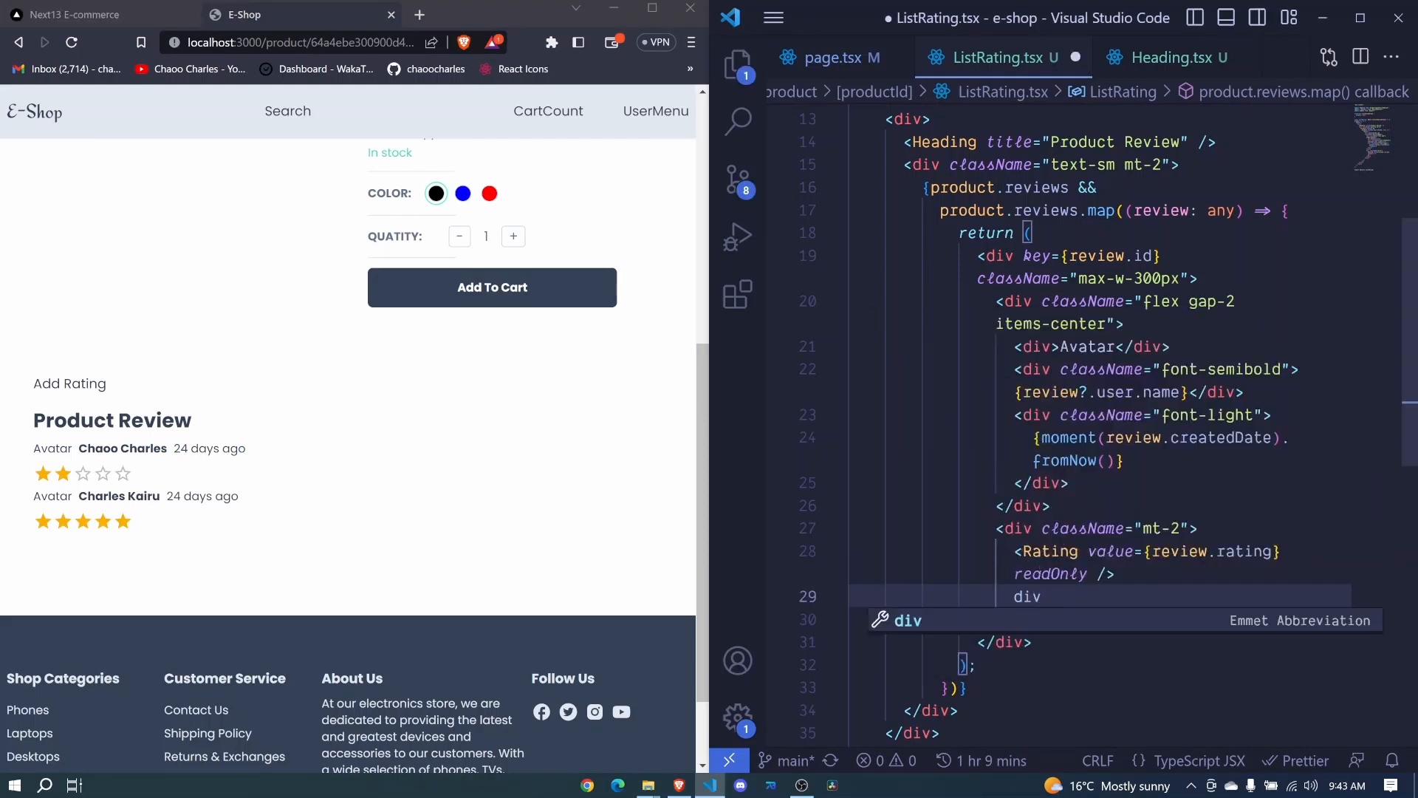
key("Tab")
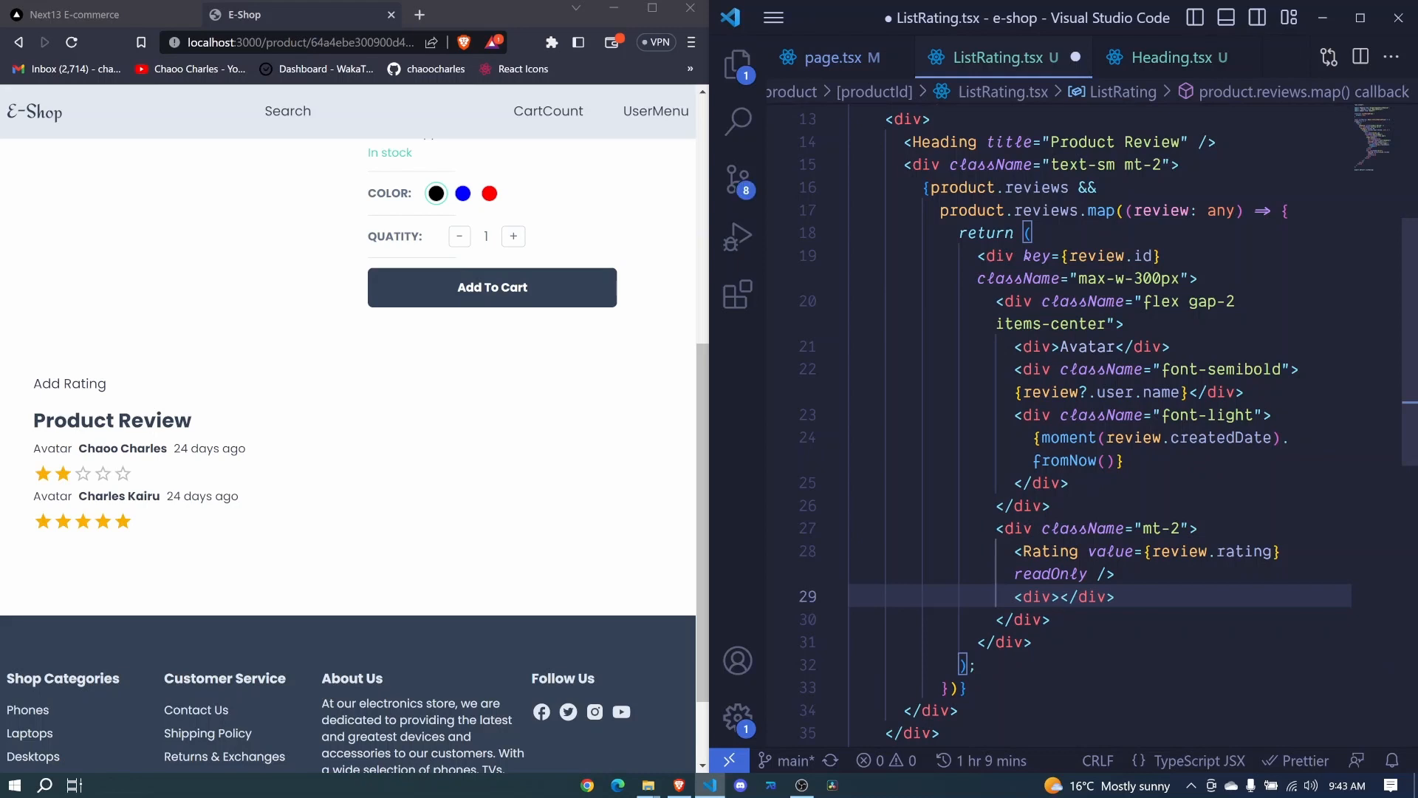
type("{}")
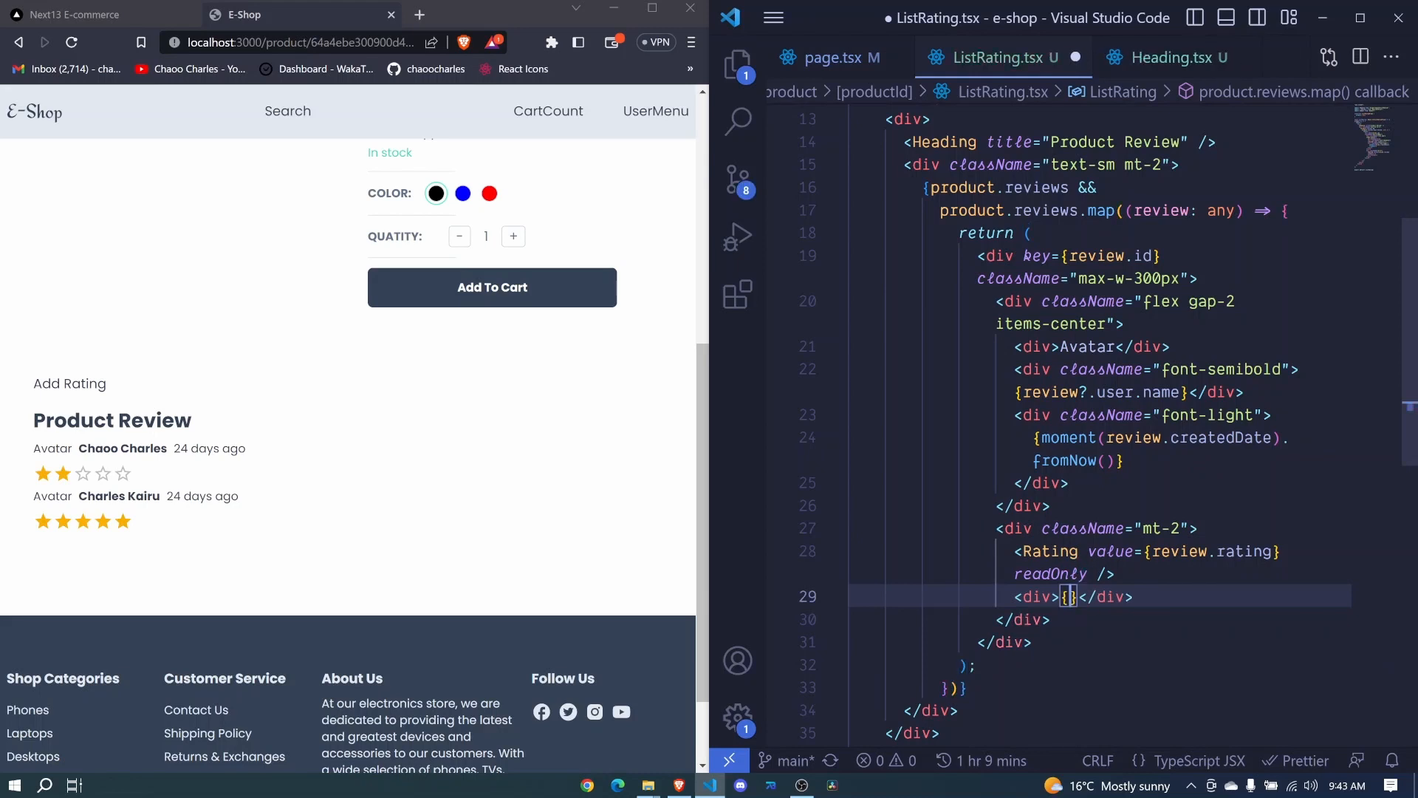
type("review.comment")
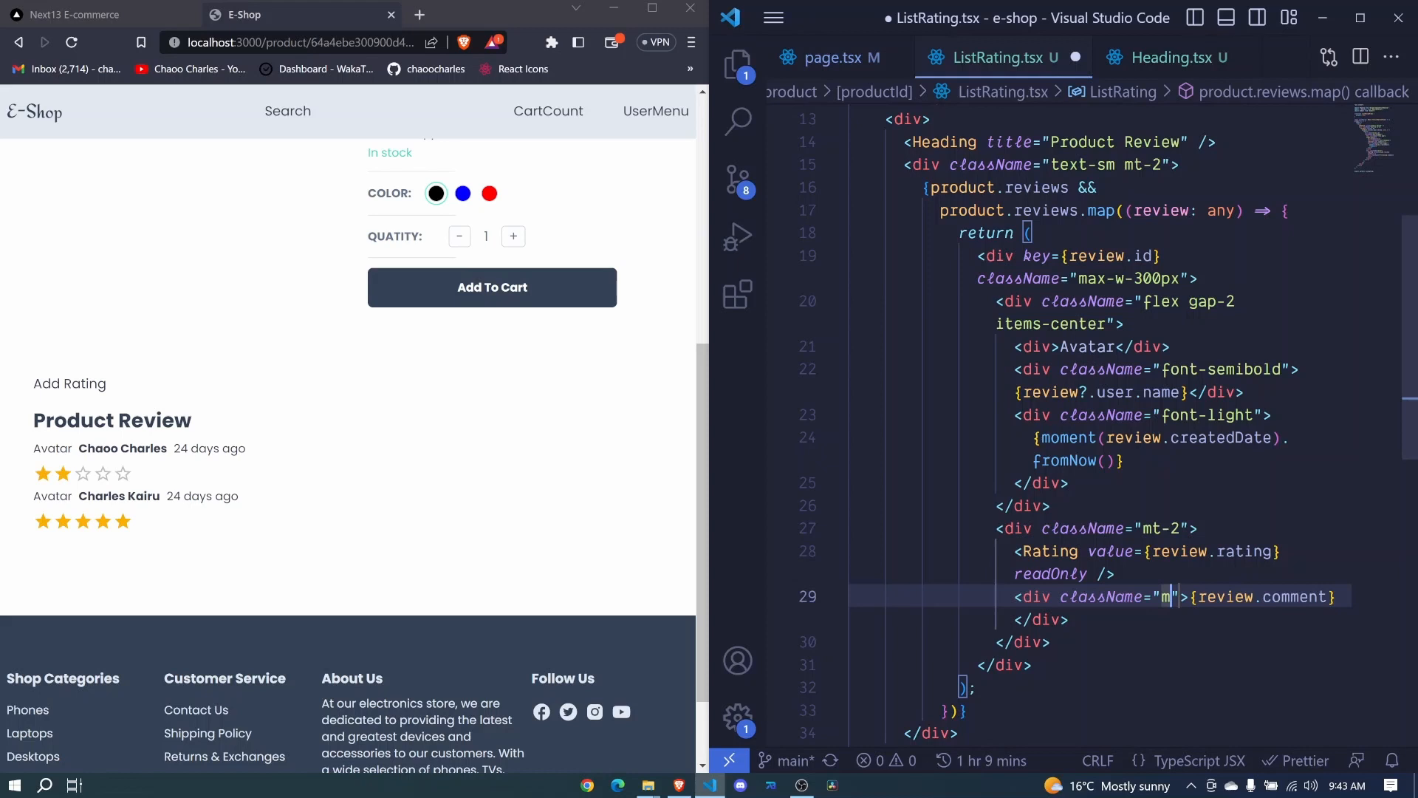
type("l-2")
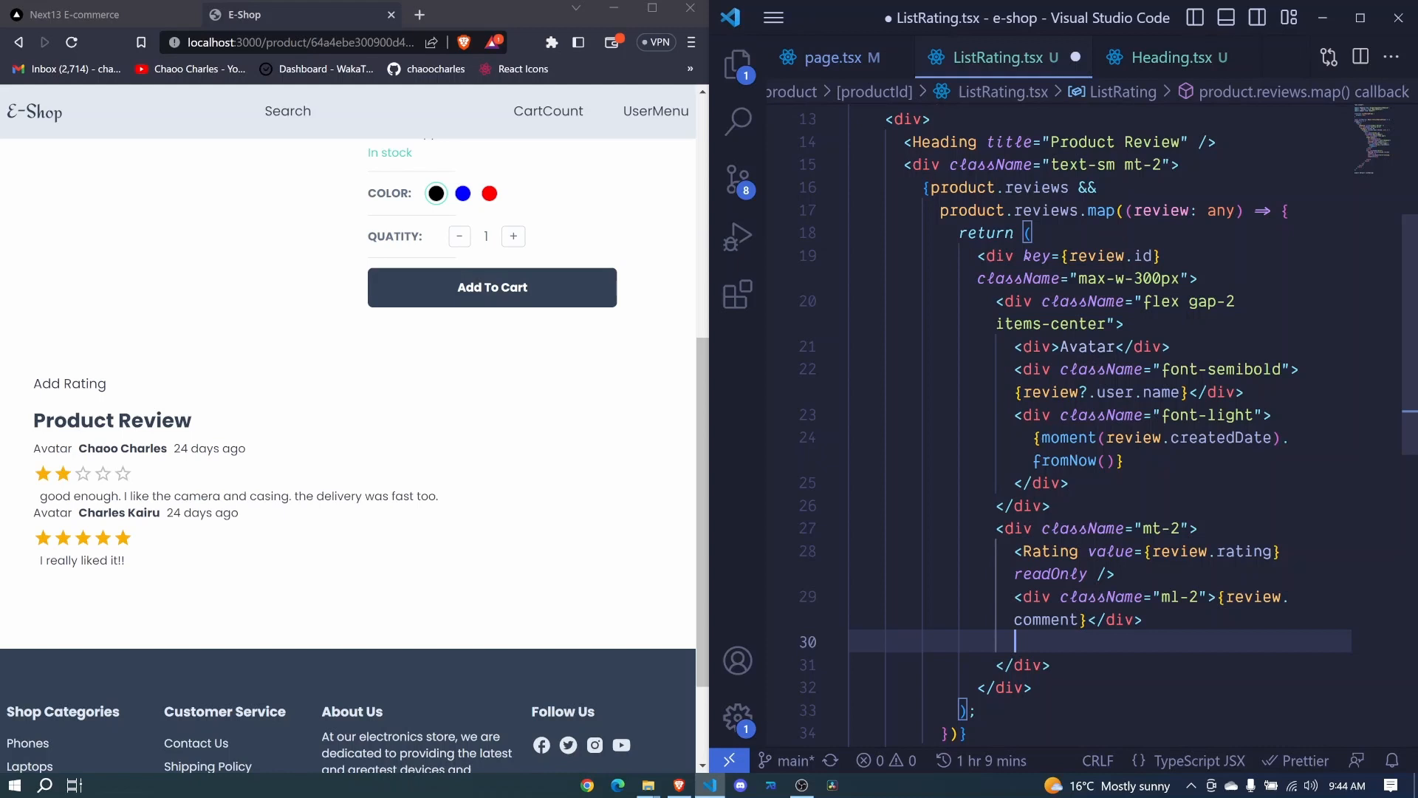
Step: Add <hr className="mt-4 mb-4" /> after the comment div and save ListRating.tsx
type("<hr")
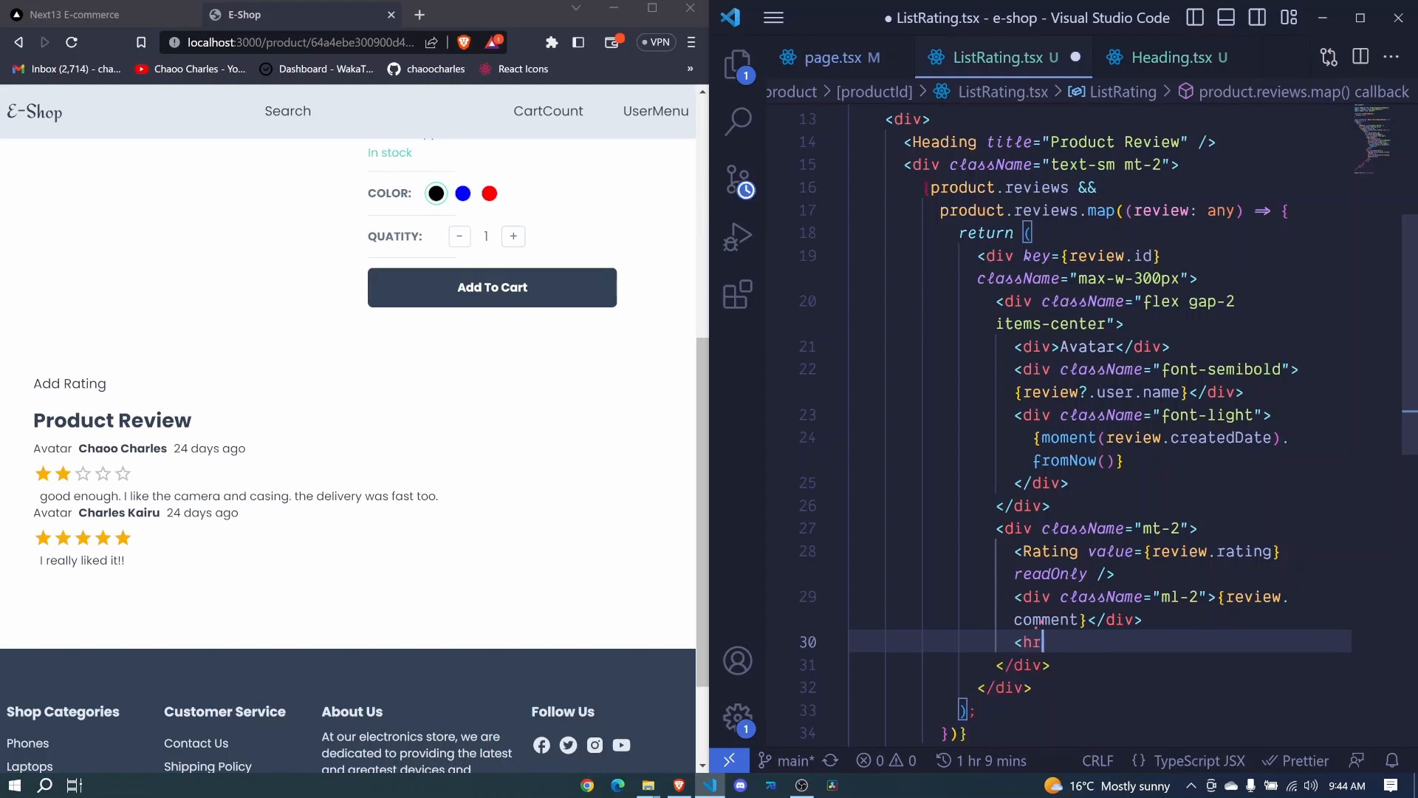
type("className=\"m\"/>")
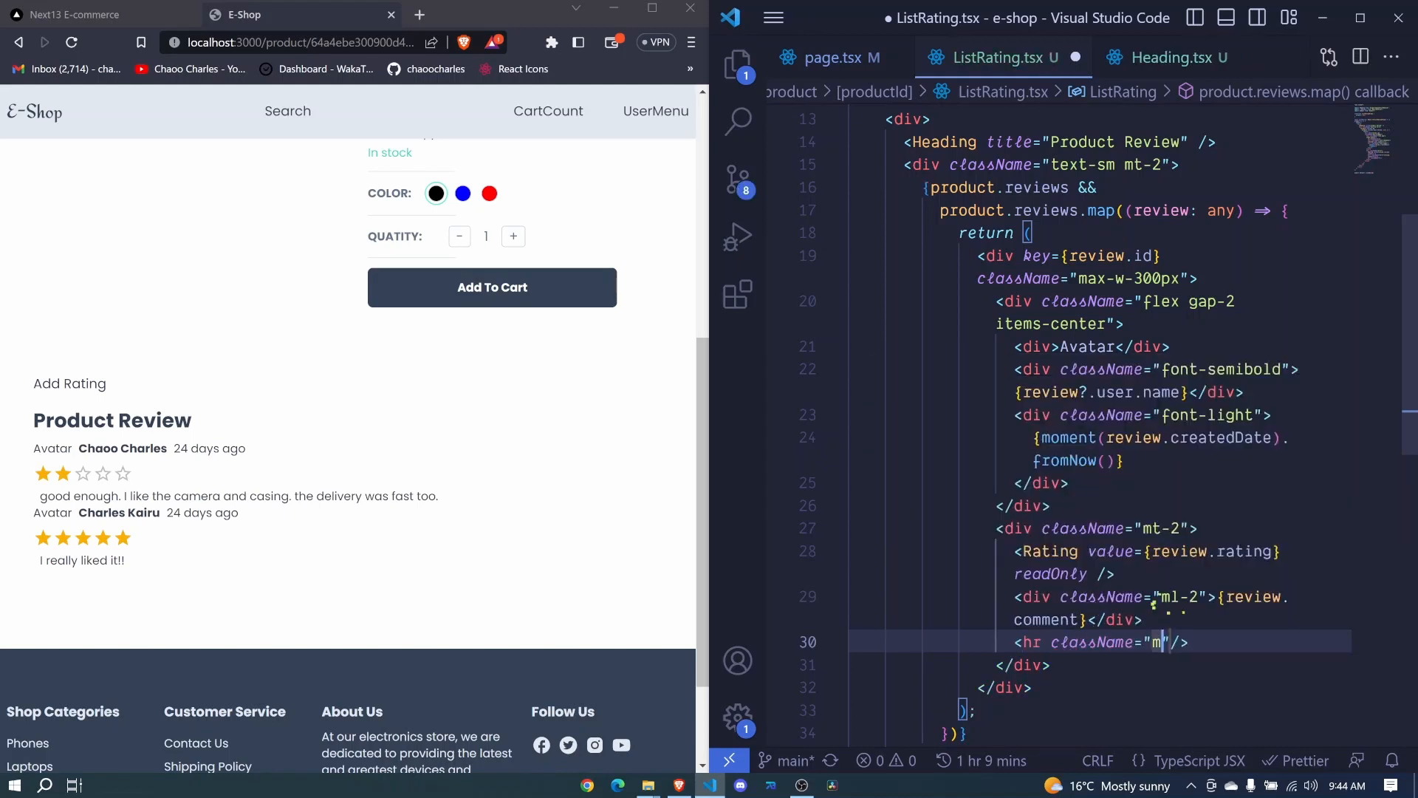
type("t-4")
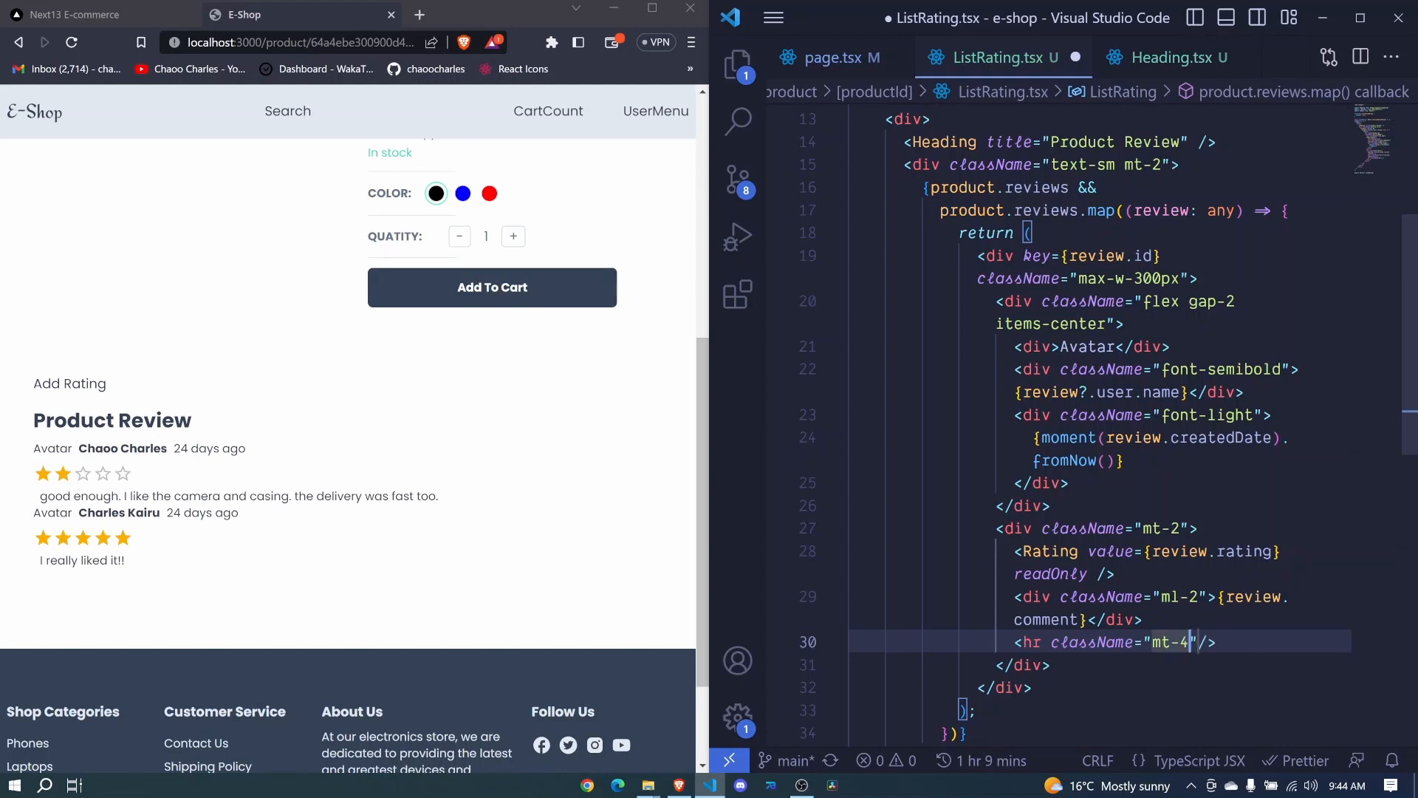
type("m")
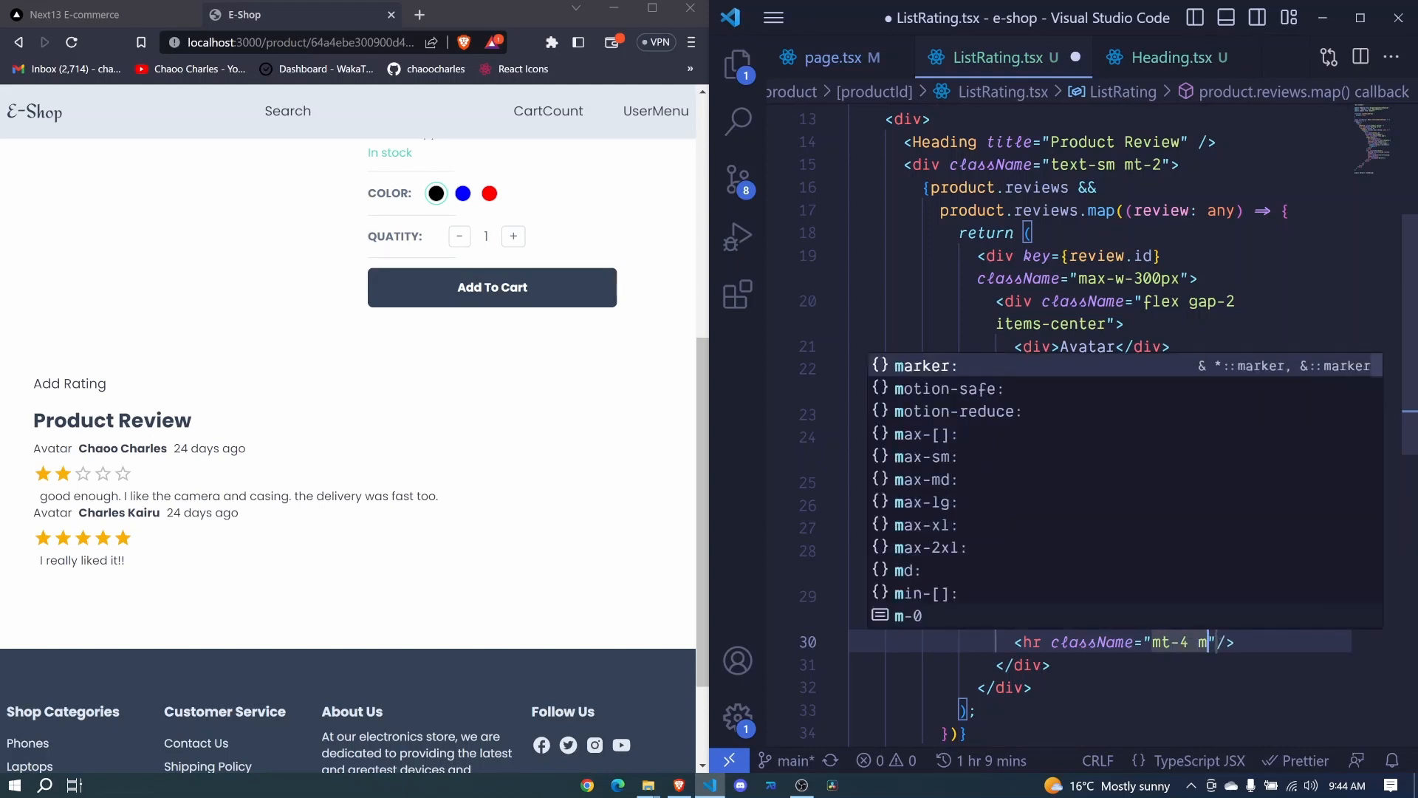
type("b-4")
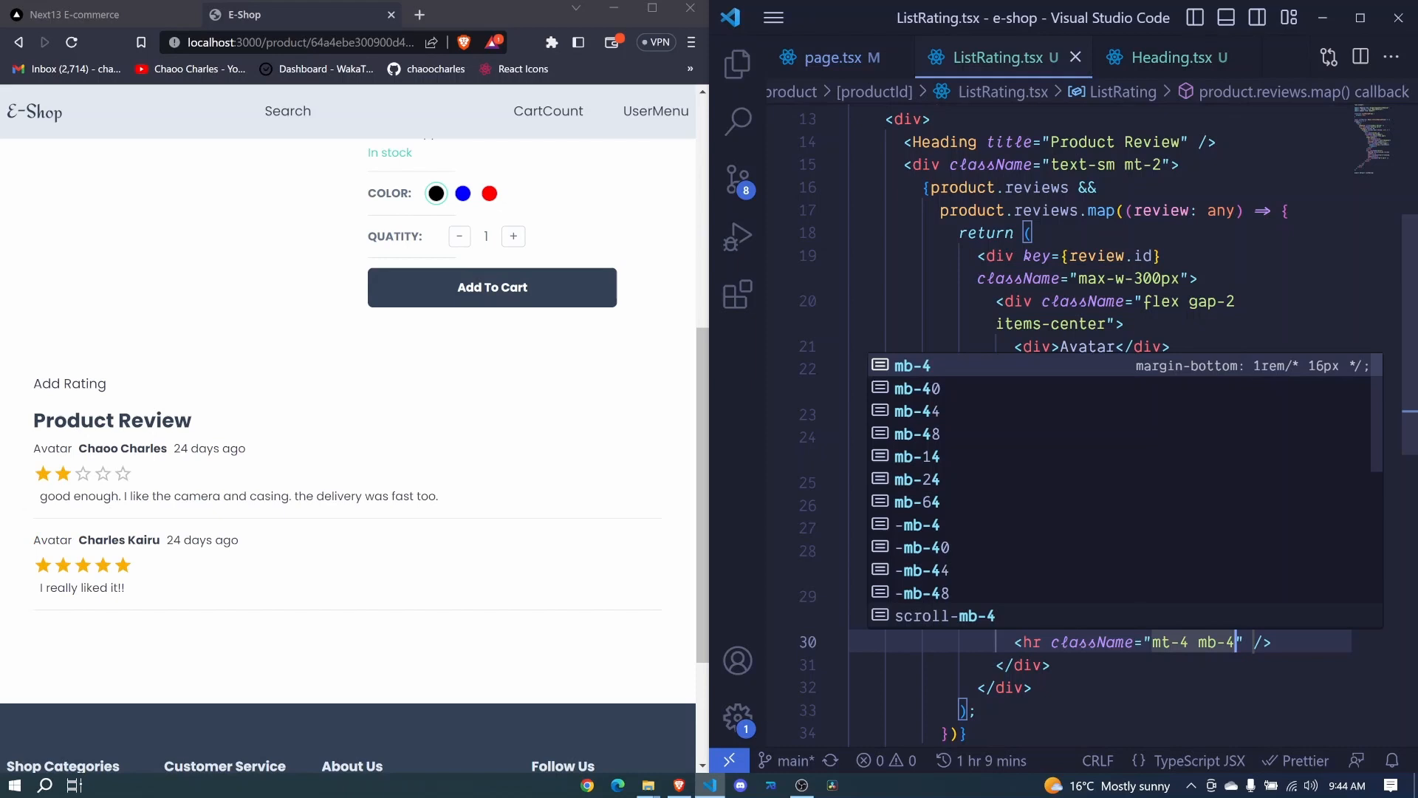
key("Escape")
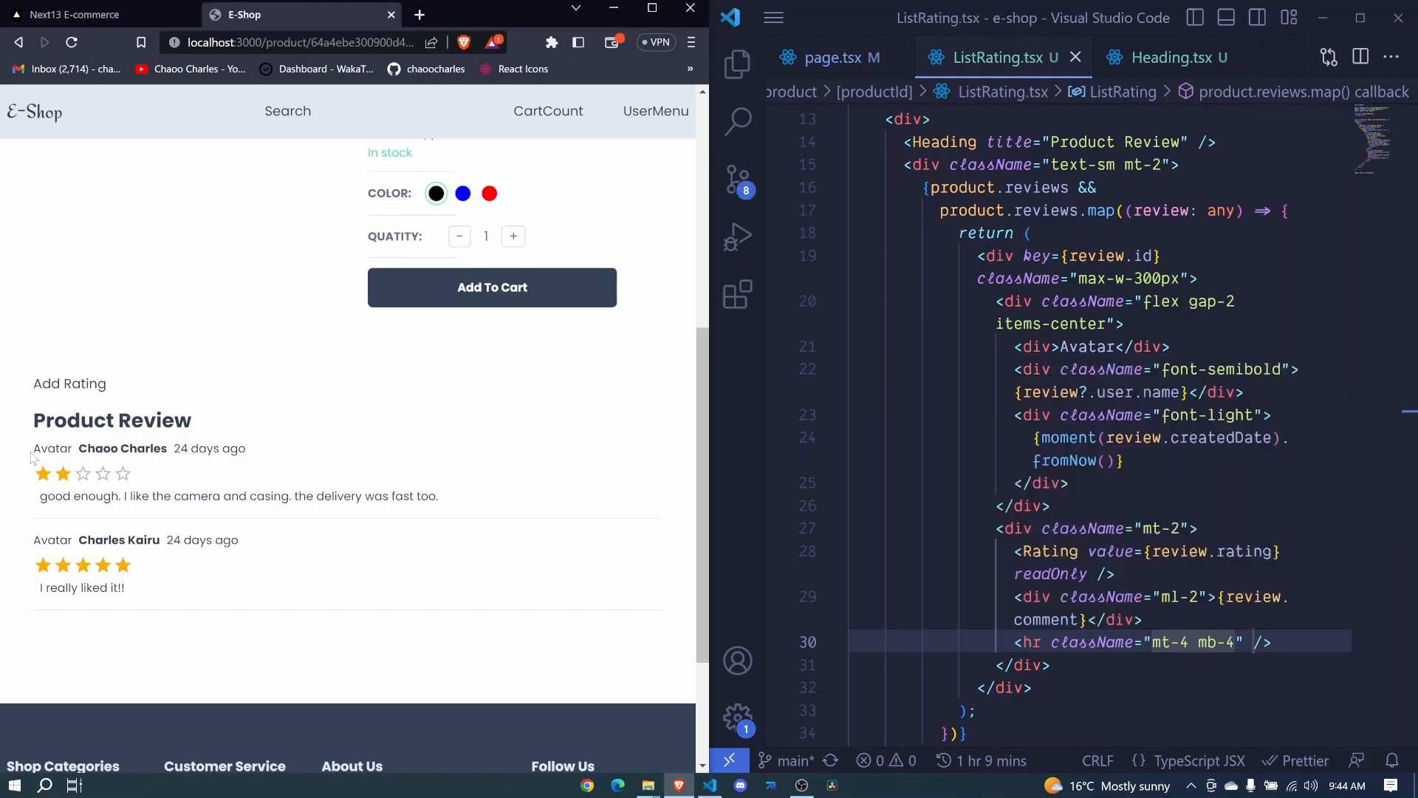
left_click_drag(35, 540, 126, 588)
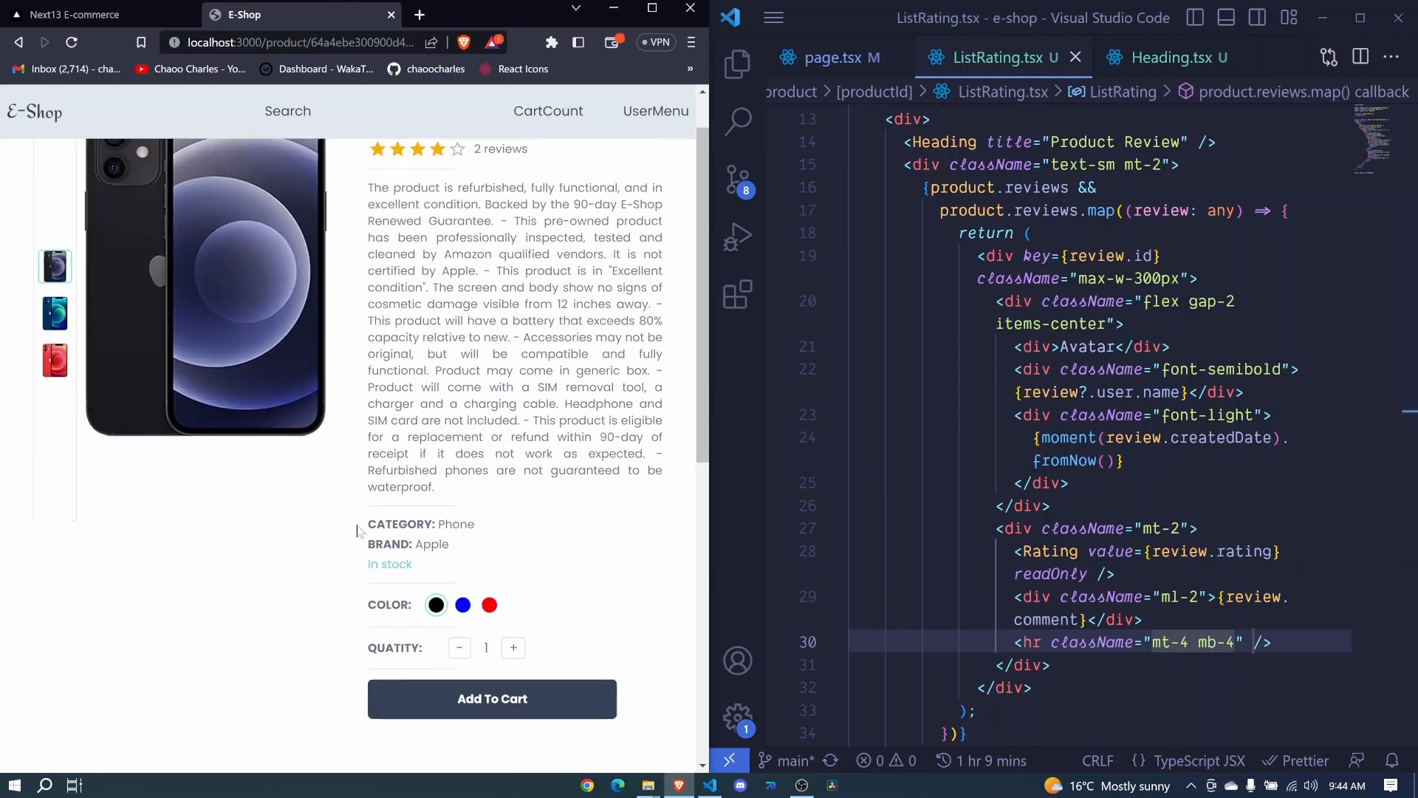
scroll("down", 3)
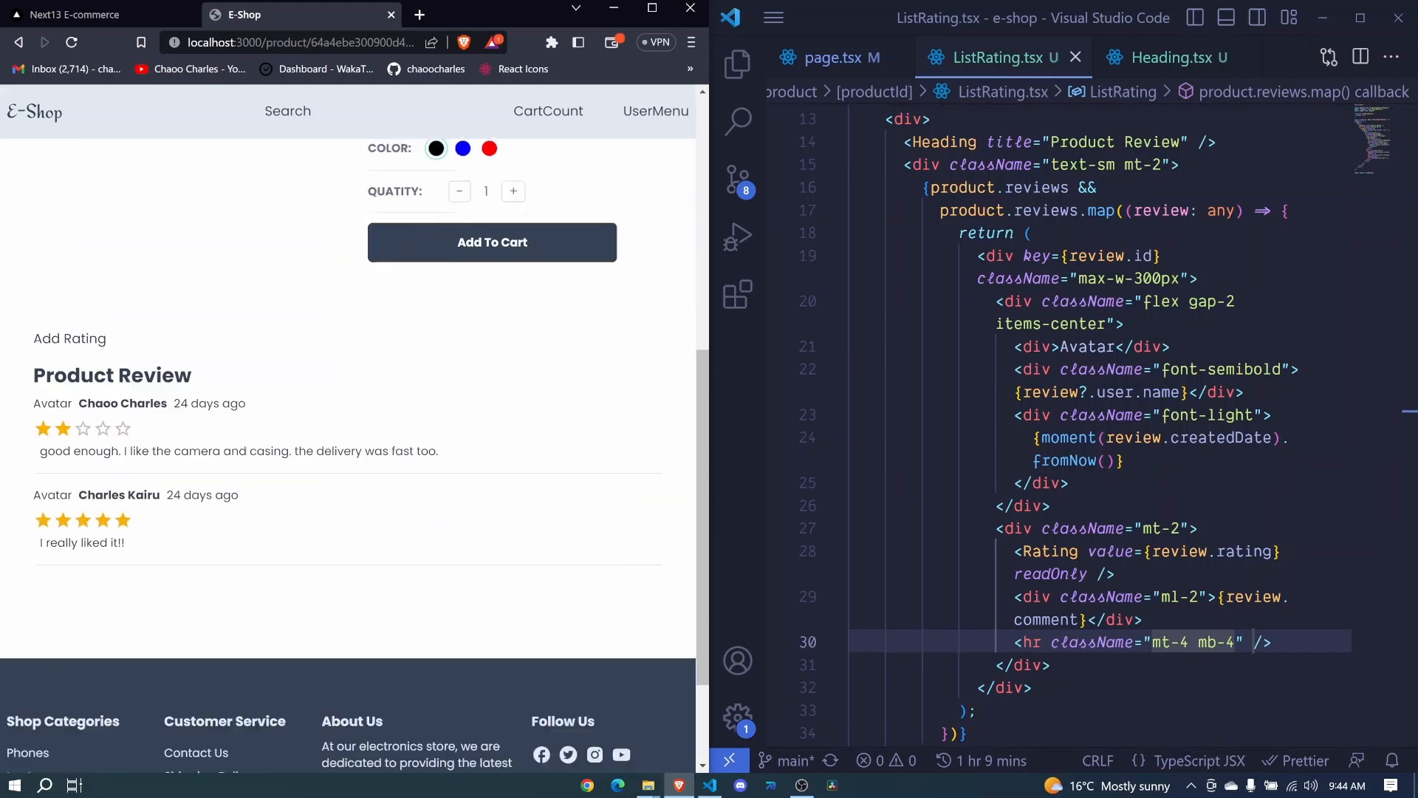
scroll("up", 3)
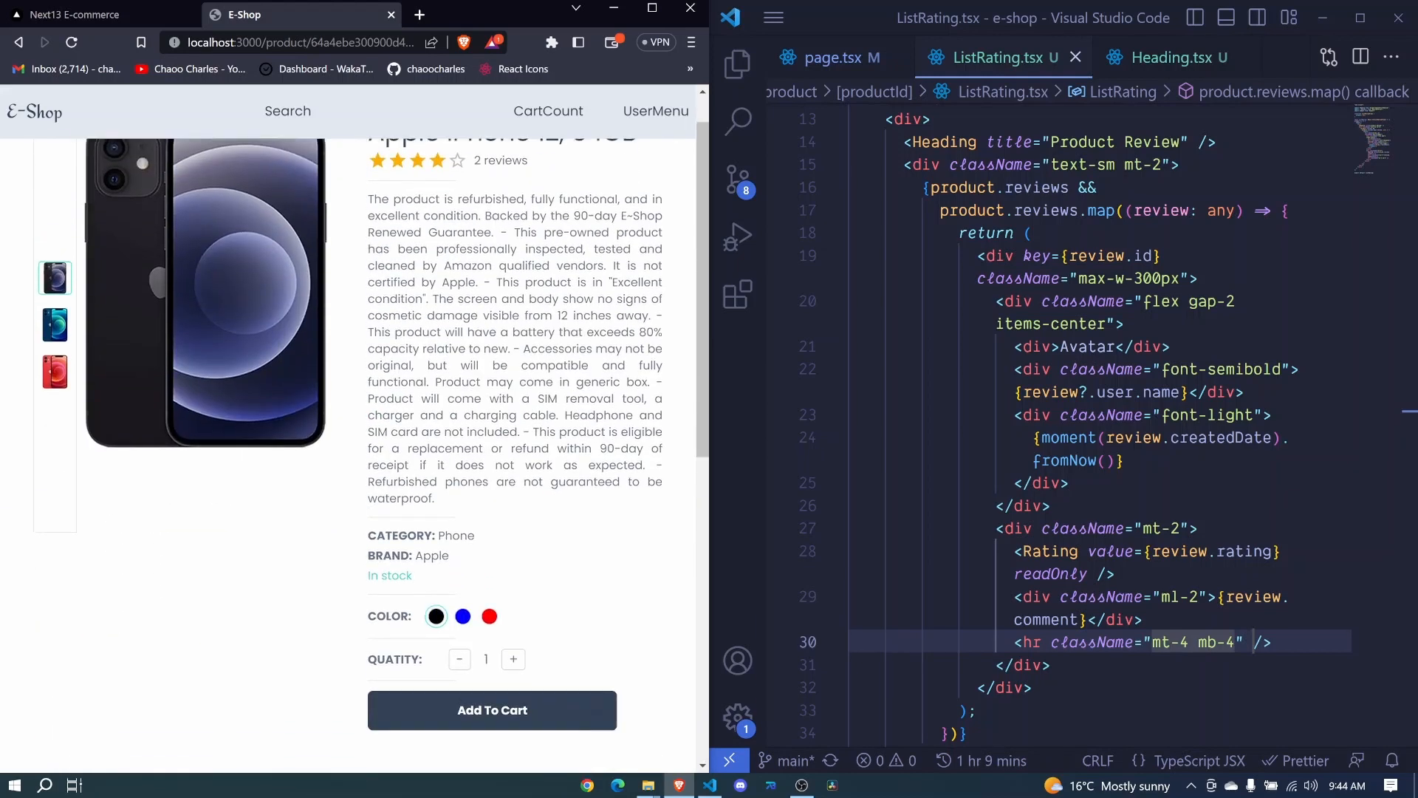
scroll("down", 3)
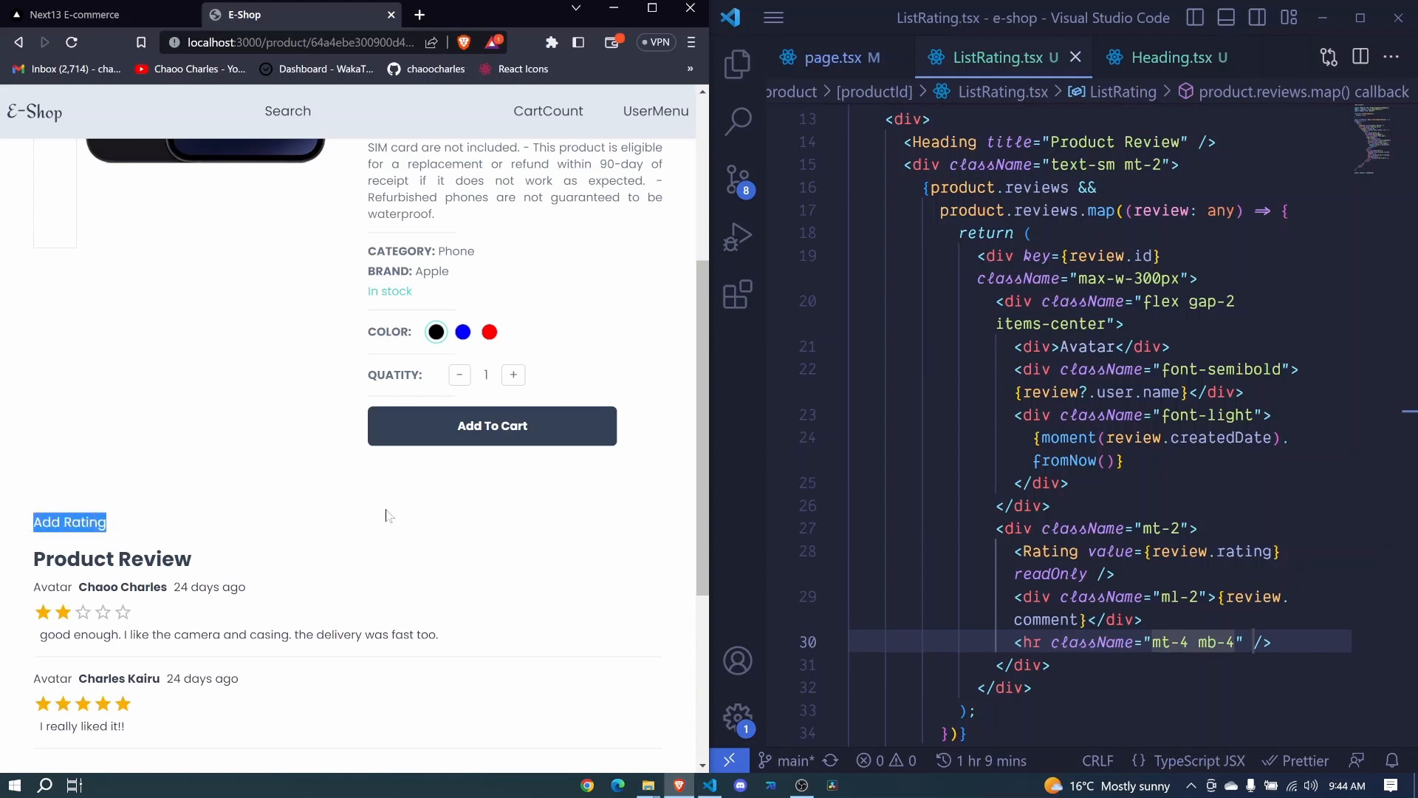
scroll("down", 3)
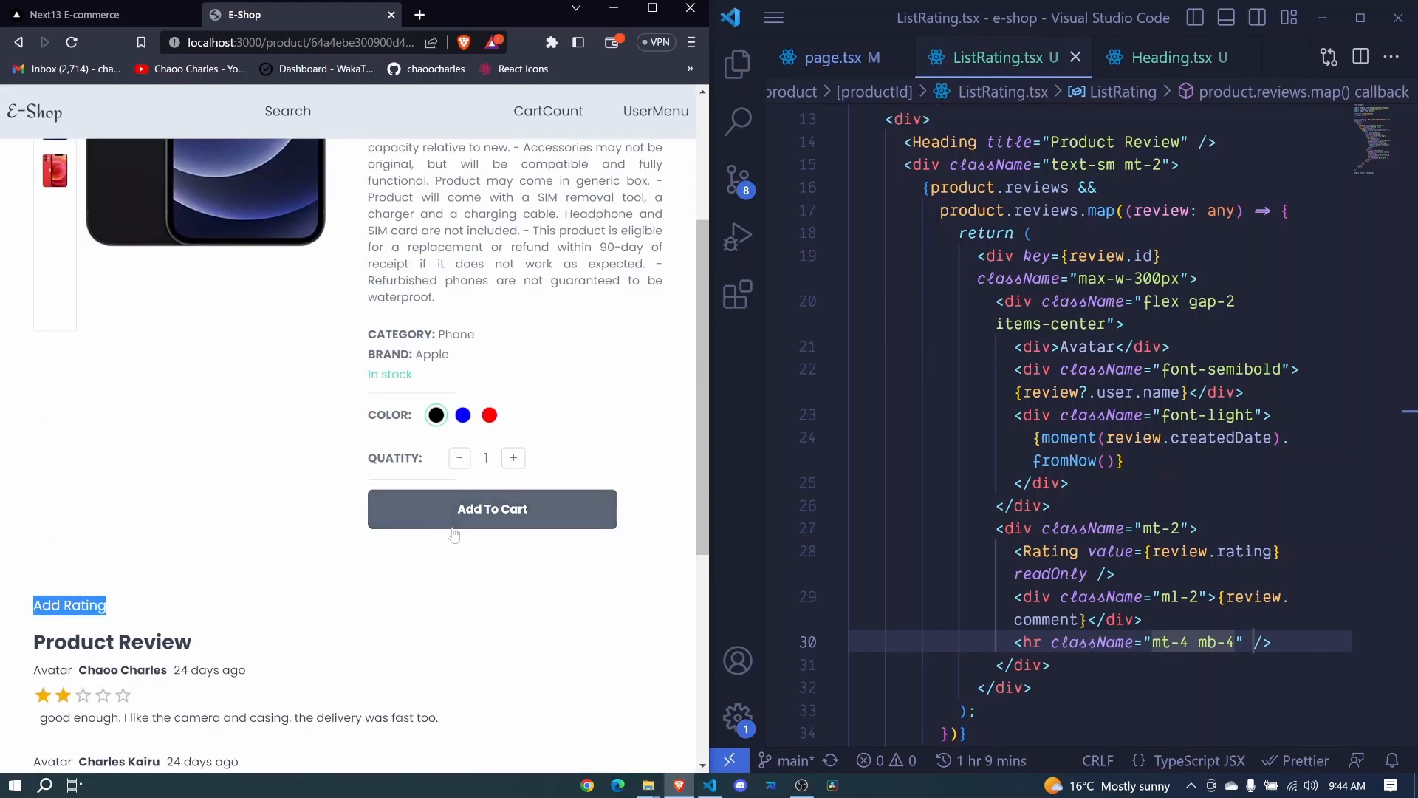